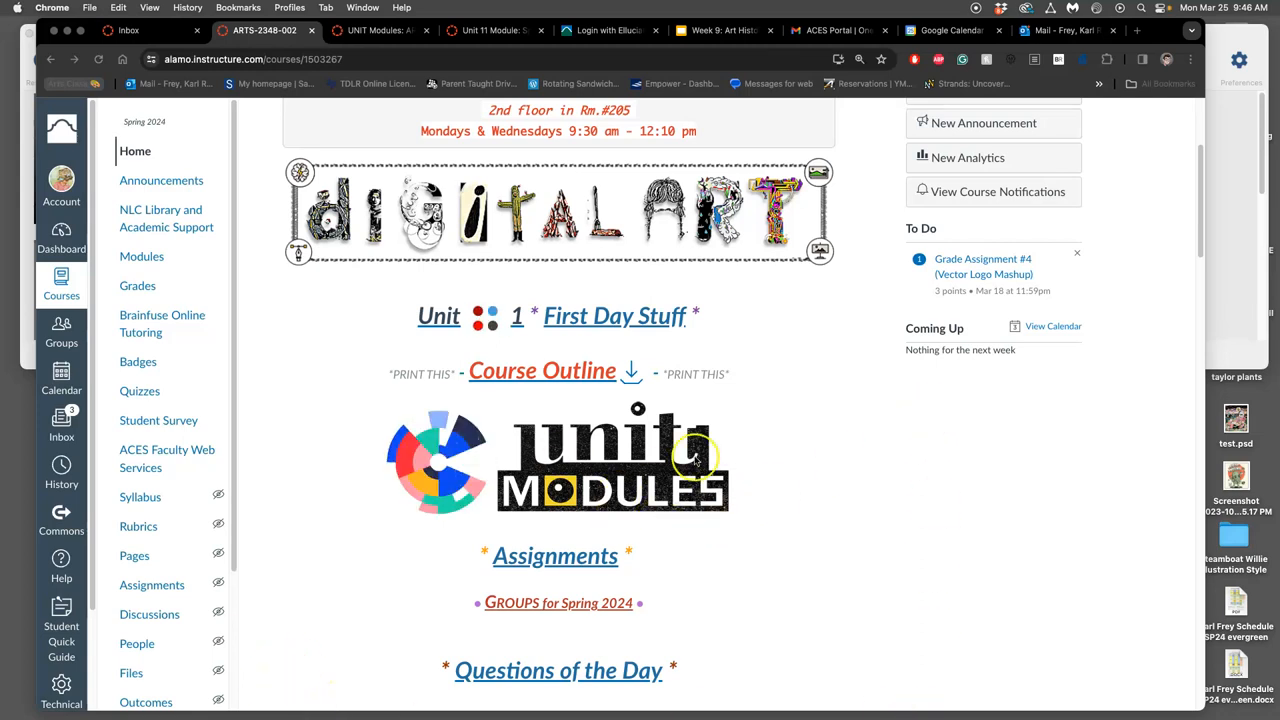
Step: Open the course's Unit Modules listing and select the Unit 11 Spot Illustration module
left_click(612, 460)
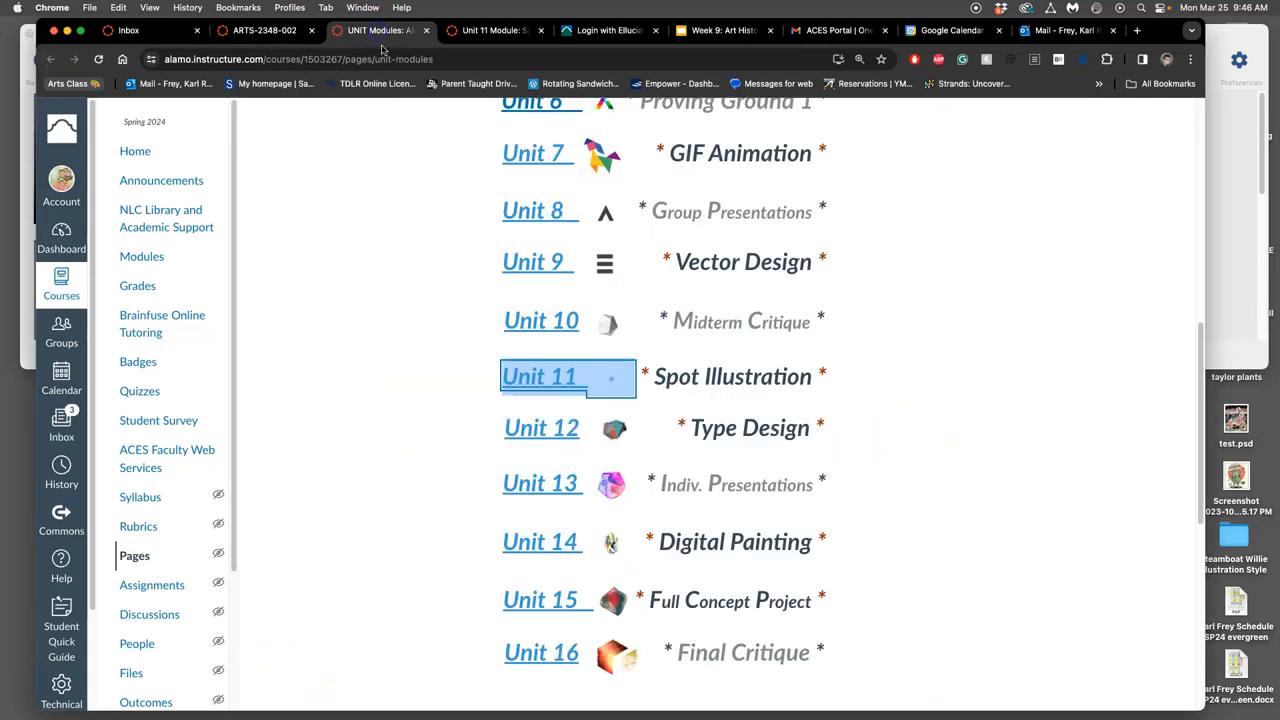
left_click(540, 376)
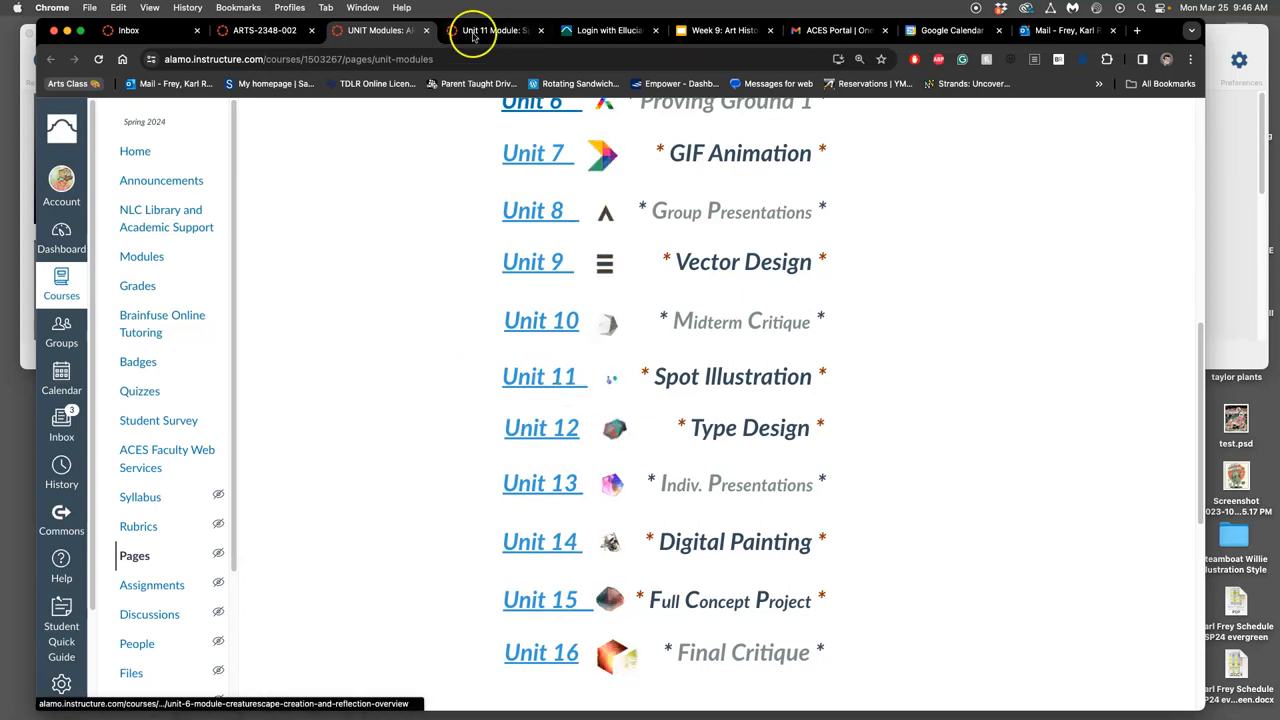
mouse_move(490, 30)
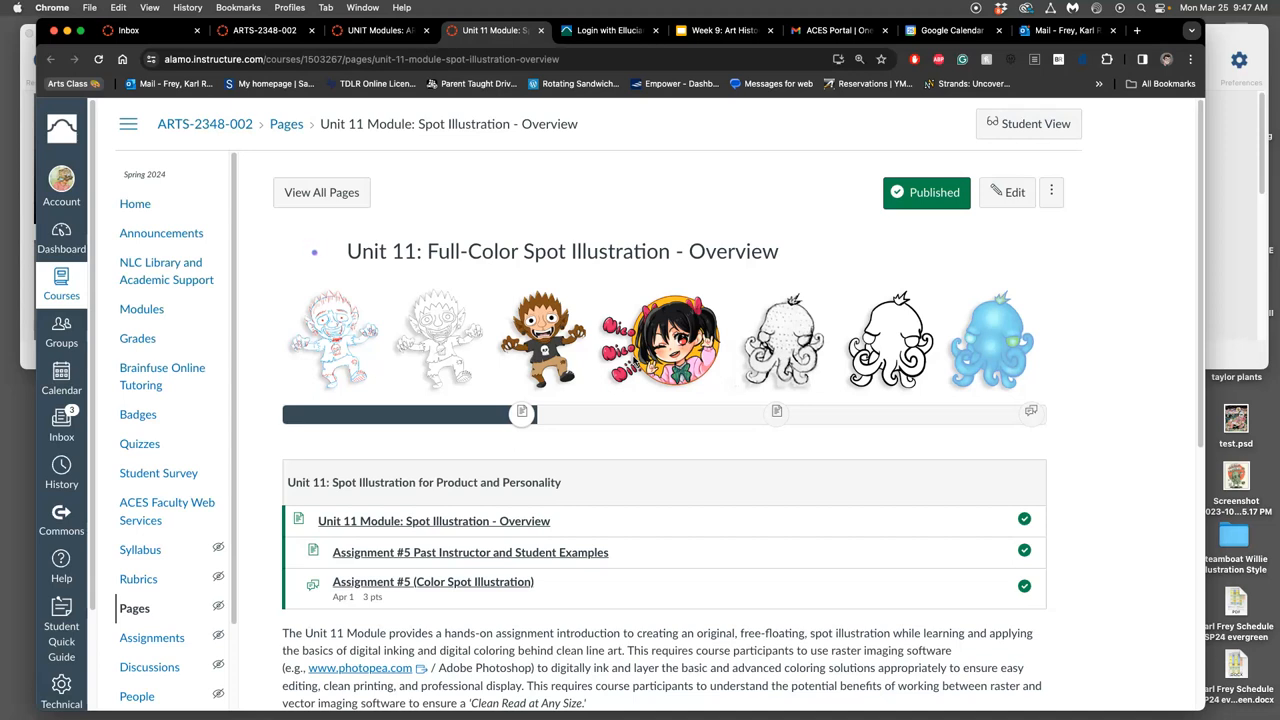
mouse_move(314, 251)
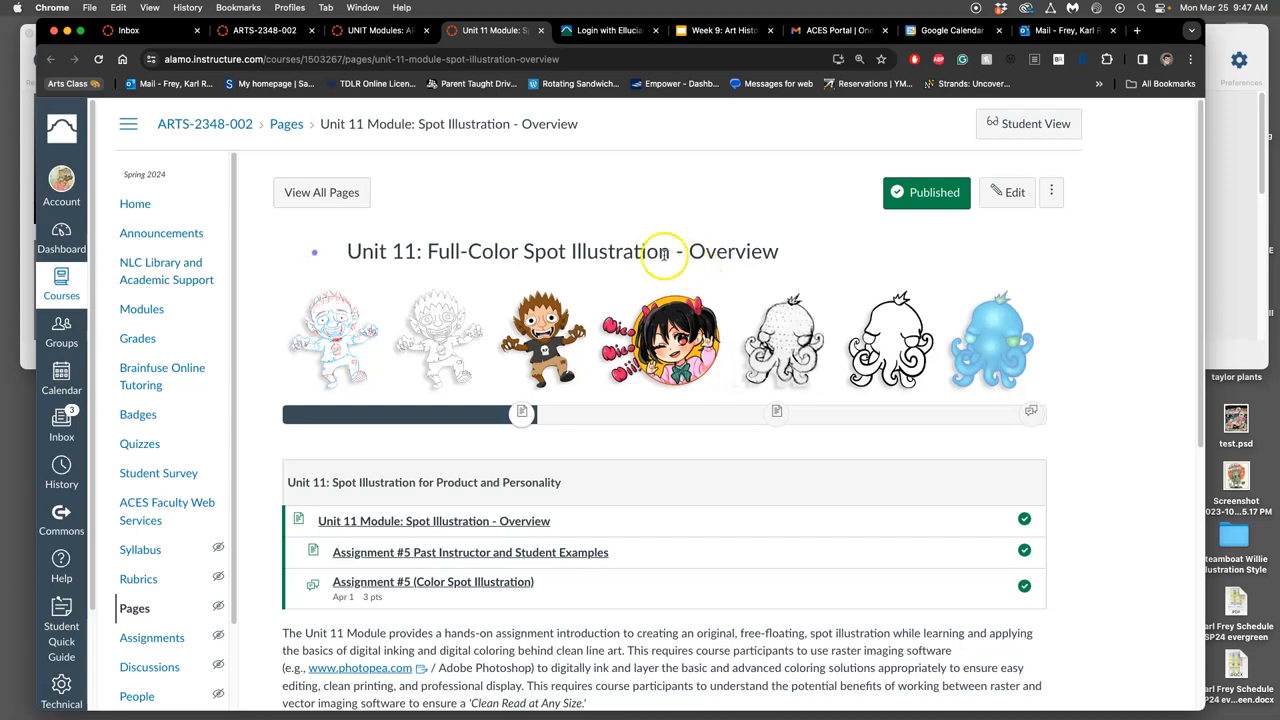
mouse_move(590, 288)
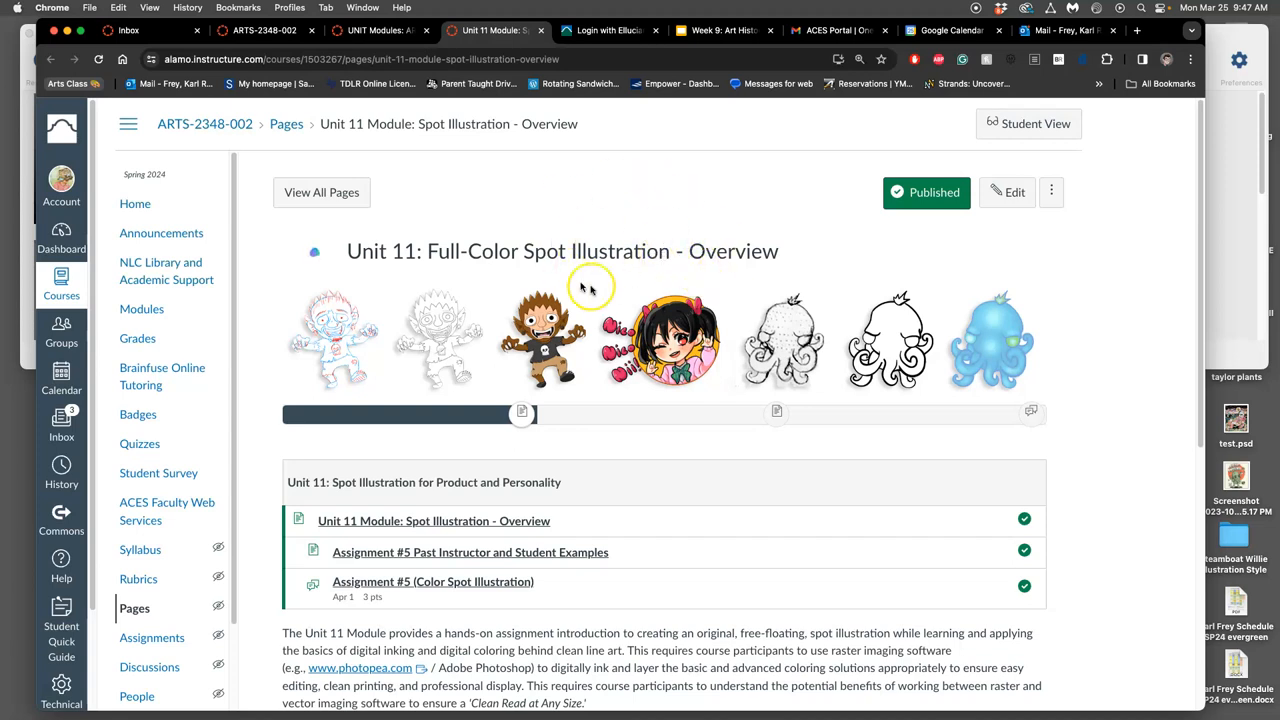
mouse_move(667, 270)
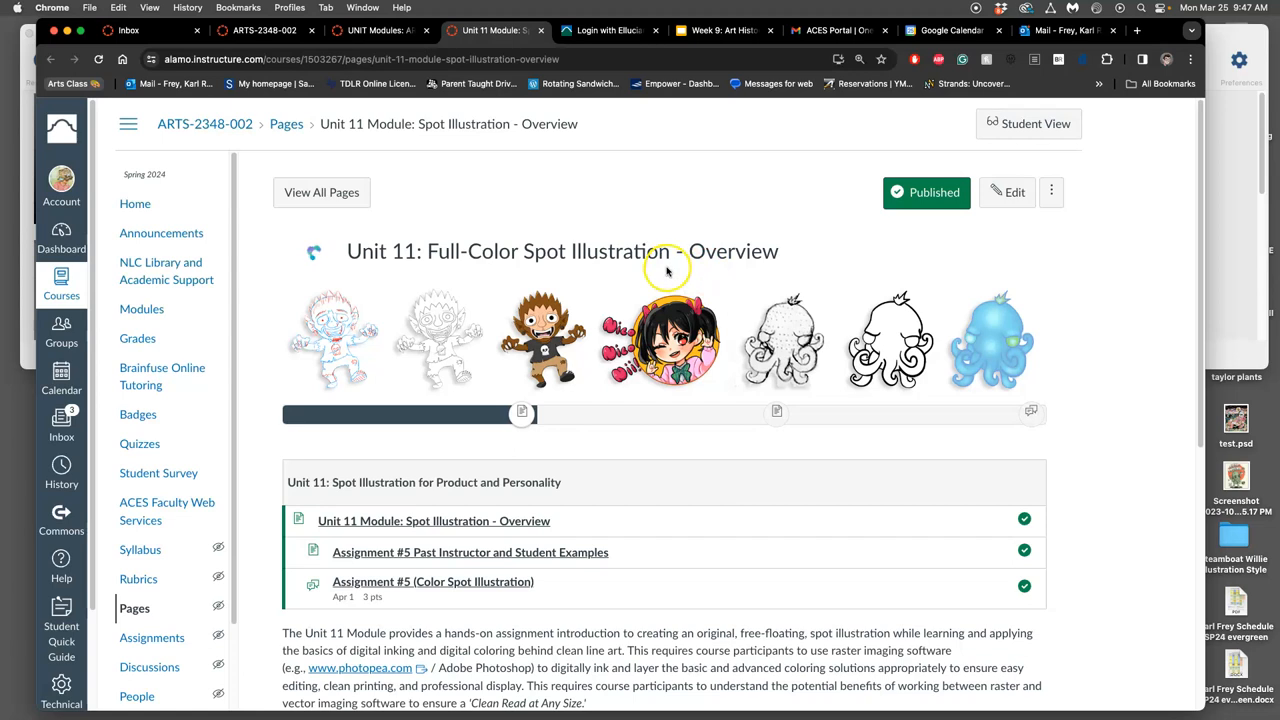
mouse_move(667, 267)
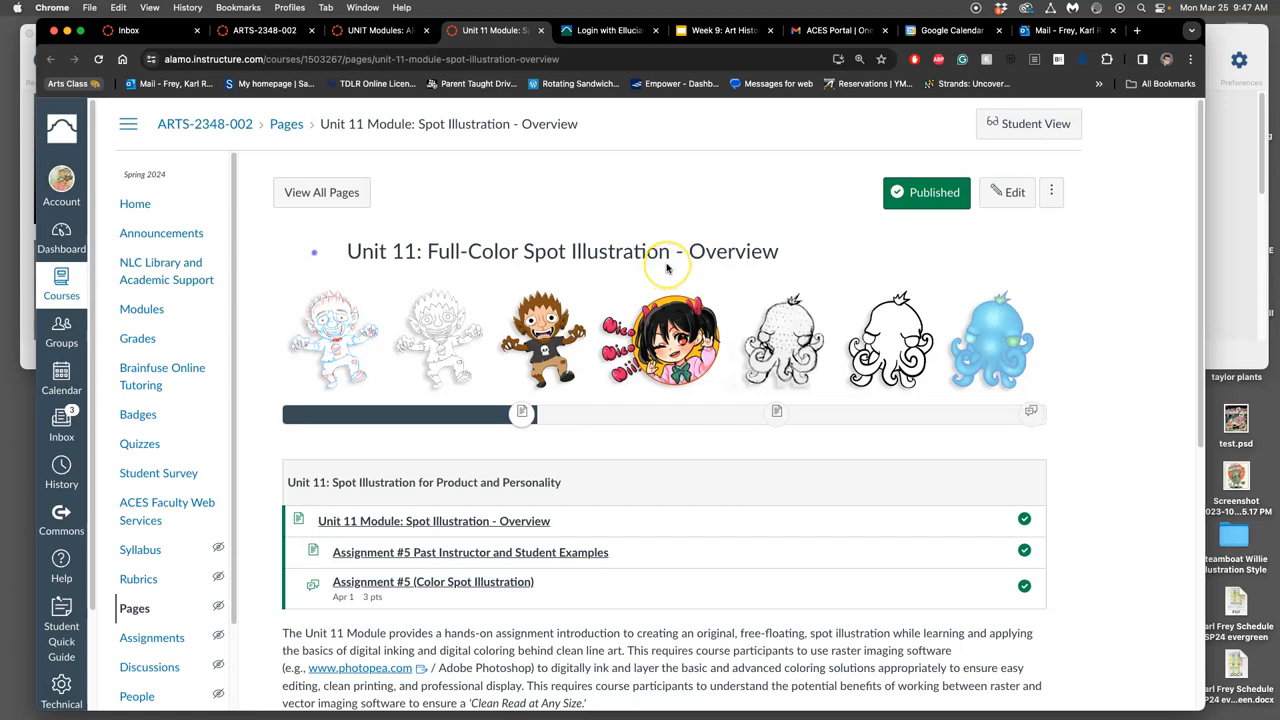
mouse_move(667, 265)
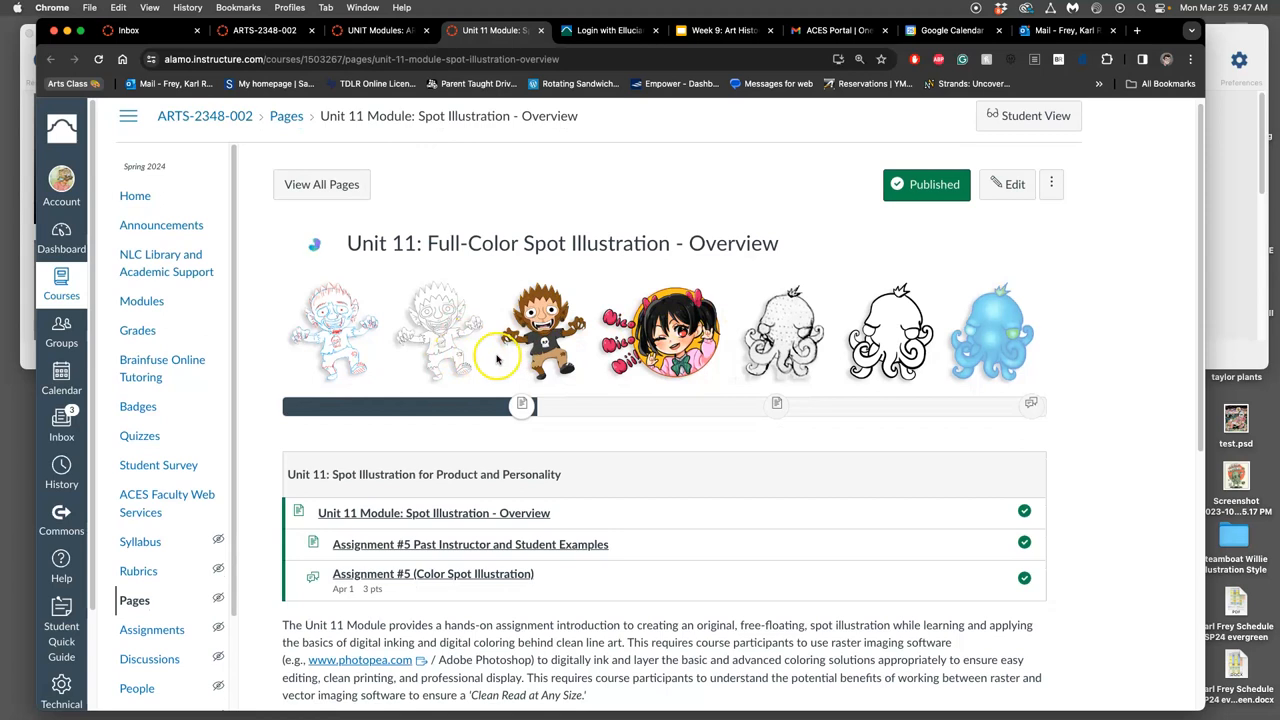
mouse_move(495, 355)
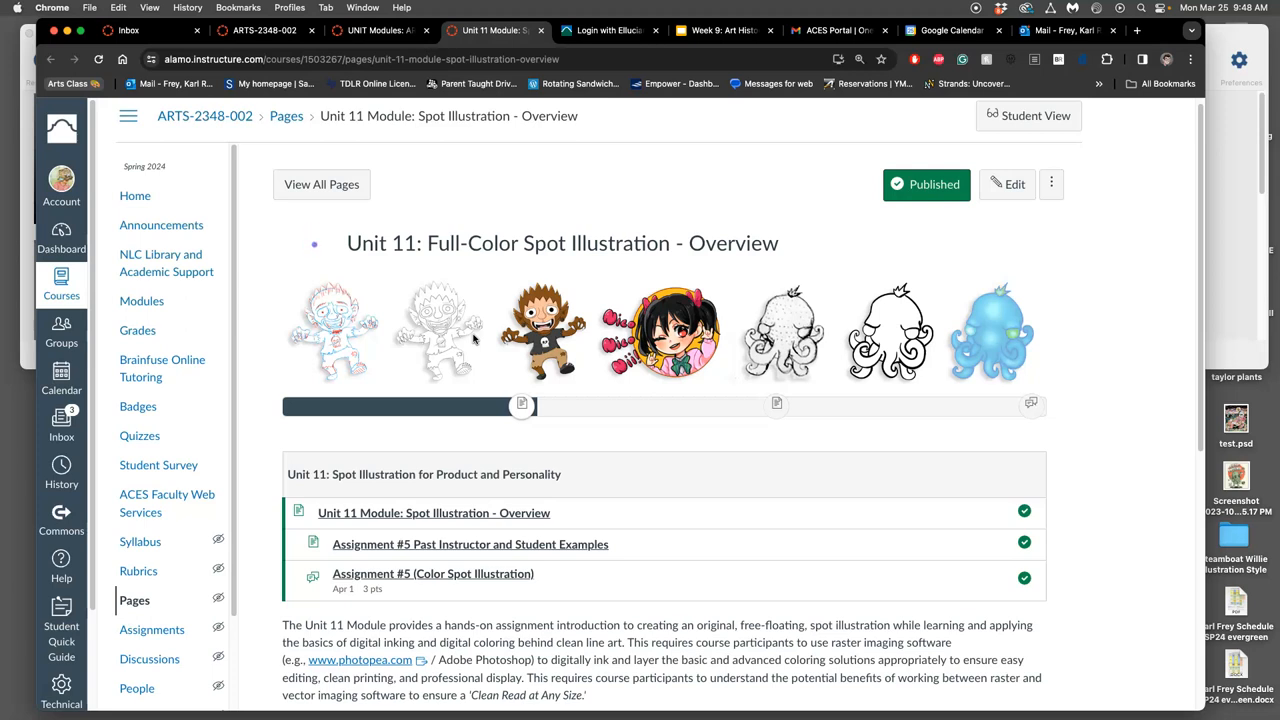
mouse_move(523, 273)
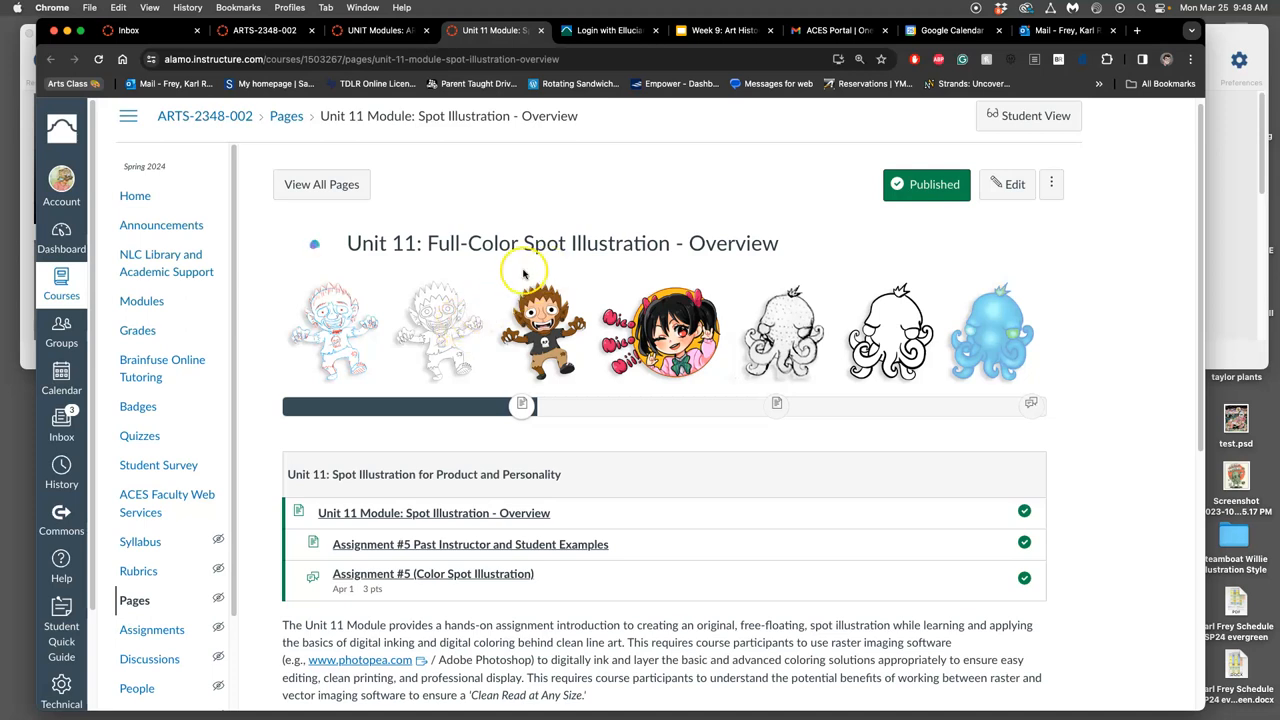
mouse_move(600, 260)
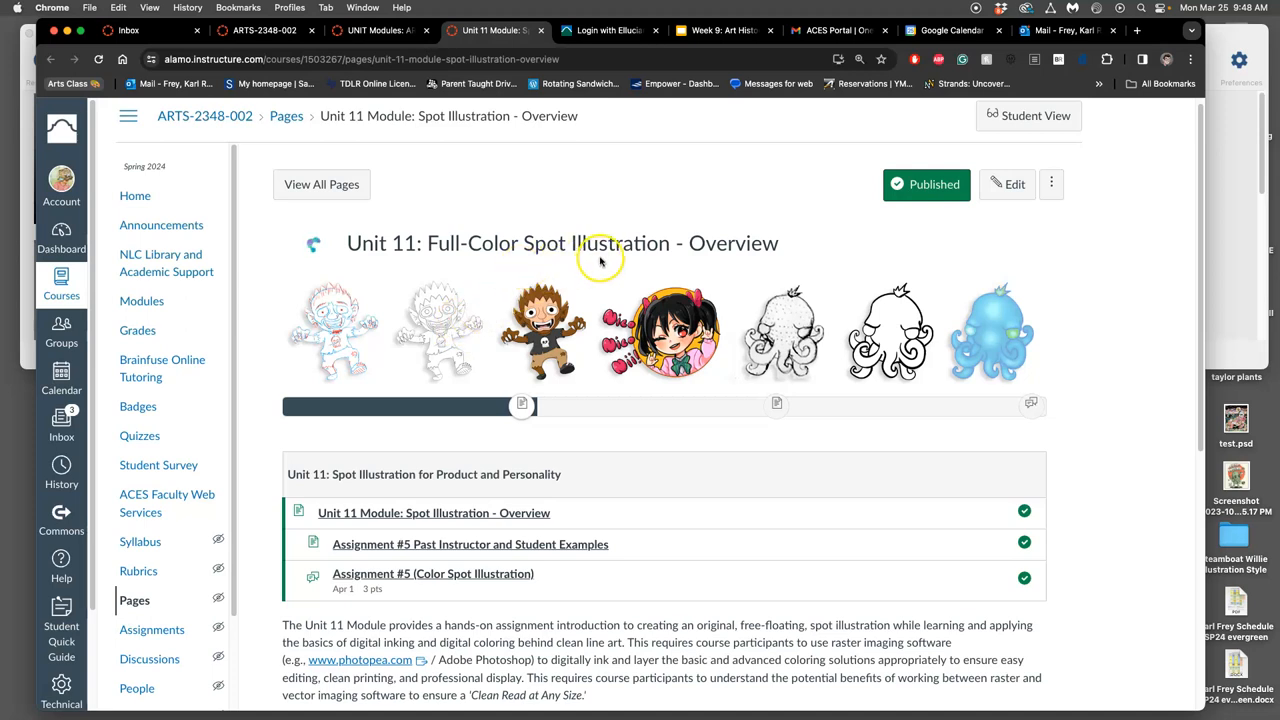
mouse_move(590, 388)
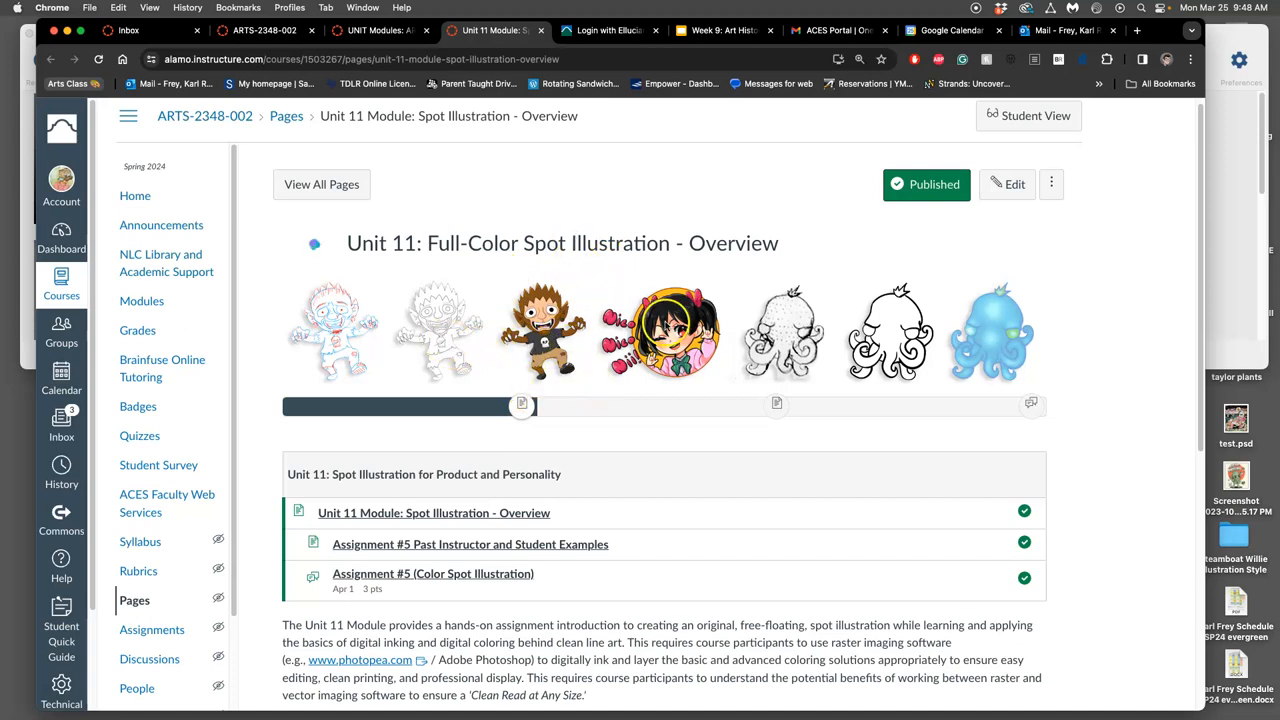
mouse_move(673, 275)
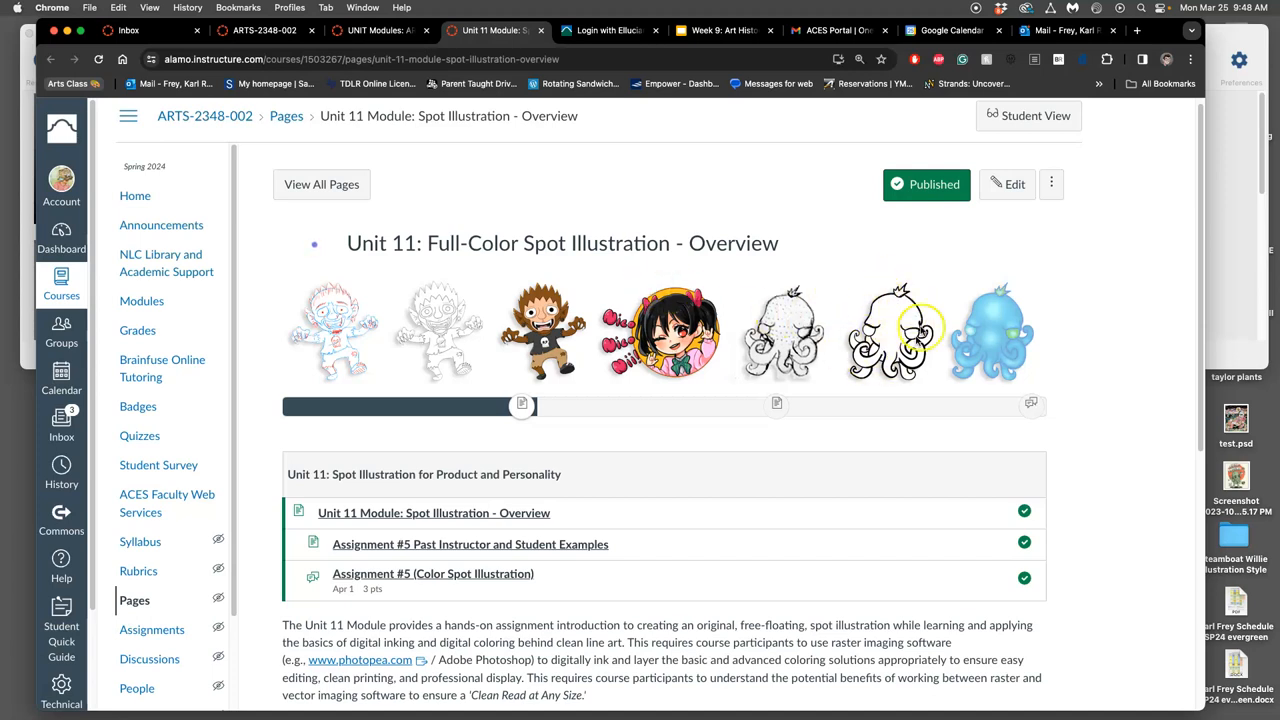
mouse_move(437, 300)
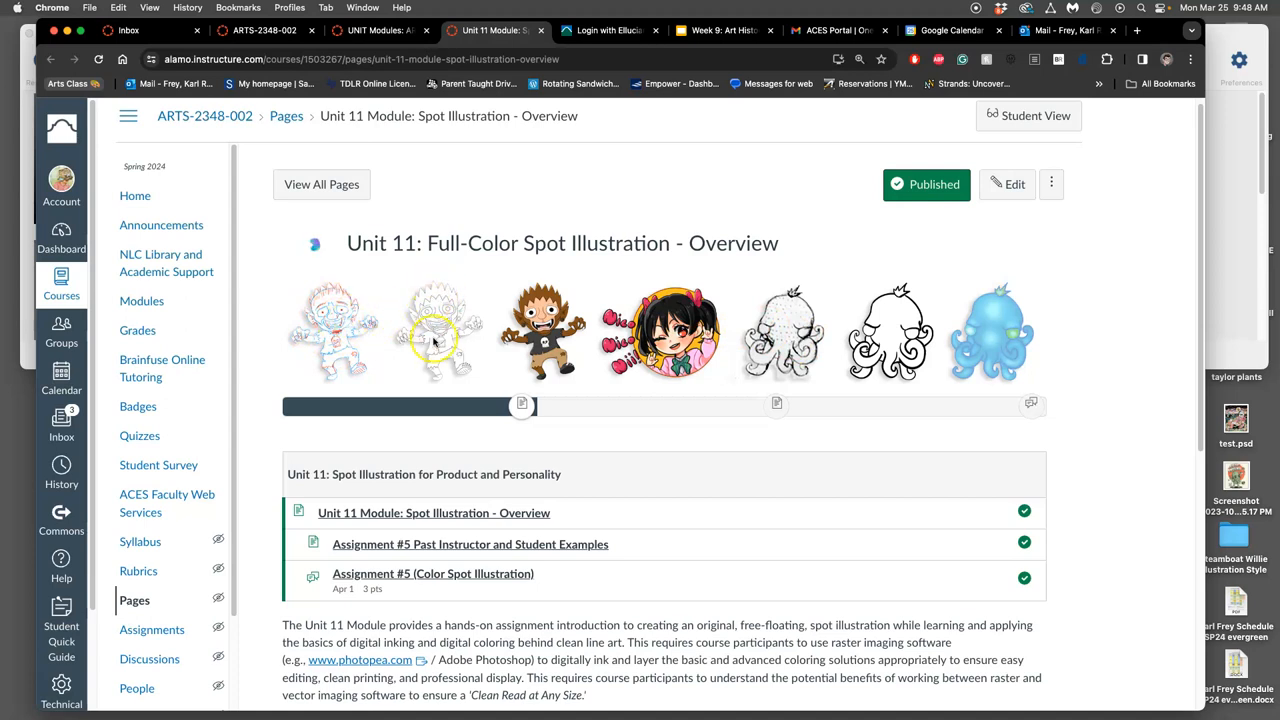
mouse_move(463, 320)
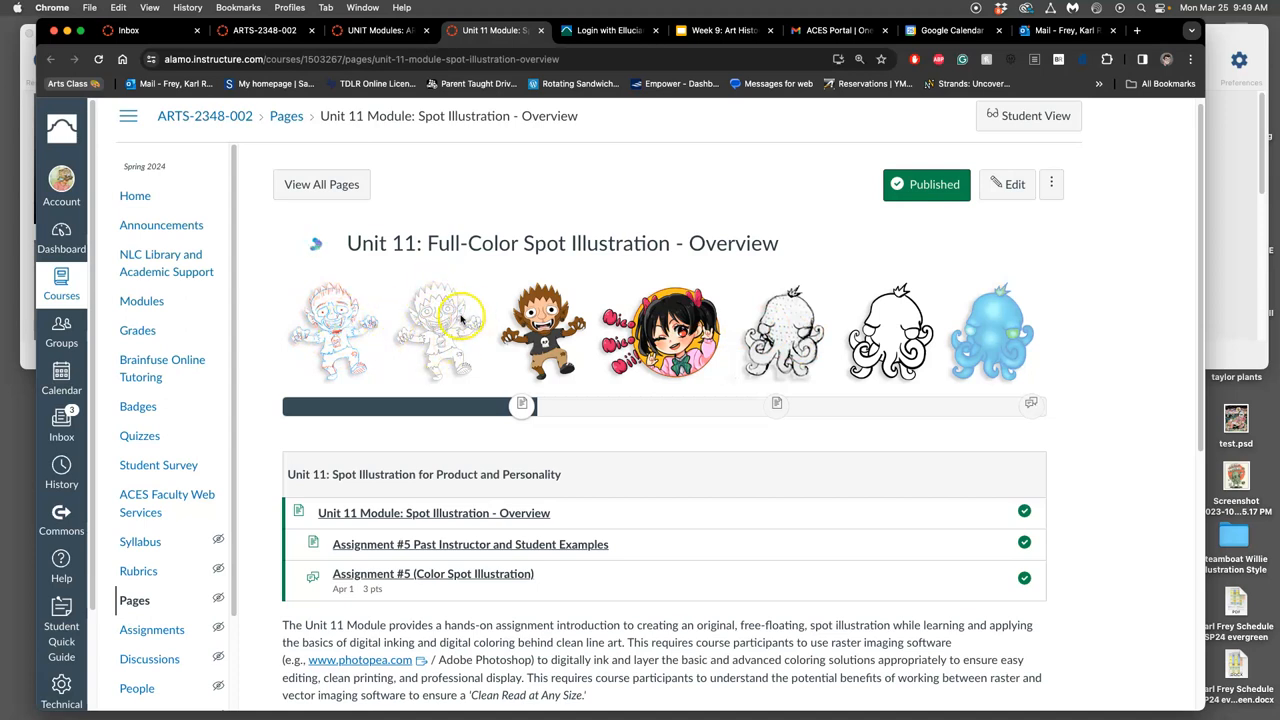
mouse_move(835, 300)
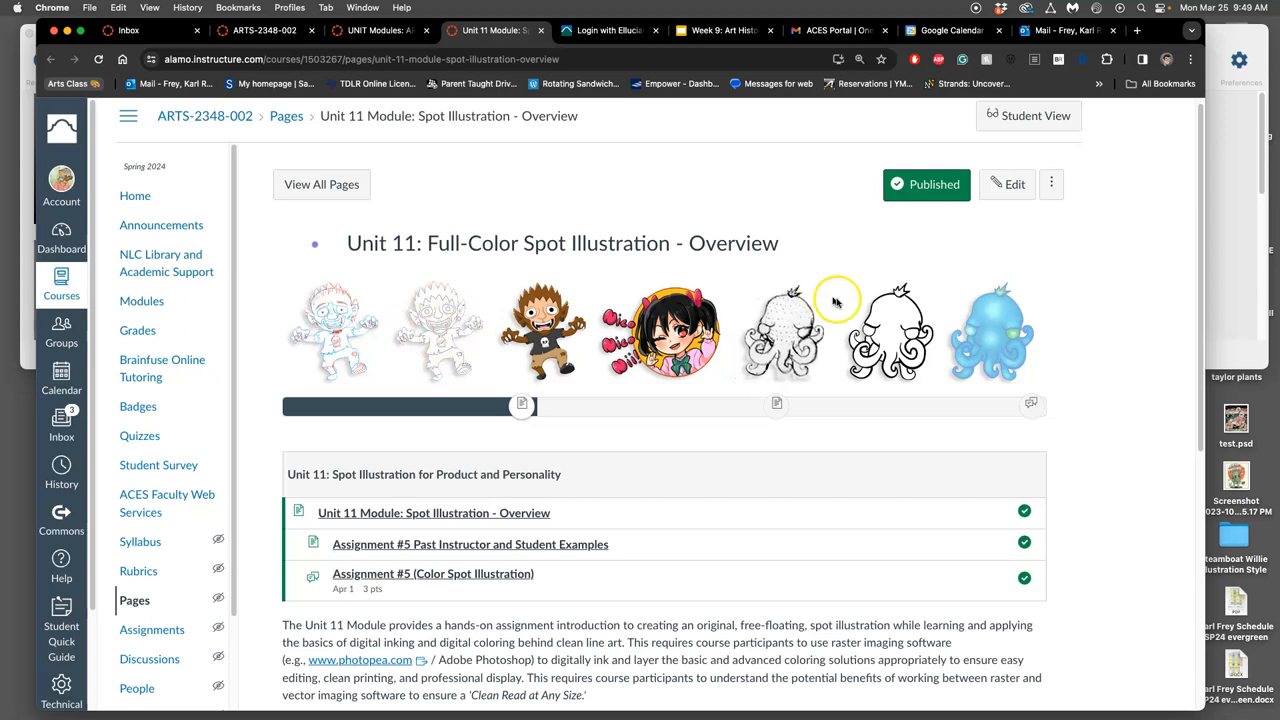
mouse_move(890, 338)
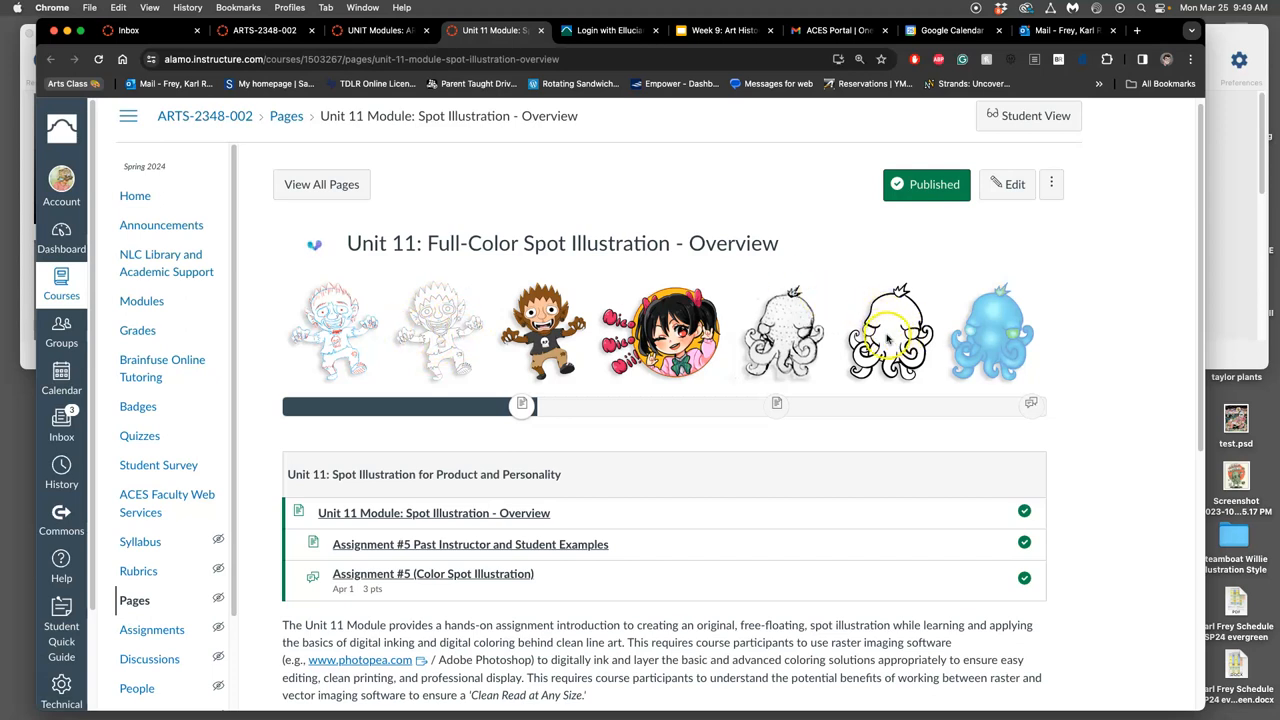
mouse_move(575, 270)
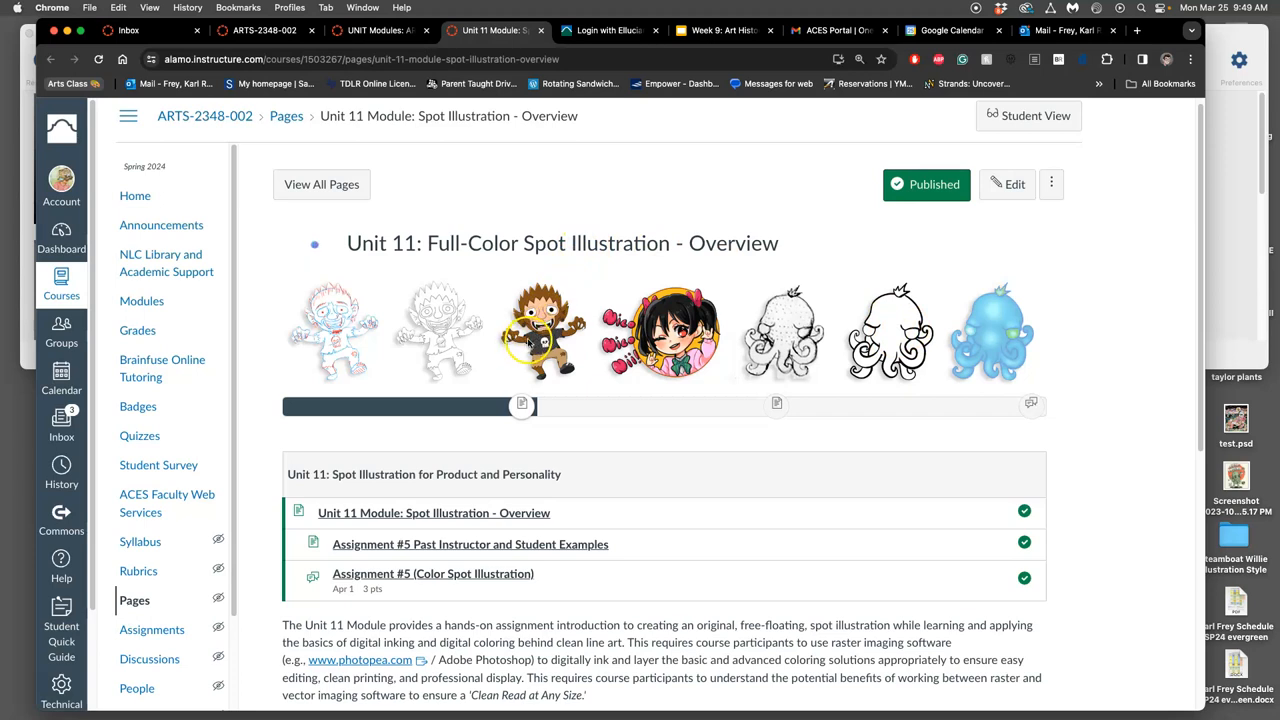
mouse_move(937, 312)
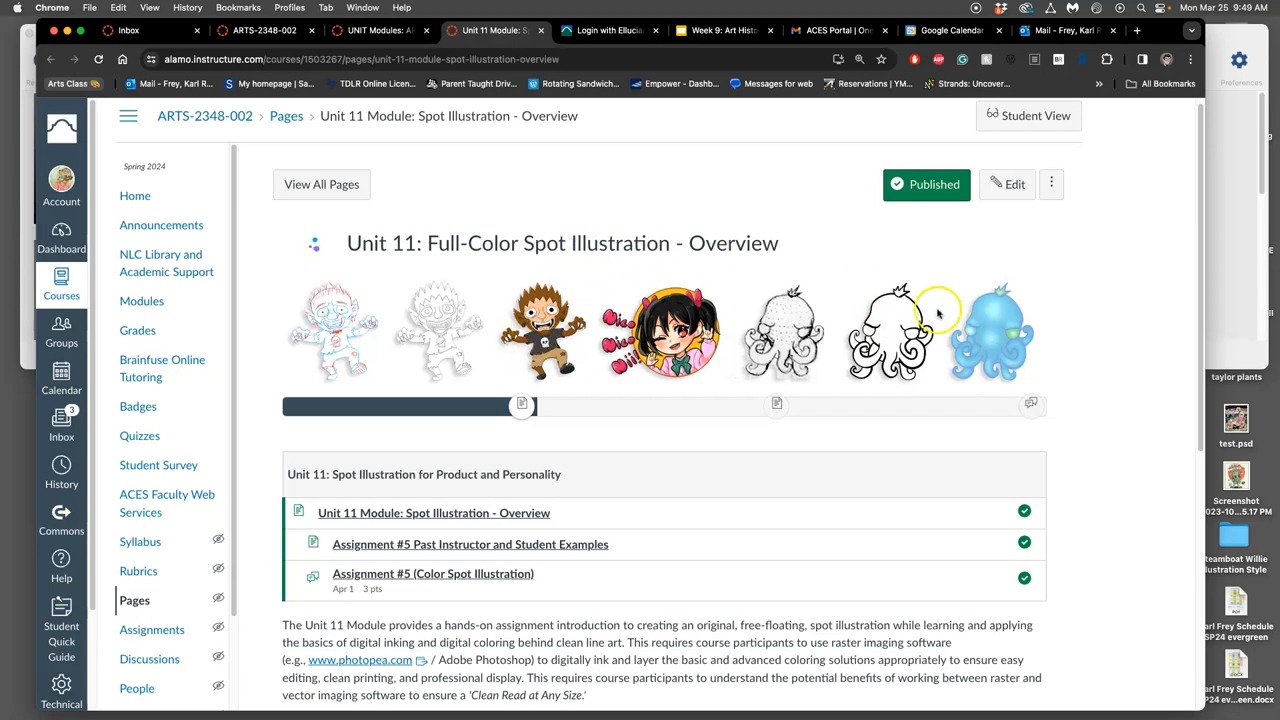
mouse_move(563, 372)
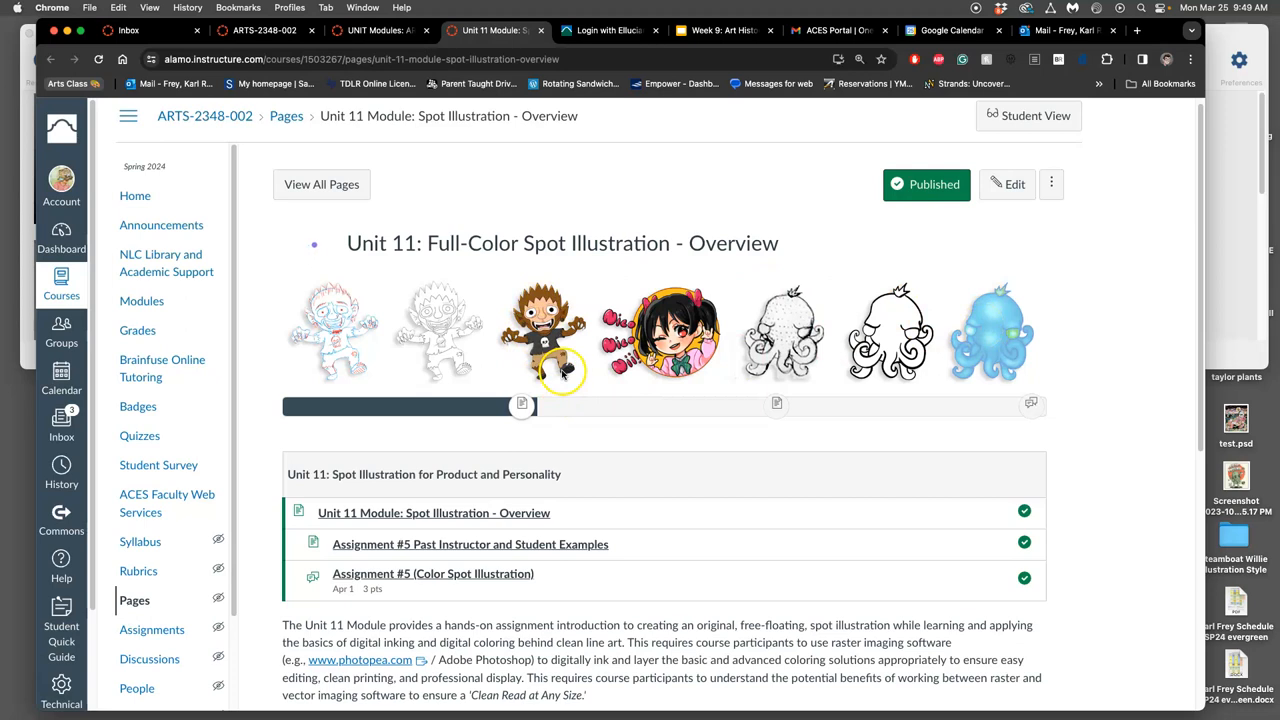
mouse_move(1005, 335)
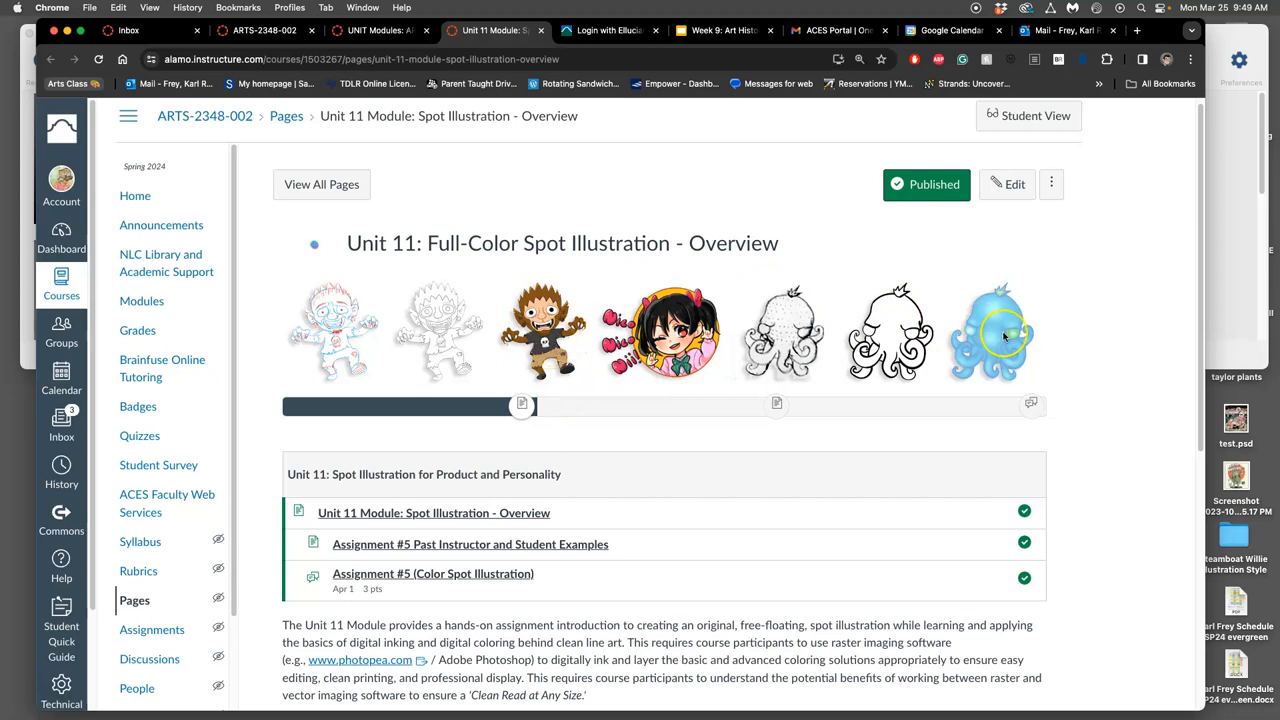
mouse_move(960, 345)
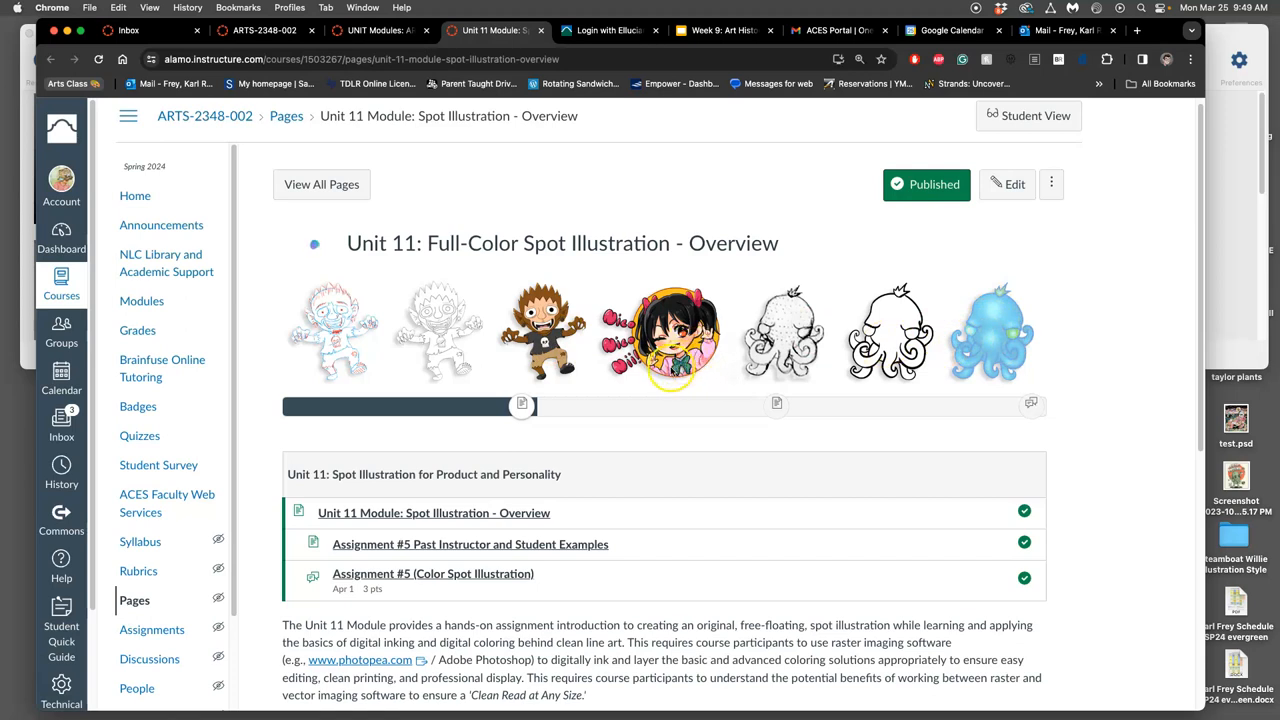
mouse_move(990, 338)
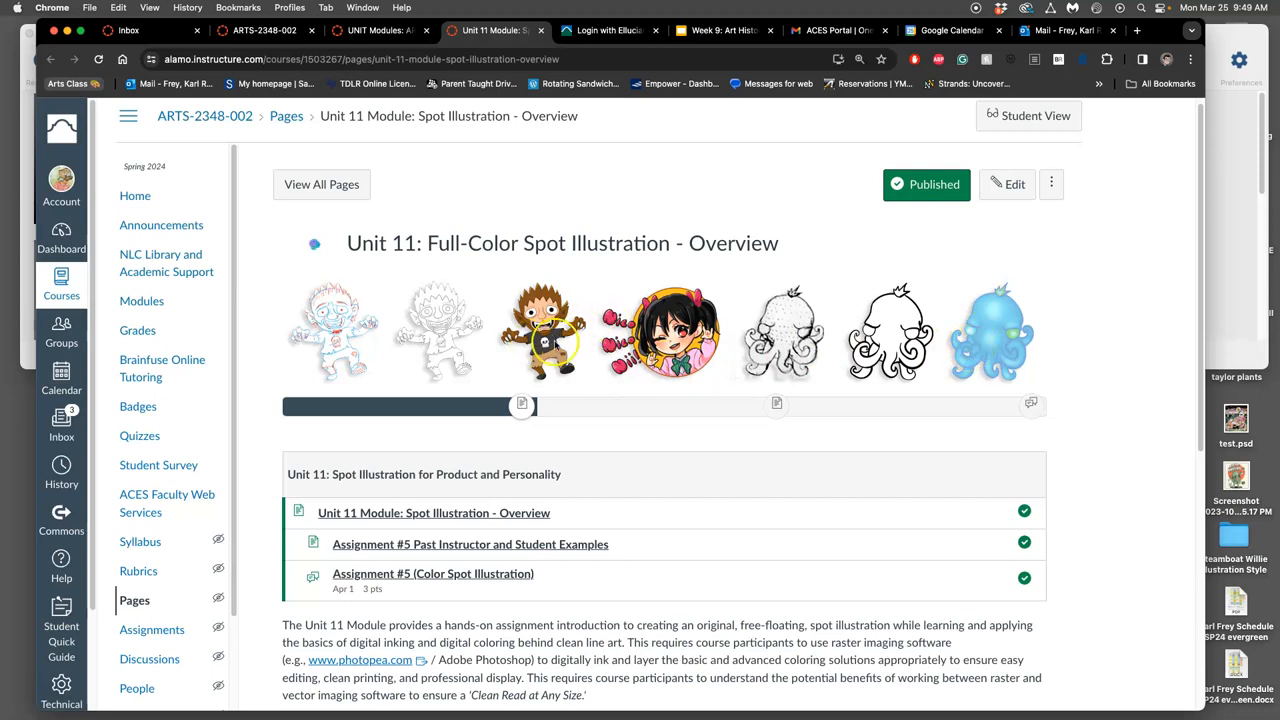
Step: Read down the Unit 11 learning objectives and tasks, then advance to the next page
scroll("down", 3)
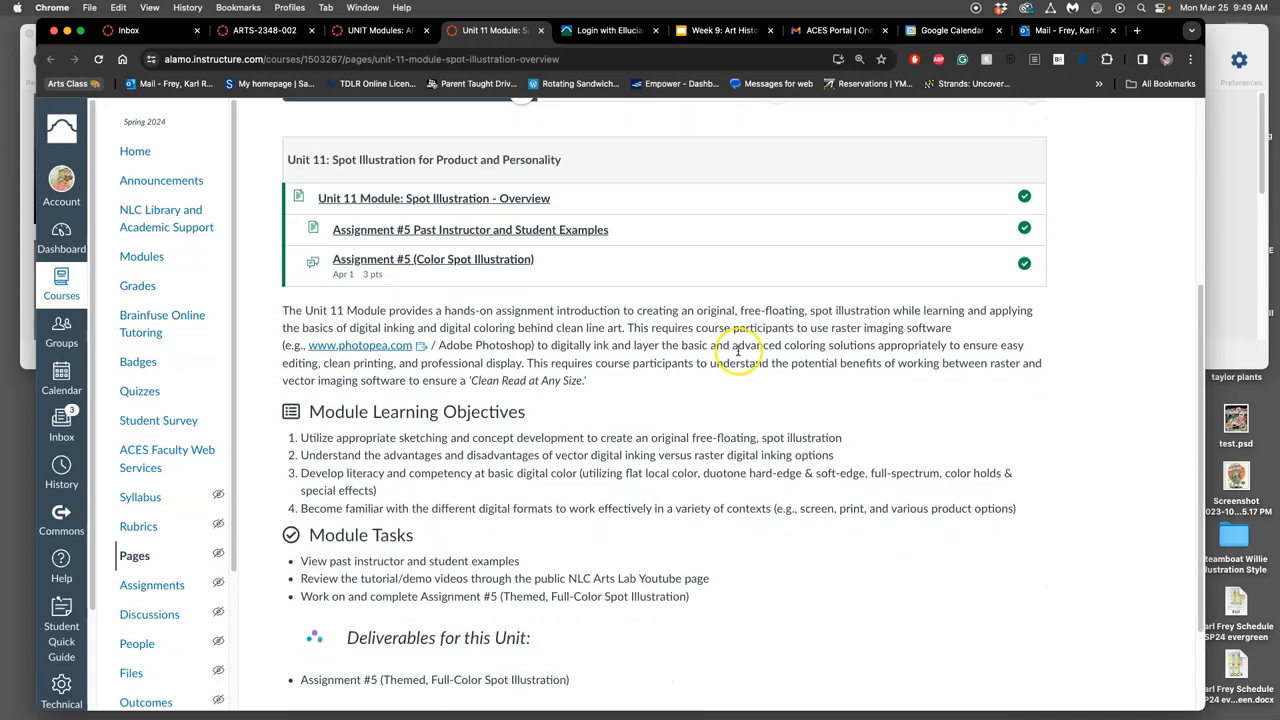
scroll("down", 3)
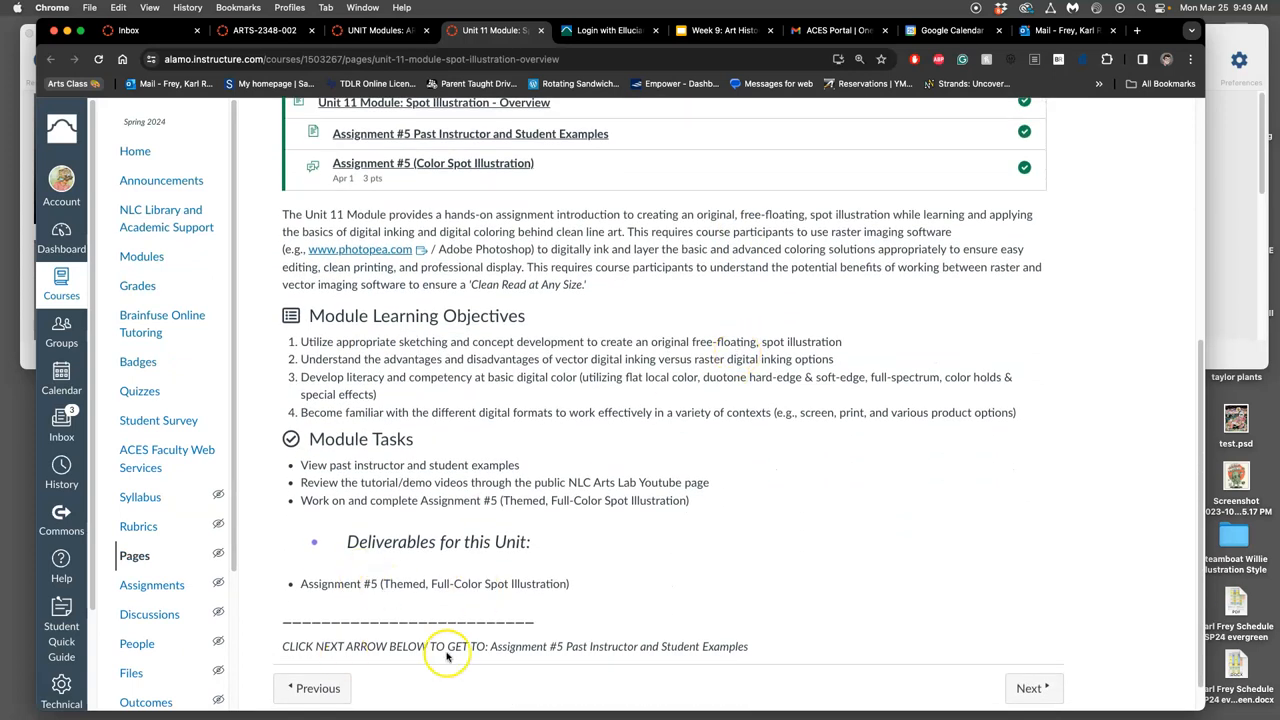
mouse_move(475, 573)
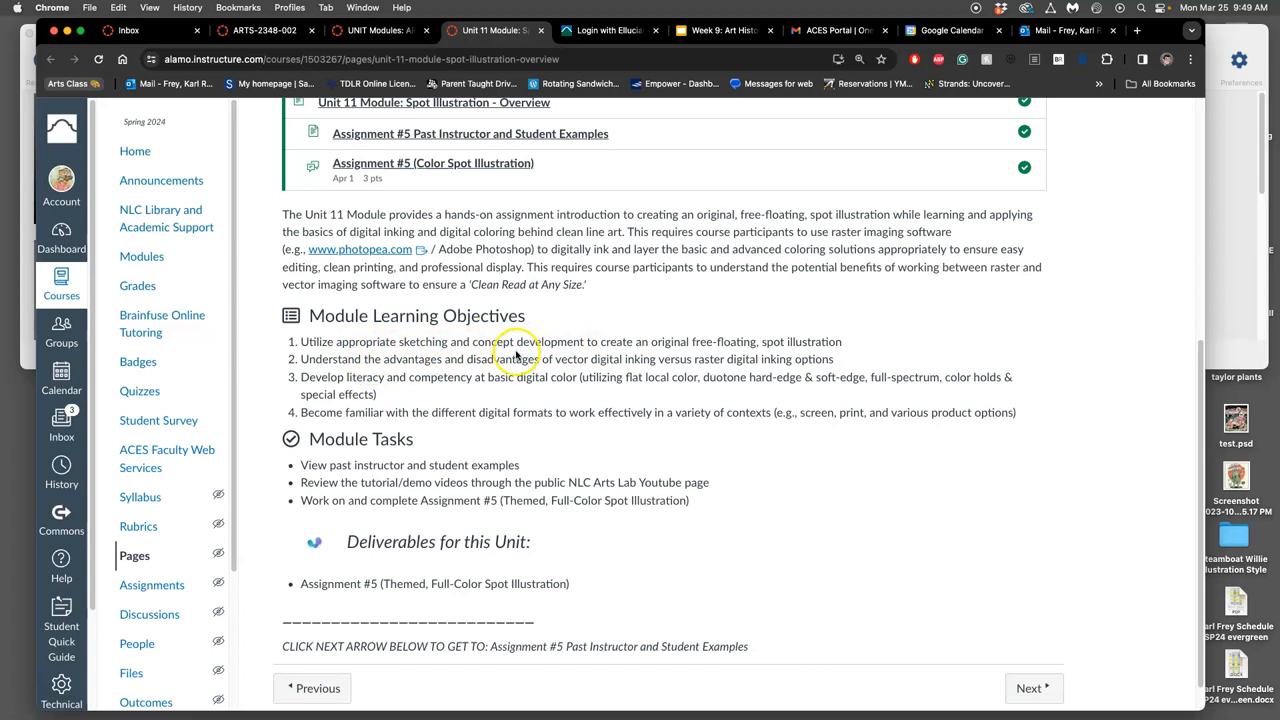
mouse_move(789, 330)
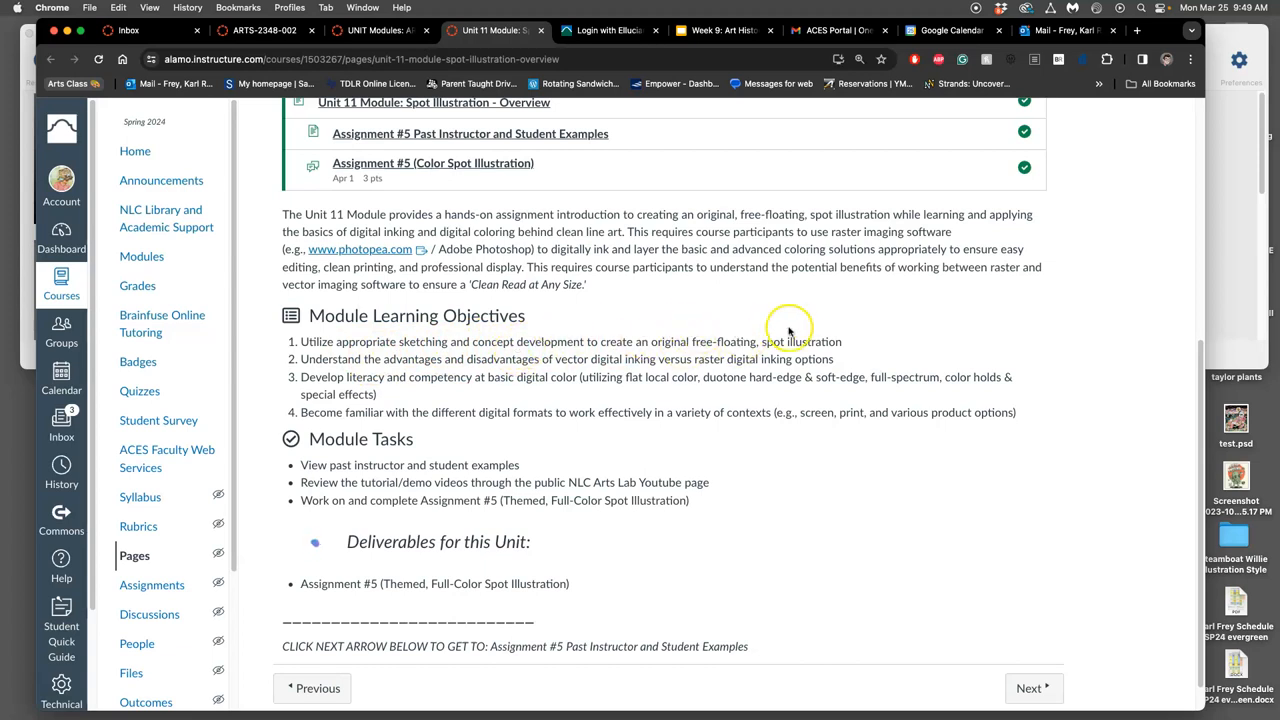
mouse_move(730, 341)
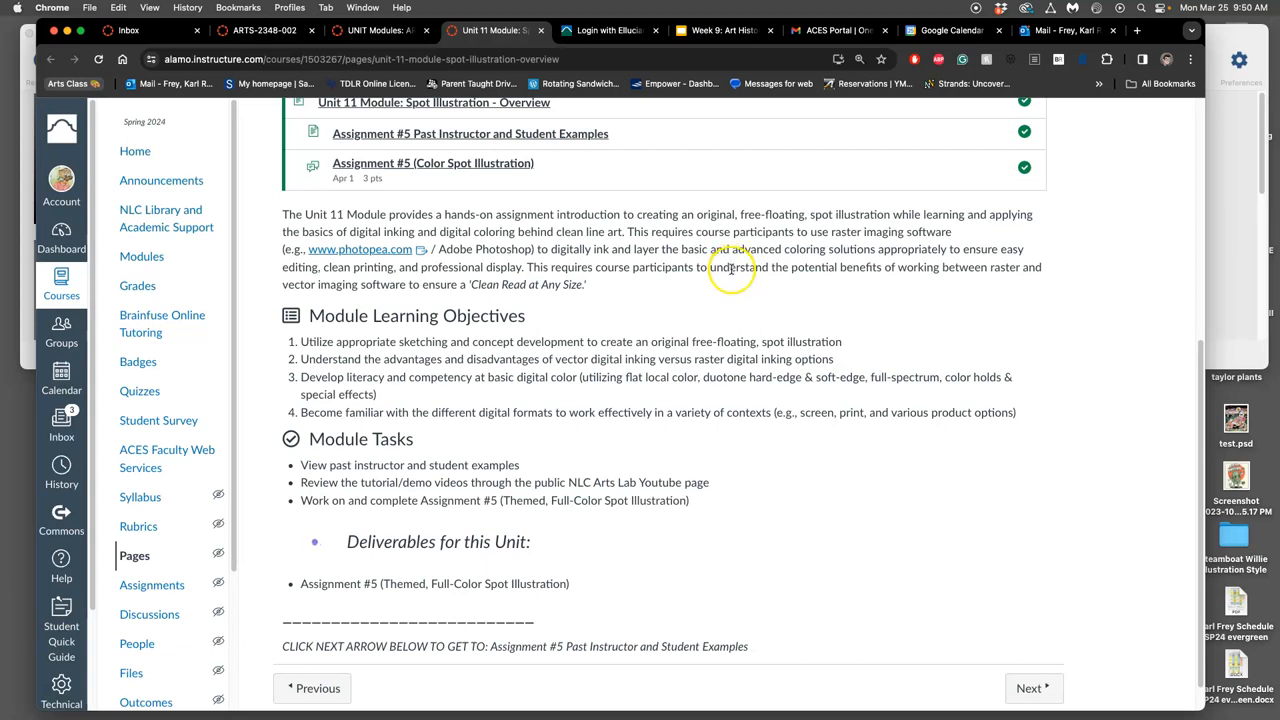
mouse_move(755, 380)
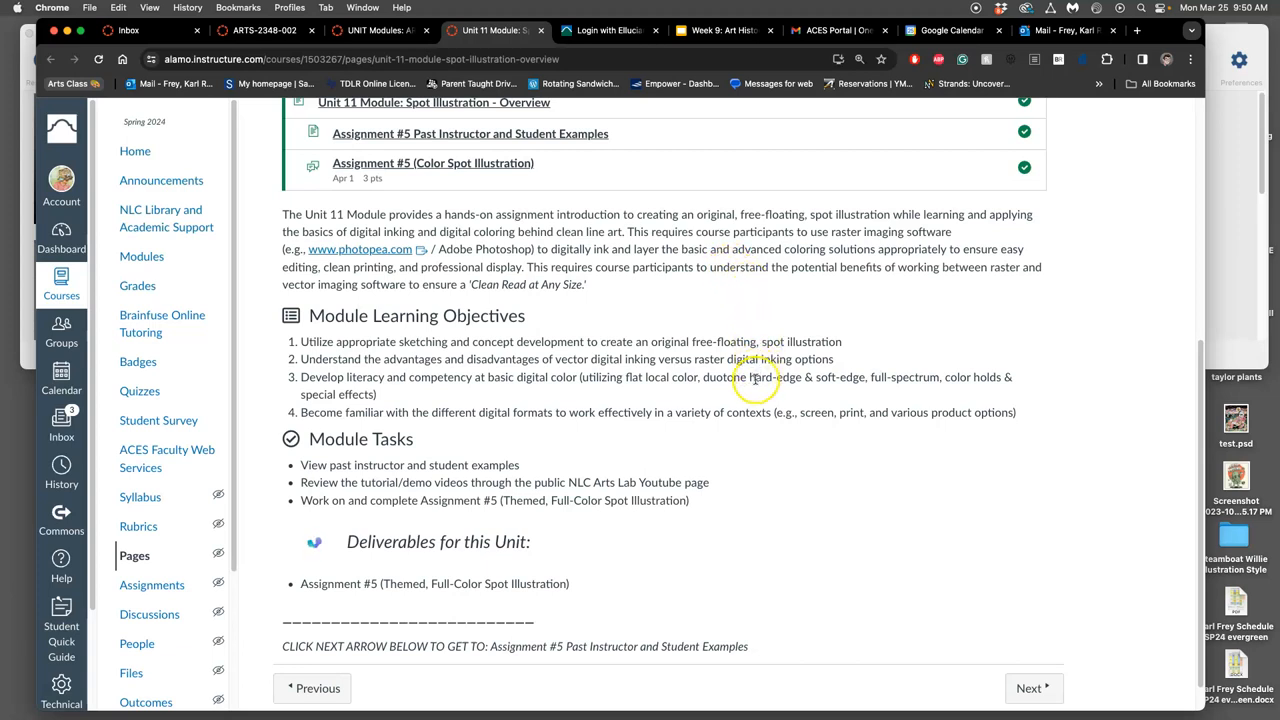
mouse_move(495, 372)
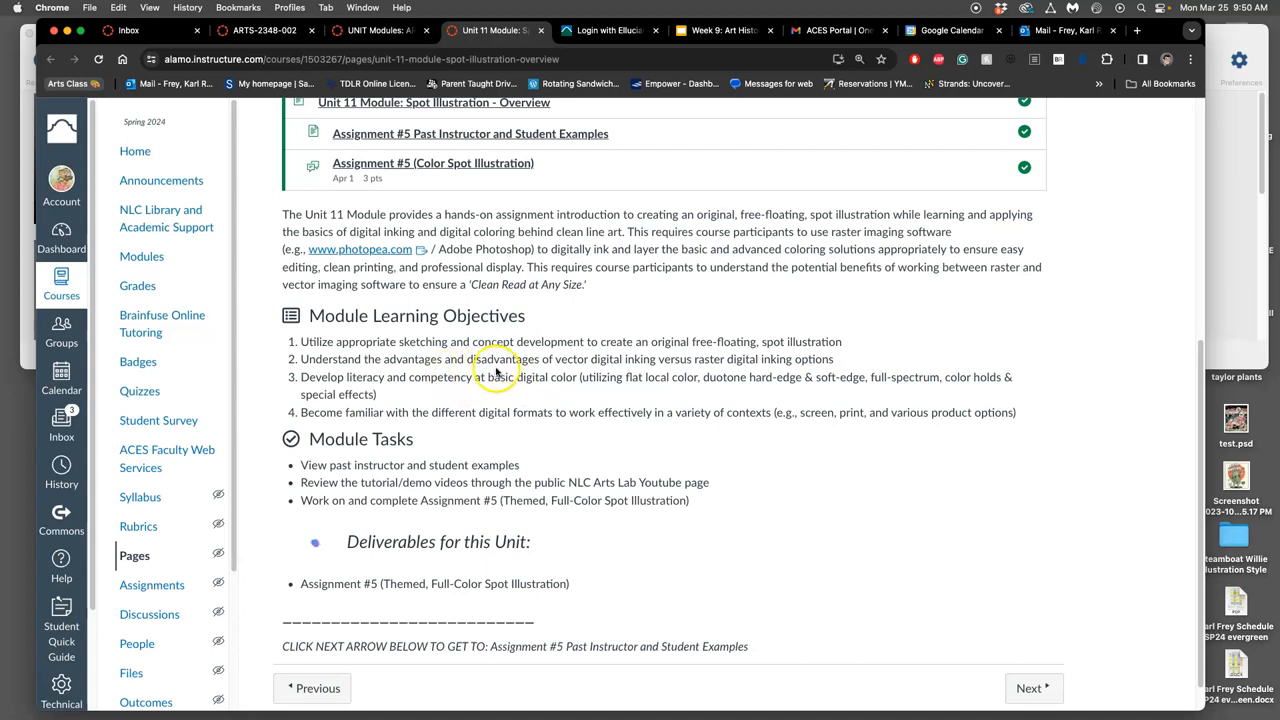
mouse_move(567, 358)
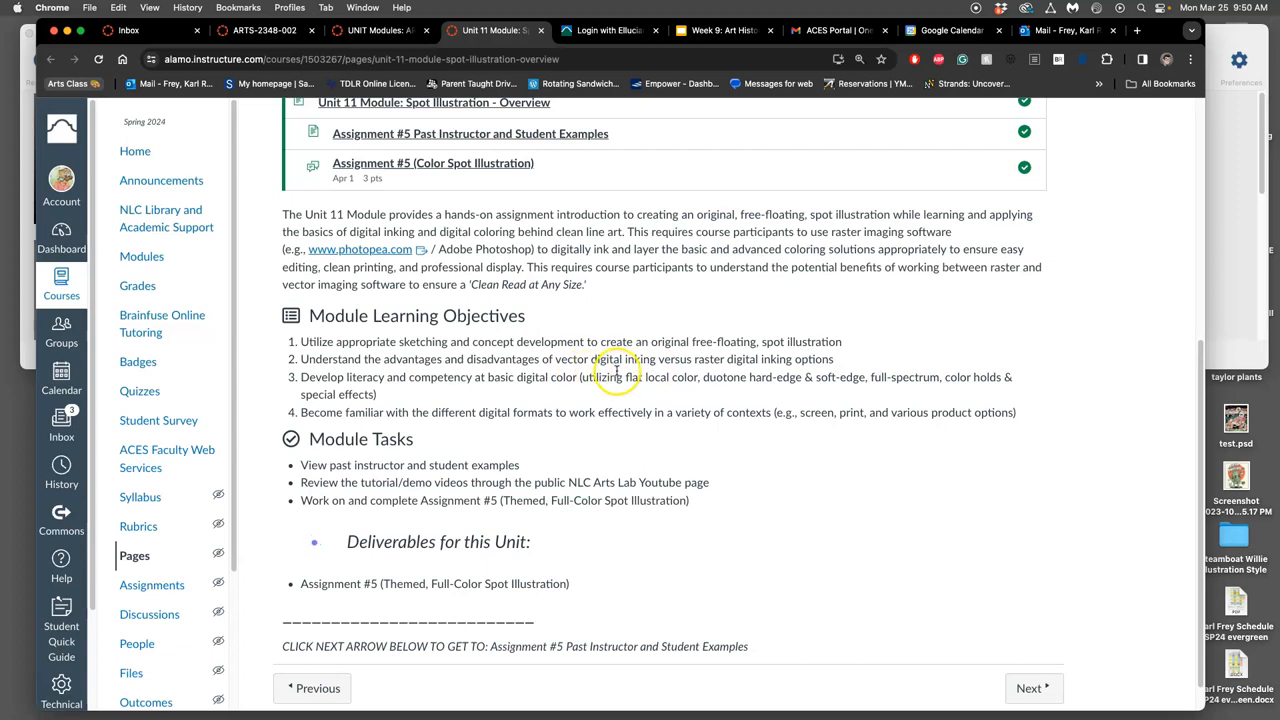
mouse_move(758, 362)
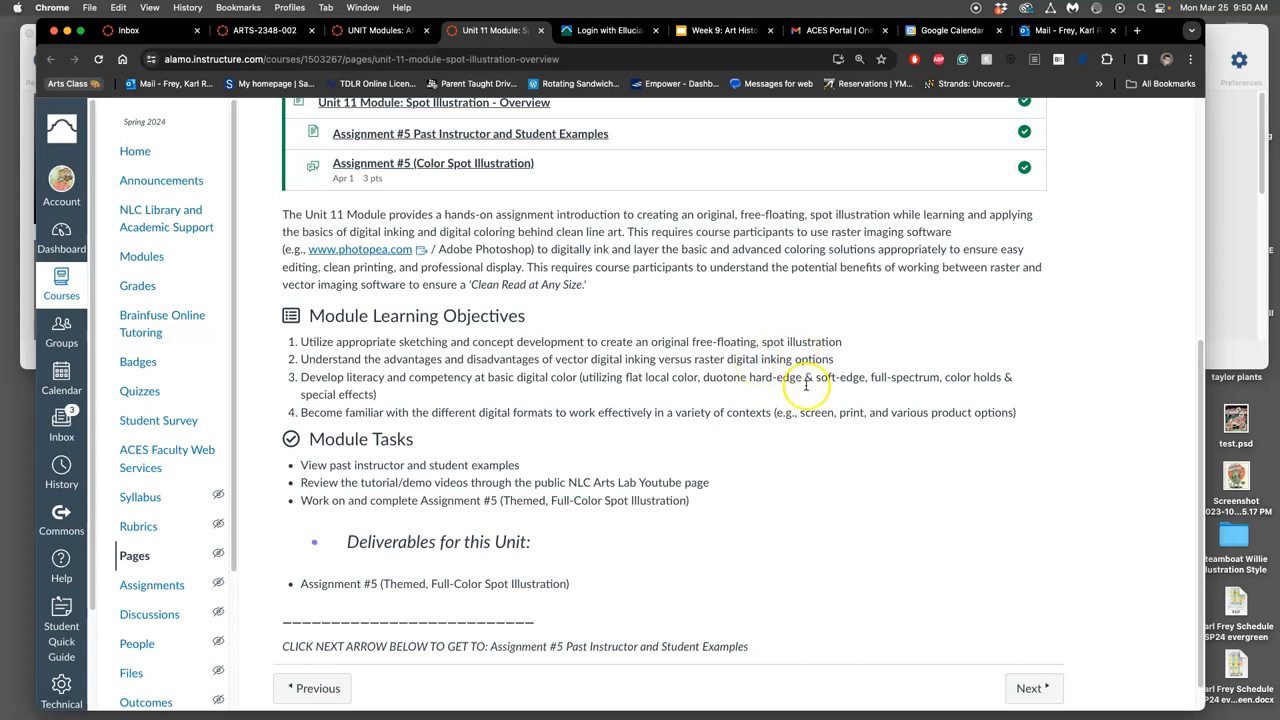
mouse_move(548, 390)
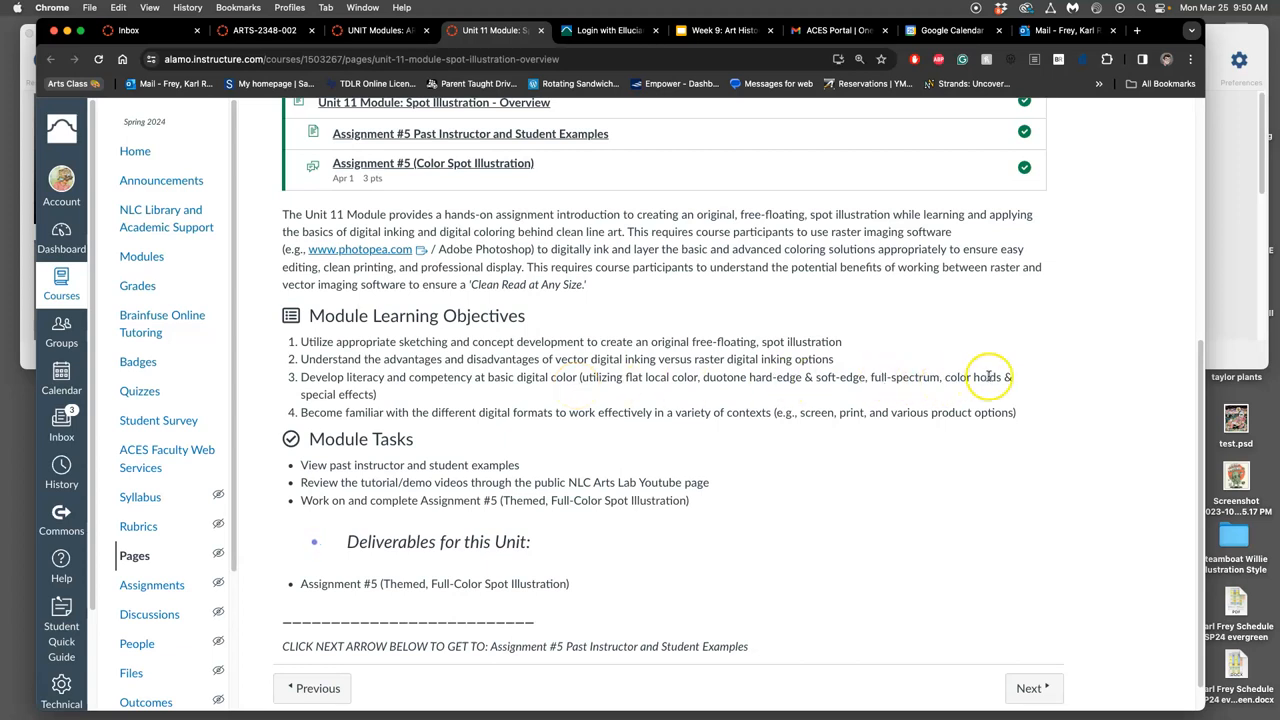
mouse_move(490, 395)
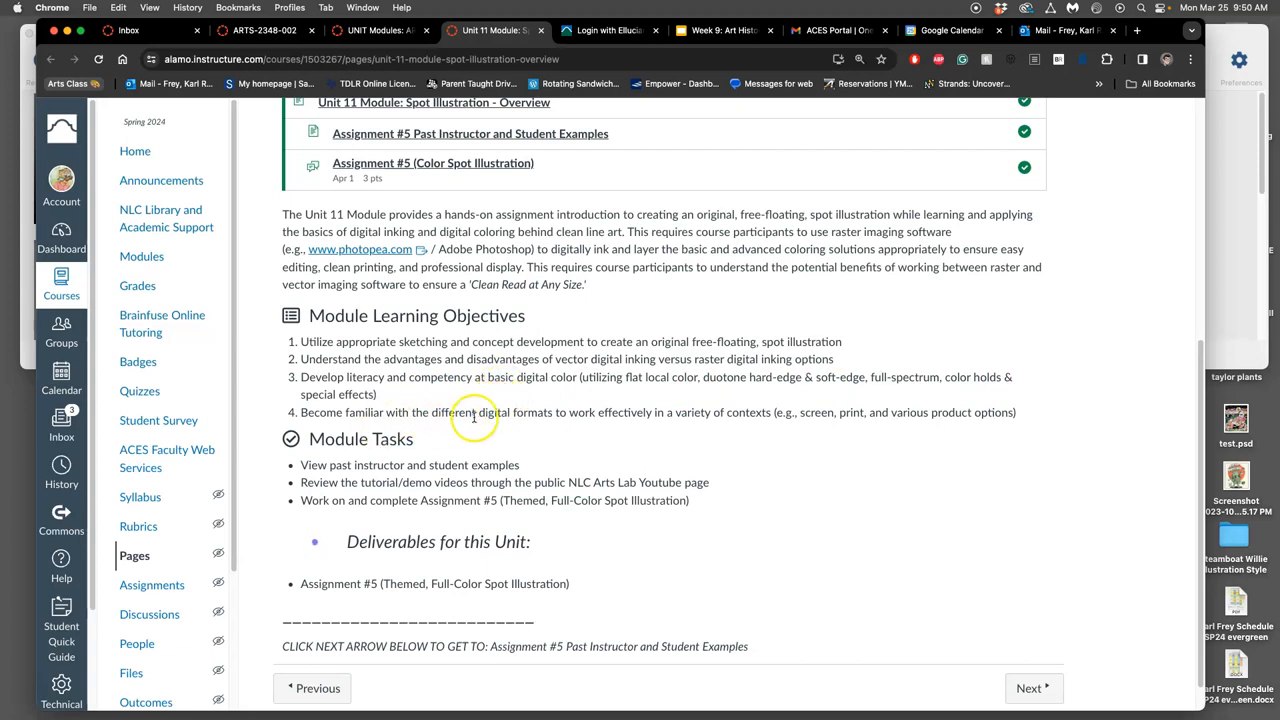
mouse_move(588, 413)
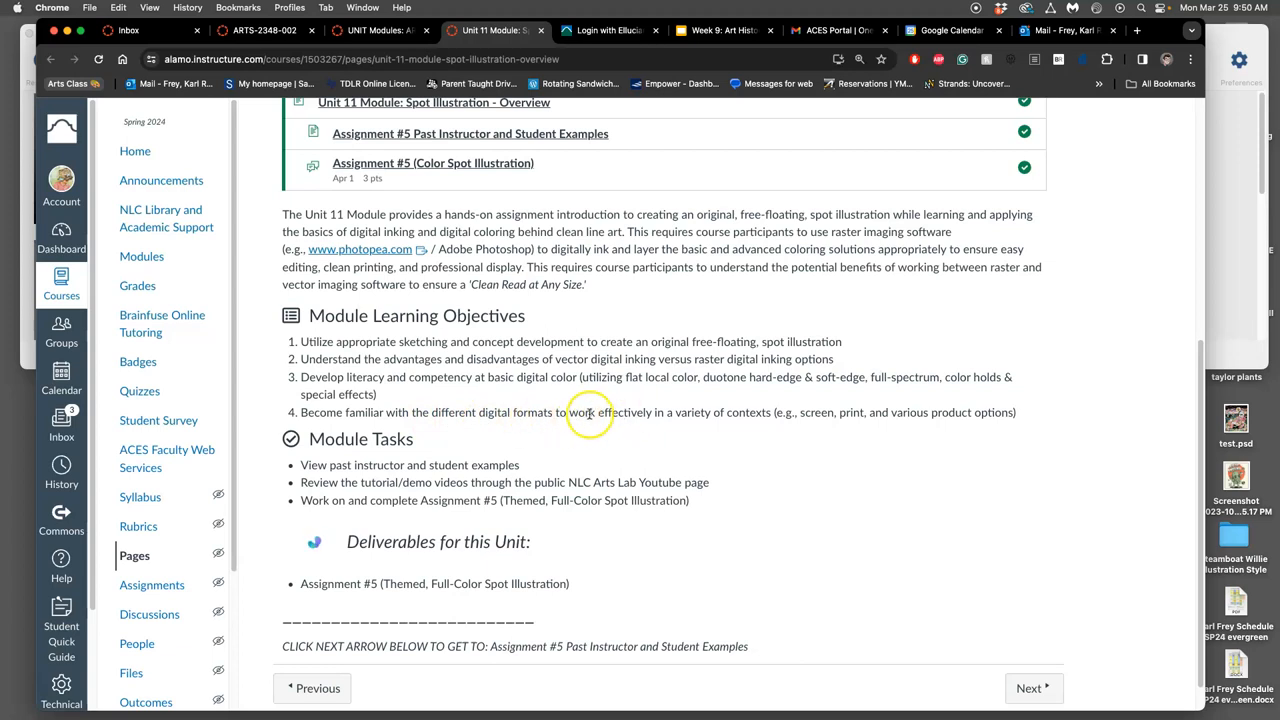
mouse_move(648, 412)
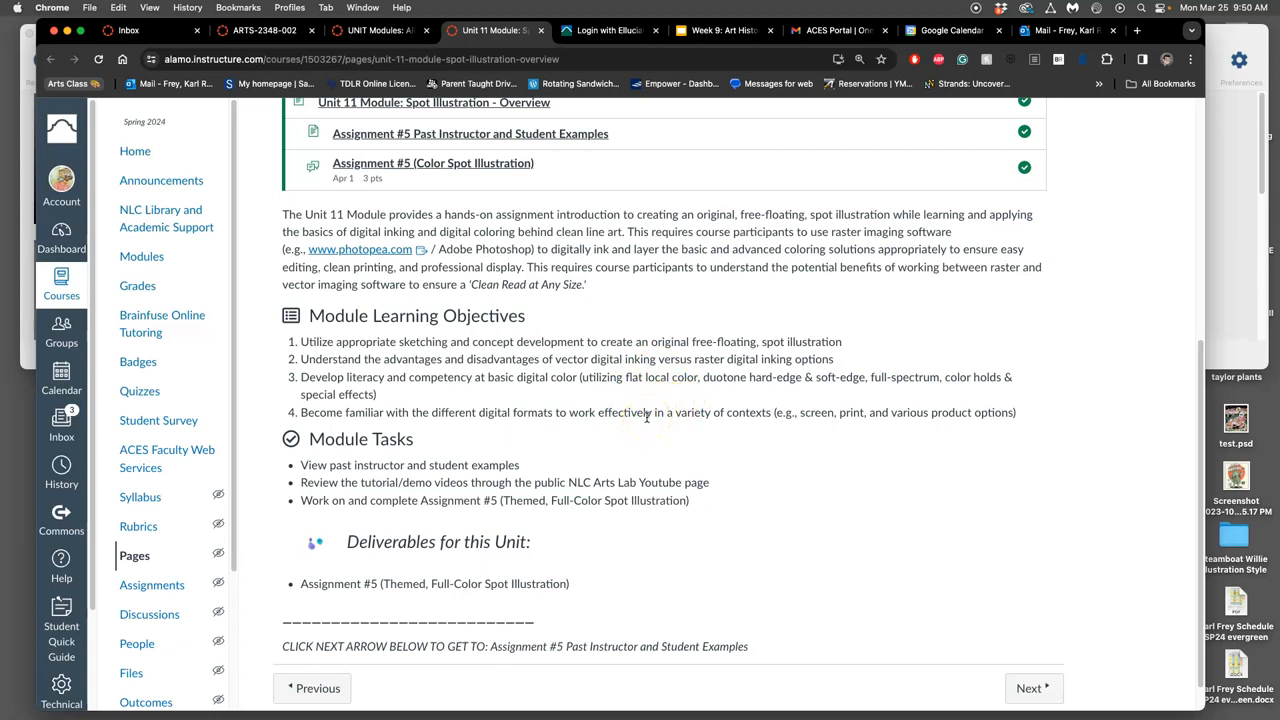
scroll("down", 3)
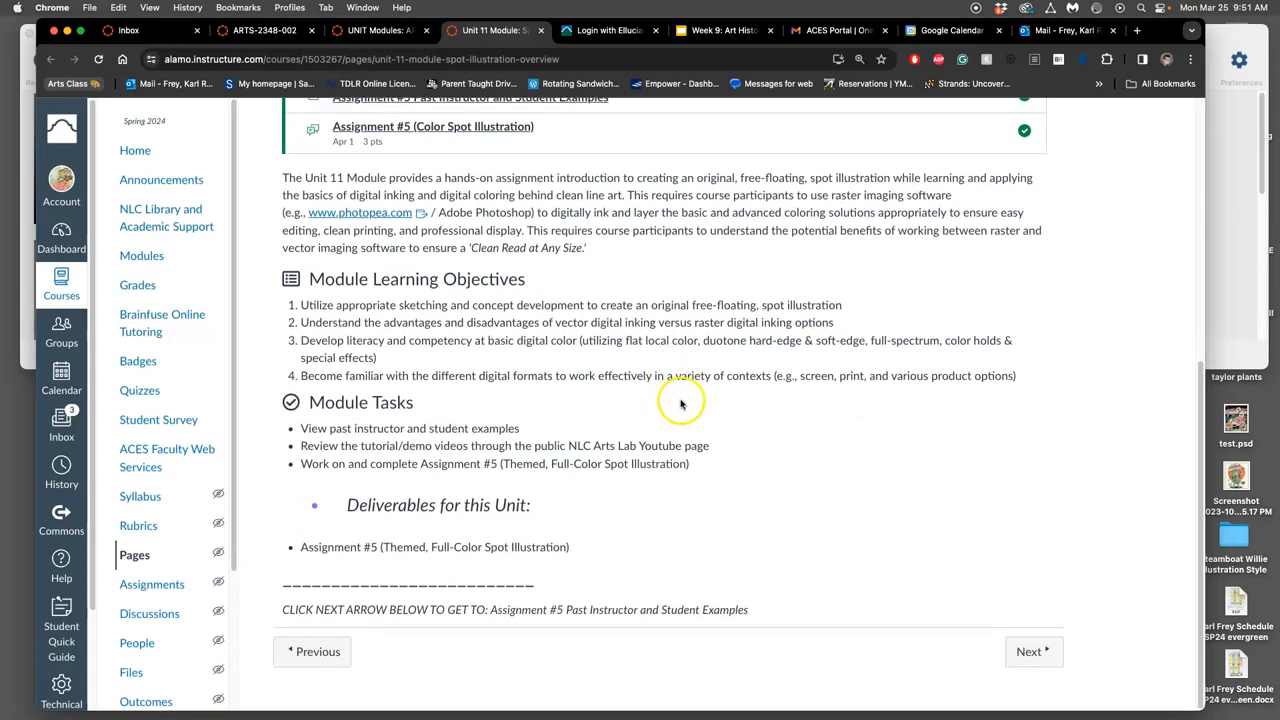
mouse_move(817, 522)
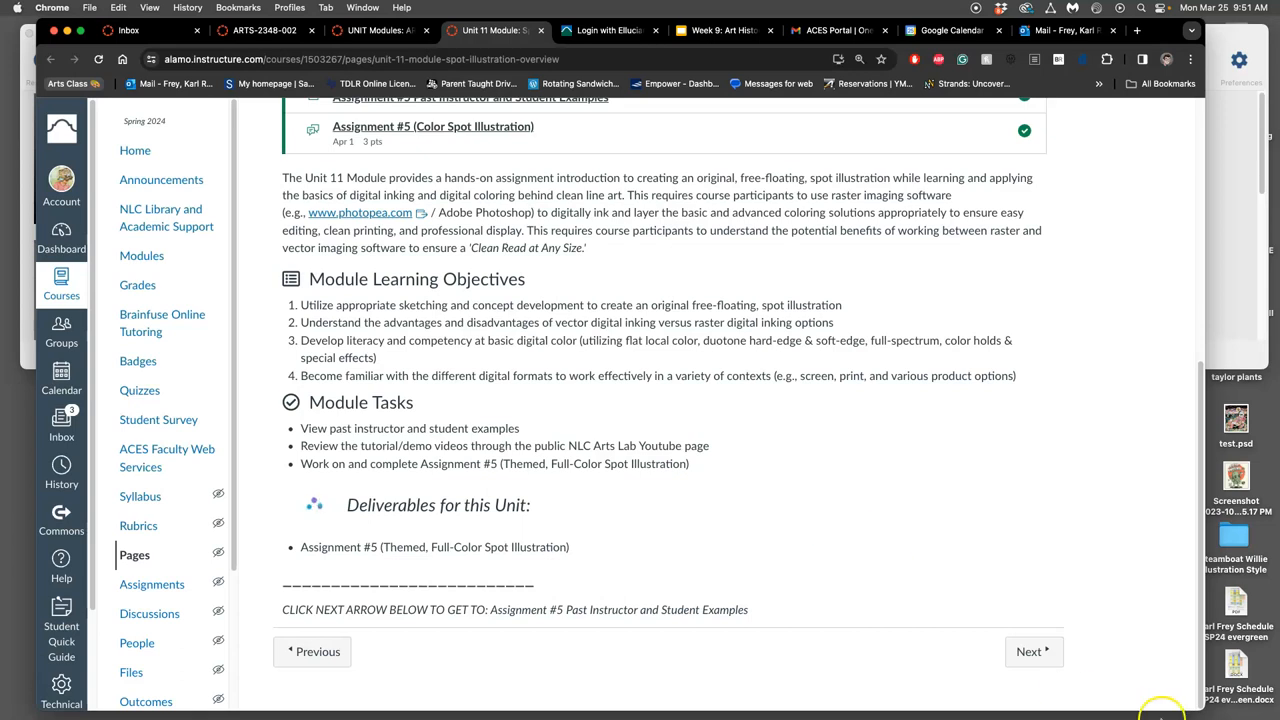
left_click(1033, 651)
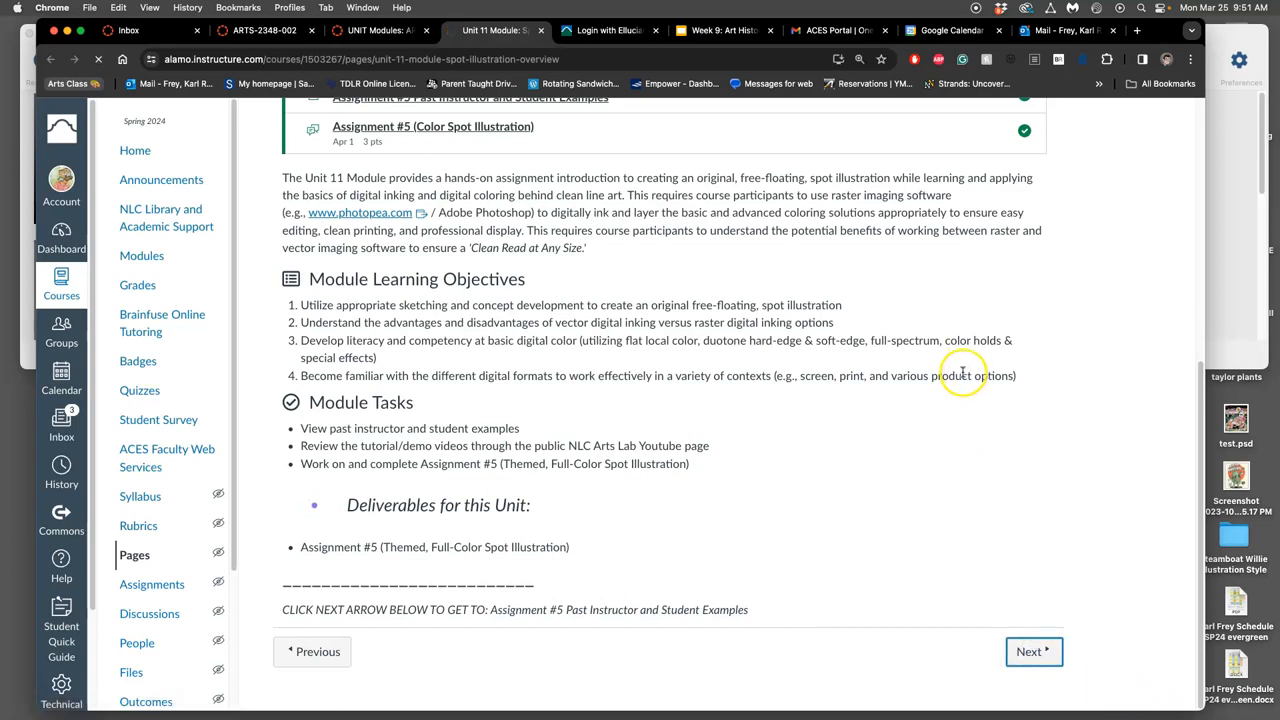
Step: Load the Assignment #5 Past Examples page and scroll to the first sketch-inked-colored example
left_click(1034, 651)
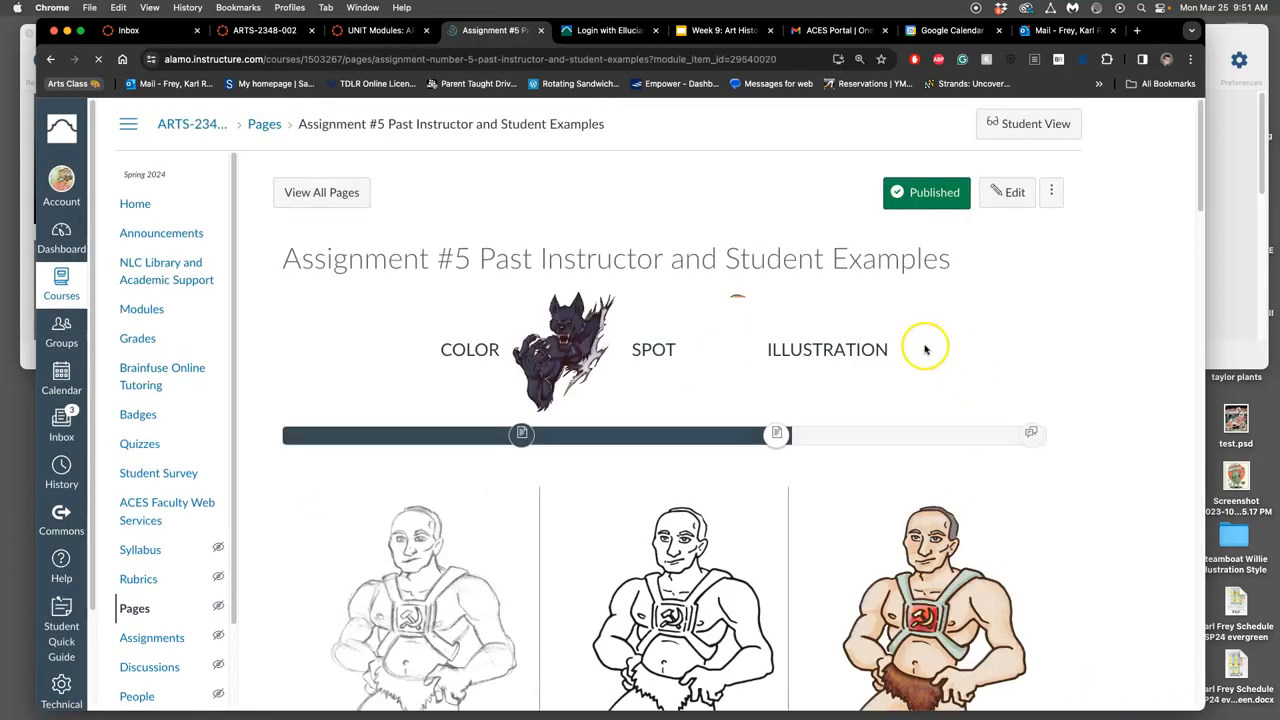
scroll("down", 3)
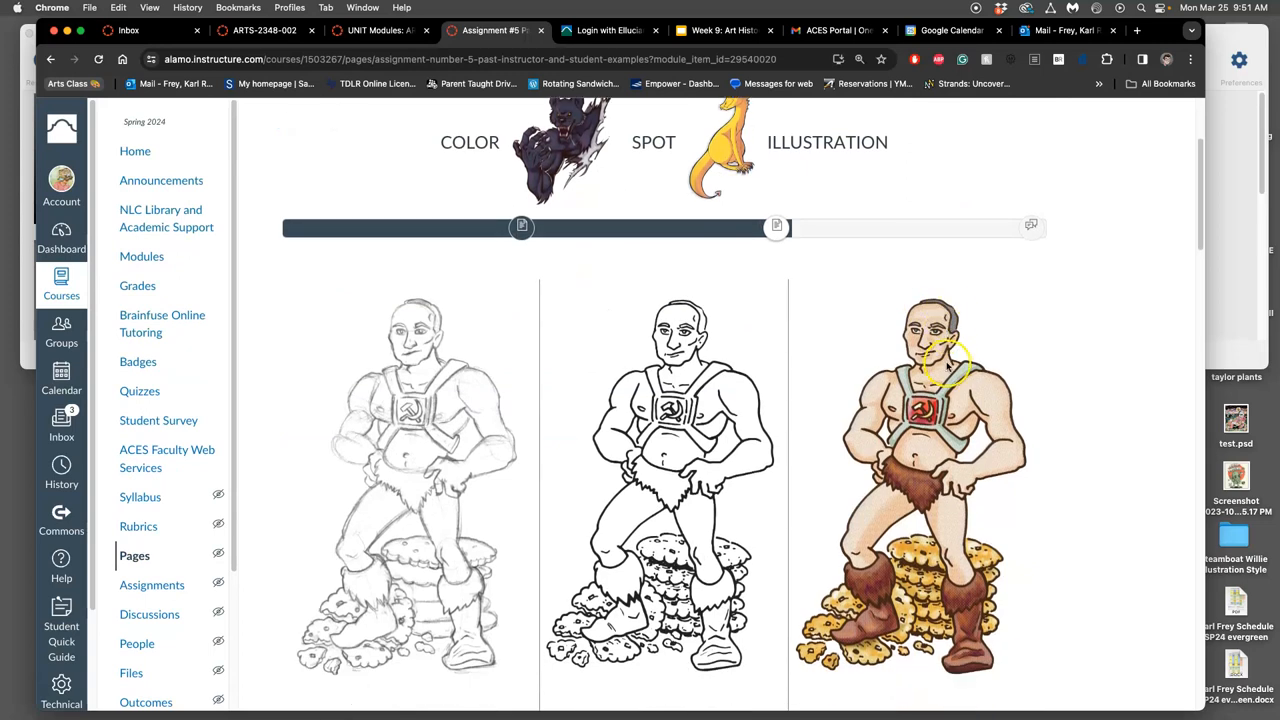
mouse_move(1047, 507)
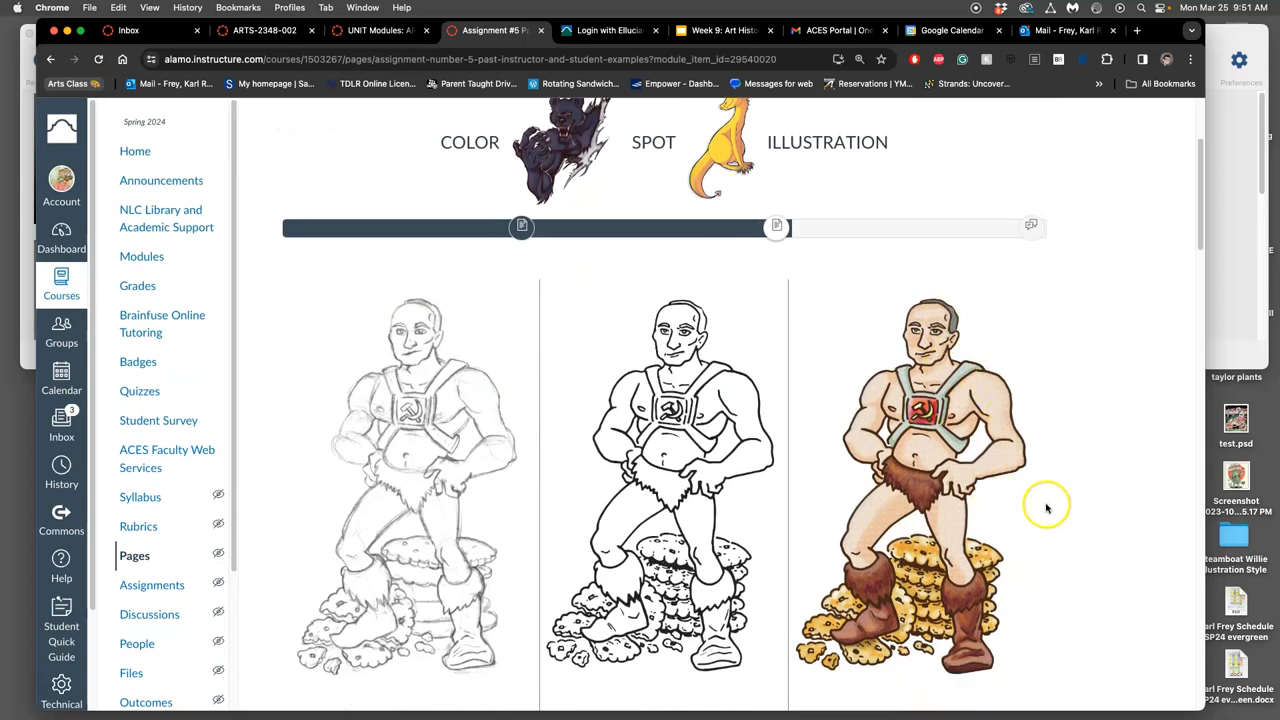
mouse_move(1055, 494)
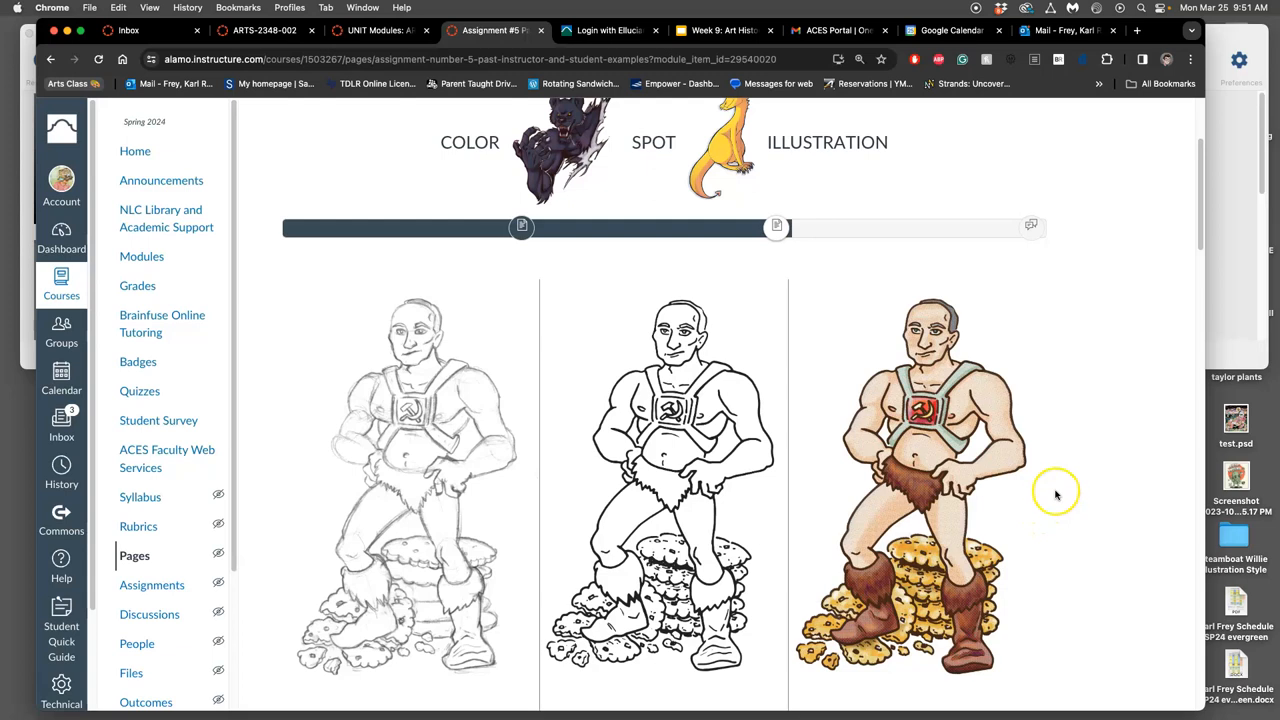
mouse_move(375, 457)
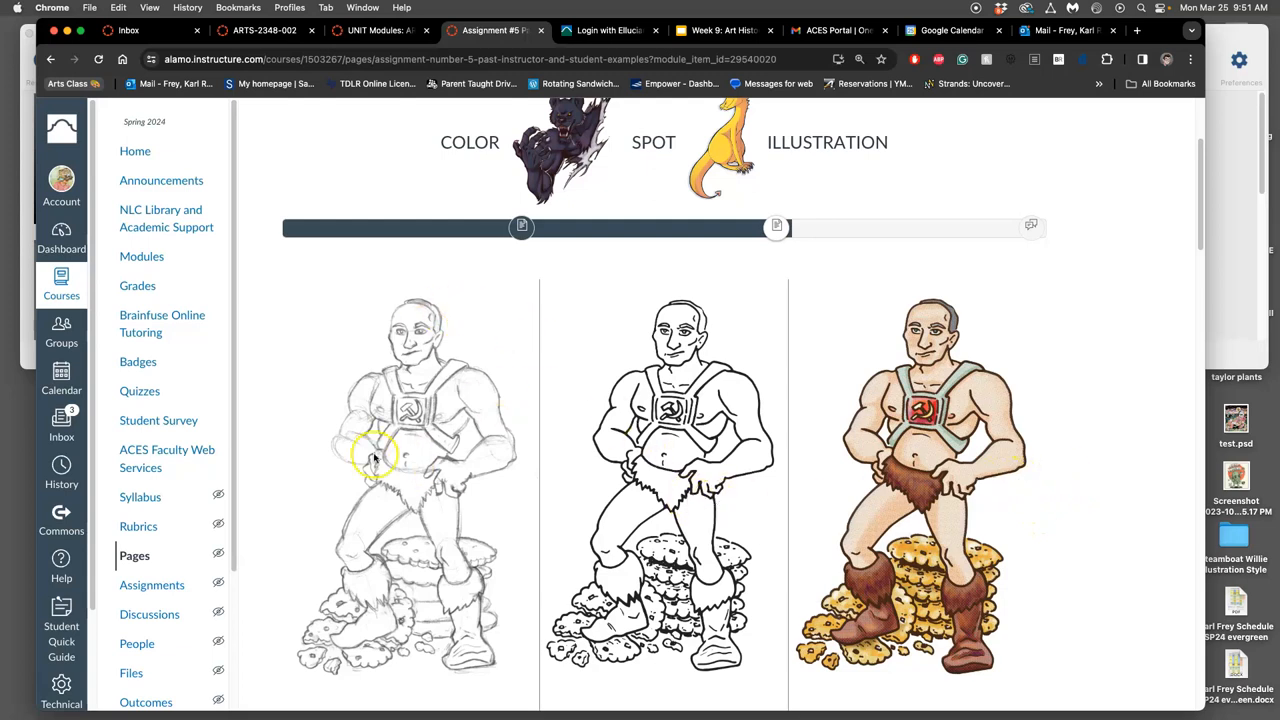
mouse_move(338, 430)
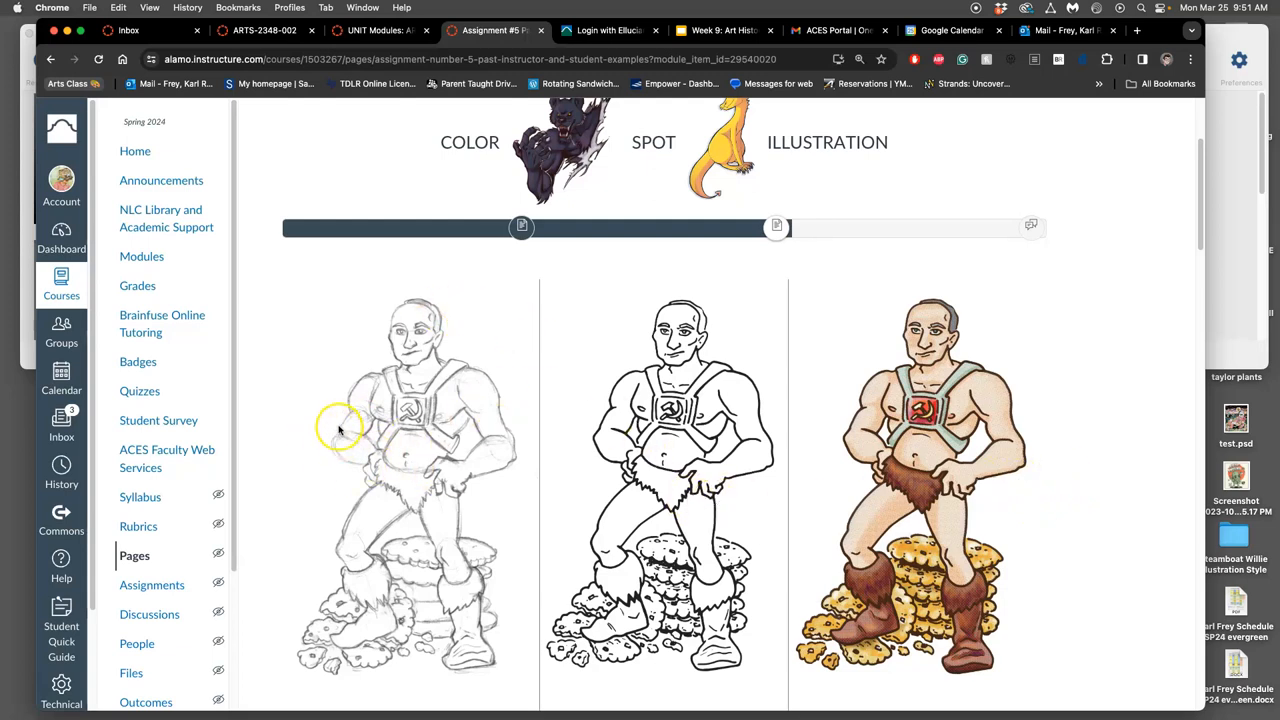
mouse_move(340, 430)
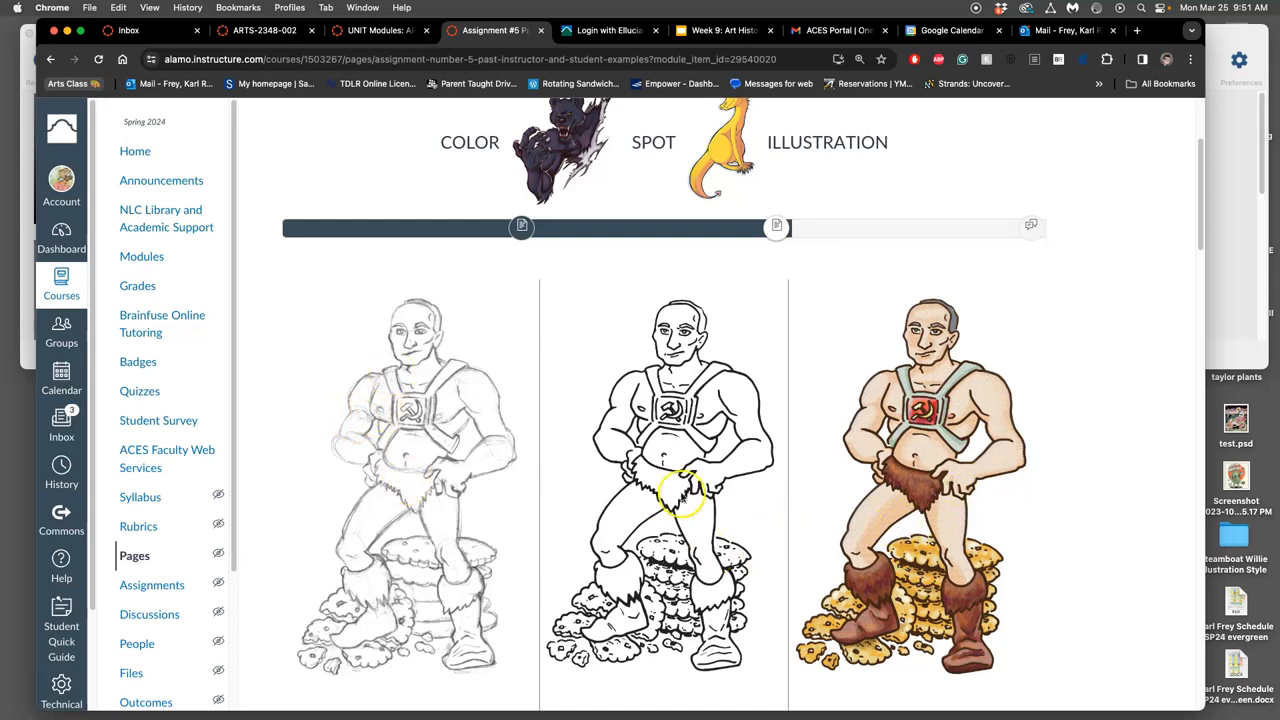
mouse_move(1007, 520)
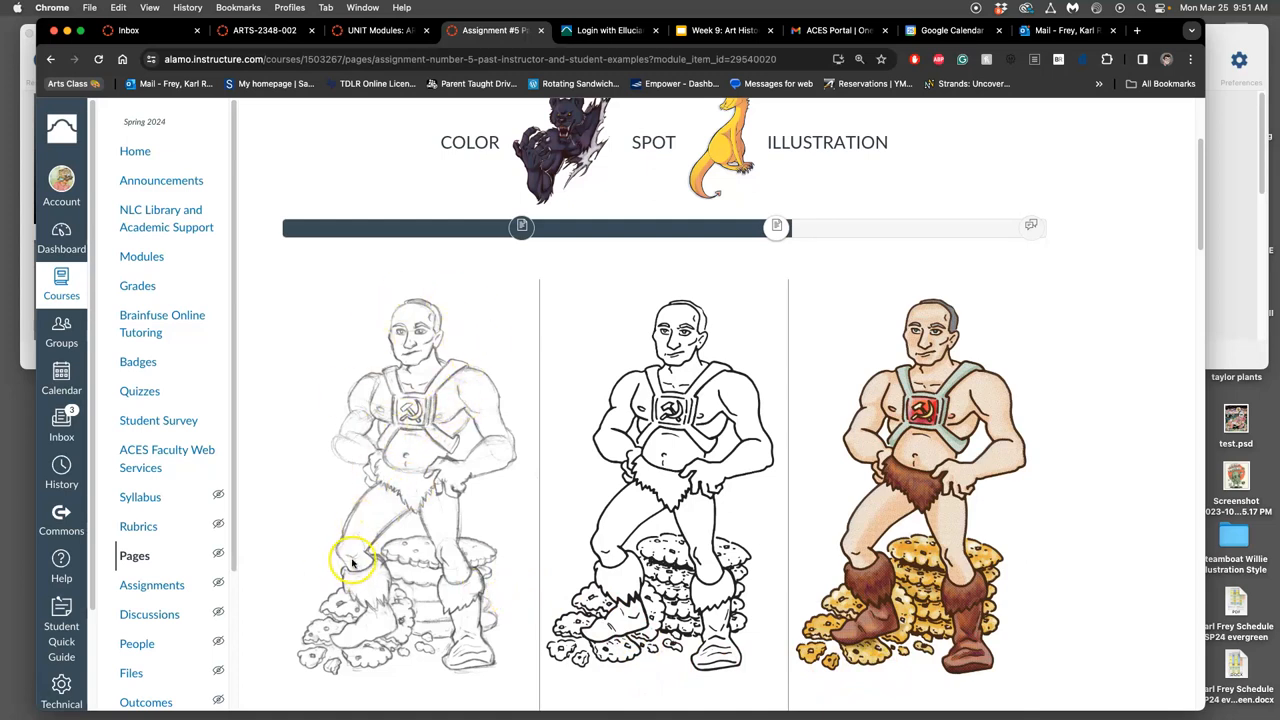
mouse_move(365, 508)
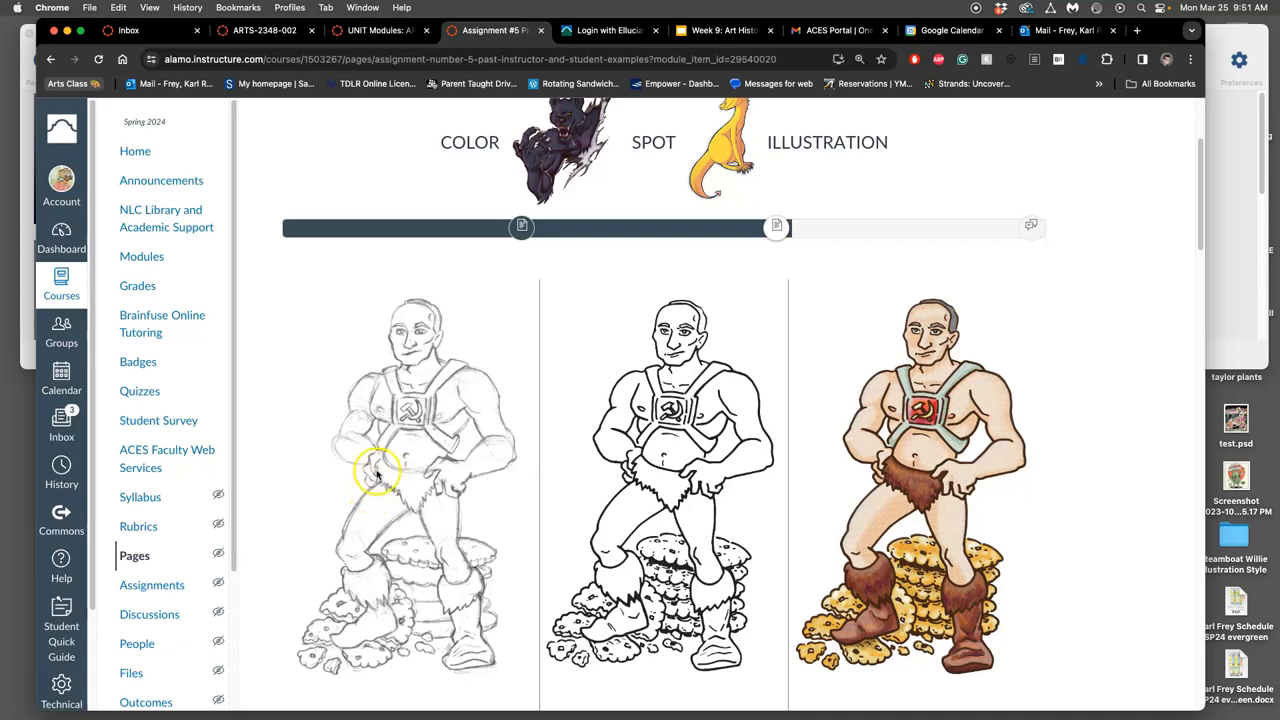
mouse_move(453, 468)
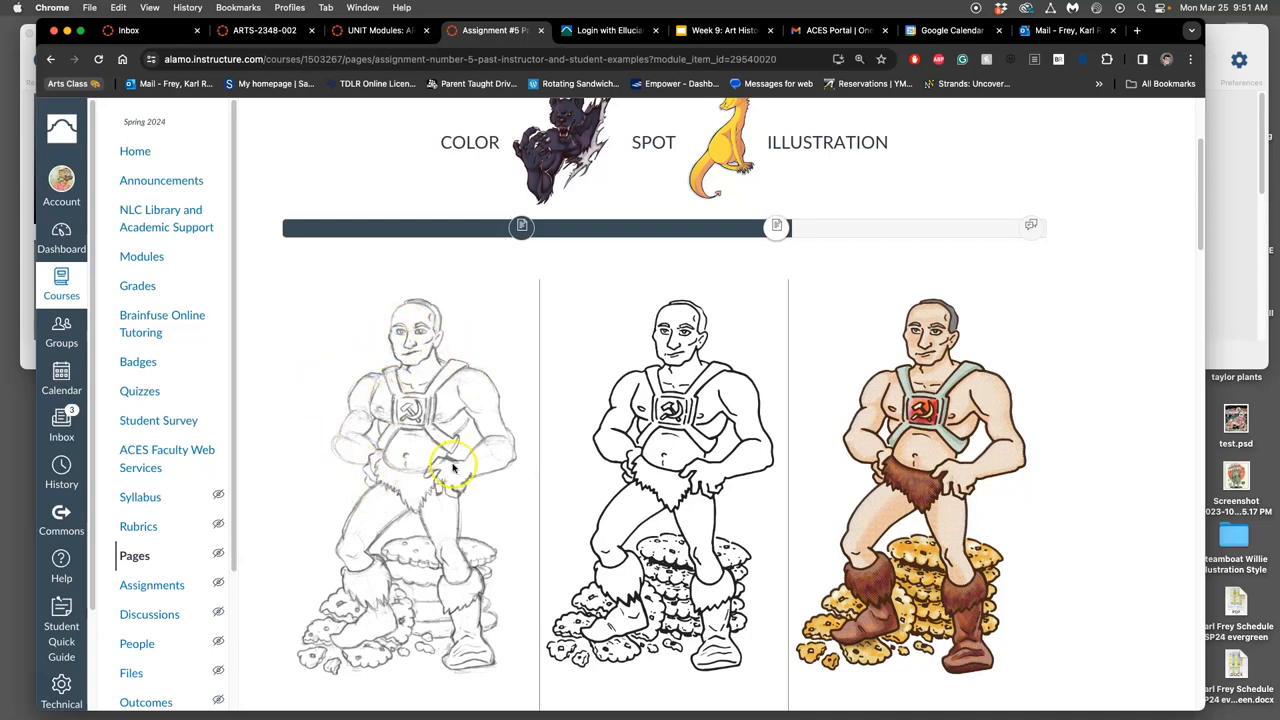
mouse_move(360, 525)
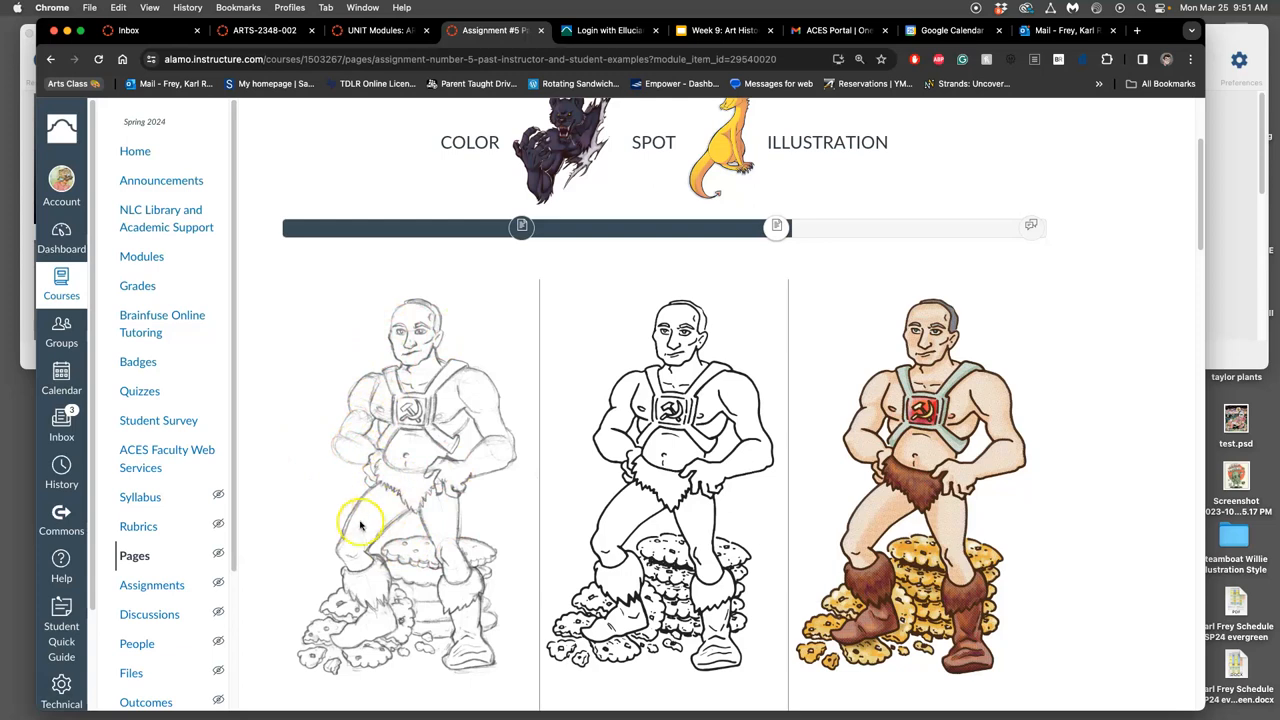
mouse_move(505, 410)
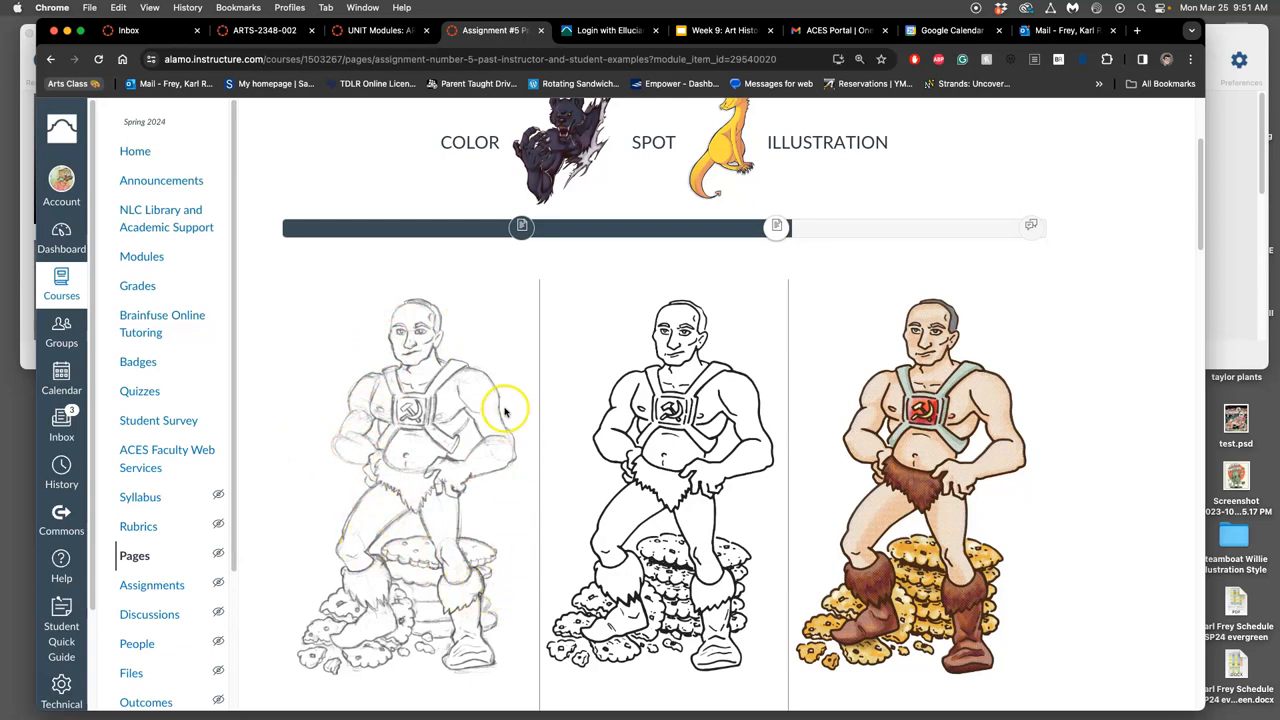
mouse_move(458, 410)
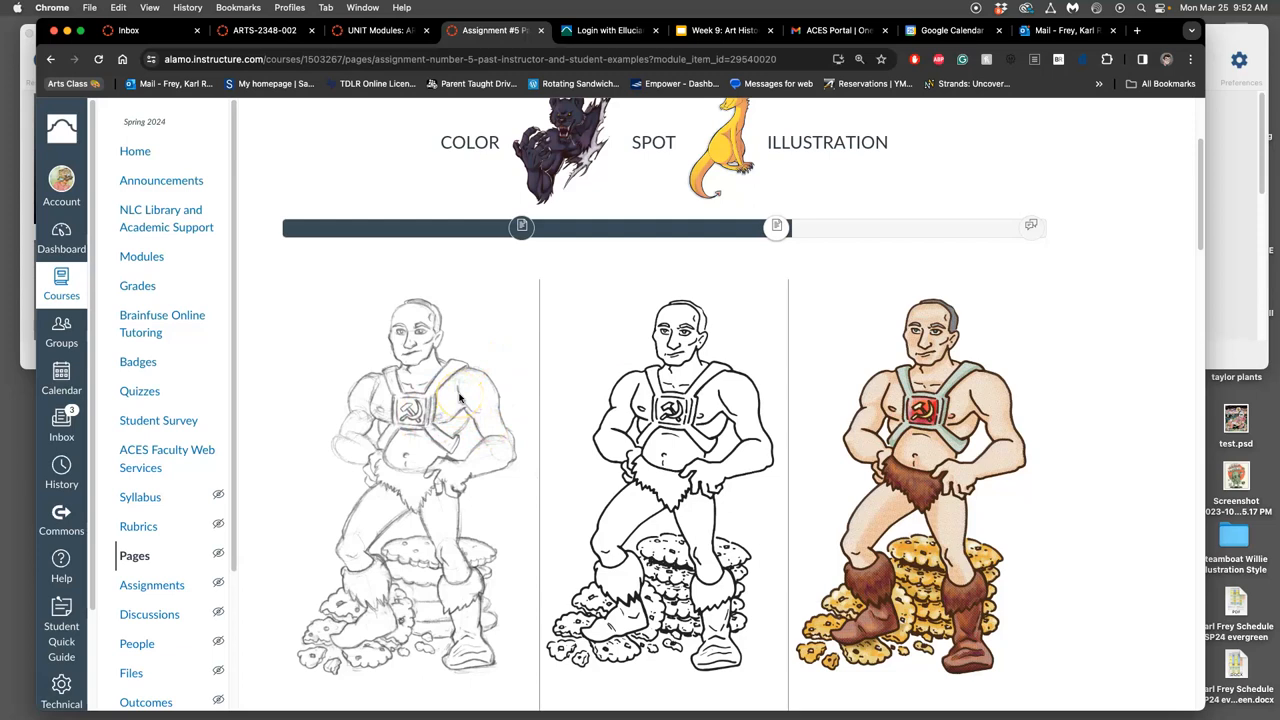
mouse_move(775, 567)
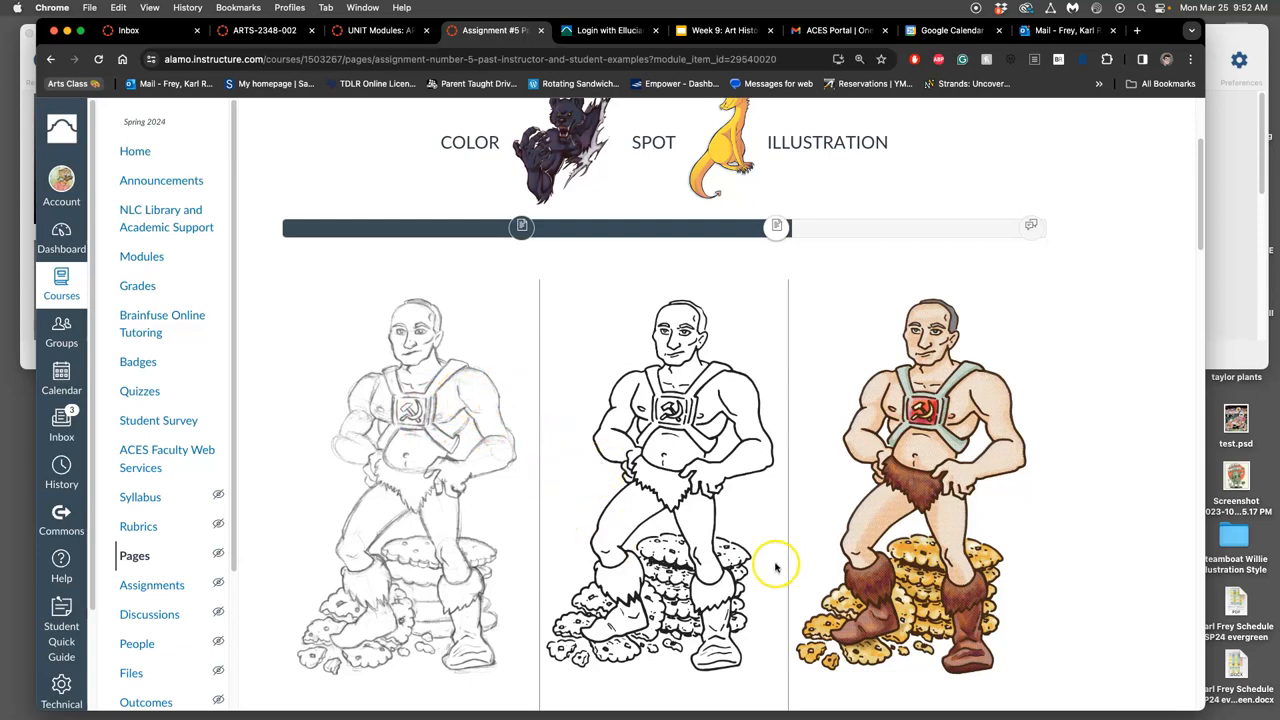
mouse_move(648, 378)
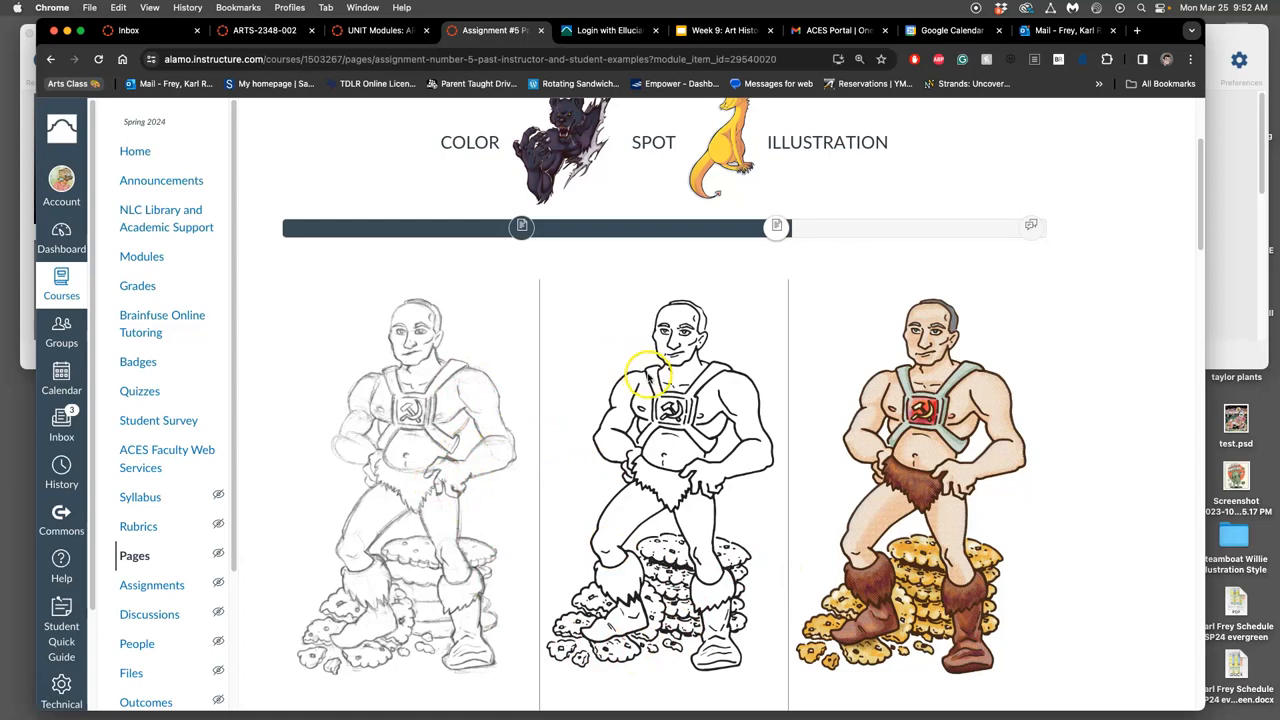
mouse_move(620, 550)
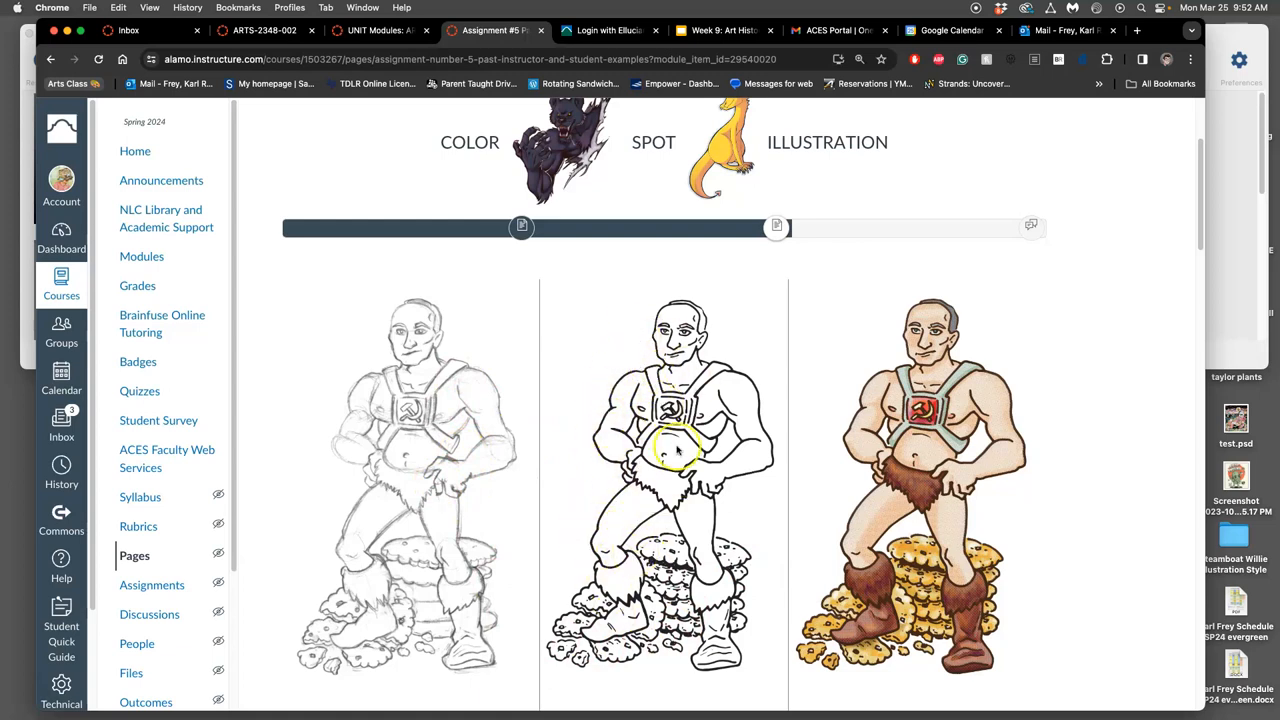
mouse_move(760, 352)
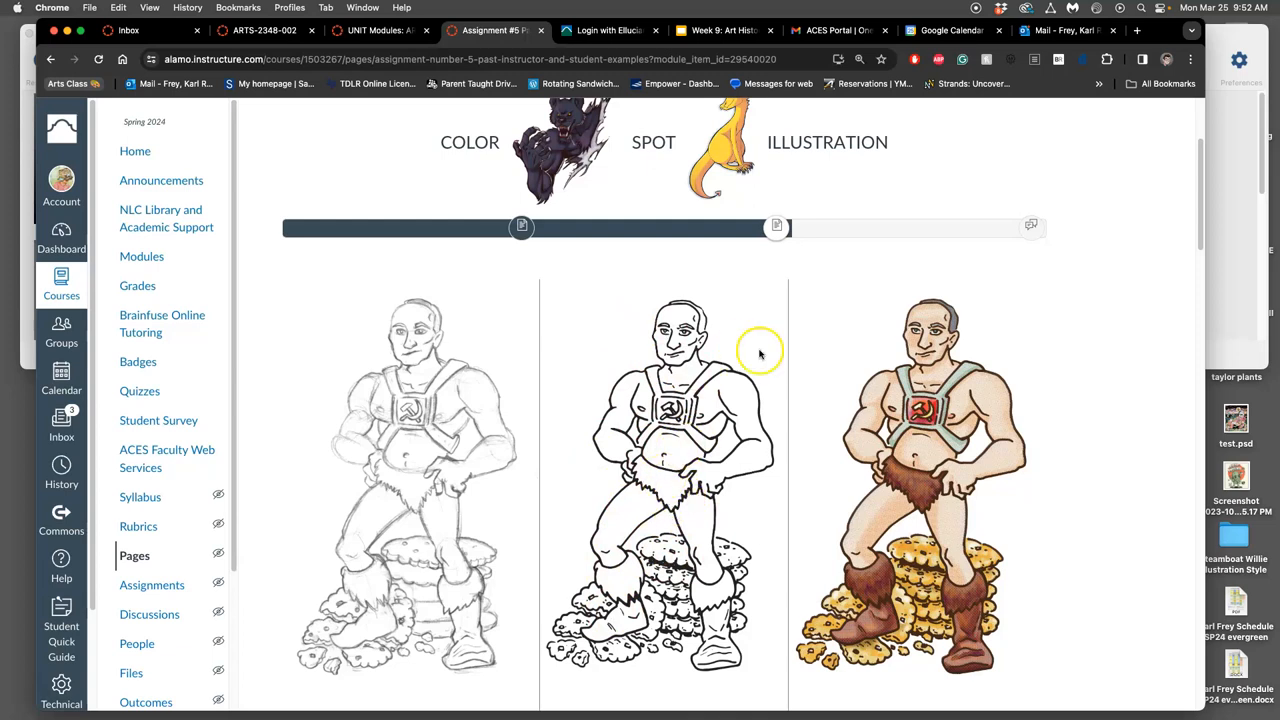
mouse_move(915, 385)
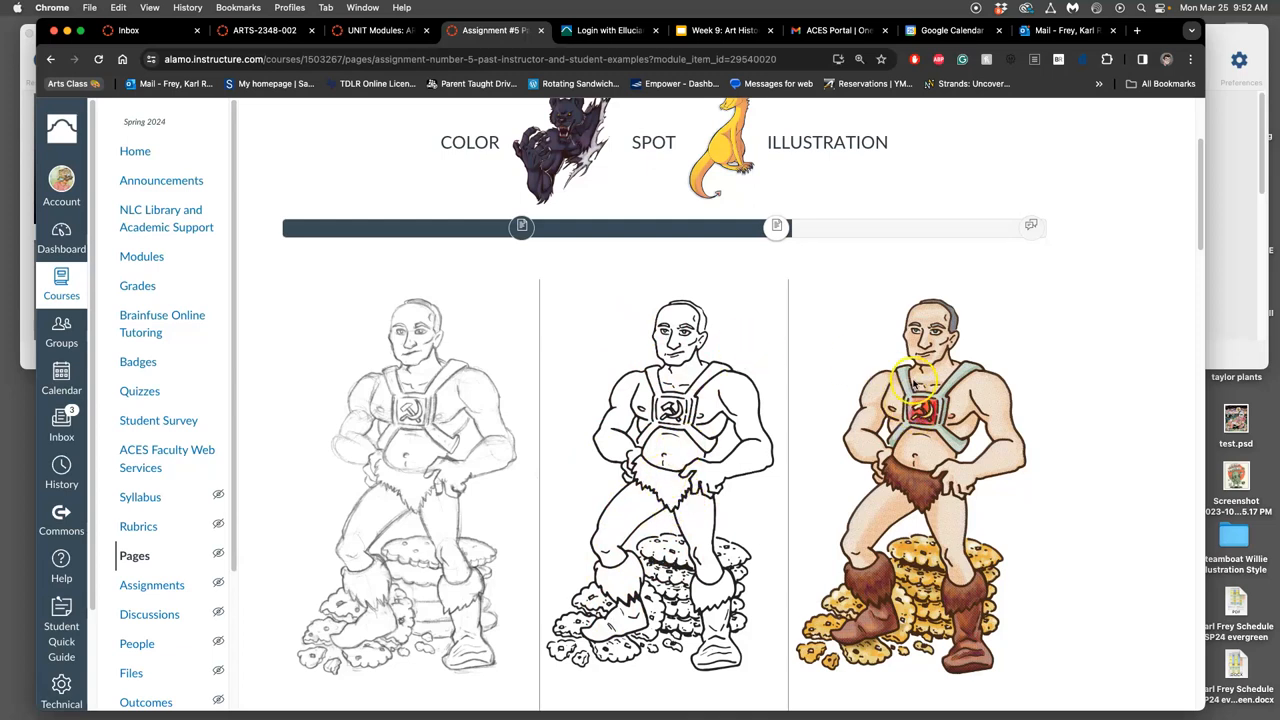
mouse_move(883, 488)
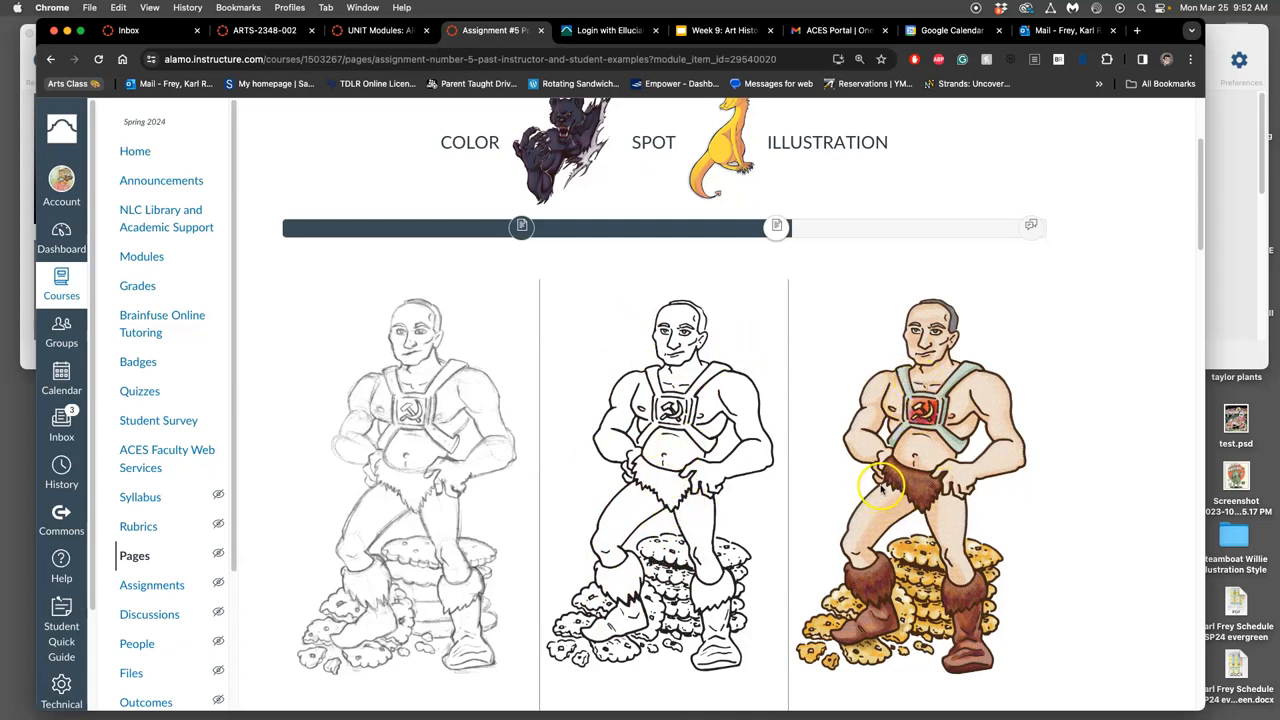
mouse_move(895, 505)
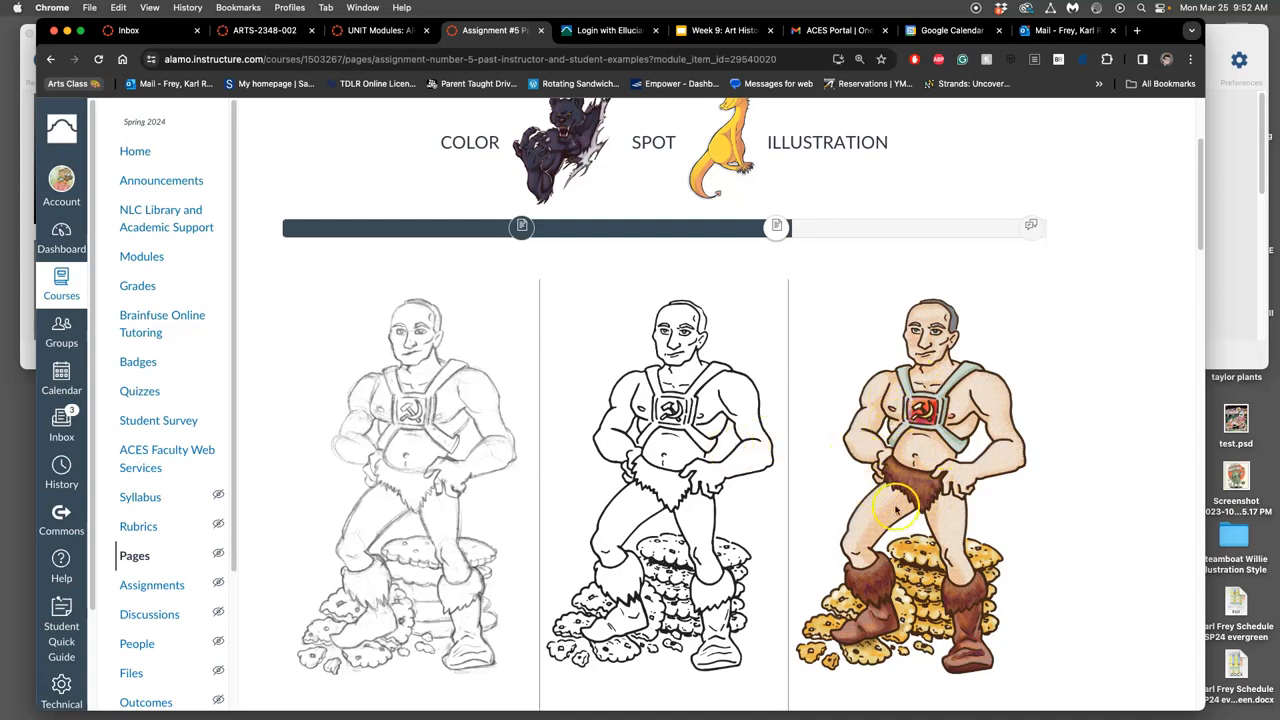
mouse_move(955, 475)
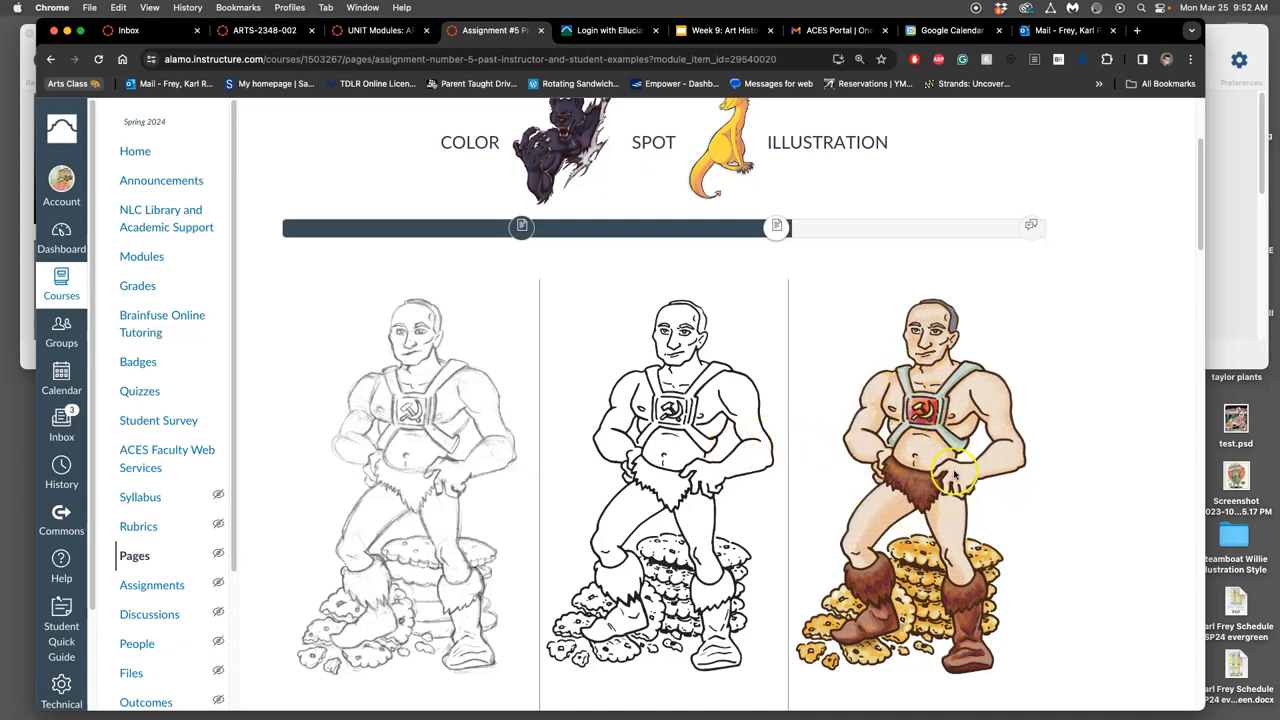
Step: Scroll past the octopus and caveman rows to the bird mask and werewolf examples
scroll("down", 3)
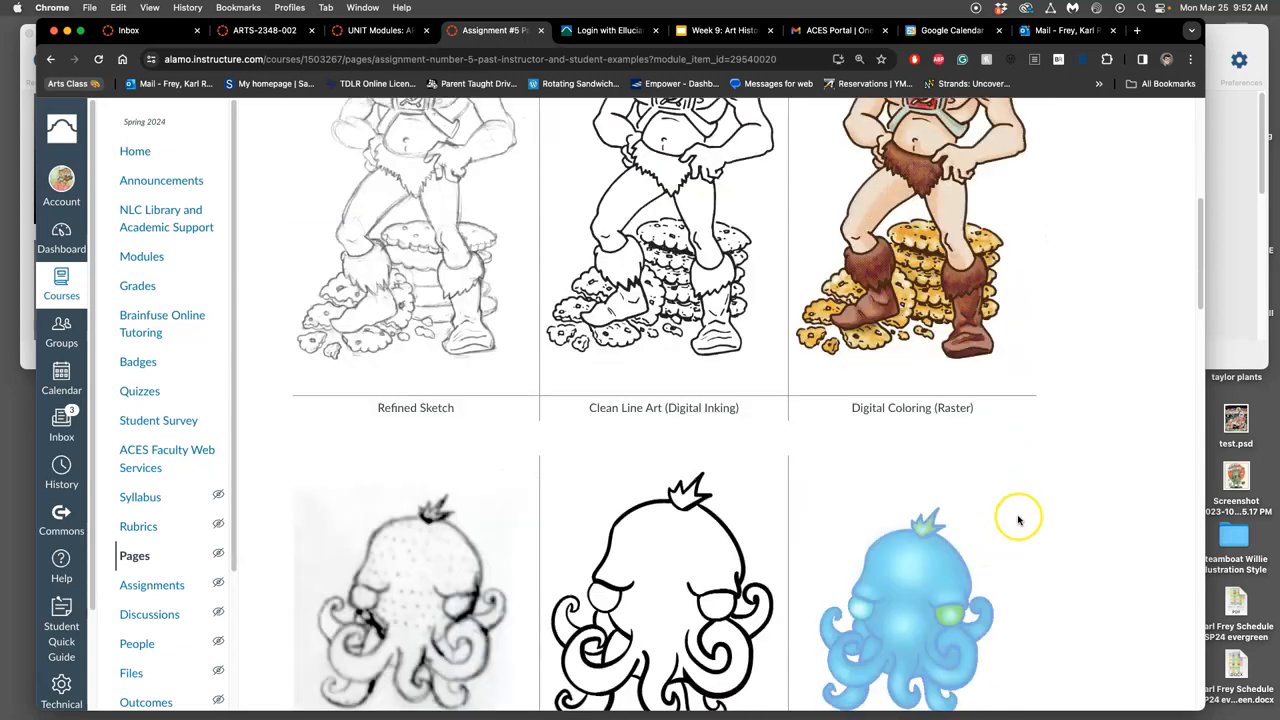
scroll("down", 3)
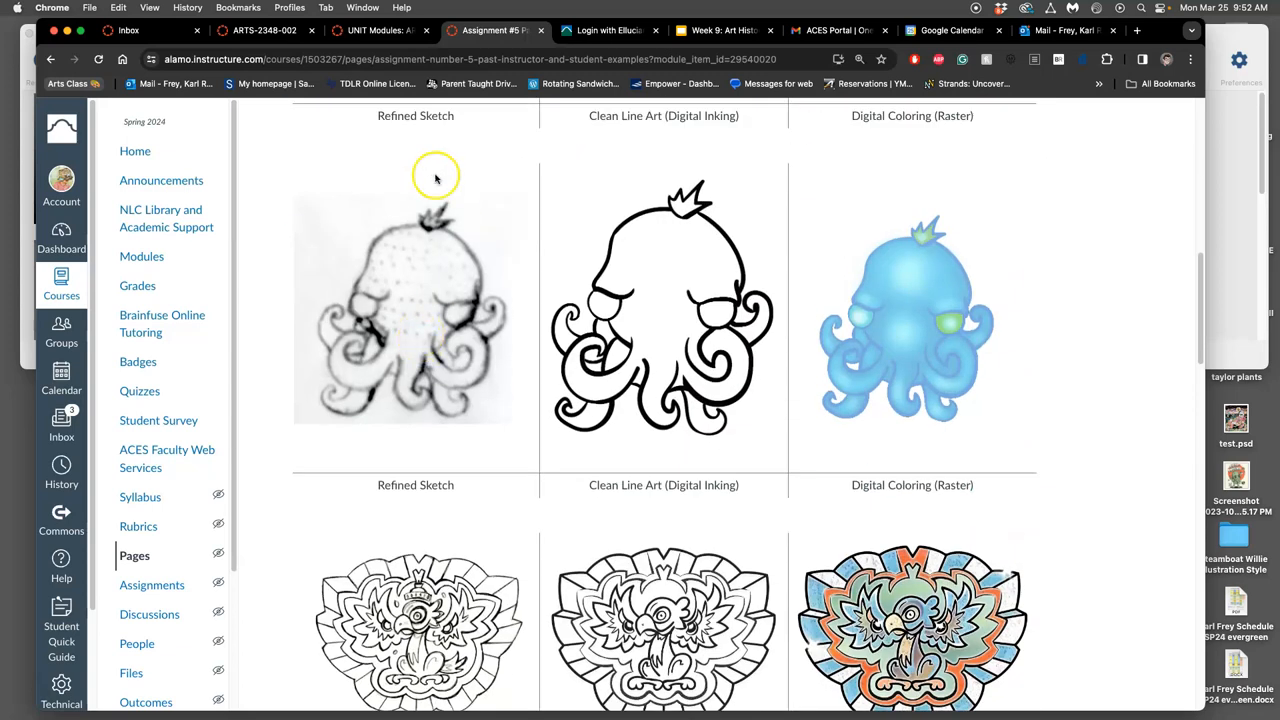
mouse_move(410, 318)
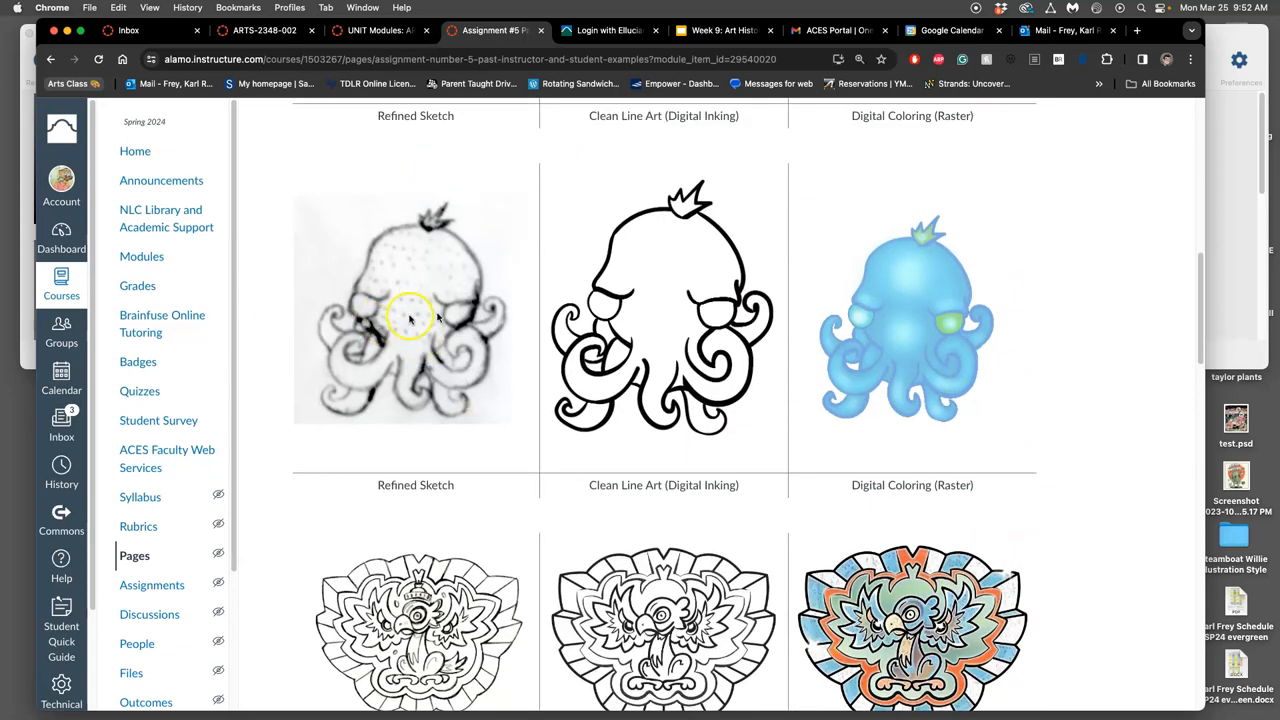
mouse_move(725, 282)
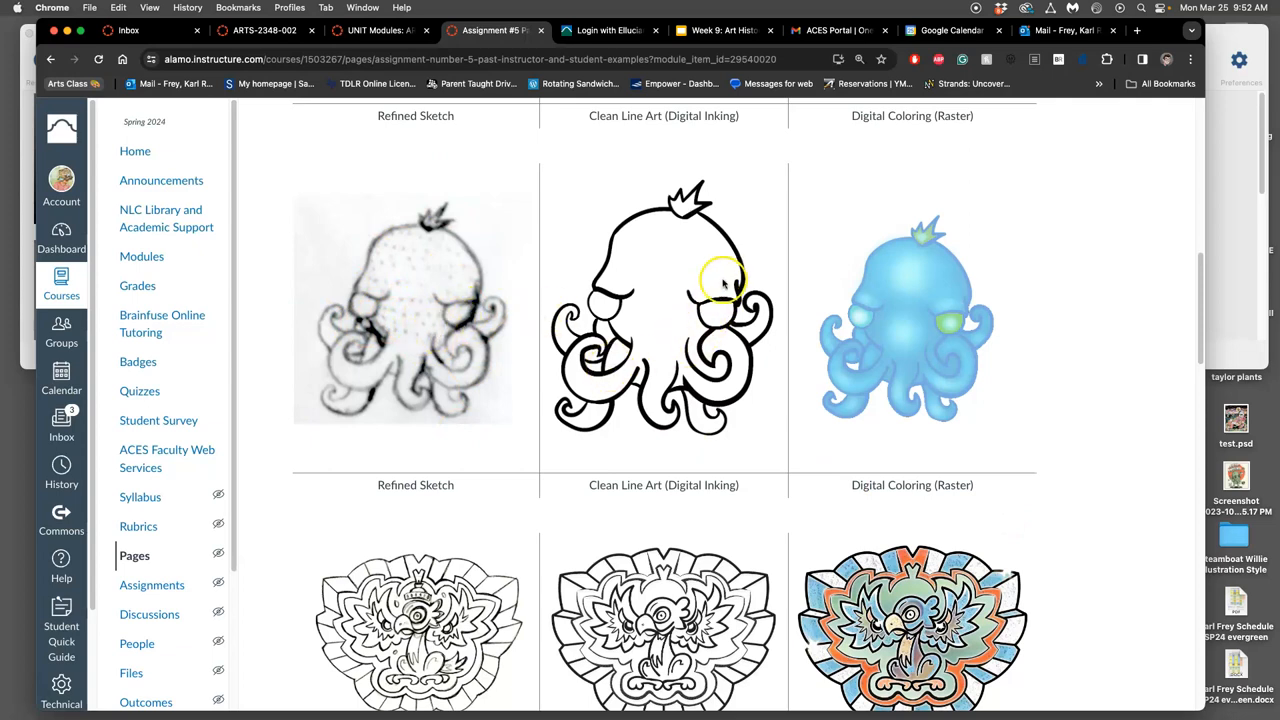
mouse_move(585, 355)
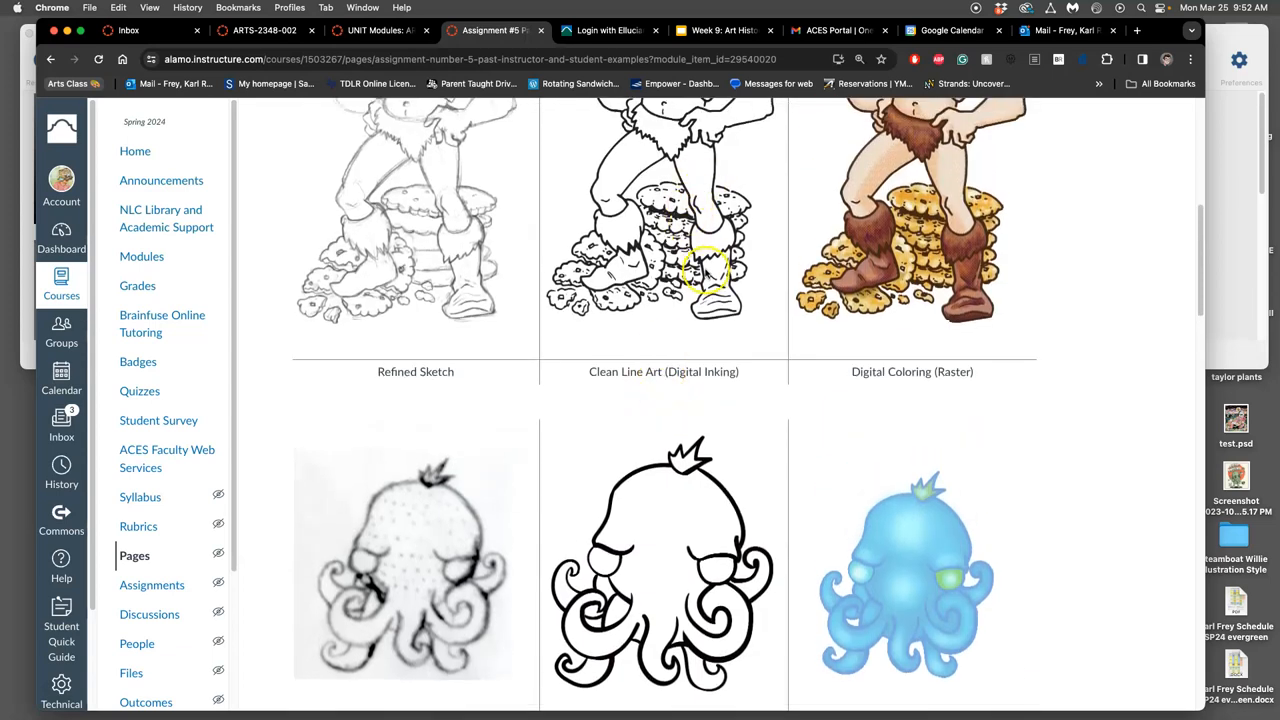
scroll("down", 3)
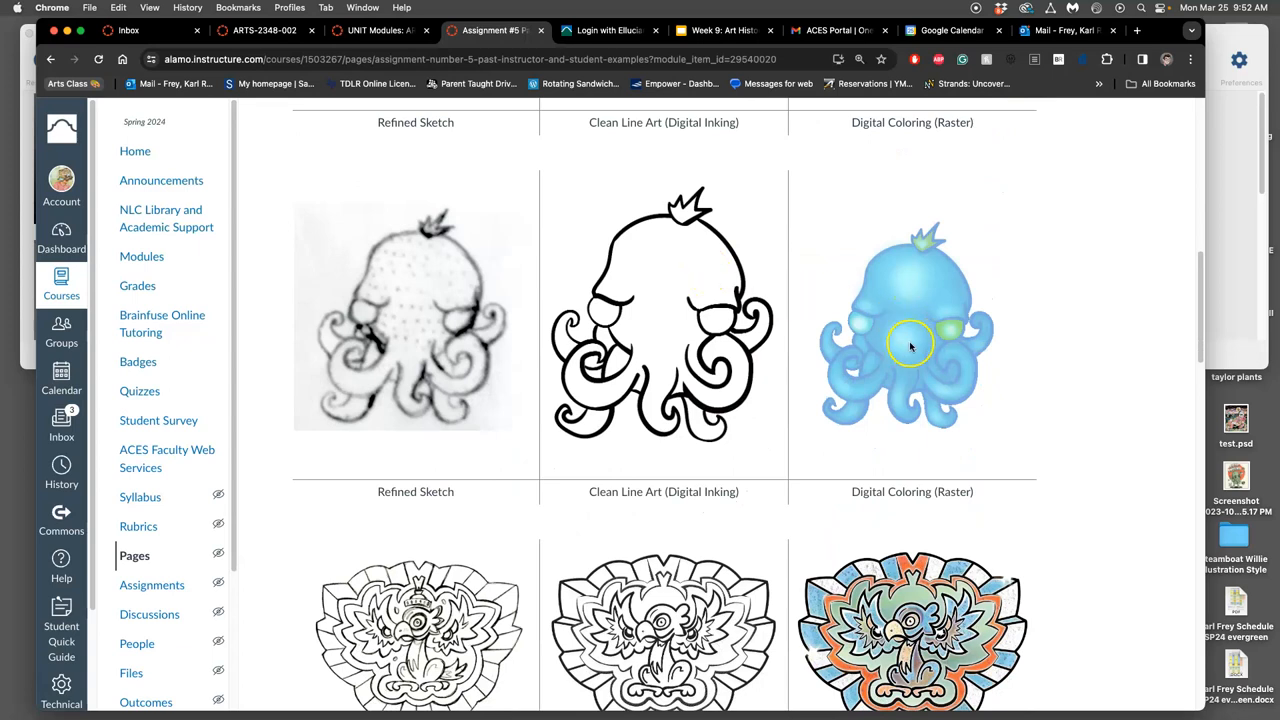
scroll("down", 3)
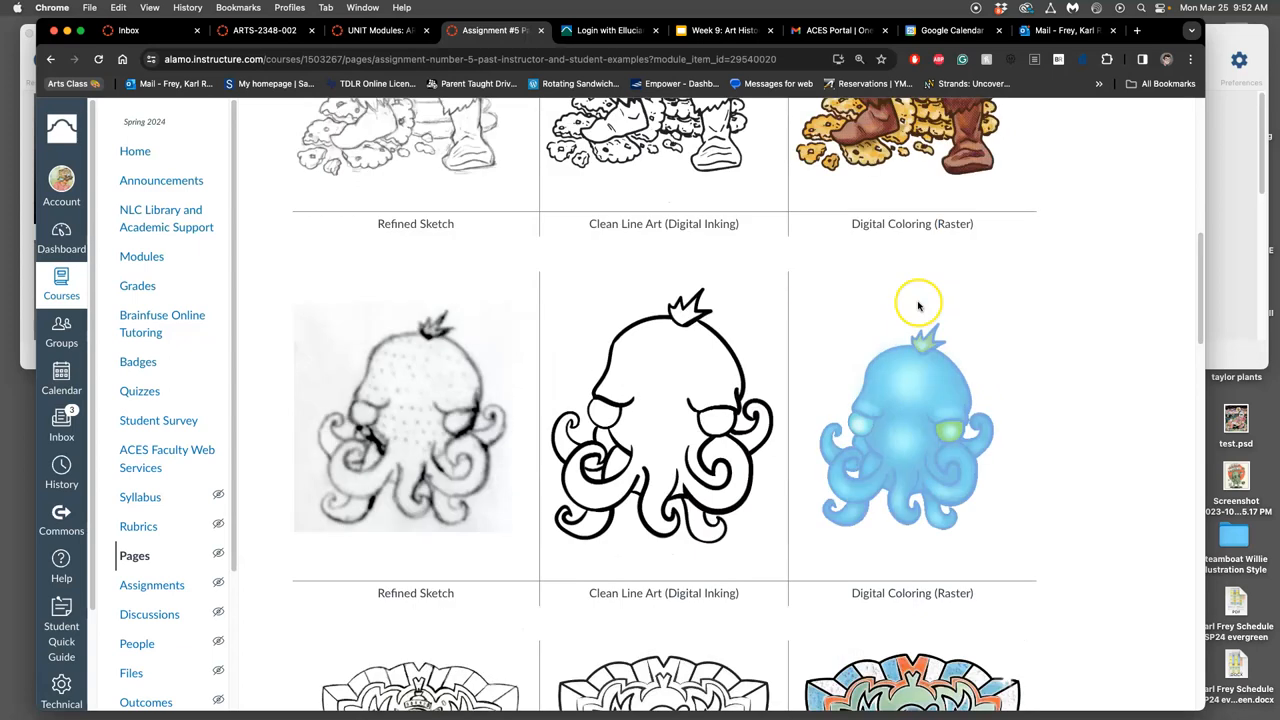
scroll("down", 3)
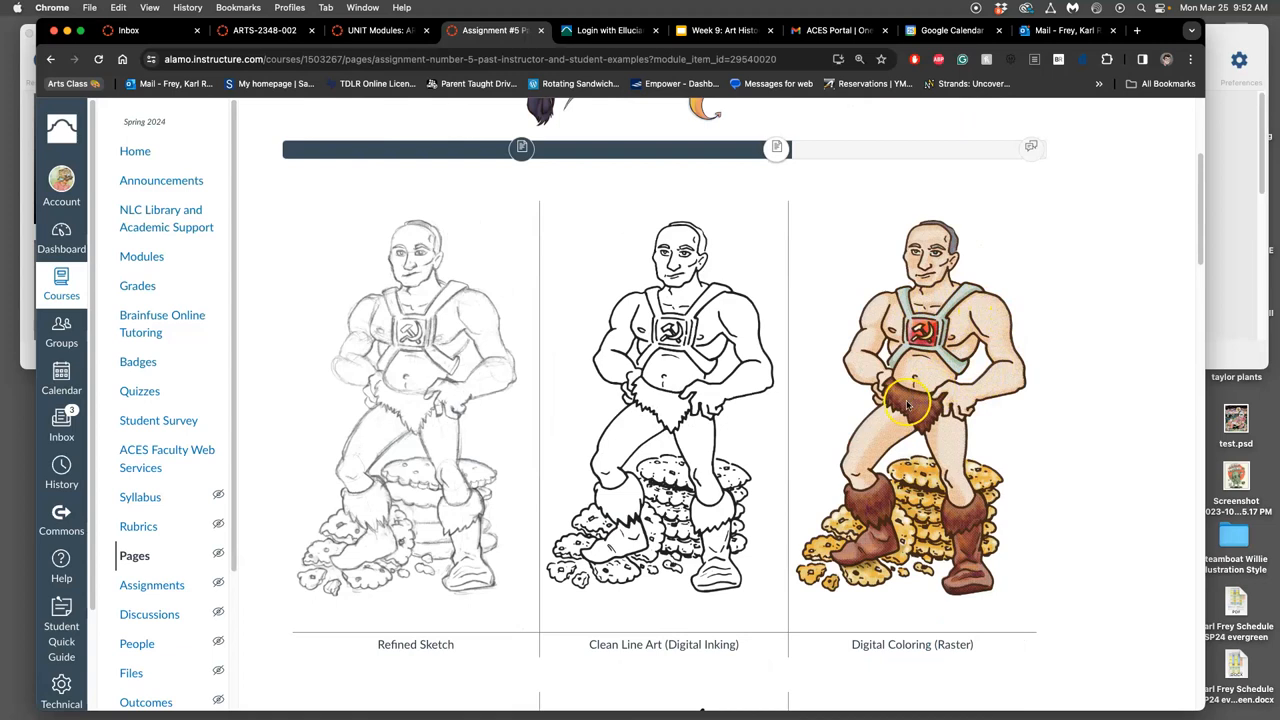
scroll("down", 3)
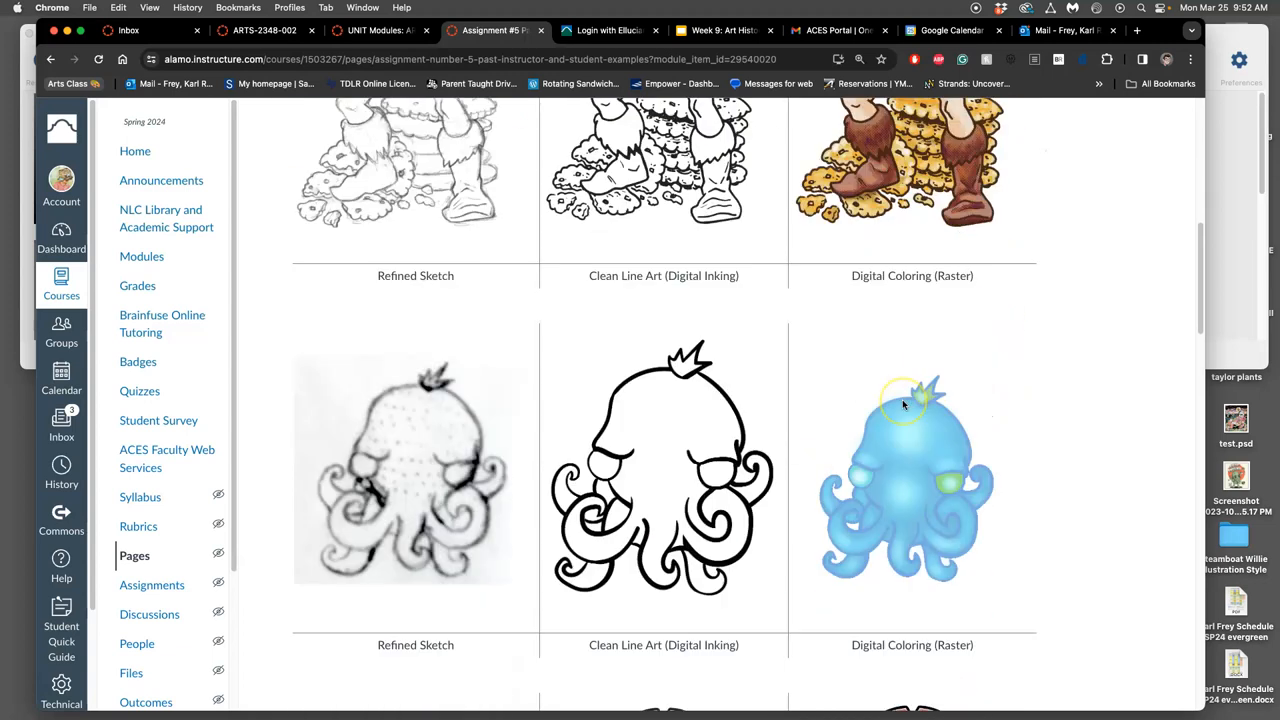
scroll("down", 3)
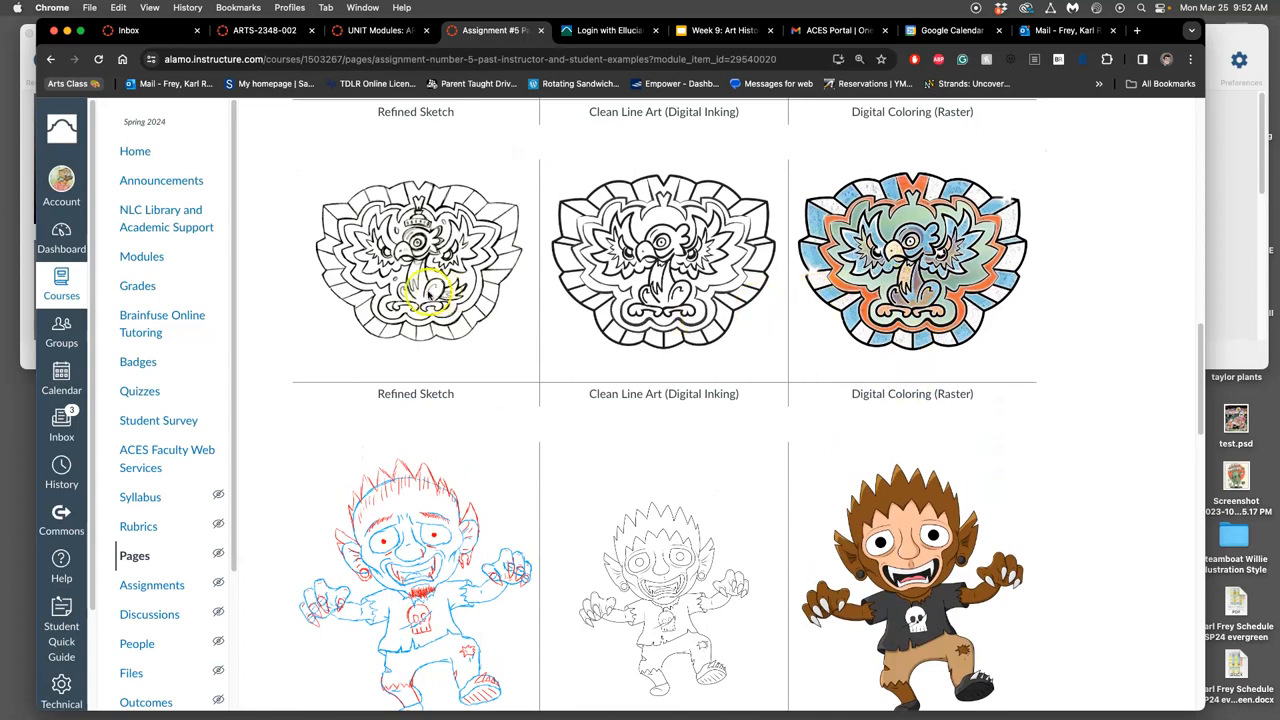
mouse_move(835, 270)
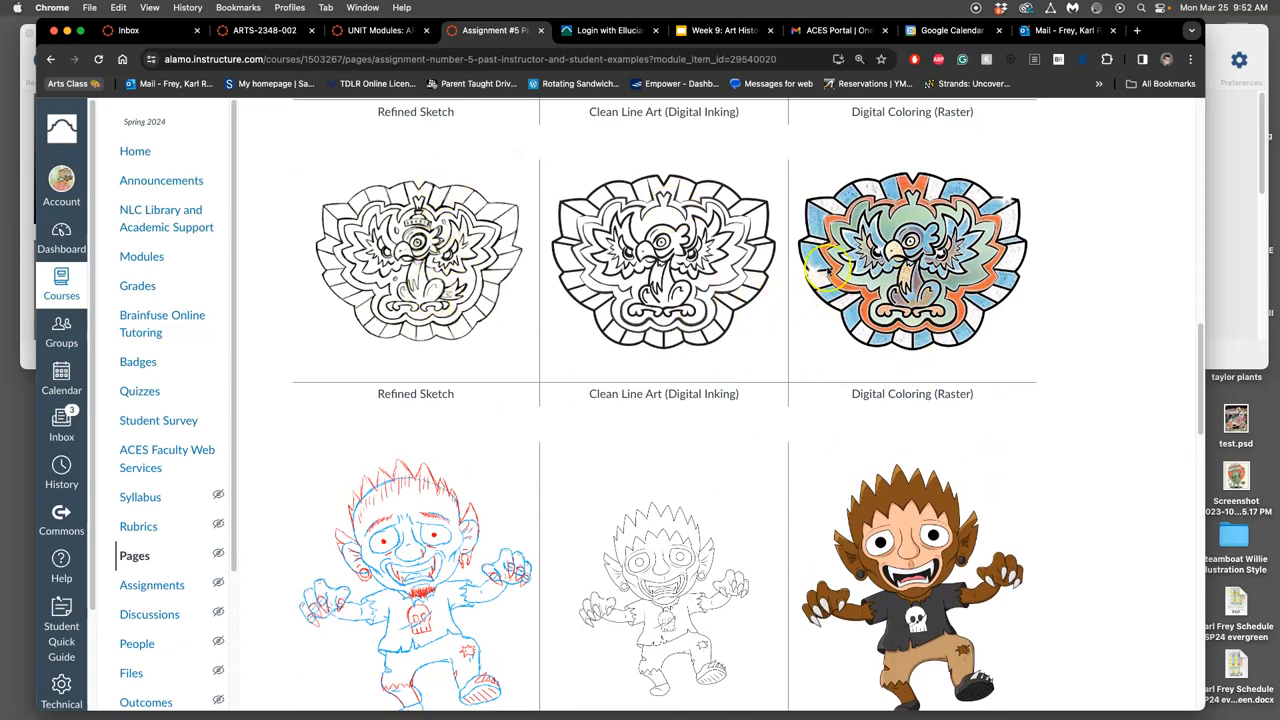
Step: Scroll just past the werewolf row to the top of the 'Water' lettering example
scroll("down", 3)
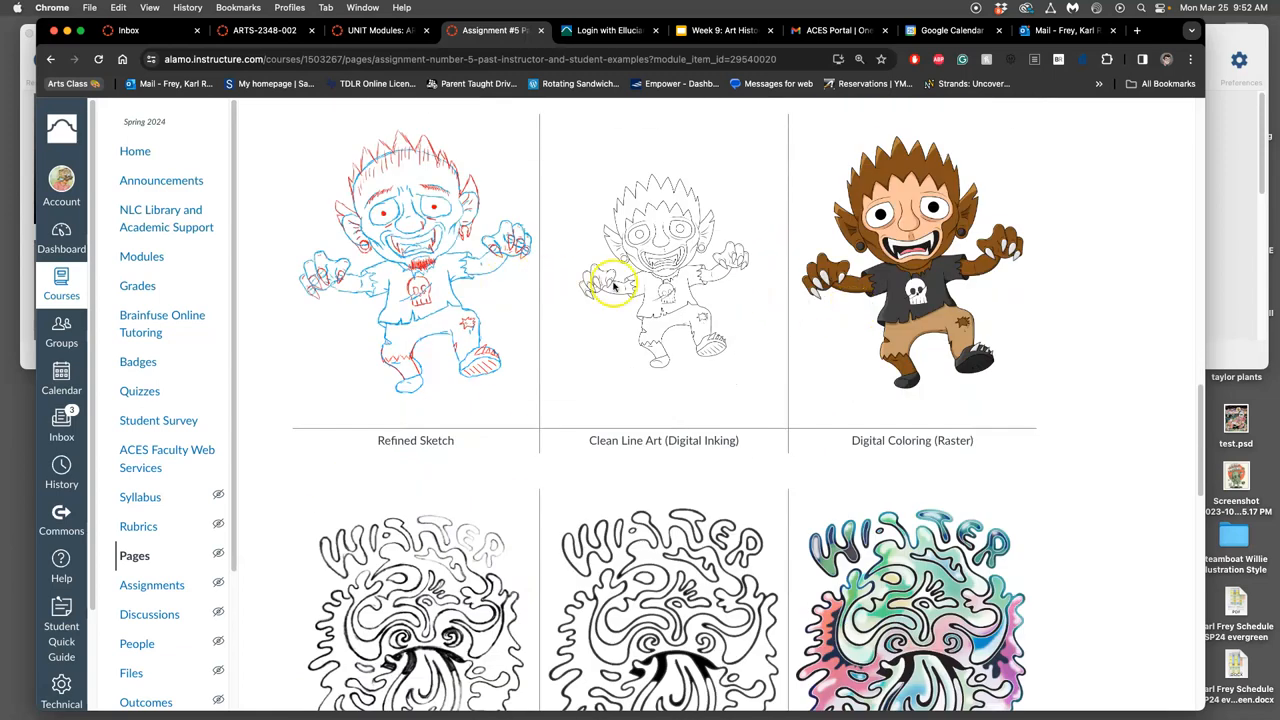
scroll("down", 3)
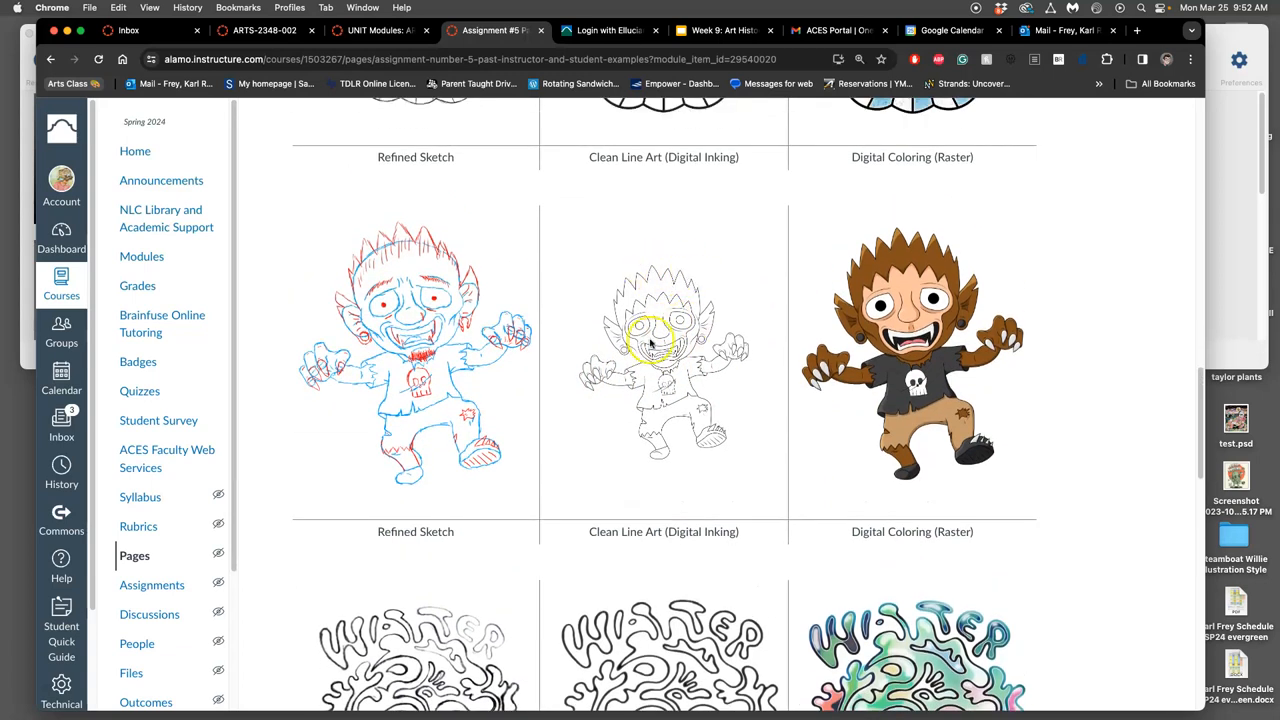
mouse_move(705, 367)
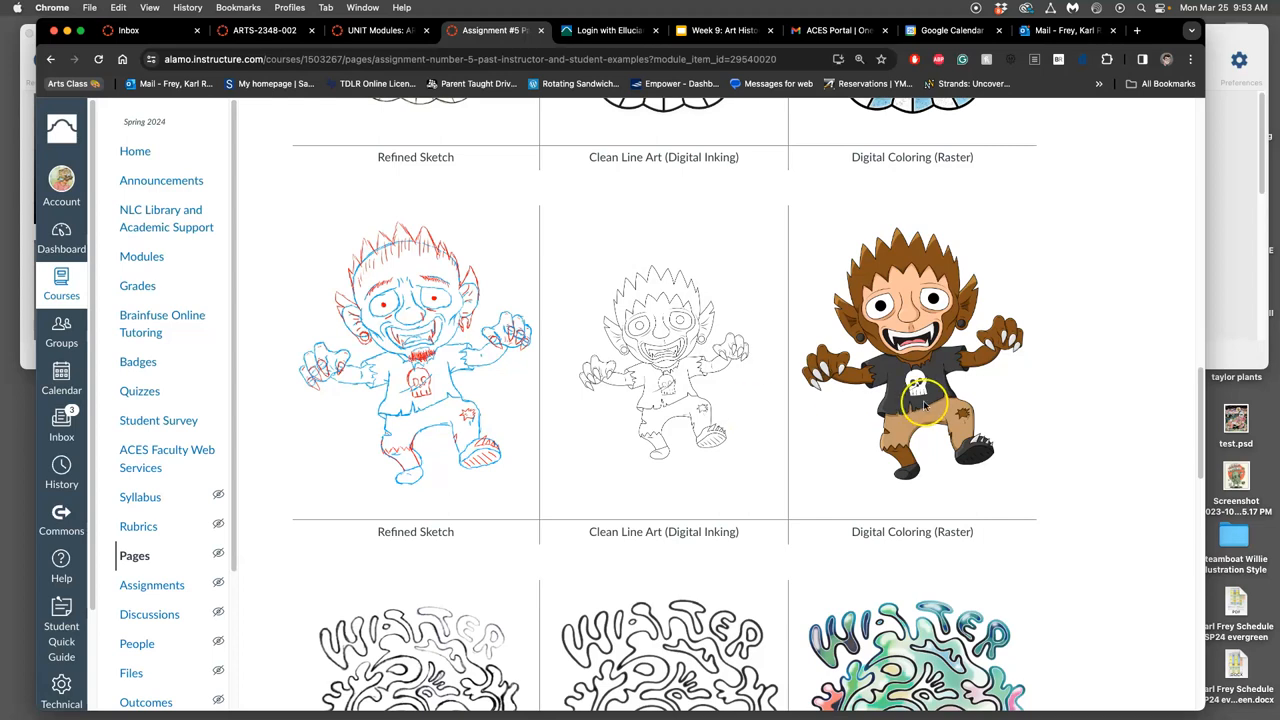
mouse_move(1017, 381)
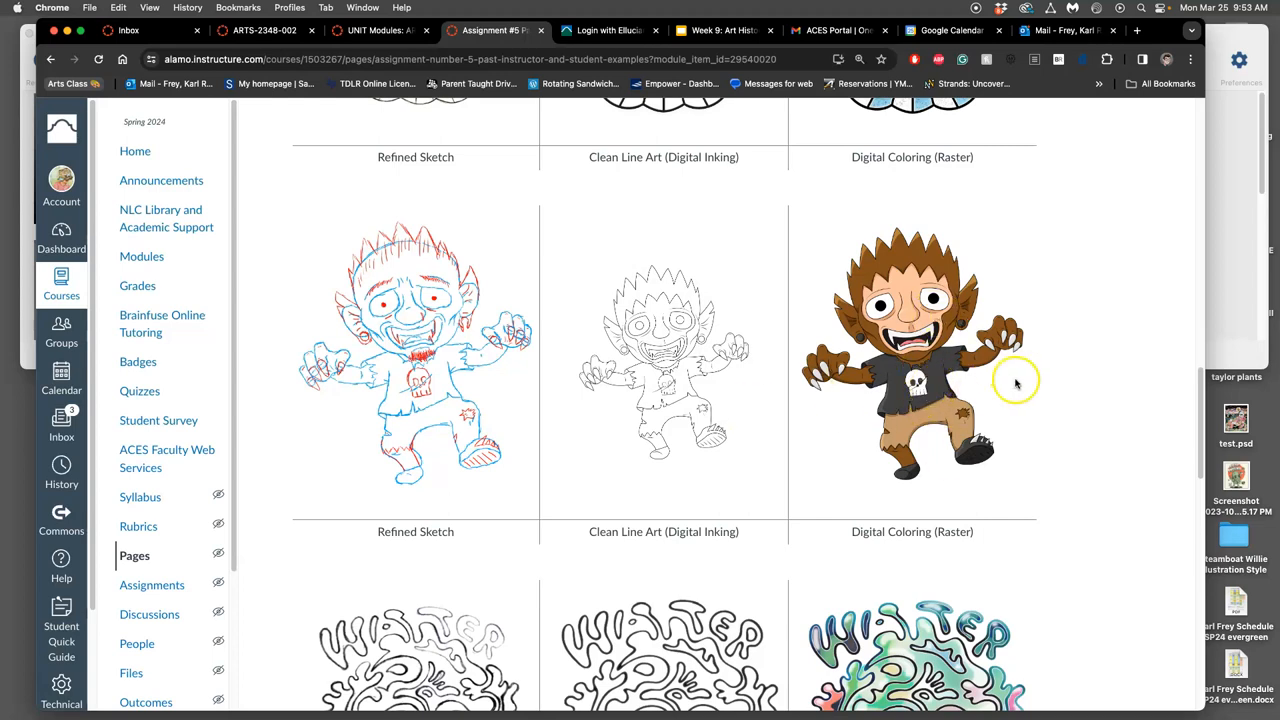
mouse_move(911, 237)
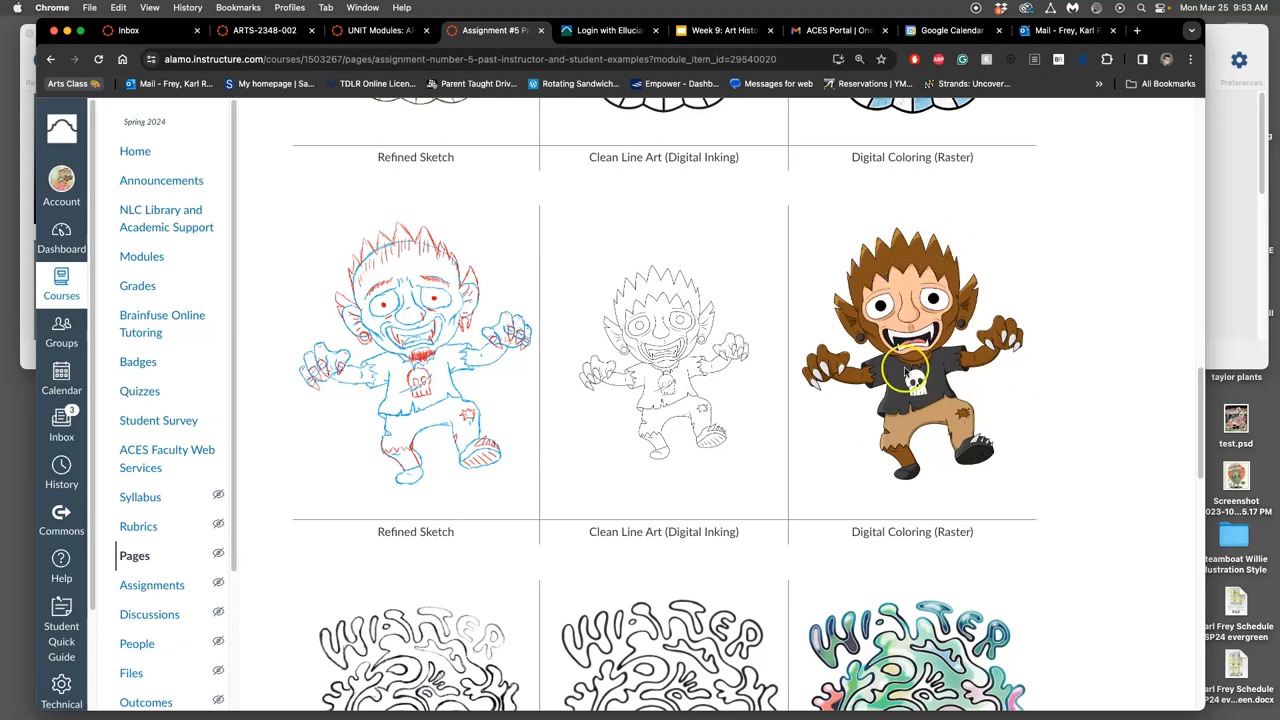
mouse_move(885, 410)
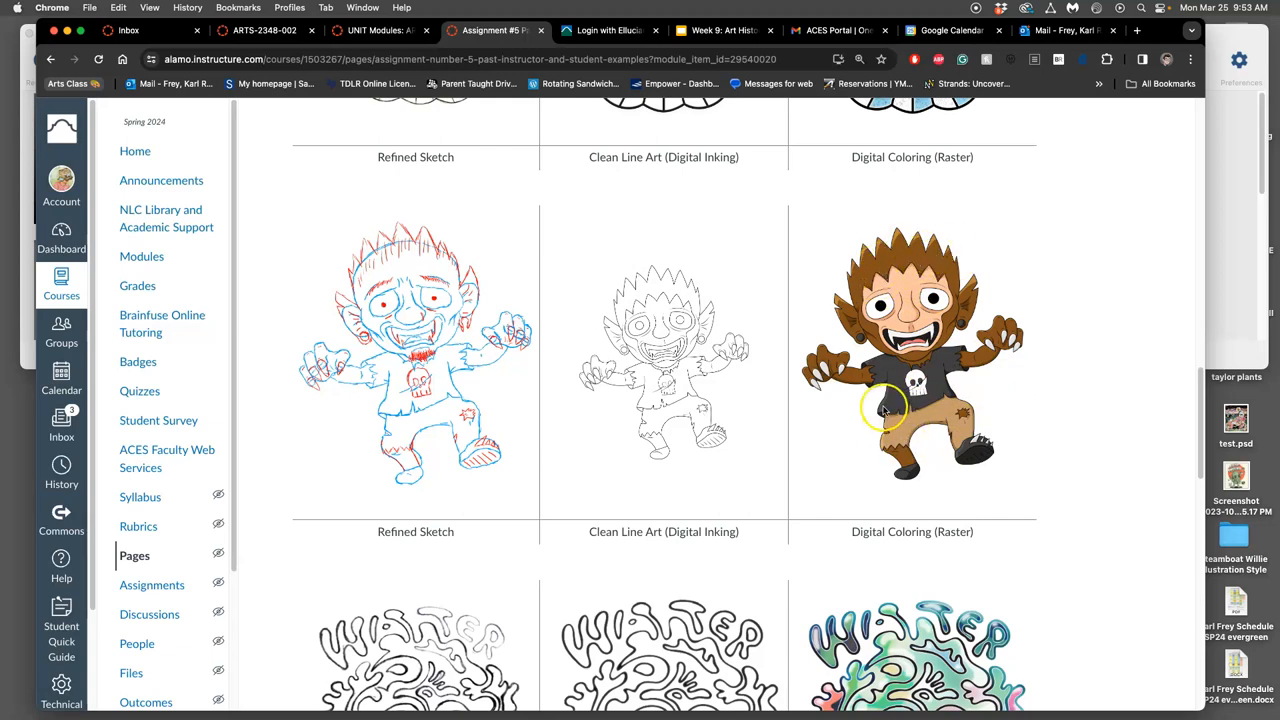
Step: Scroll past the water and anime examples to the skull-dagger row and resource links
scroll("down", 3)
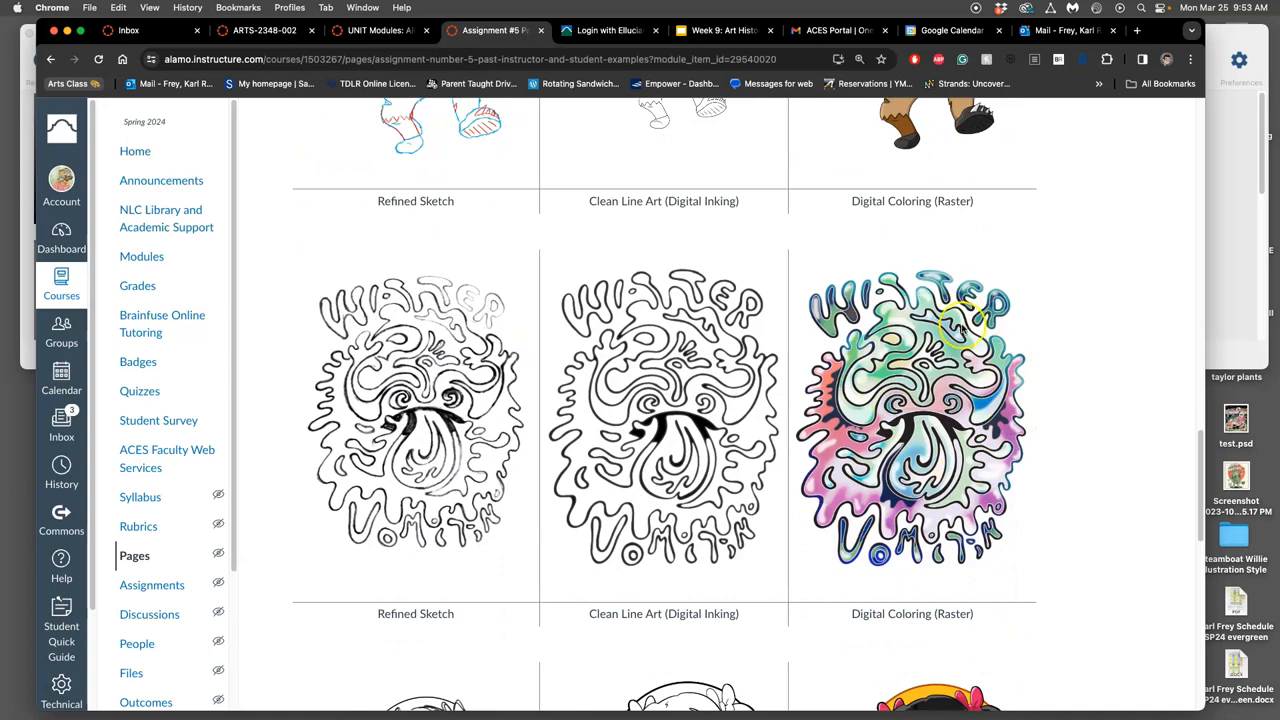
scroll("down", 3)
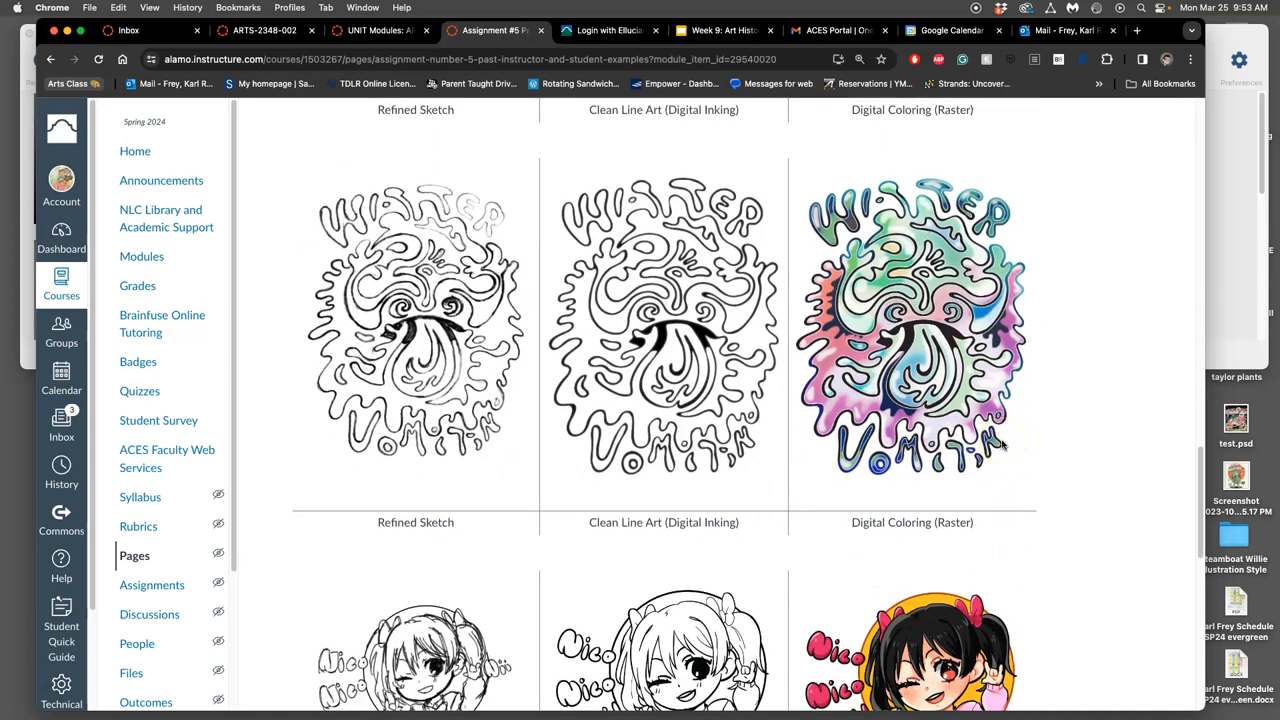
scroll("down", 3)
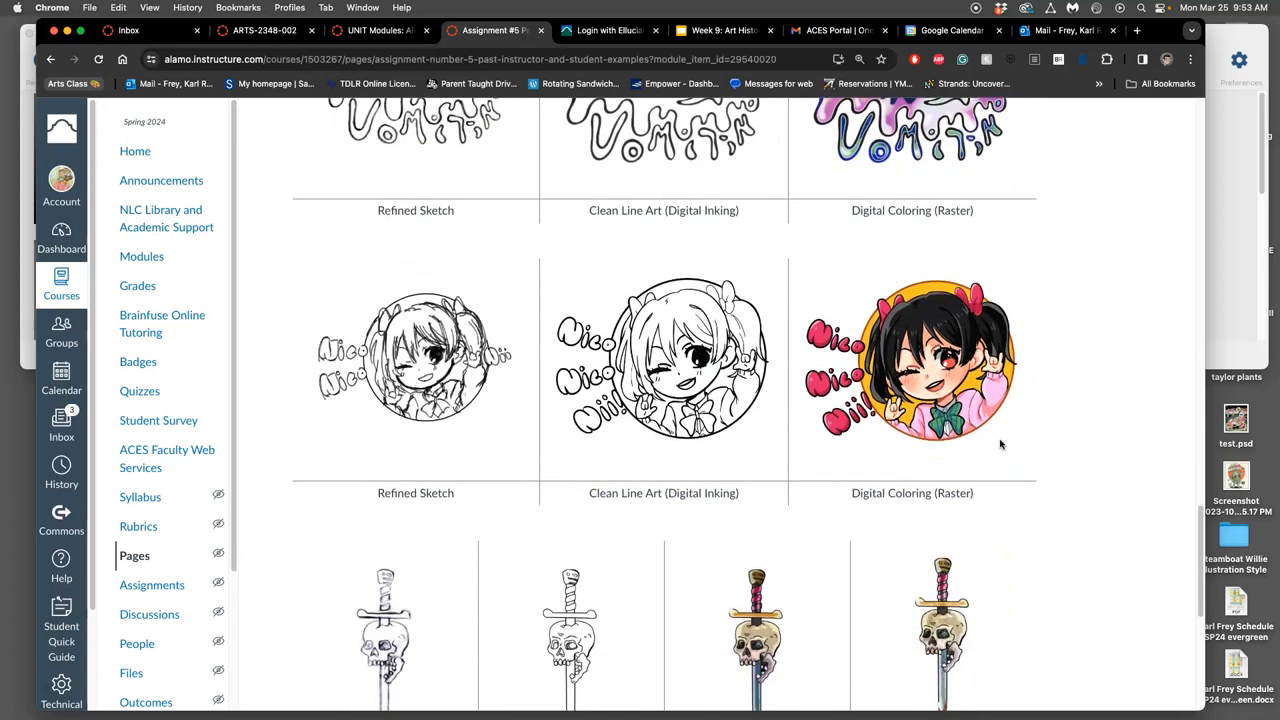
mouse_move(895, 407)
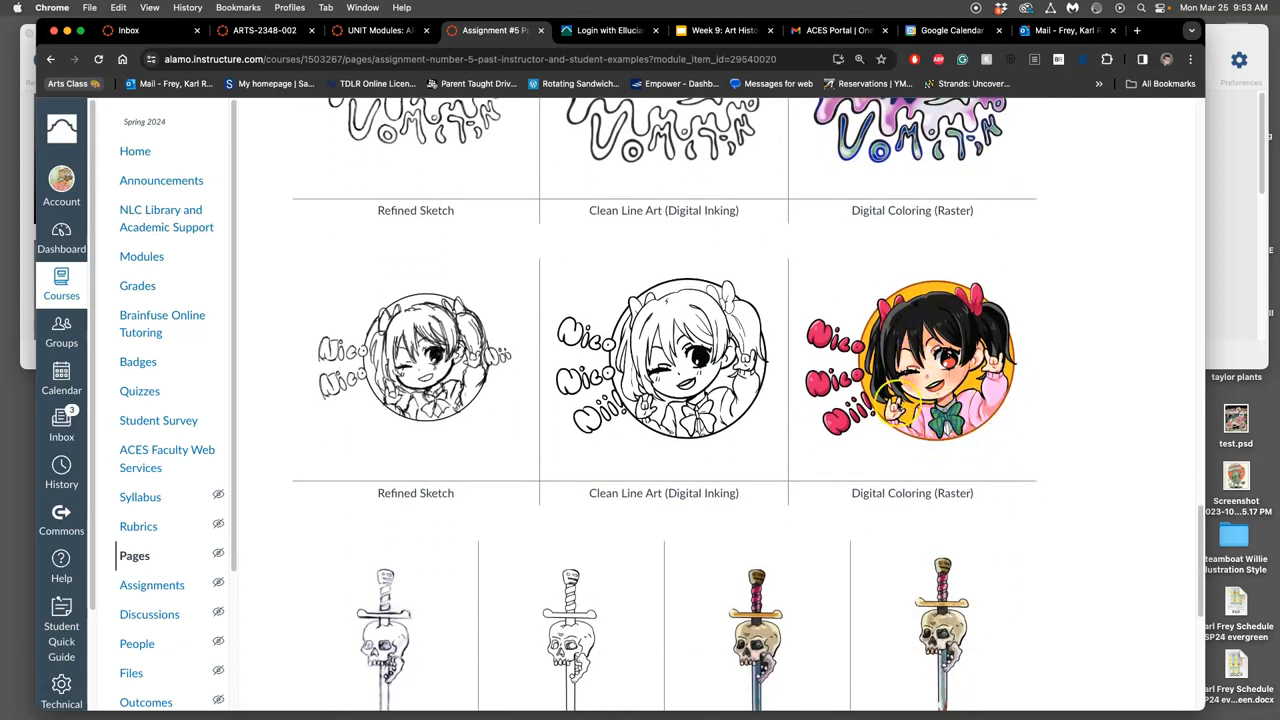
scroll("down", 3)
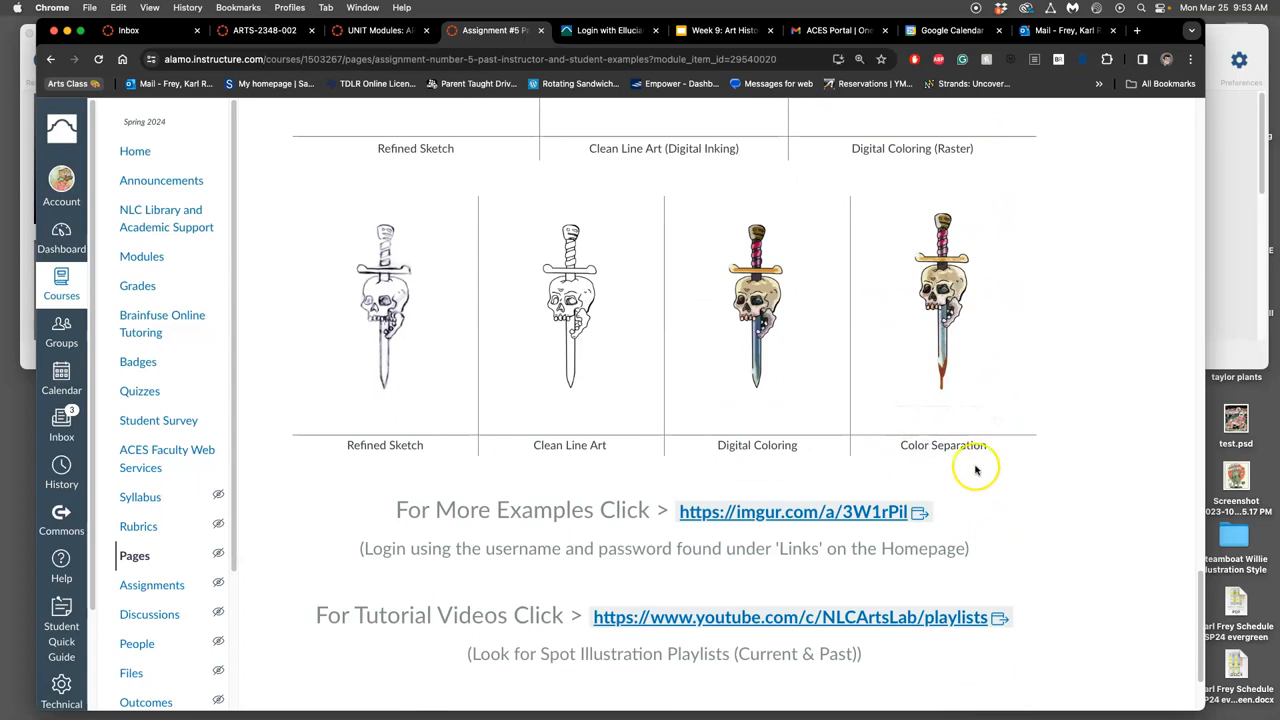
mouse_move(995, 293)
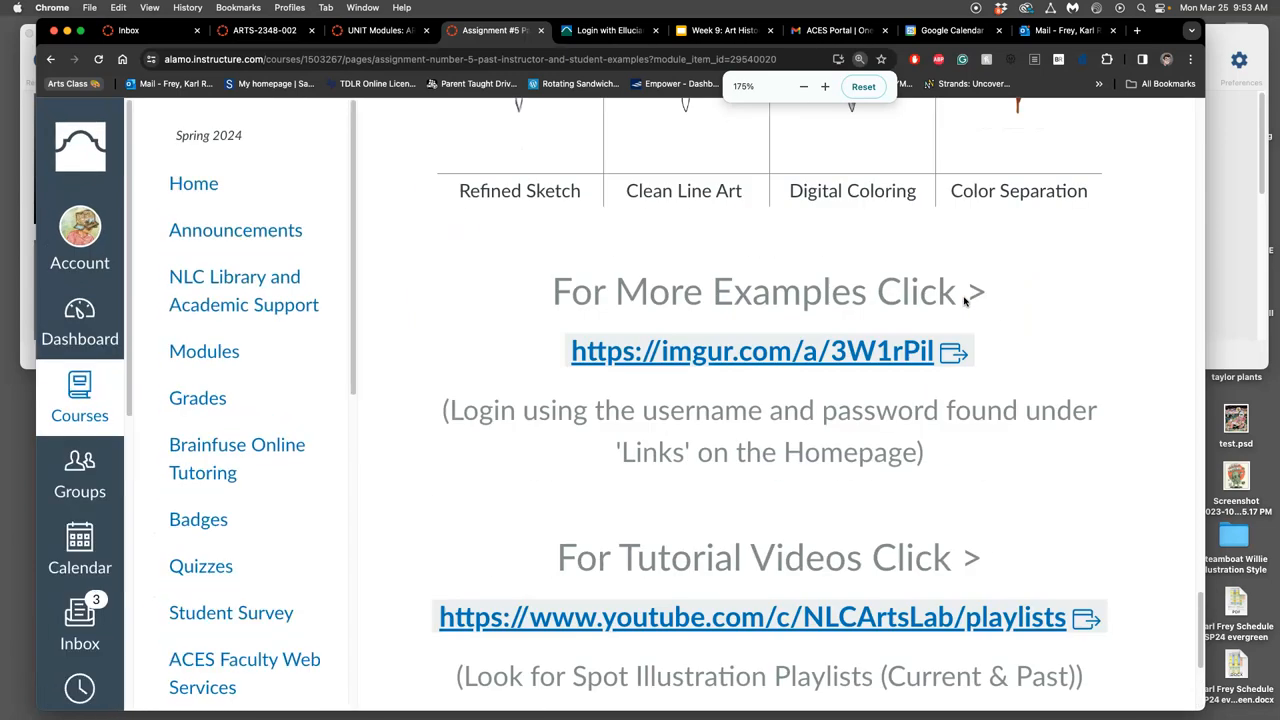
Step: Zoom the browser in on the skull-and-dagger stages and scroll over them
left_click(824, 86)
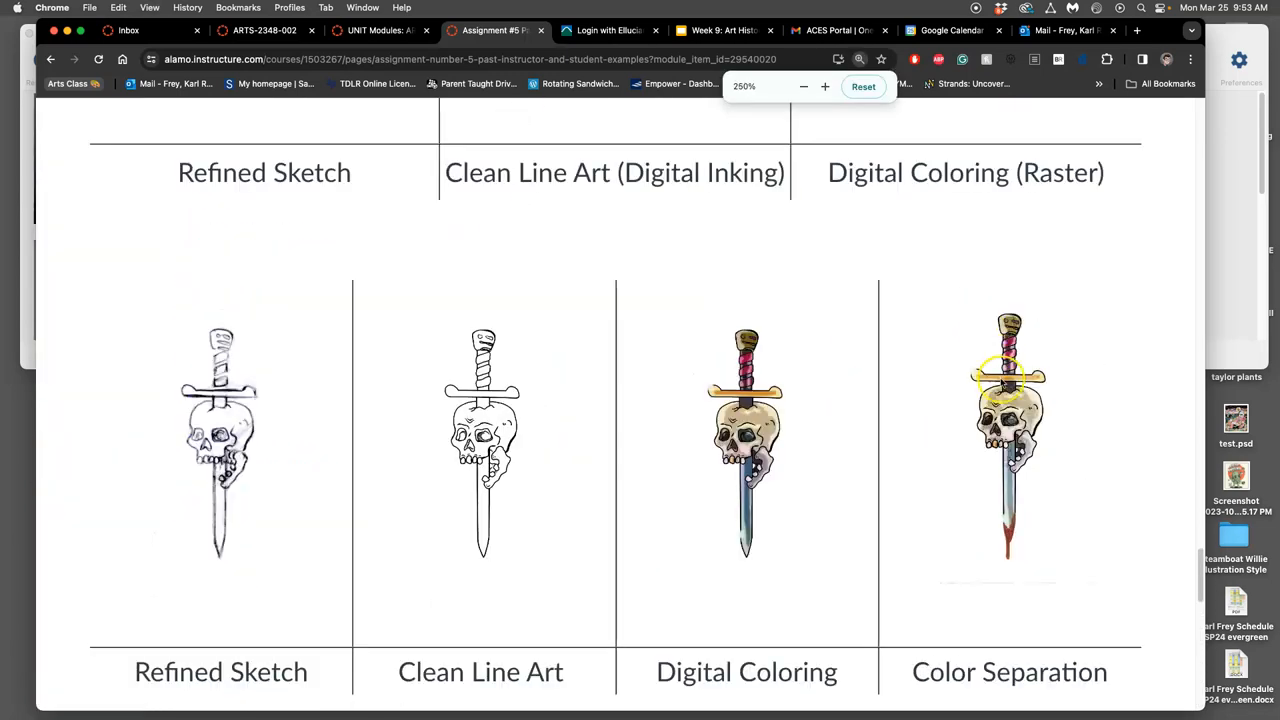
left_click(824, 86)
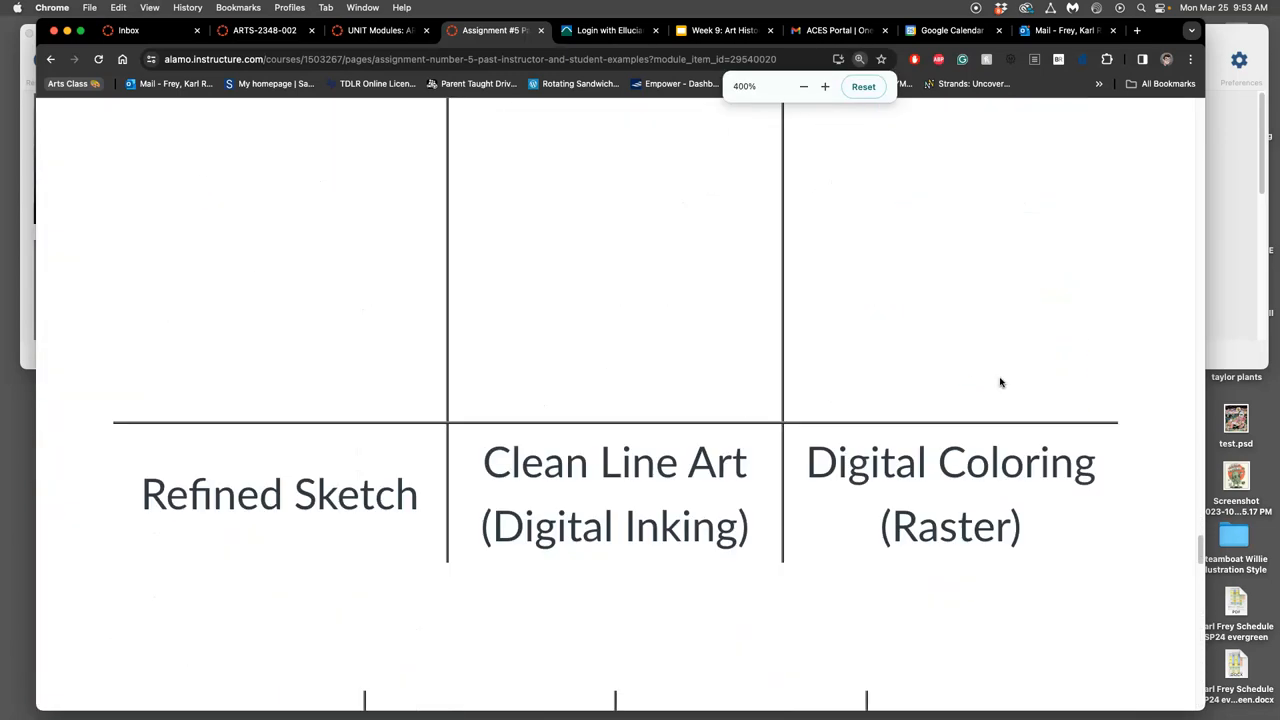
left_click(824, 86)
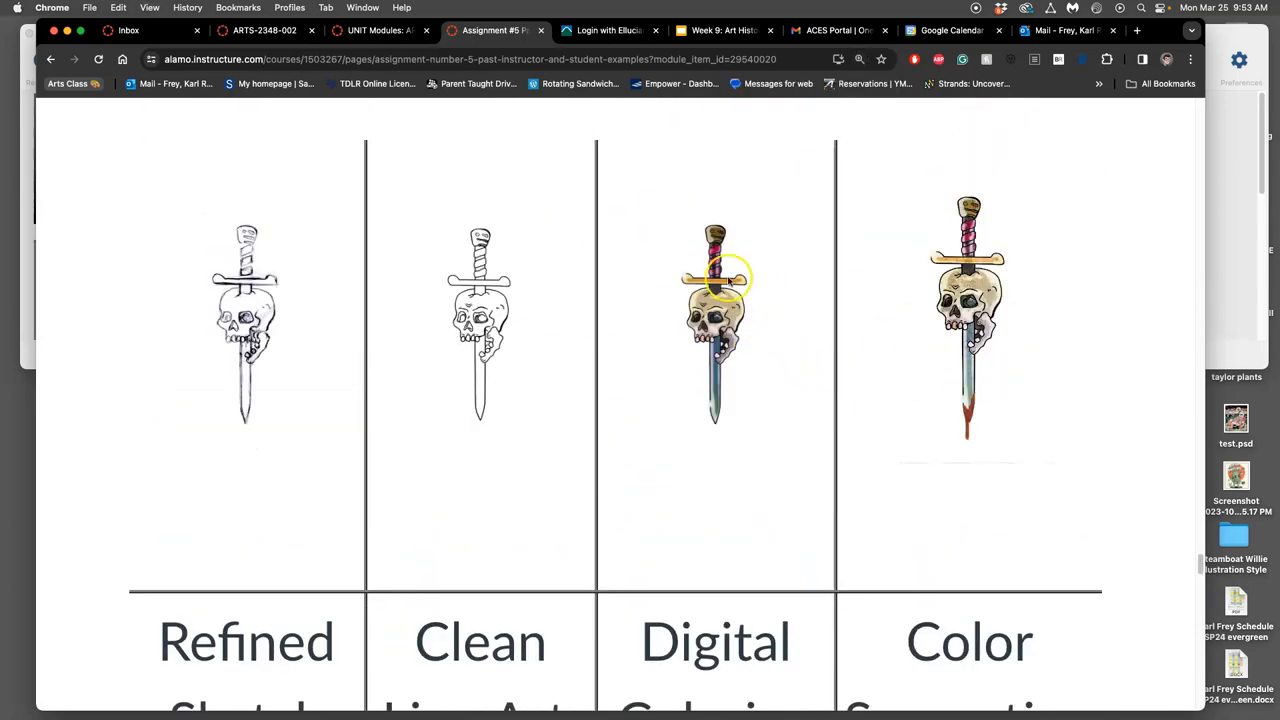
mouse_move(765, 338)
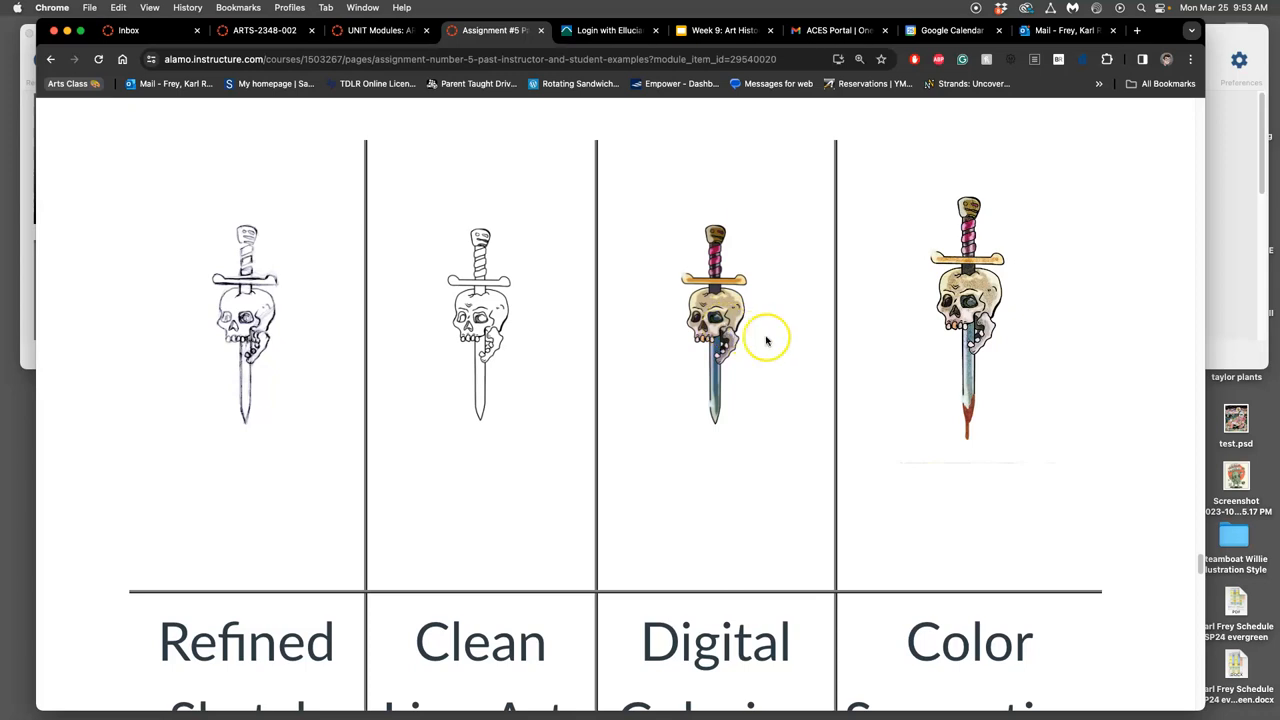
scroll("down", 3)
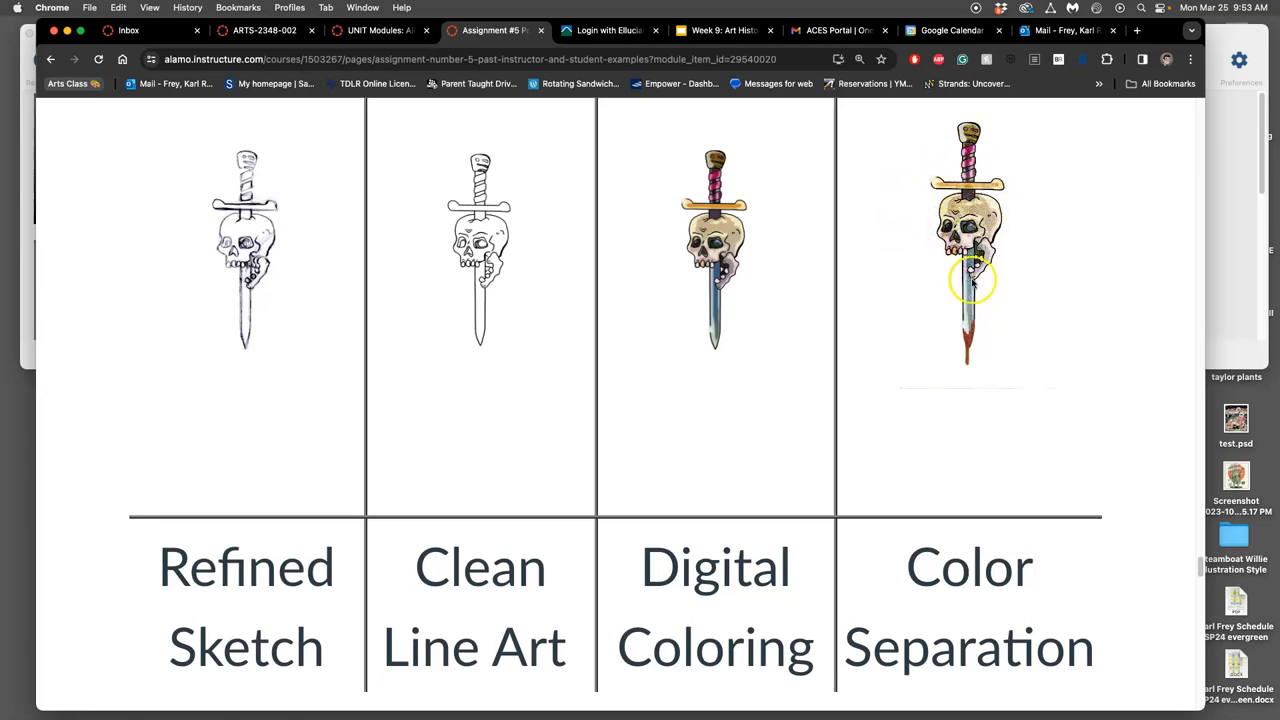
mouse_move(1020, 217)
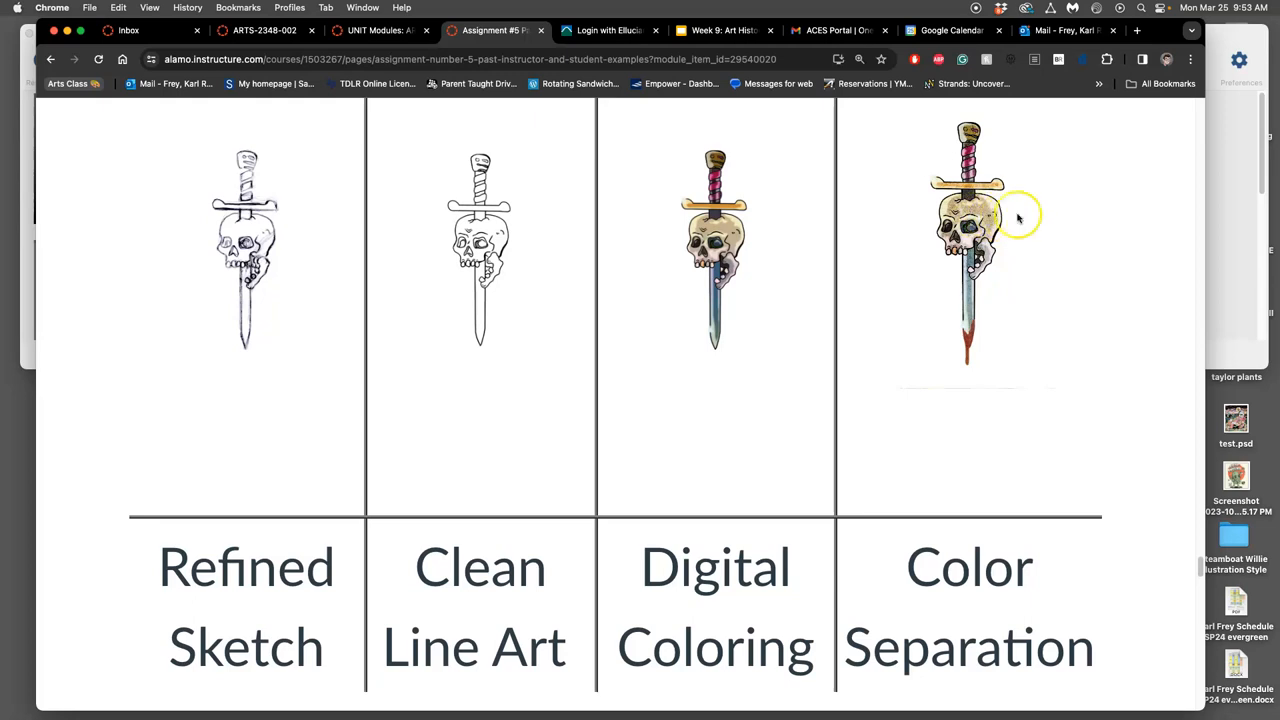
mouse_move(1015, 223)
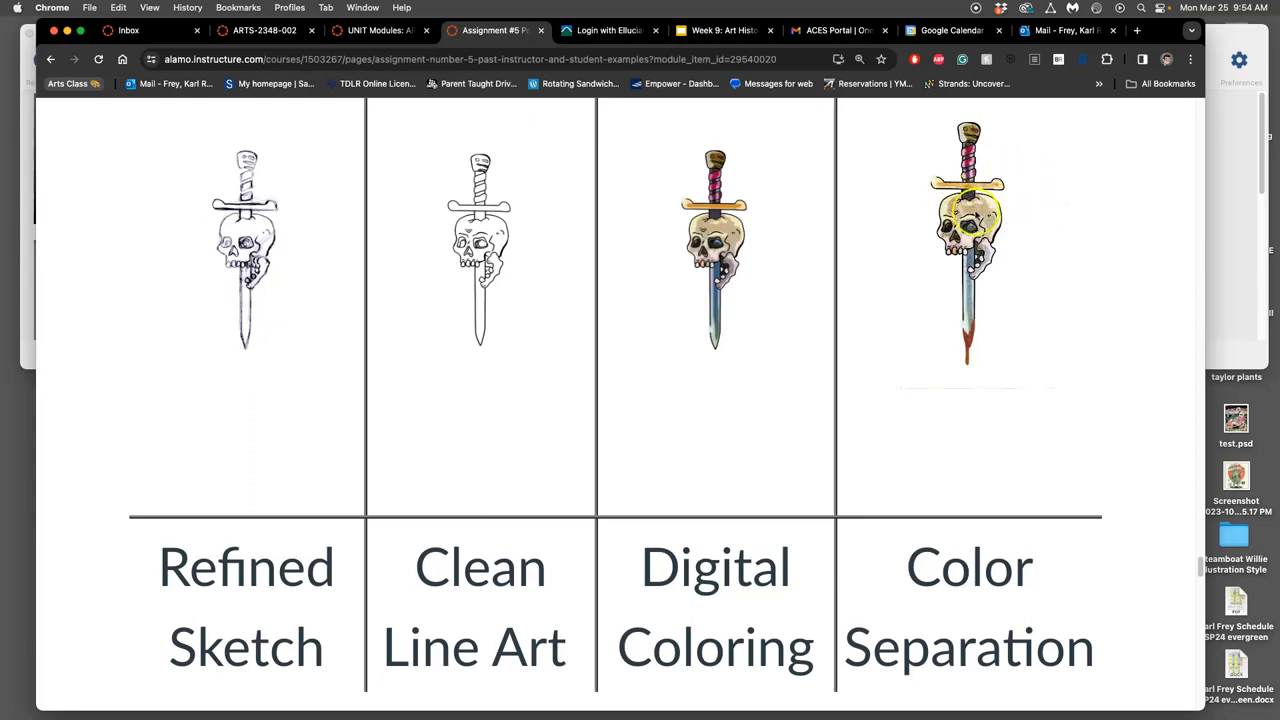
mouse_move(855, 178)
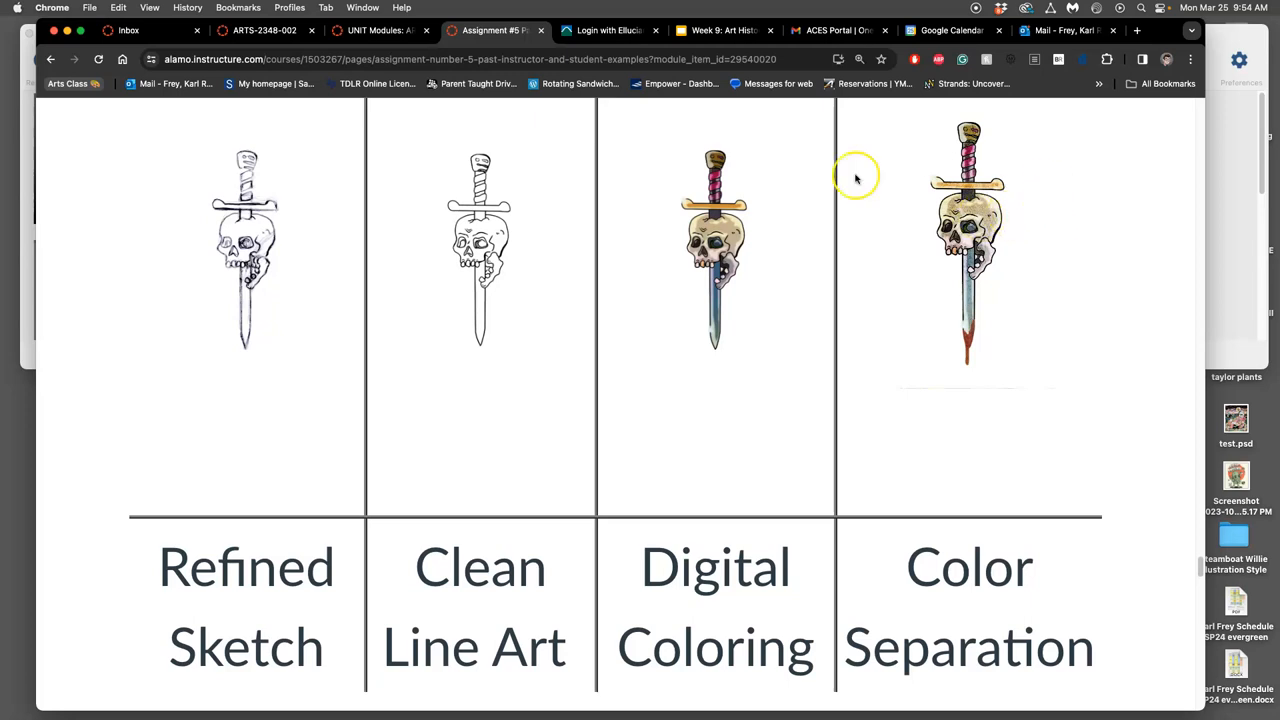
mouse_move(658, 255)
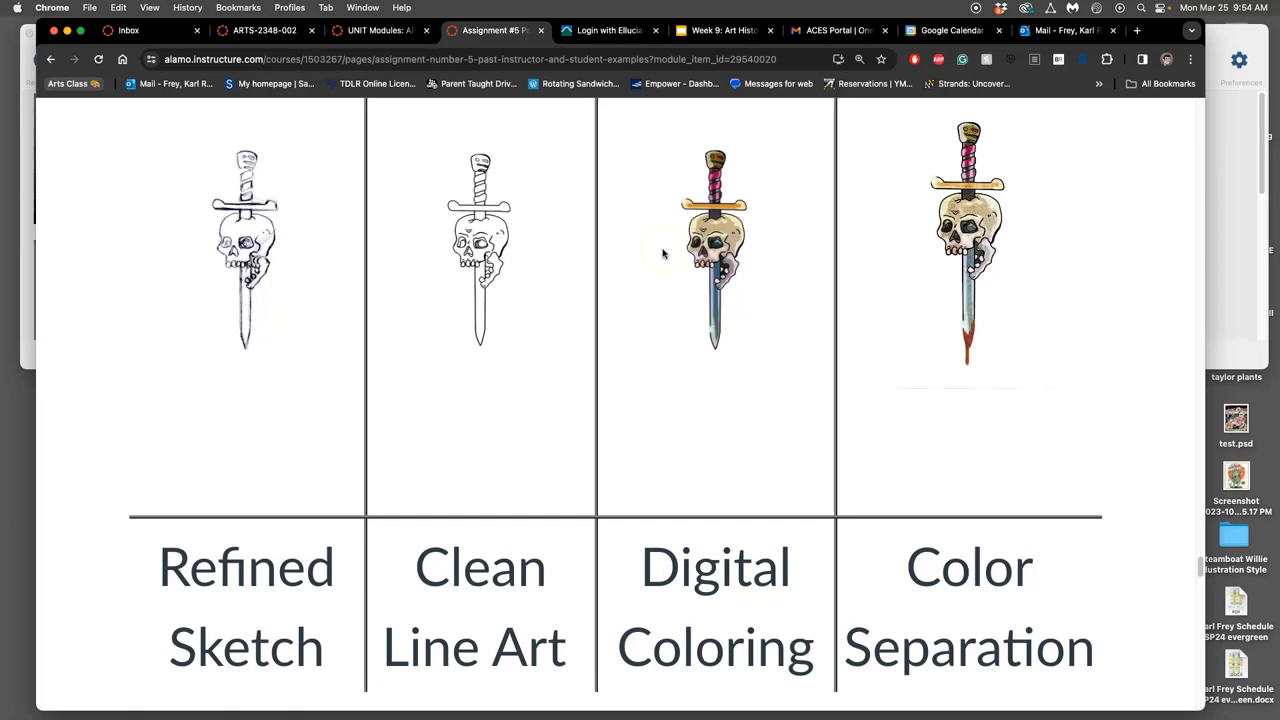
mouse_move(1028, 182)
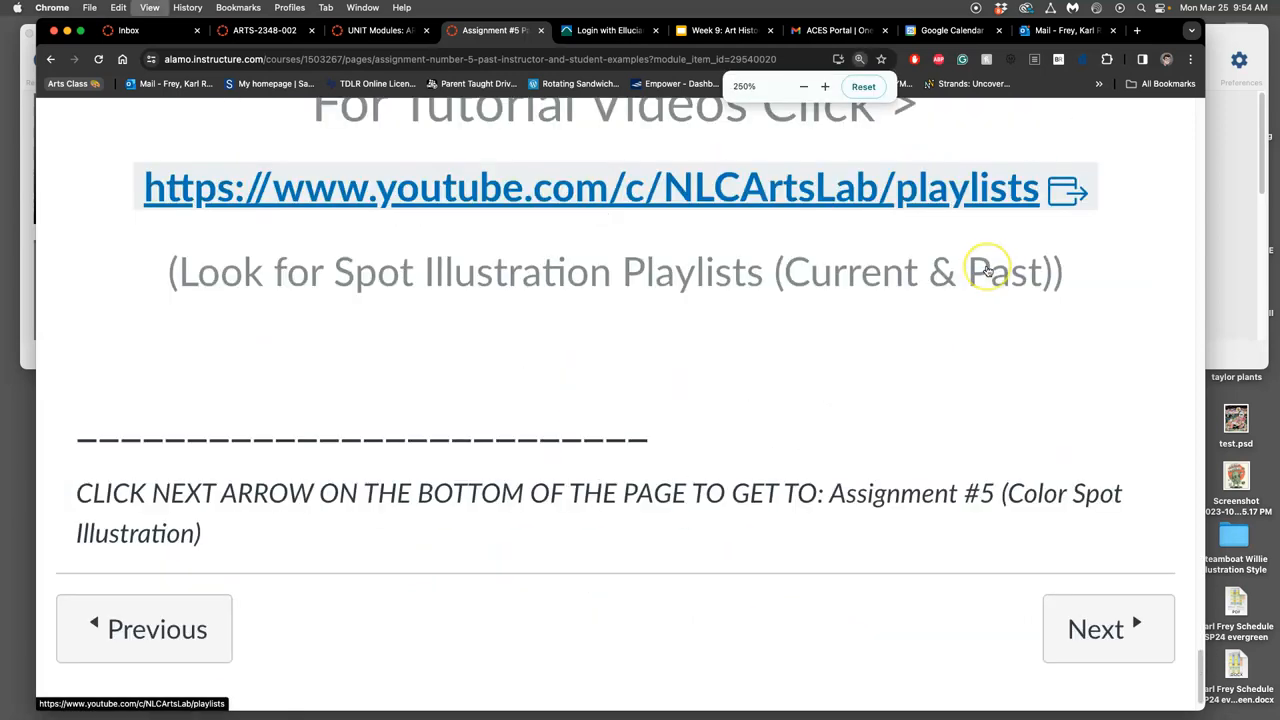
Step: Zoom back to normal size and scroll to the 'For More Examples' and tutorial links
left_click(803, 86)
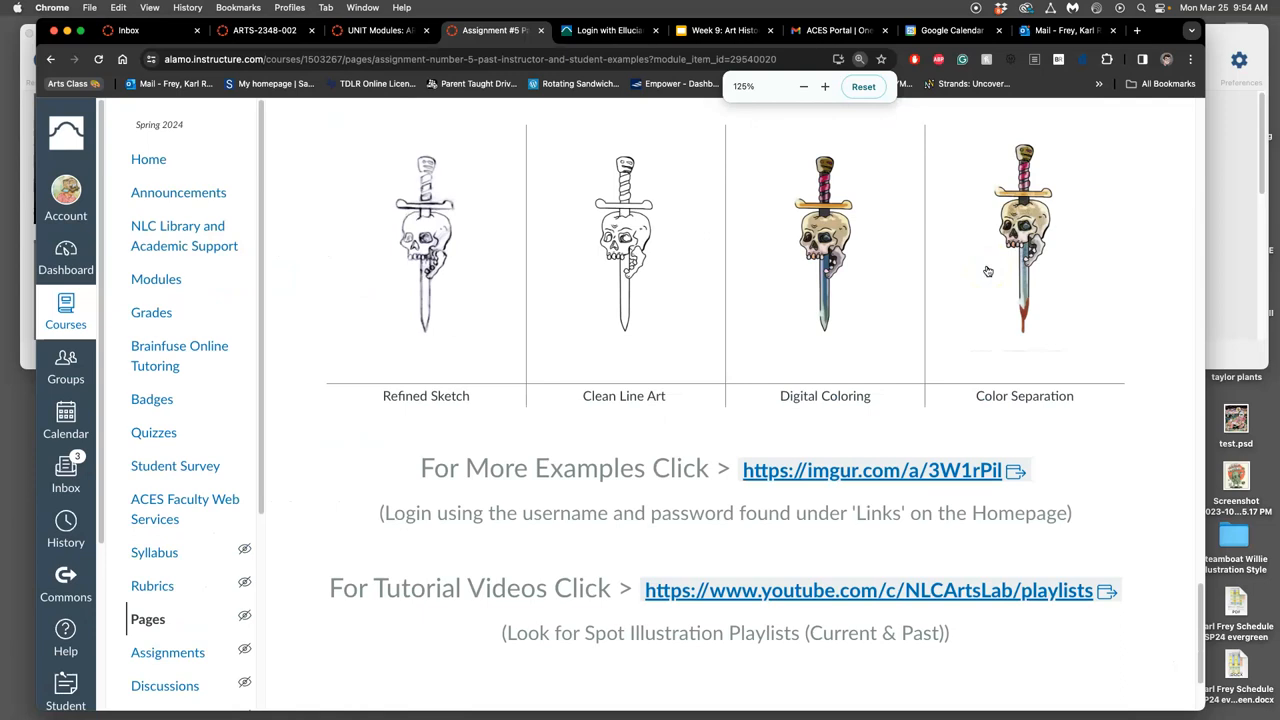
left_click(803, 86)
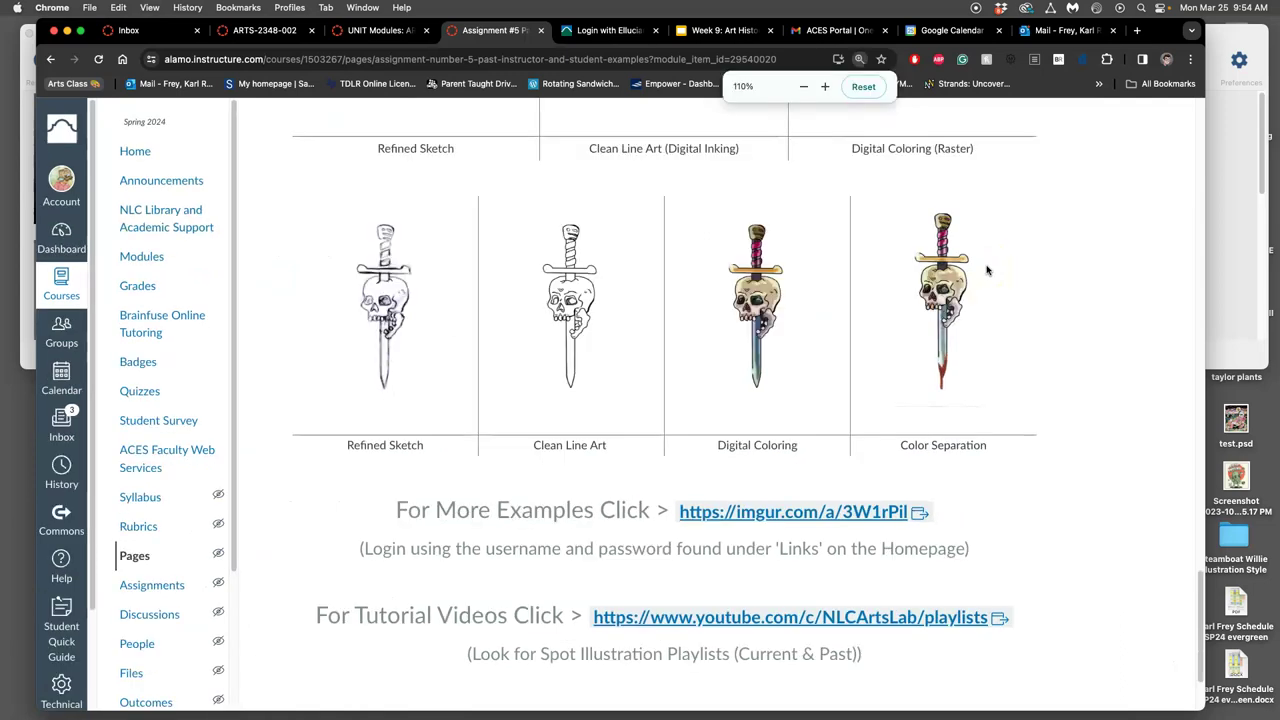
scroll("down", 3)
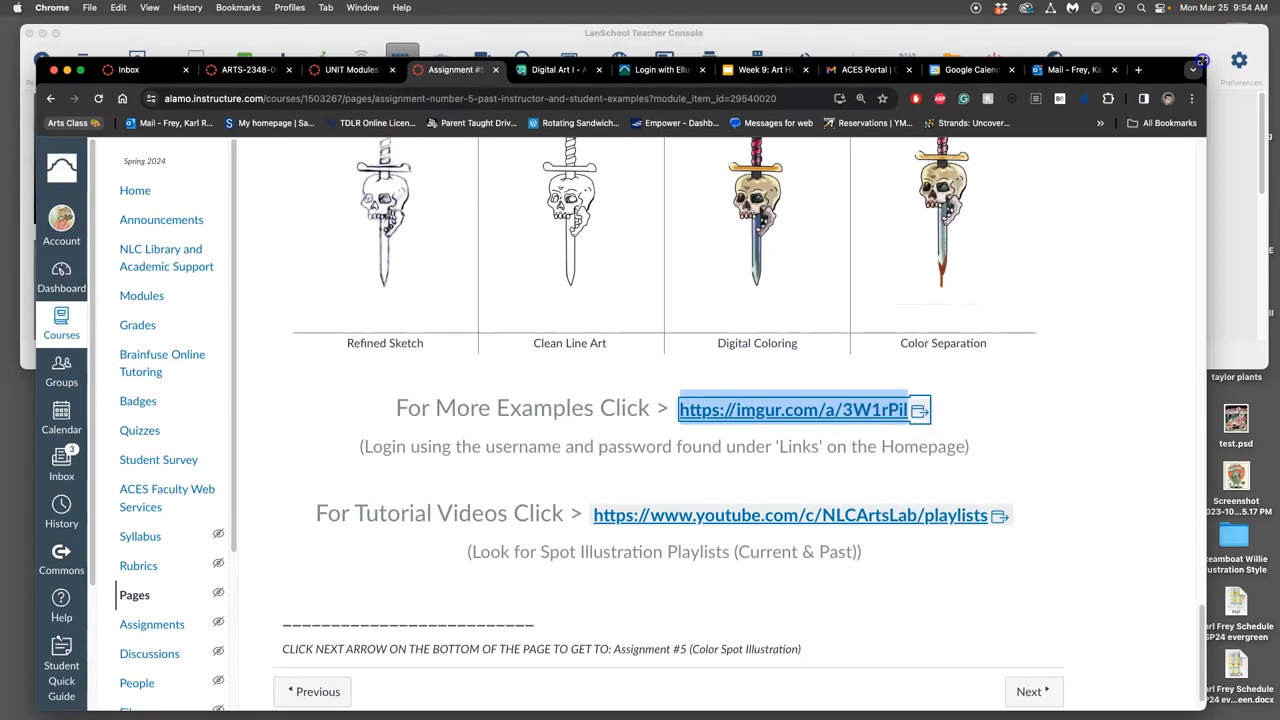
Step: Open the imgur.com/a/3W1rPil past student examples album and browse its first images
left_click(791, 409)
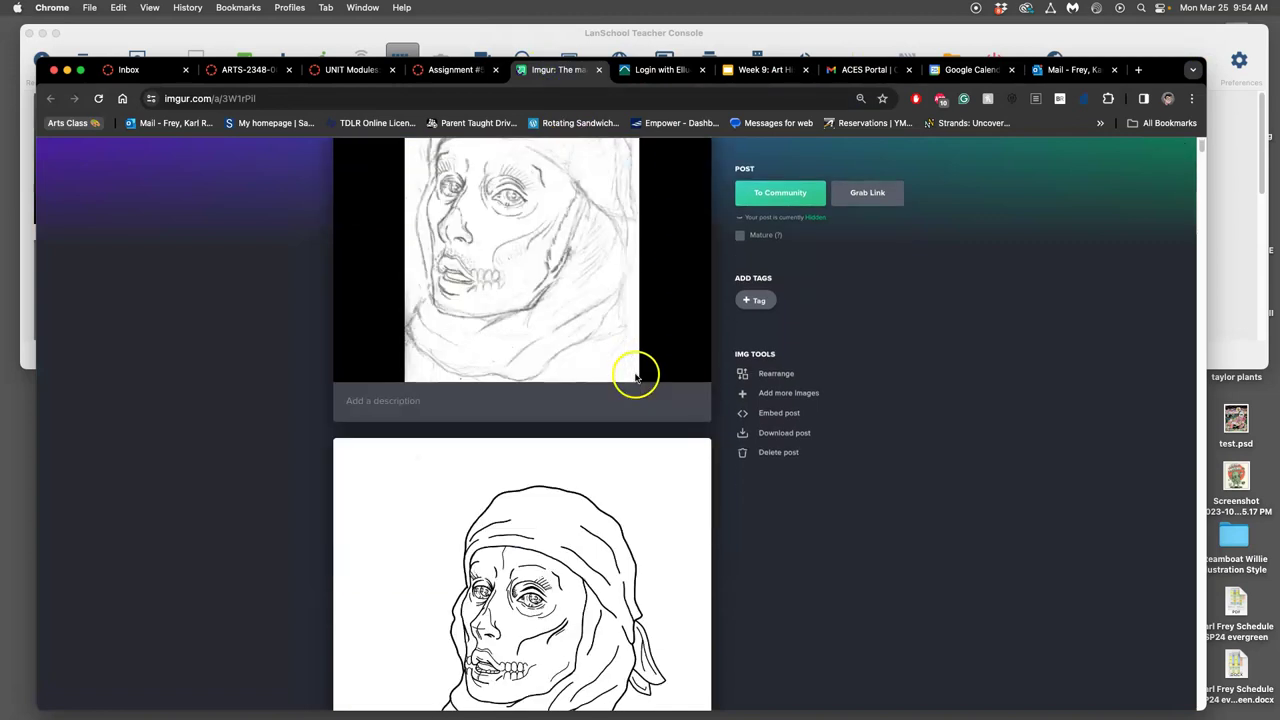
scroll("down", 3)
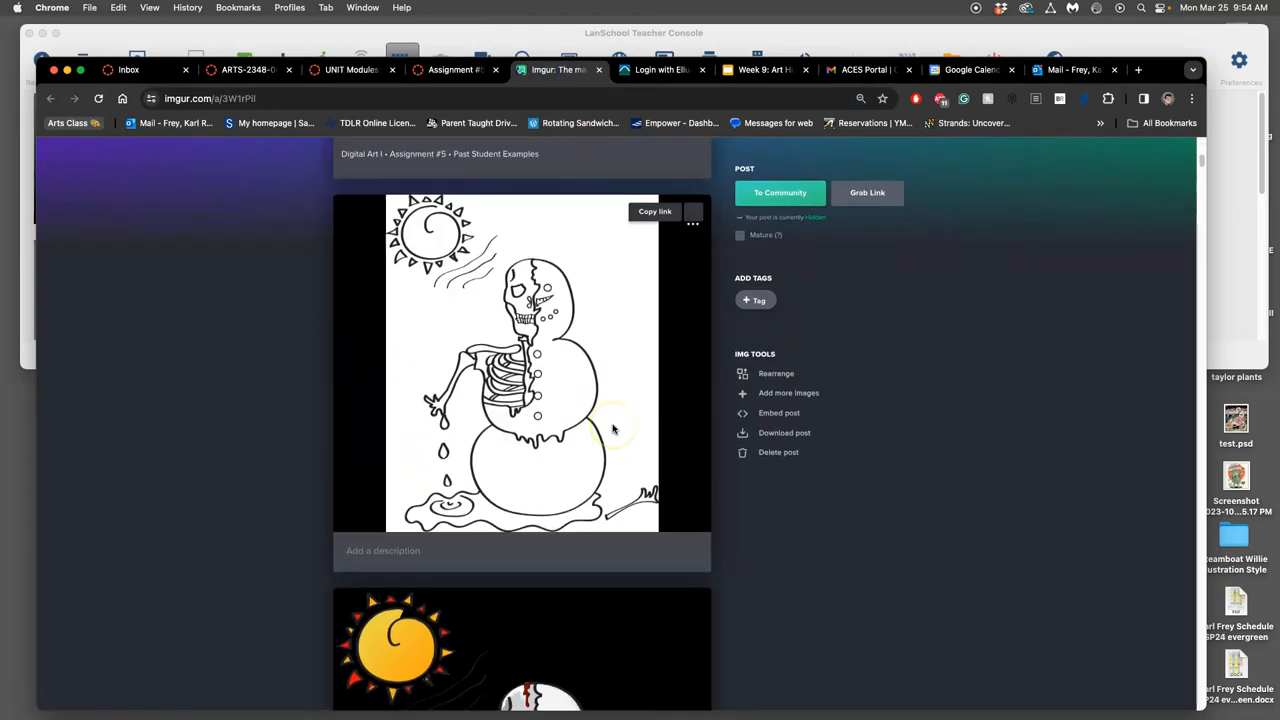
scroll("down", 3)
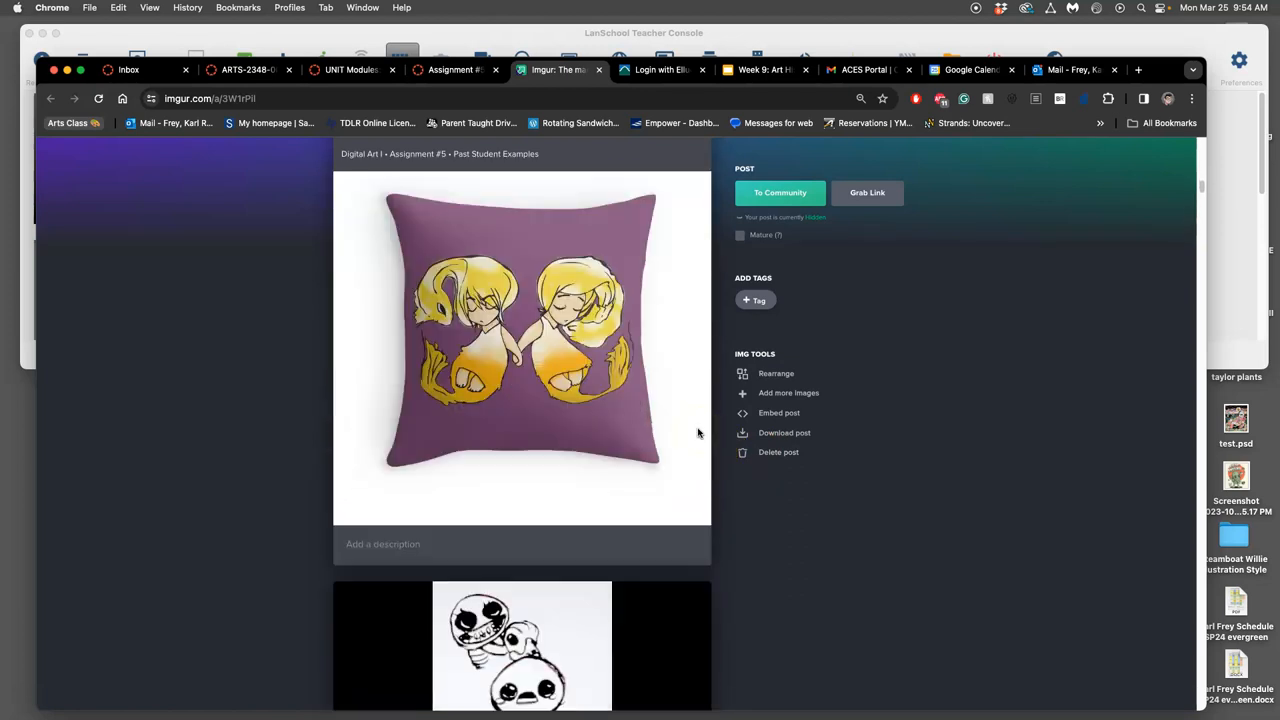
scroll("down", 3)
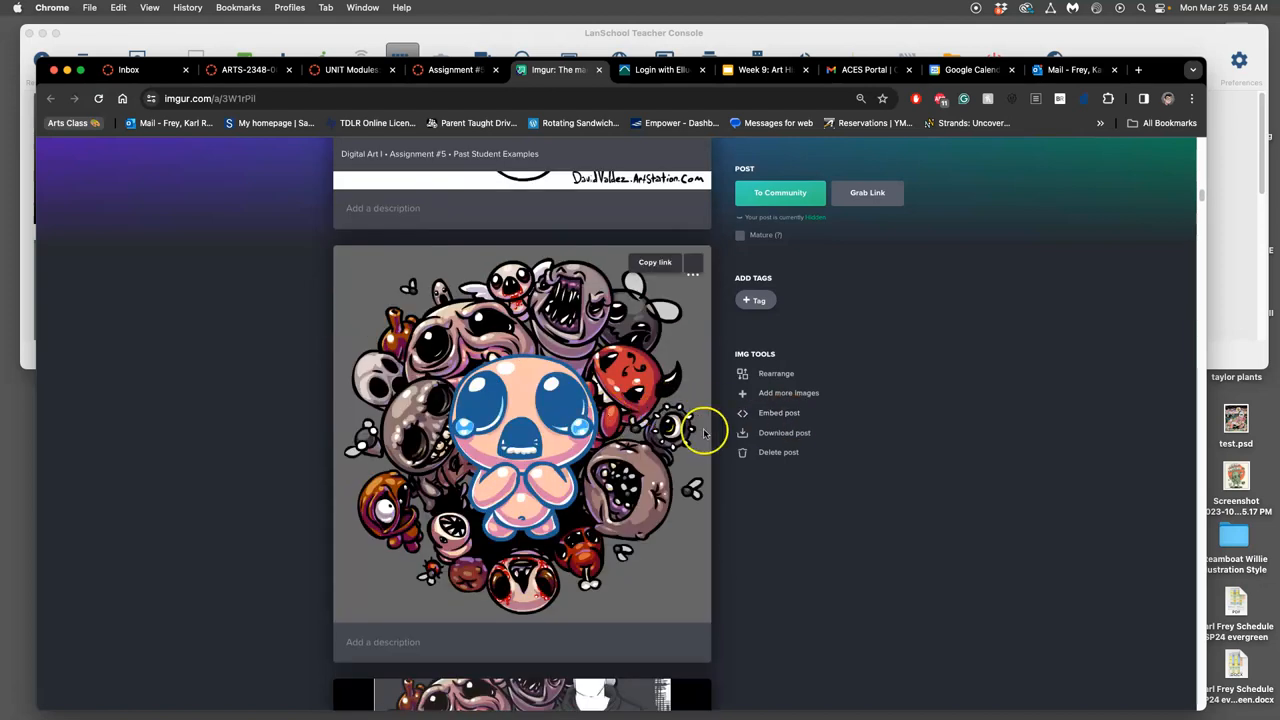
scroll("down", 3)
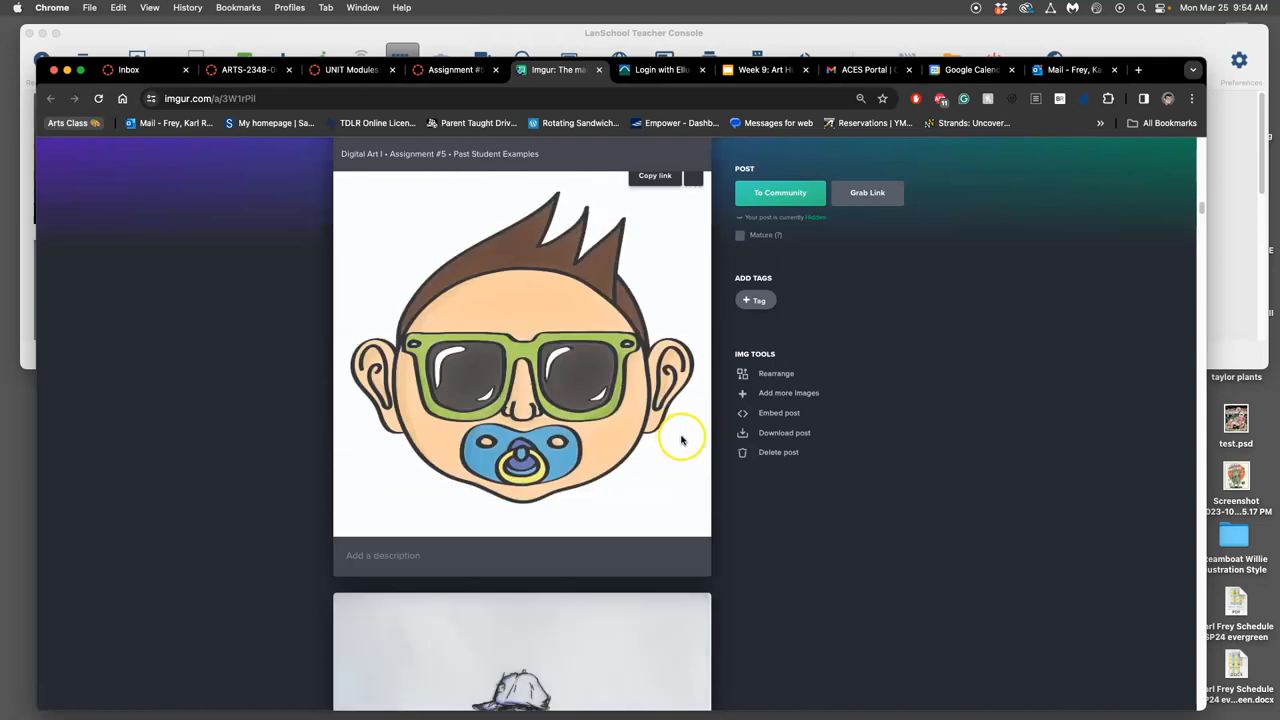
scroll("down", 3)
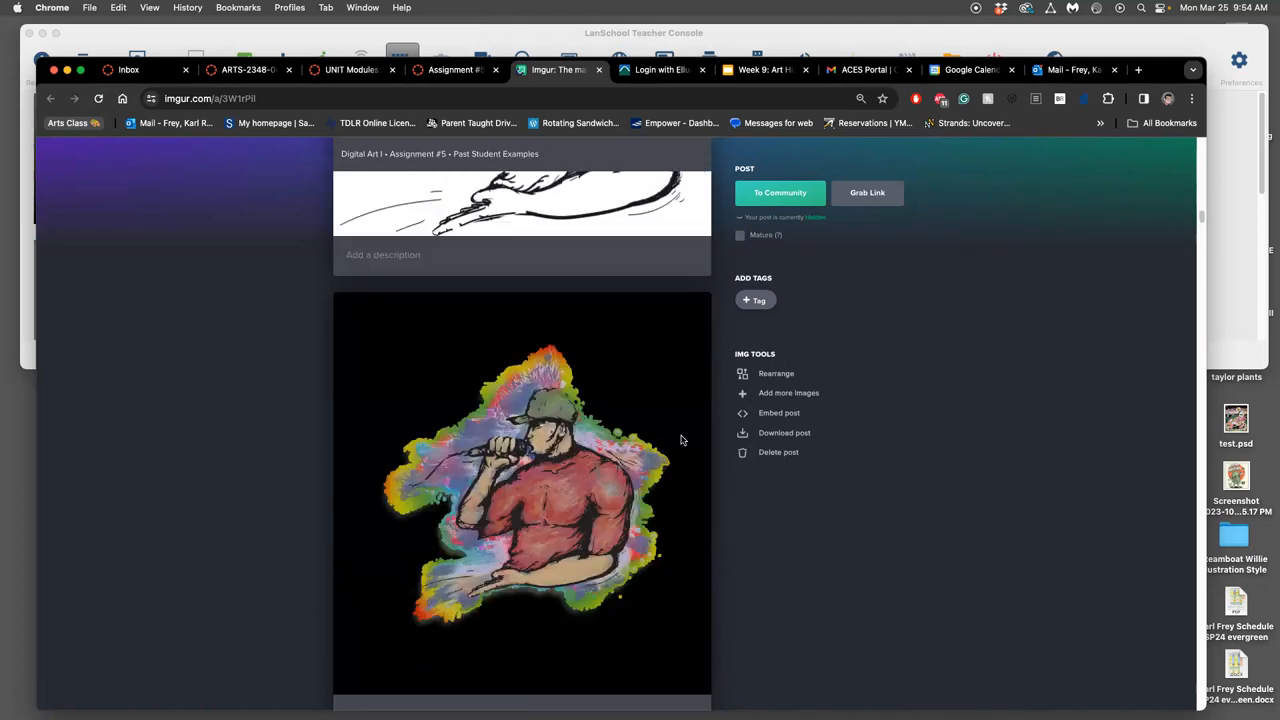
Step: Keep scrolling the album down to the dark sea-creature illustration
scroll("down", 3)
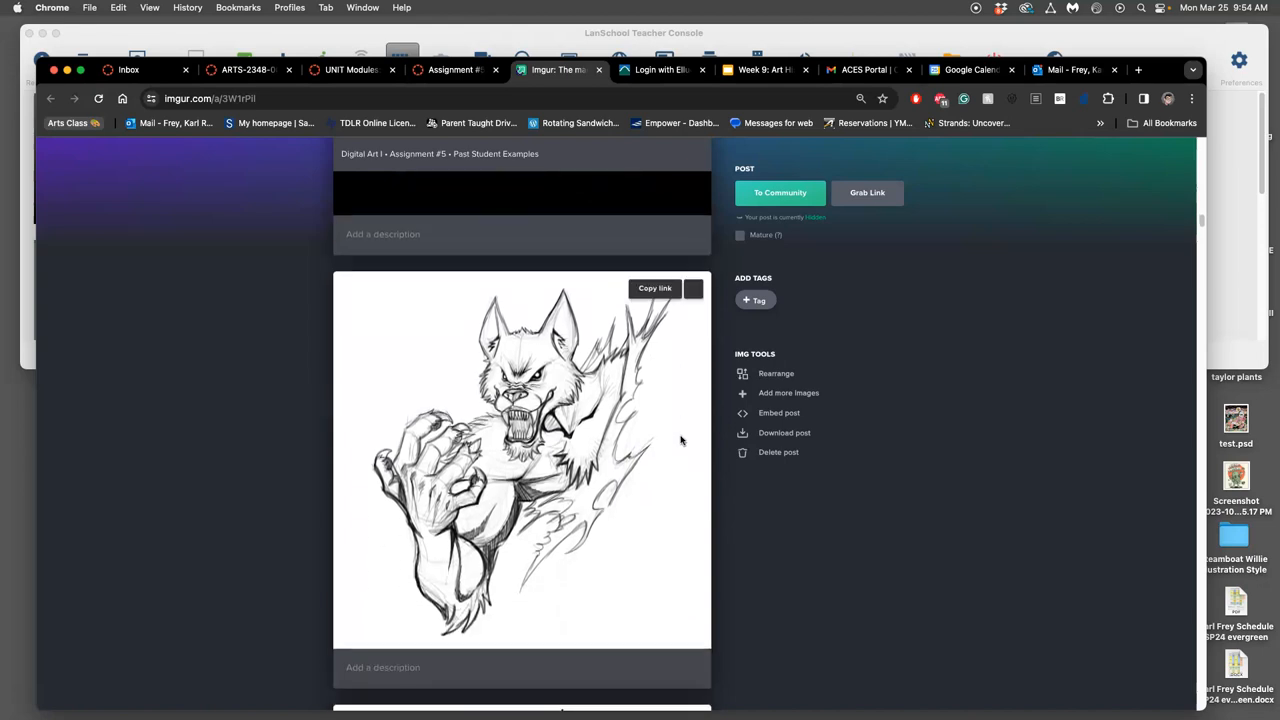
scroll("up", 3)
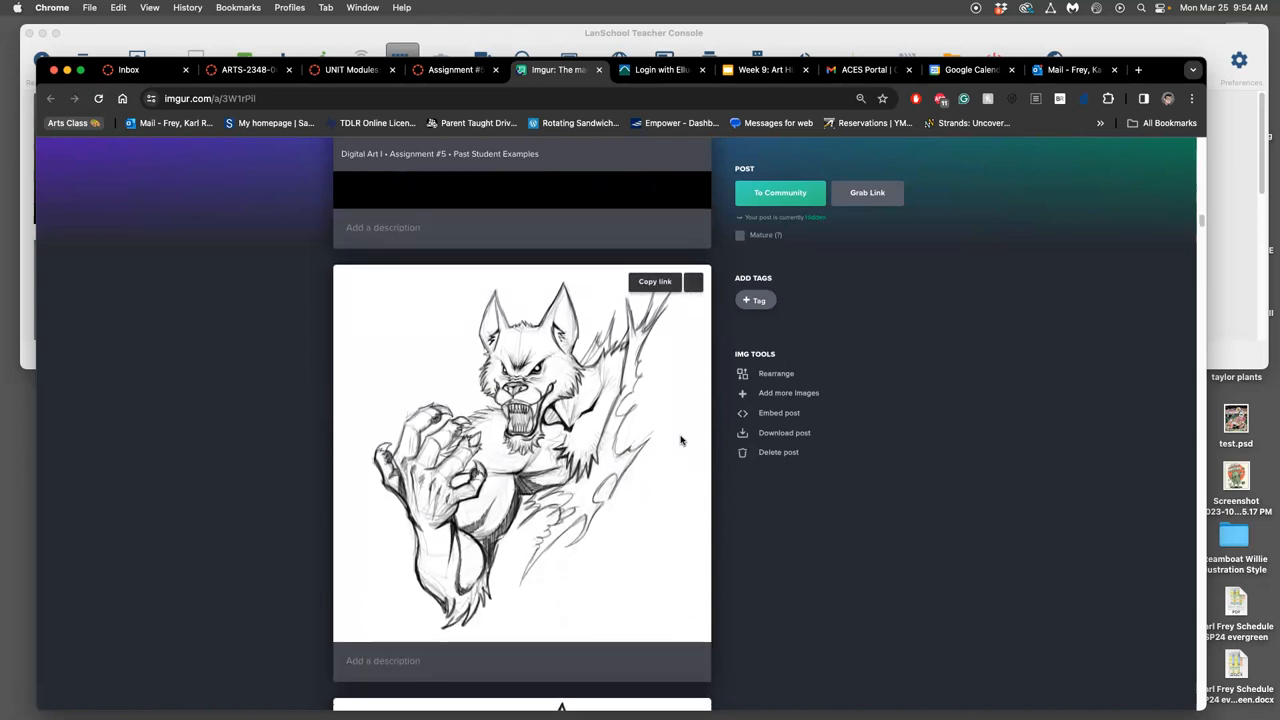
scroll("down", 3)
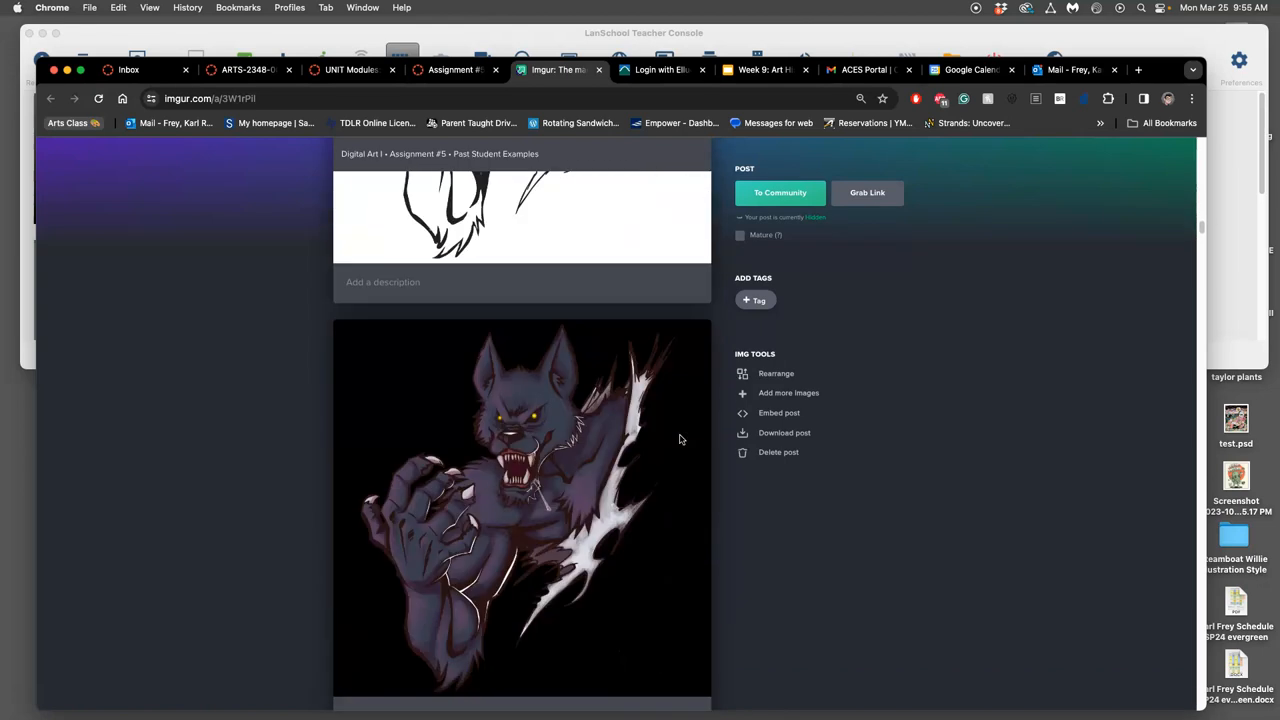
scroll("down", 3)
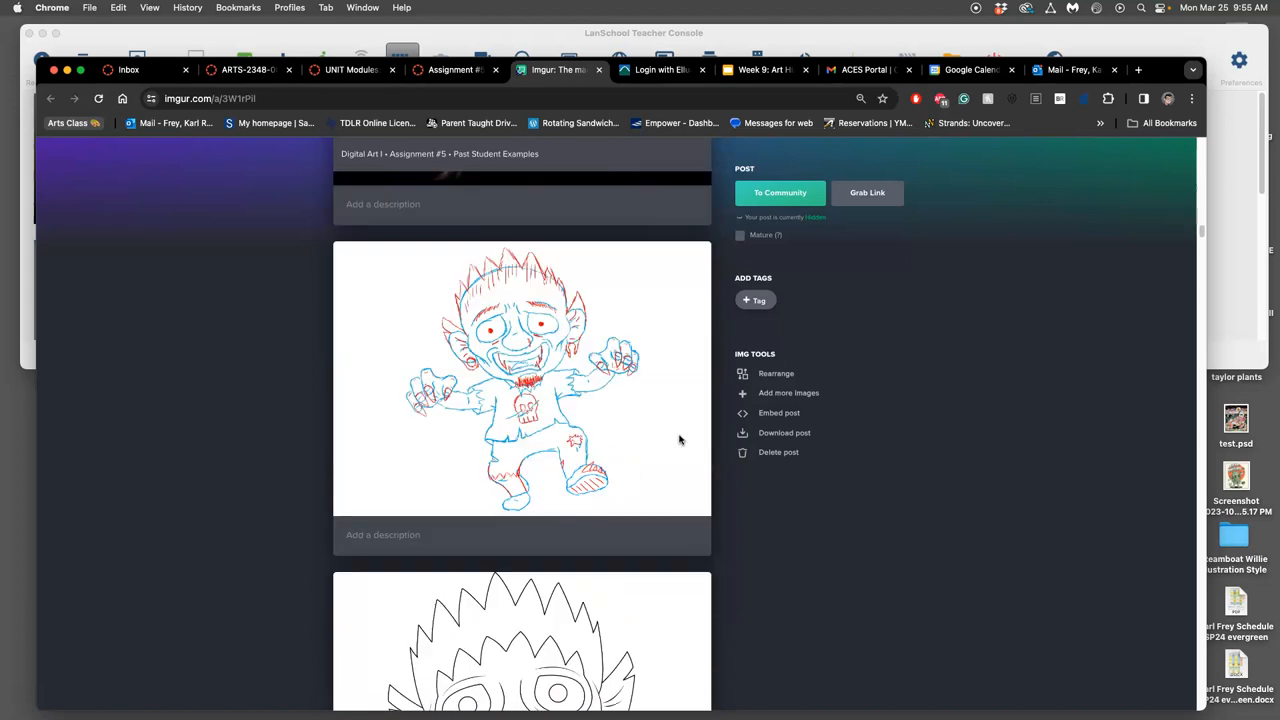
scroll("down", 3)
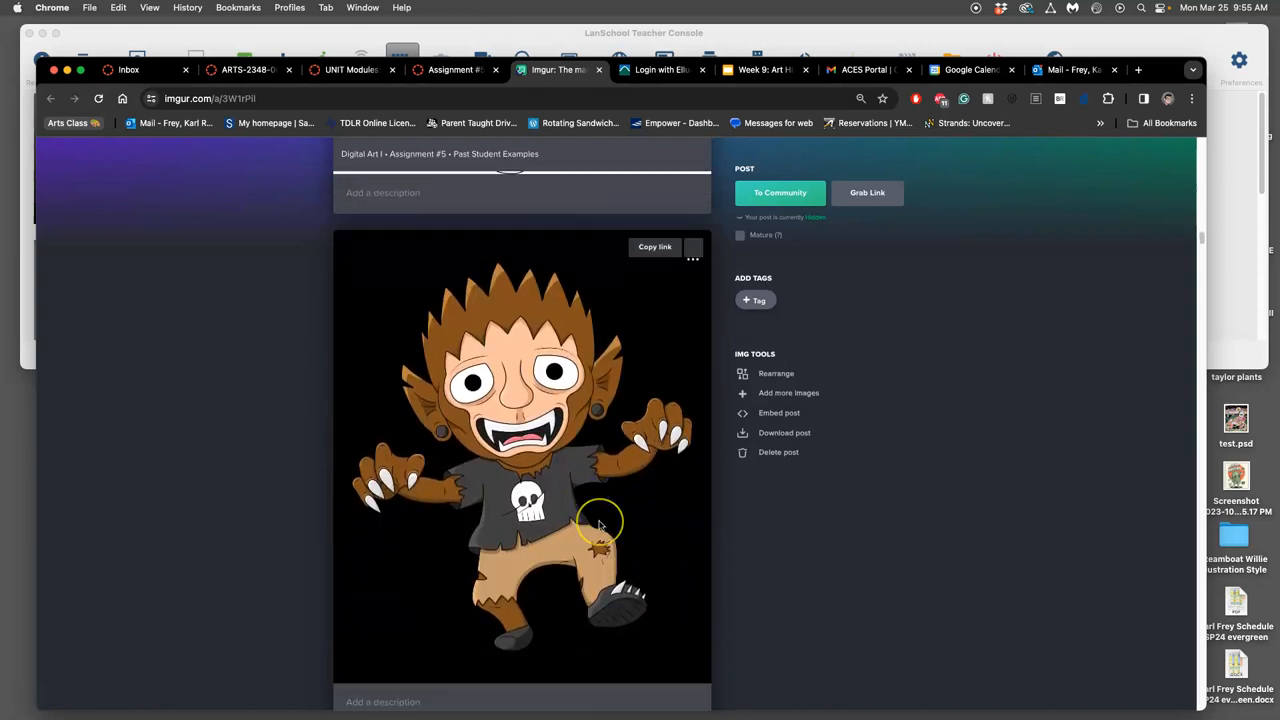
scroll("down", 3)
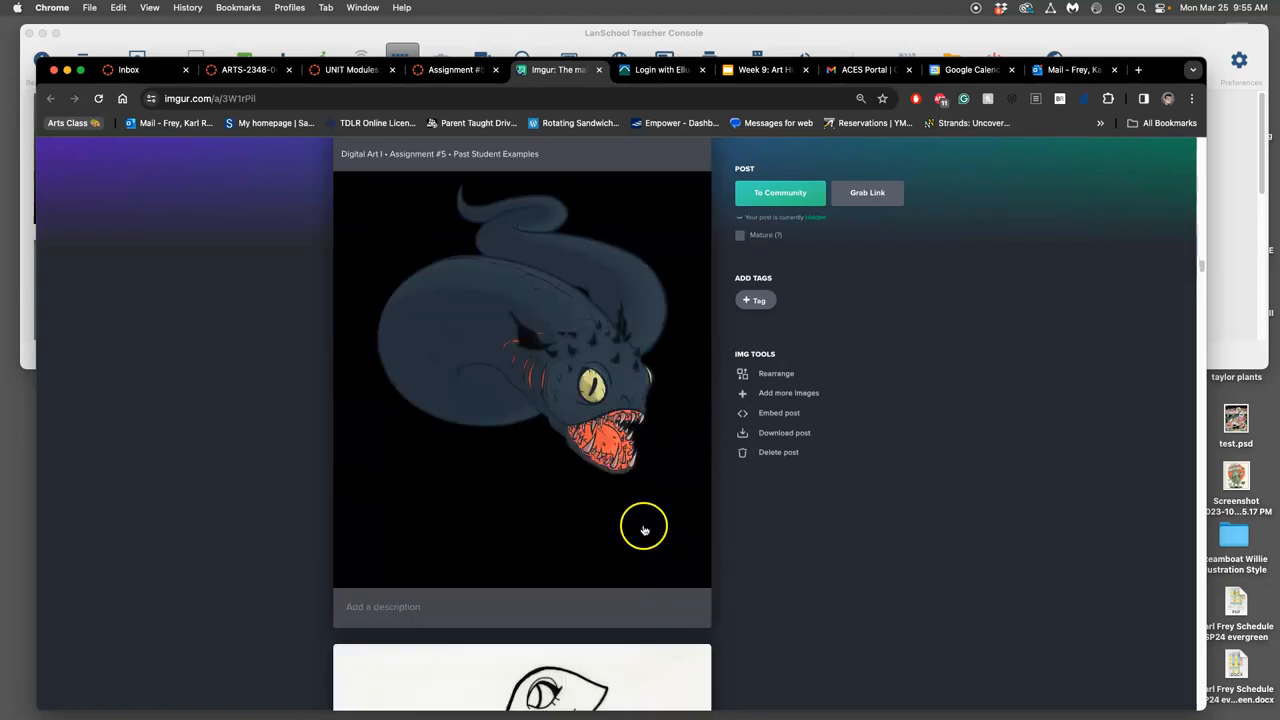
mouse_move(640, 525)
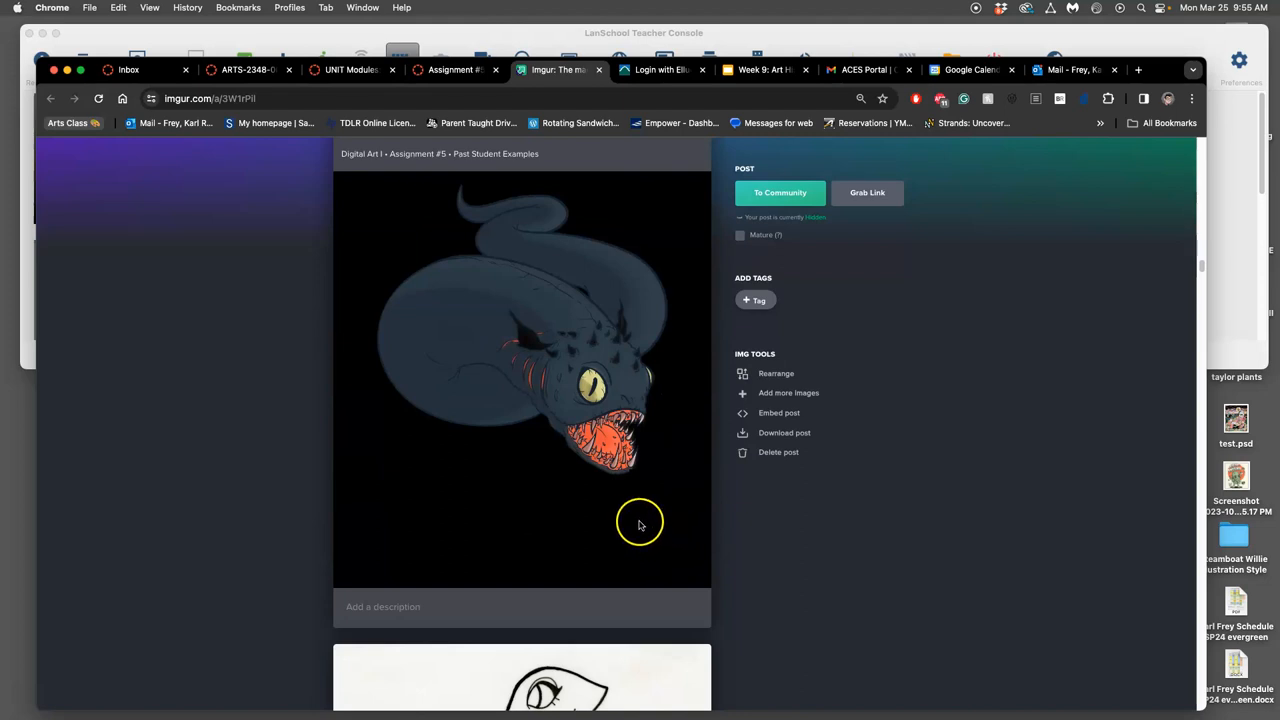
scroll("down", 3)
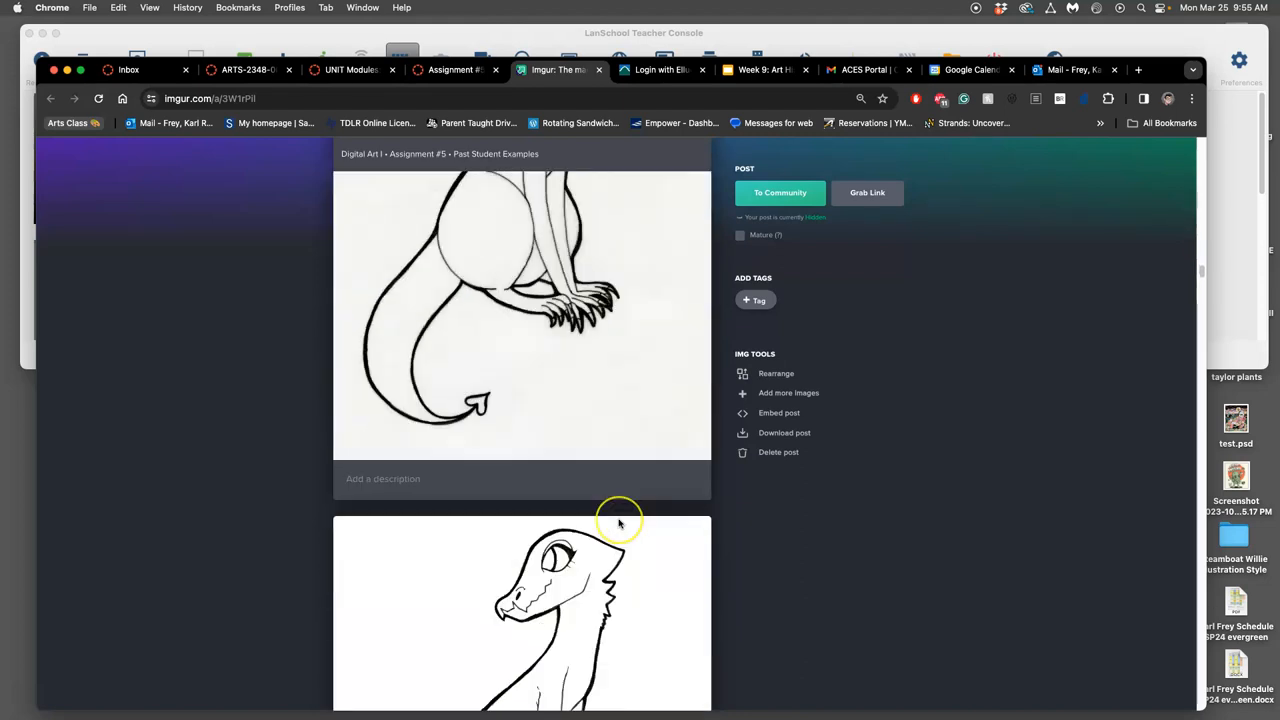
scroll("down", 3)
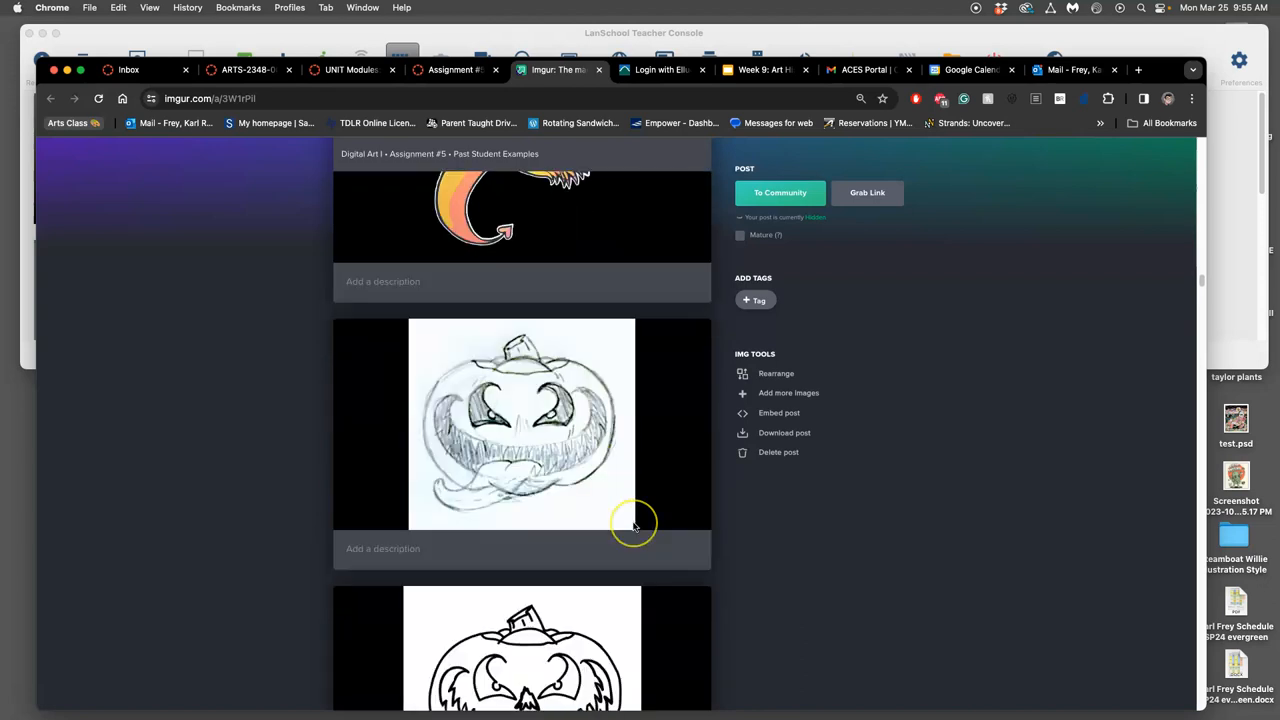
scroll("down", 3)
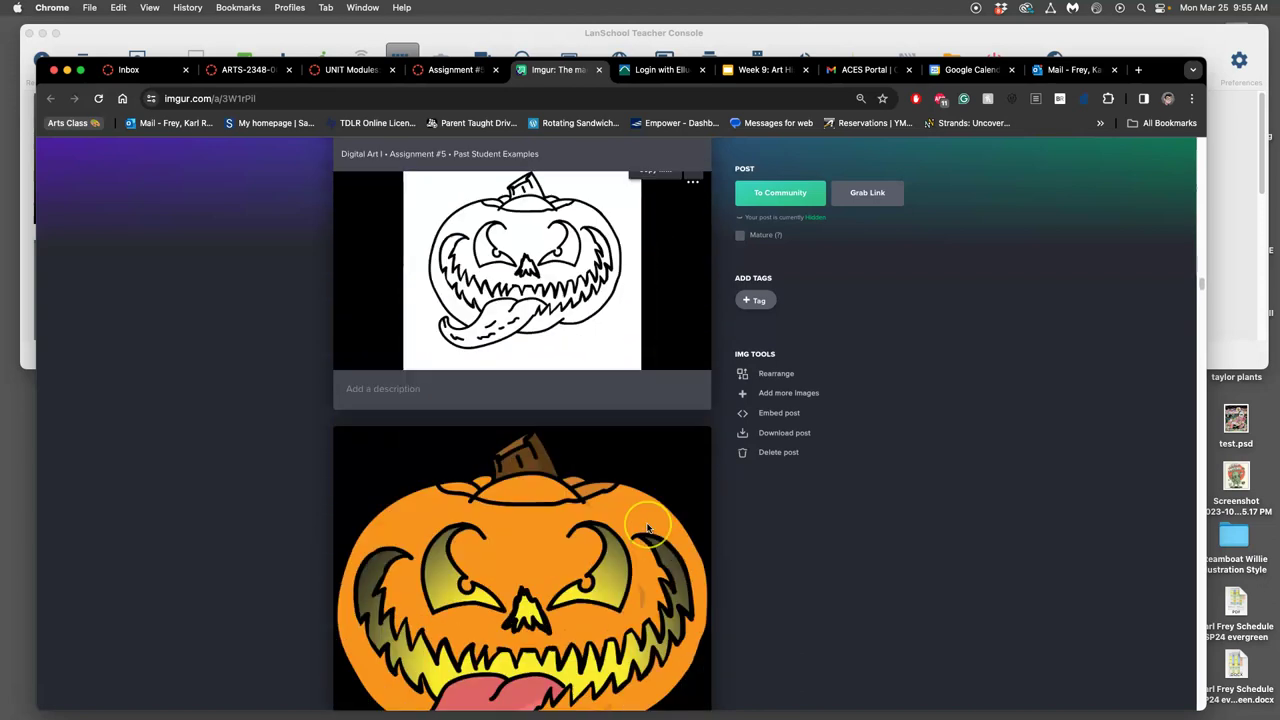
scroll("down", 3)
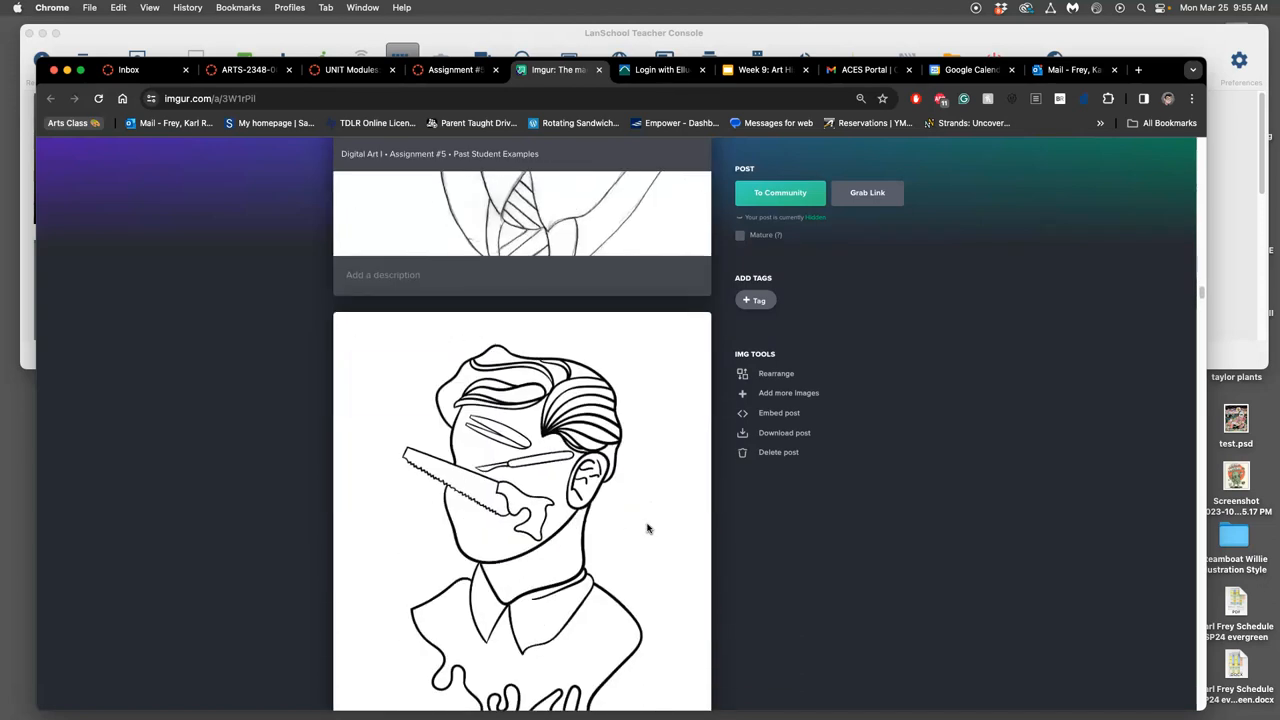
scroll("up", 3)
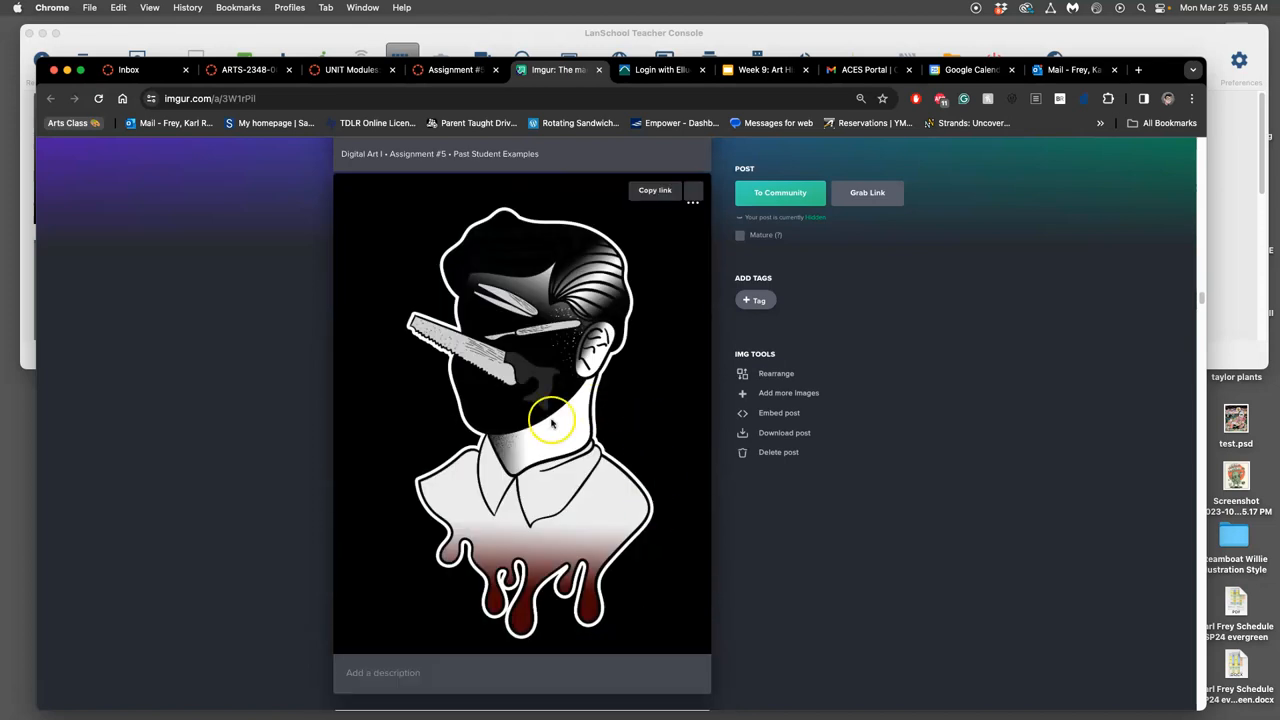
scroll("down", 3)
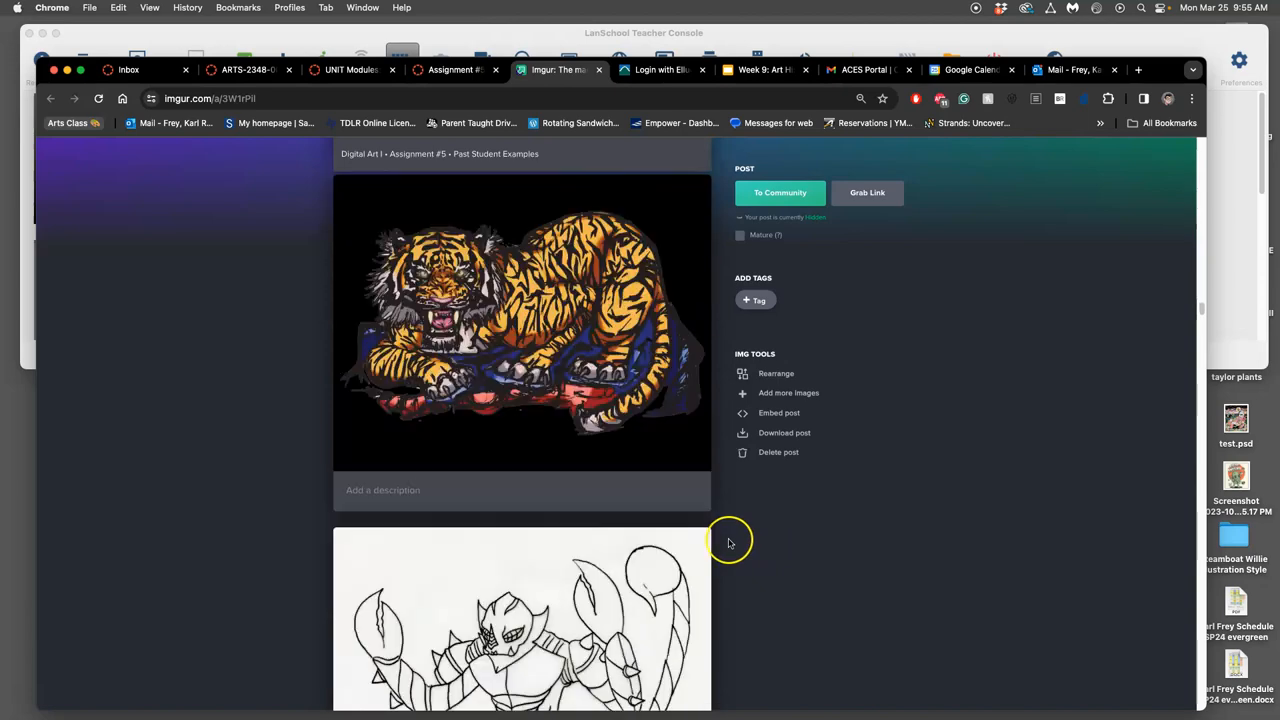
scroll("down", 3)
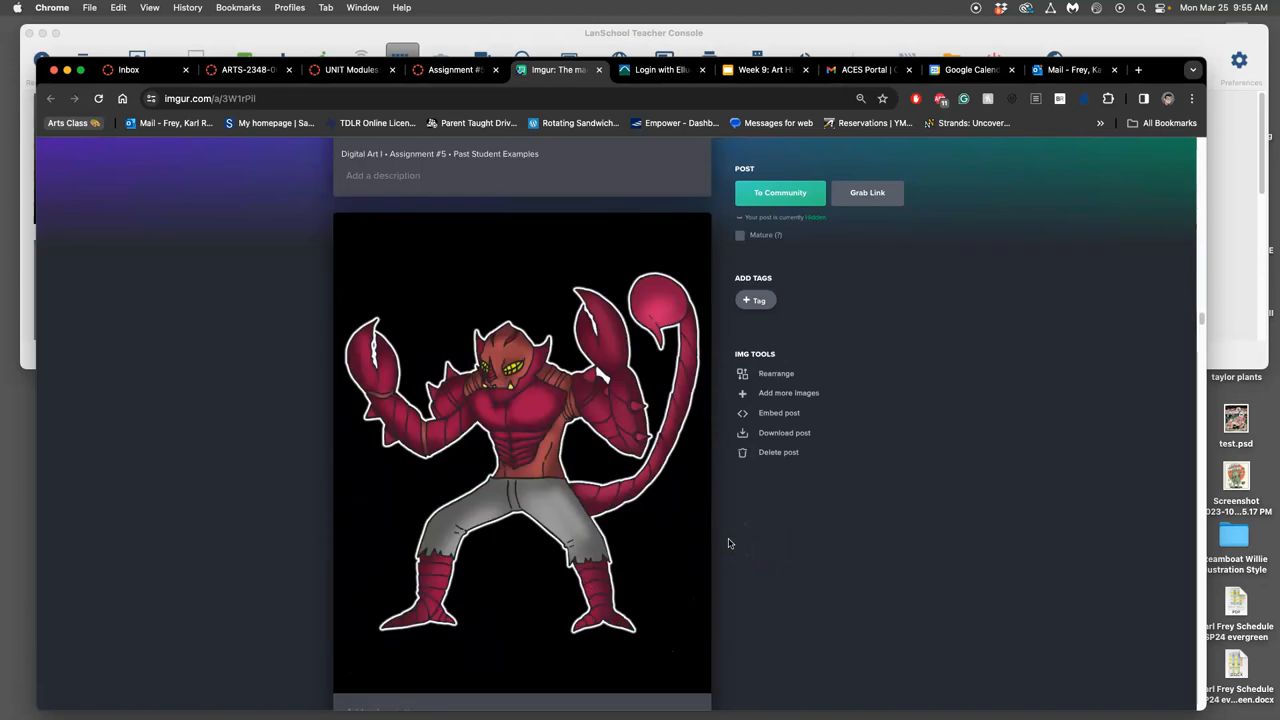
scroll("down", 3)
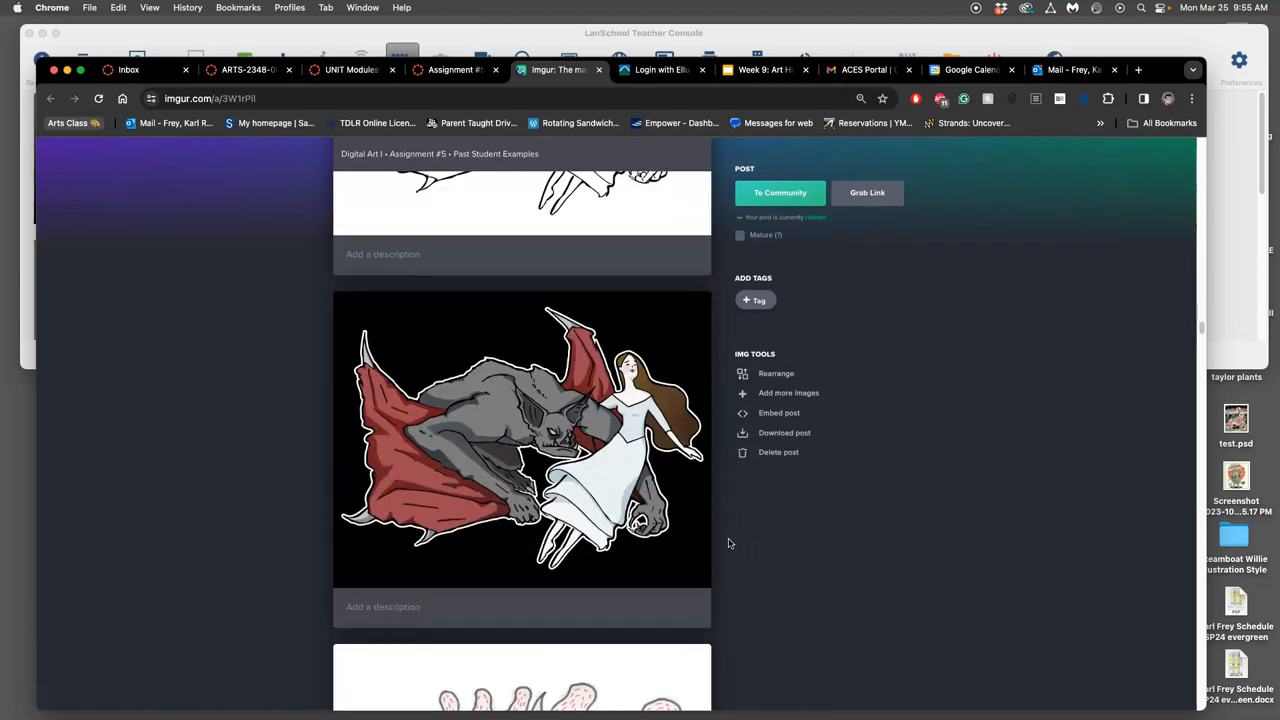
scroll("down", 3)
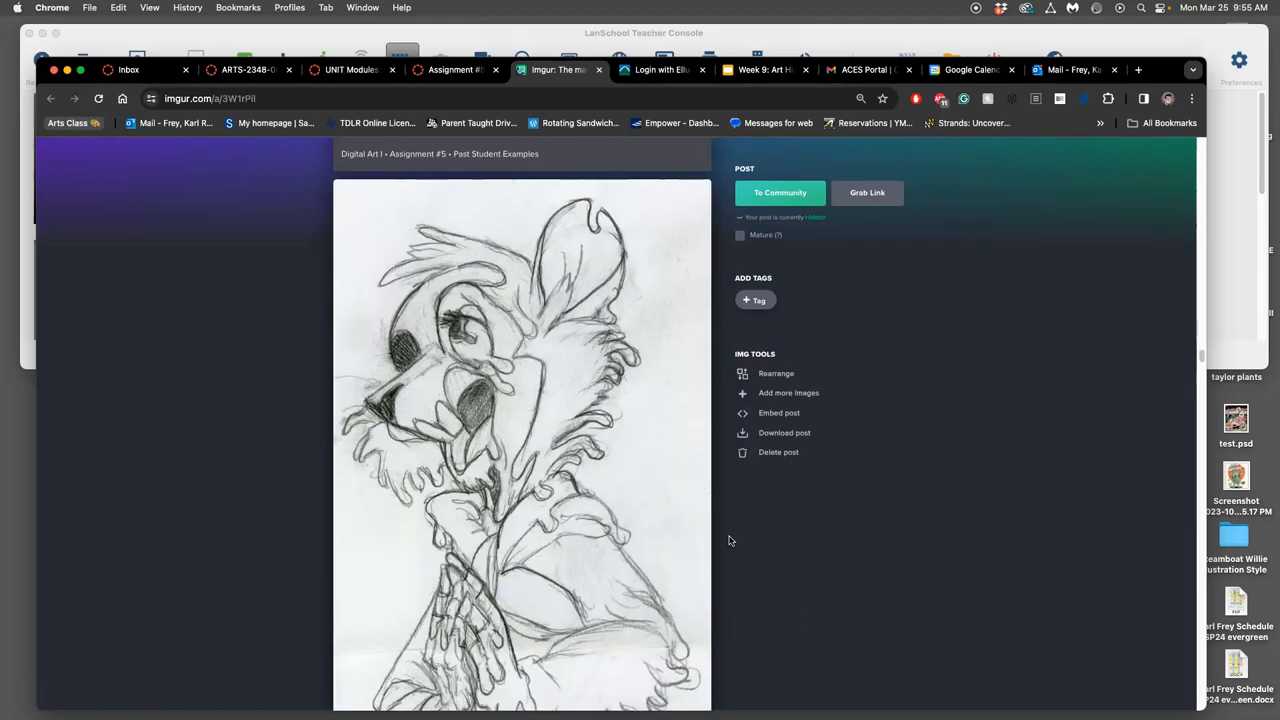
scroll("down", 3)
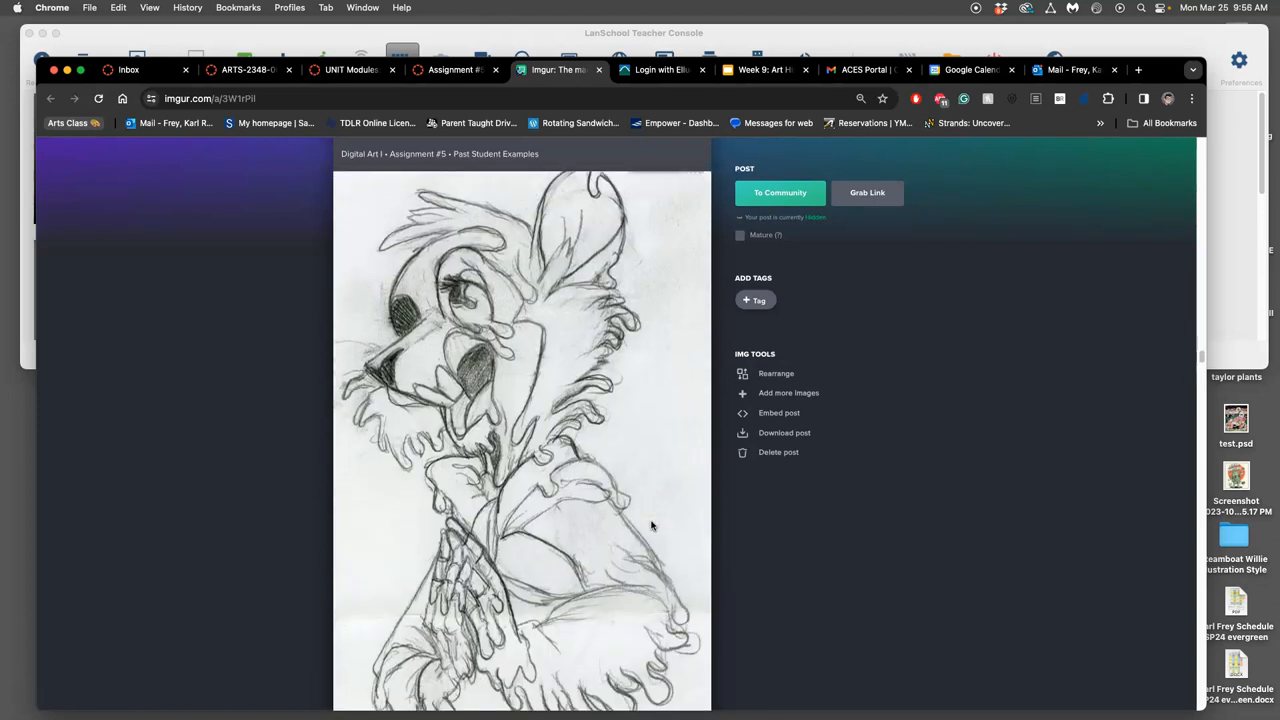
scroll("down", 3)
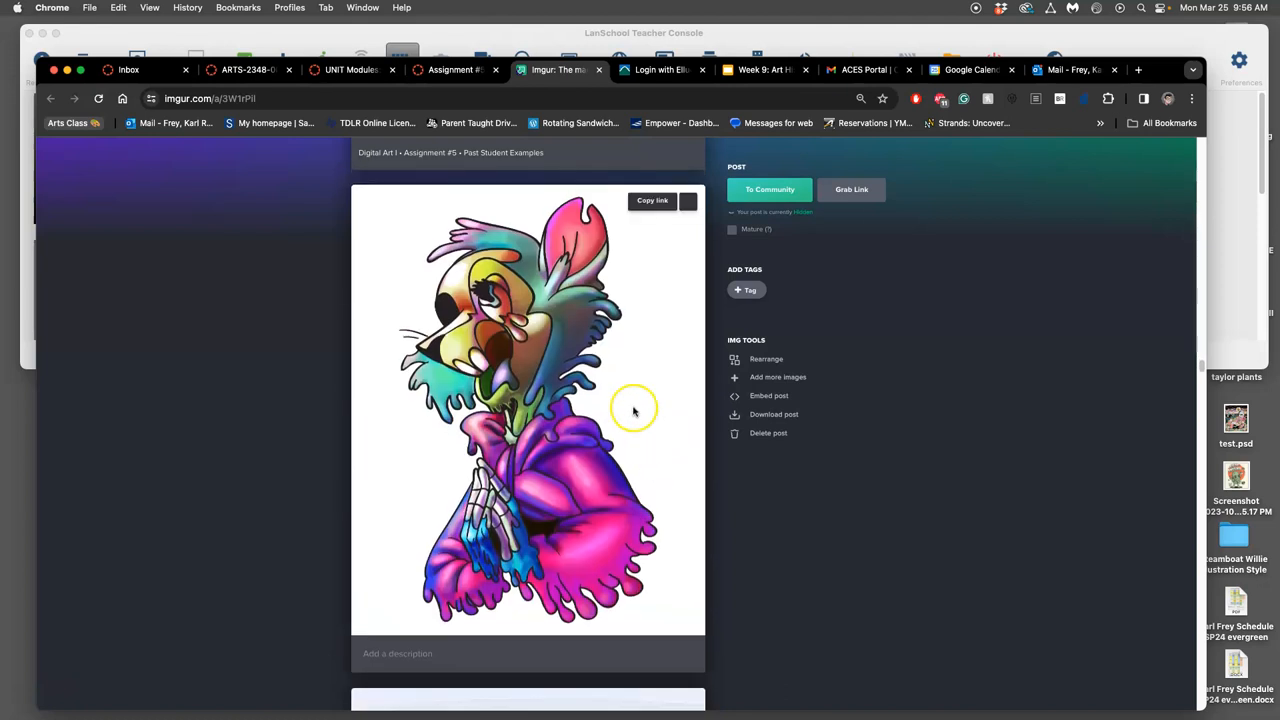
mouse_move(643, 432)
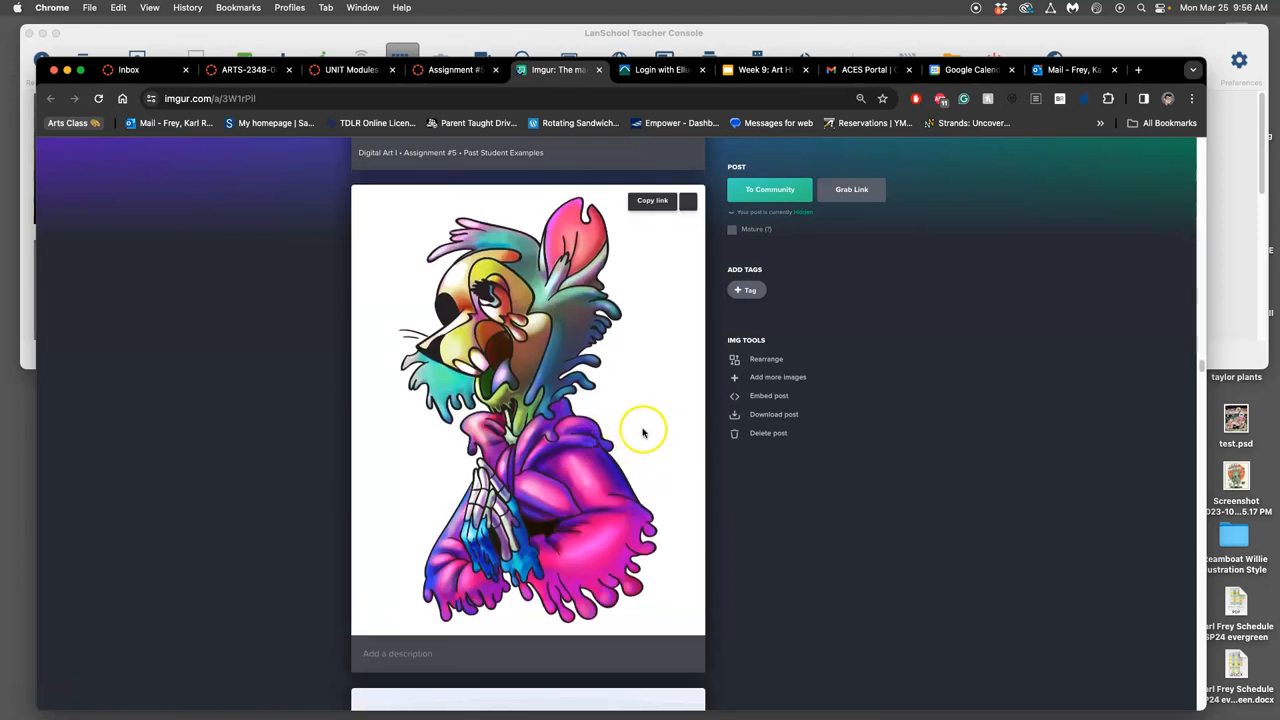
Step: Scroll past the cat-eye, hooded parrot, horned and flame images to the flame-headed soldier
scroll("down", 3)
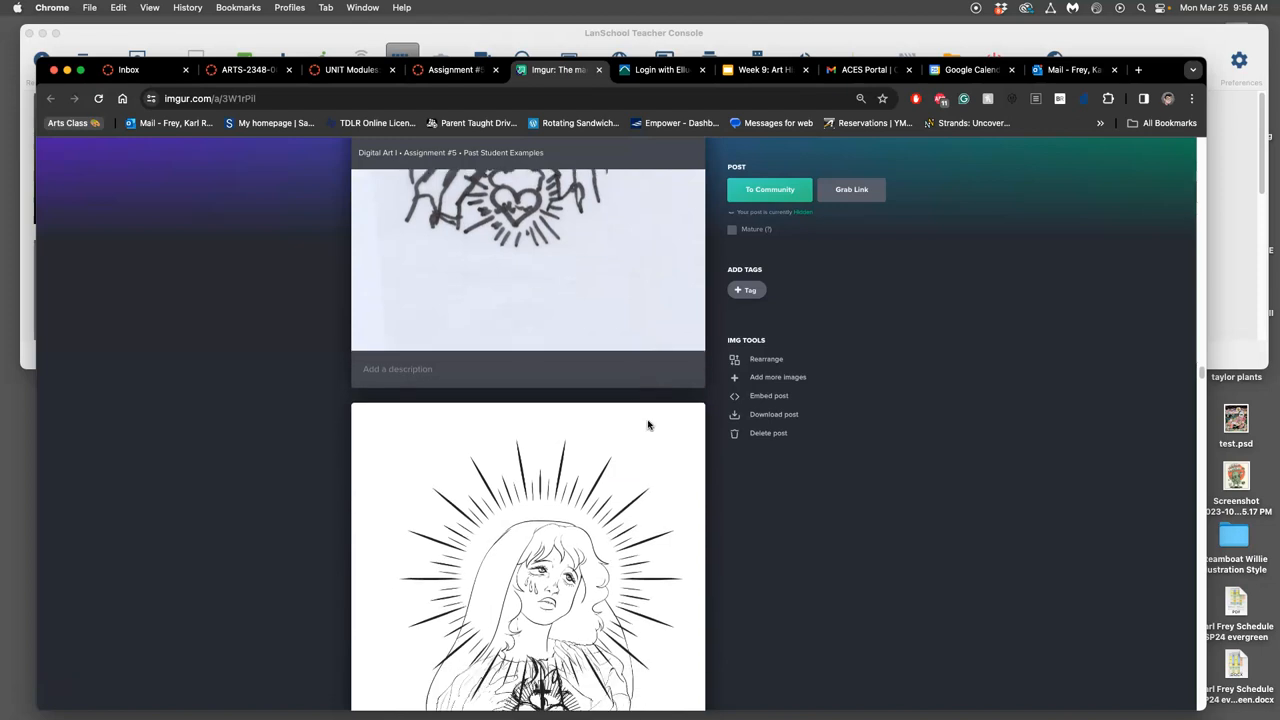
scroll("down", 3)
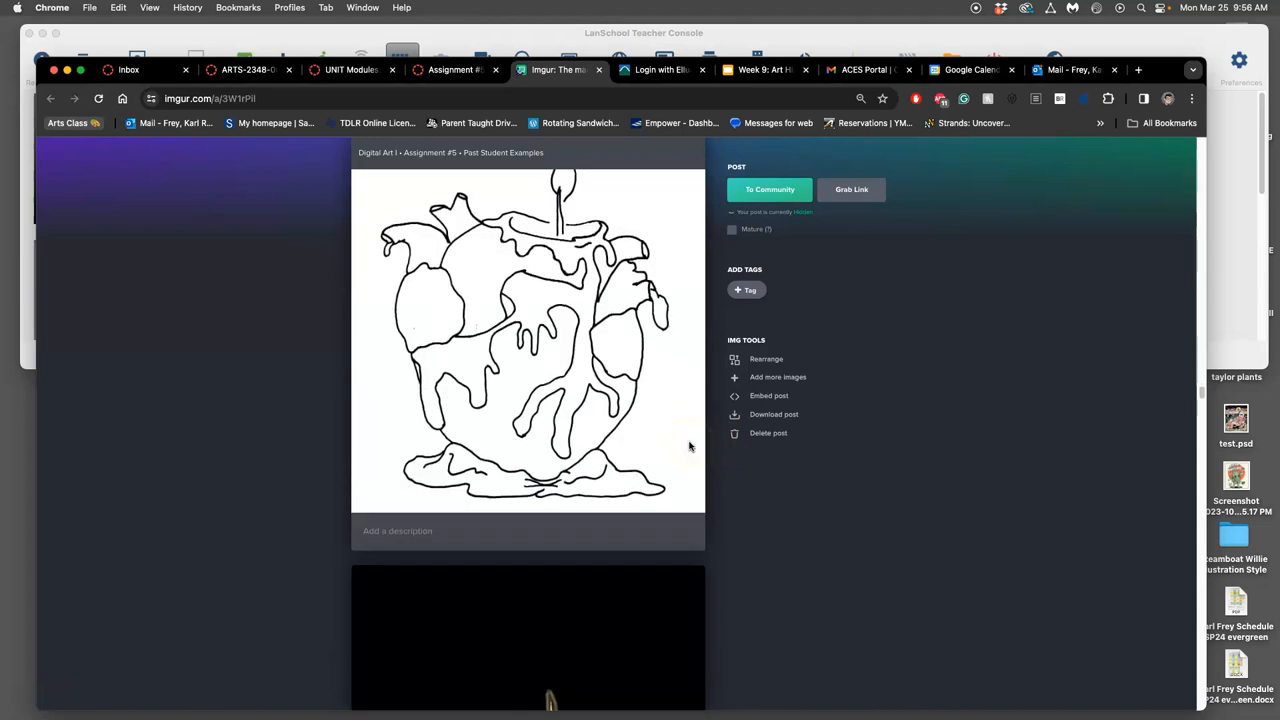
scroll("down", 3)
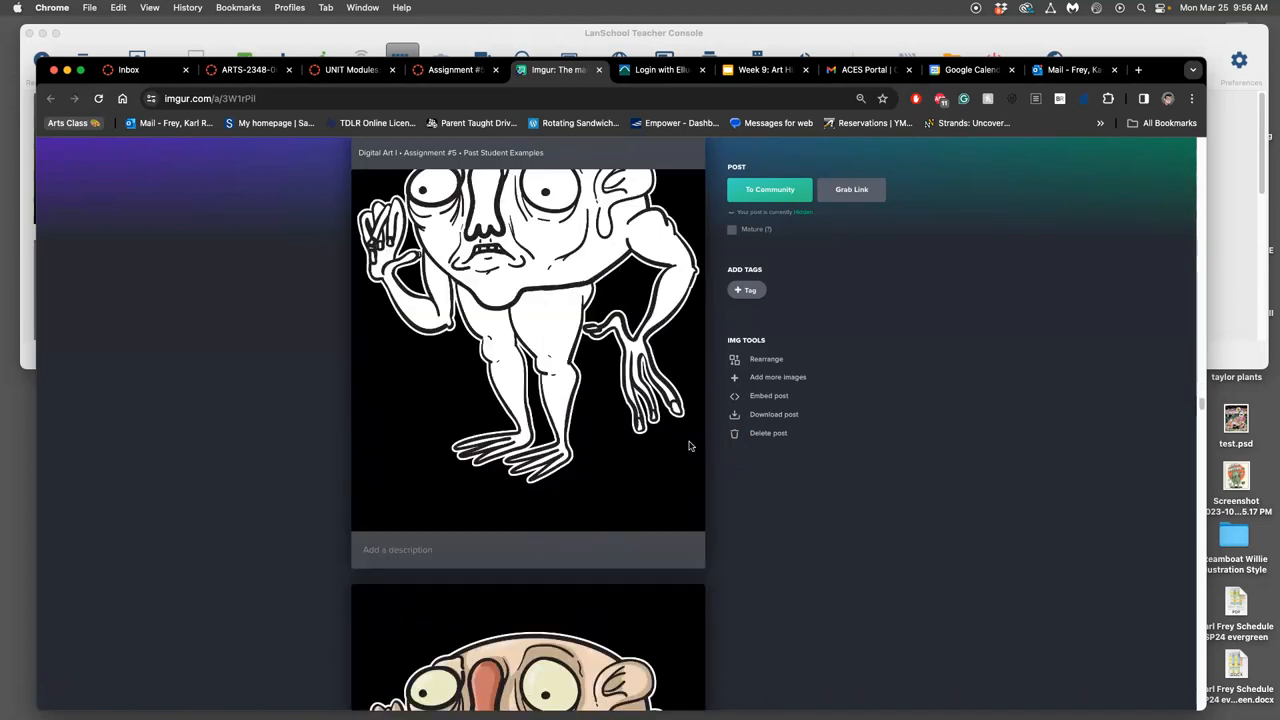
scroll("down", 3)
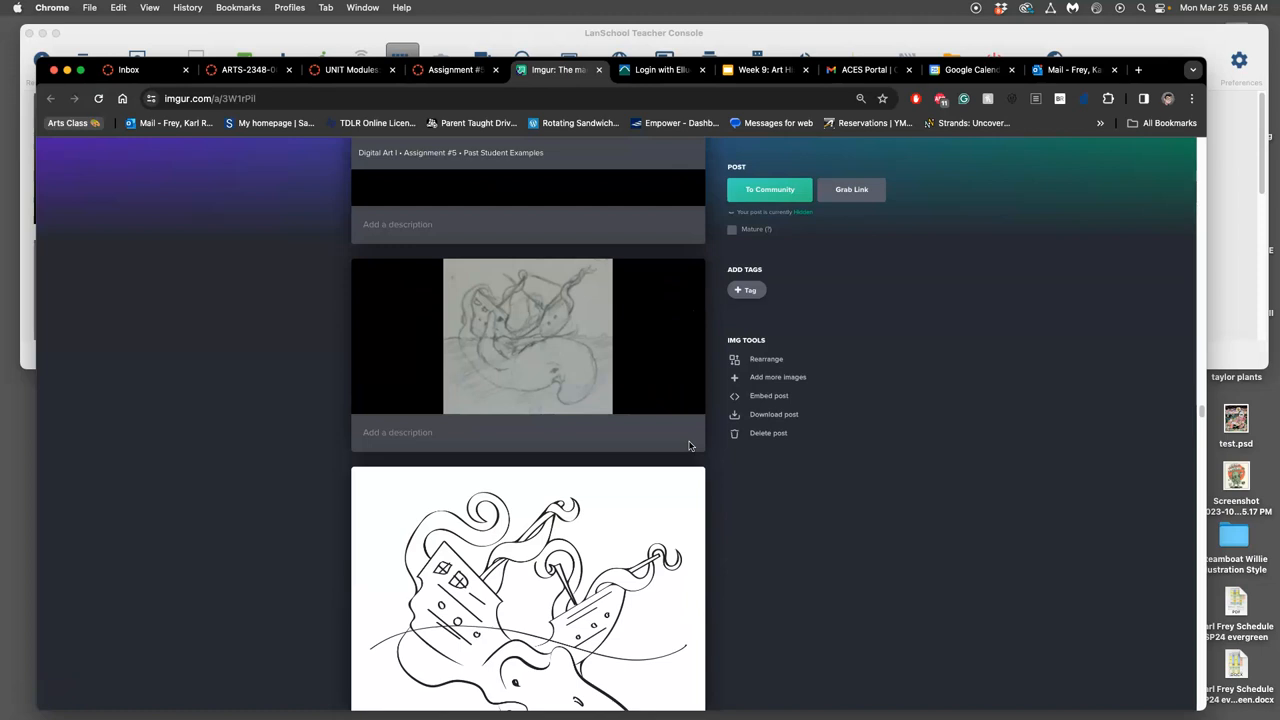
scroll("down", 3)
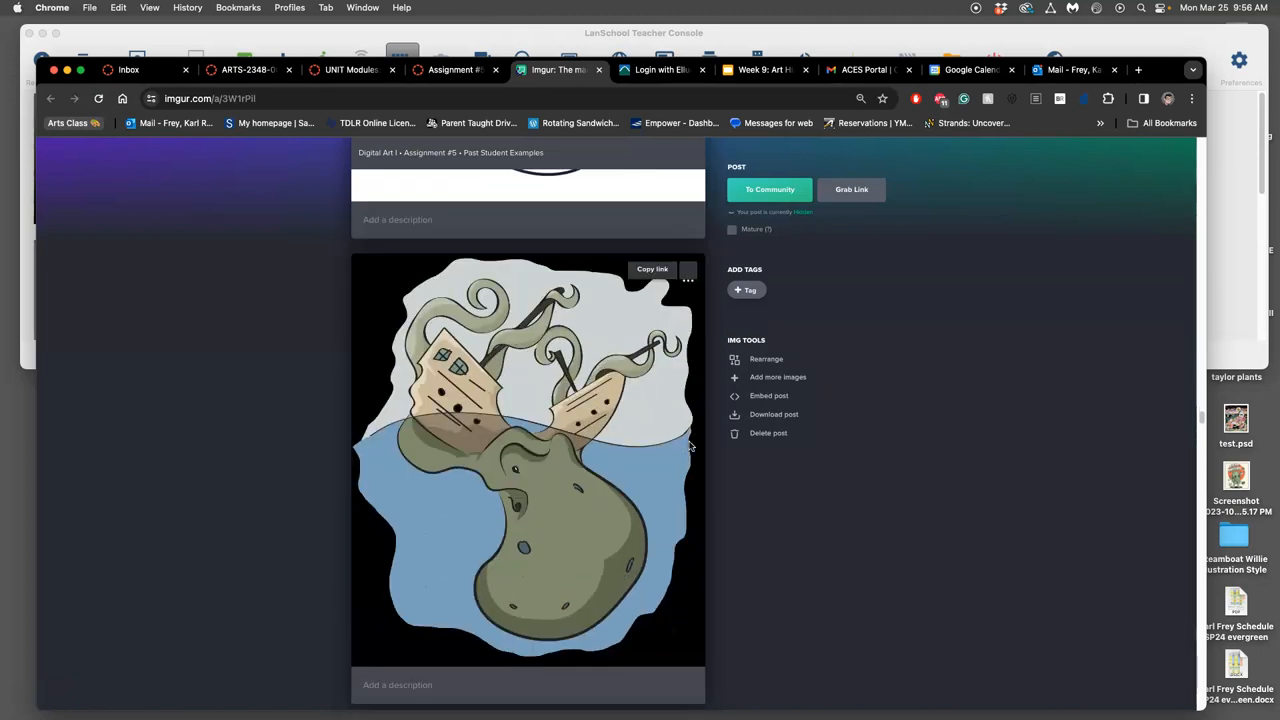
scroll("down", 3)
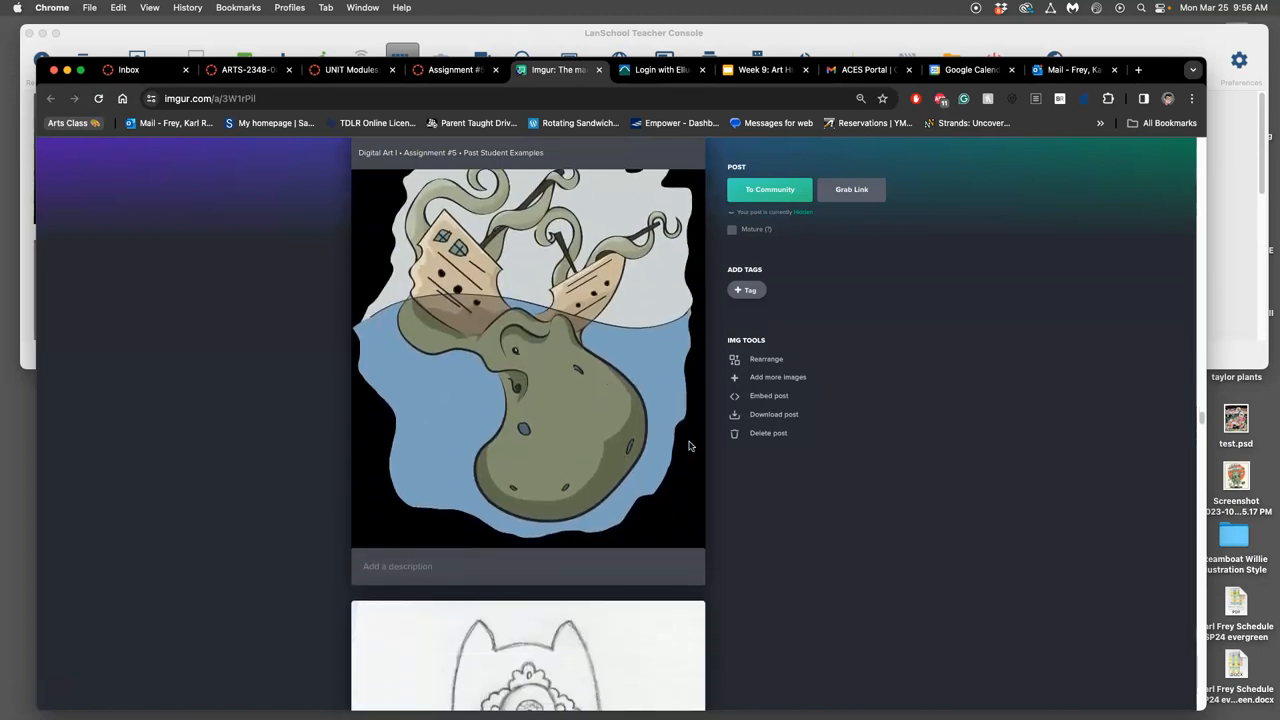
scroll("down", 3)
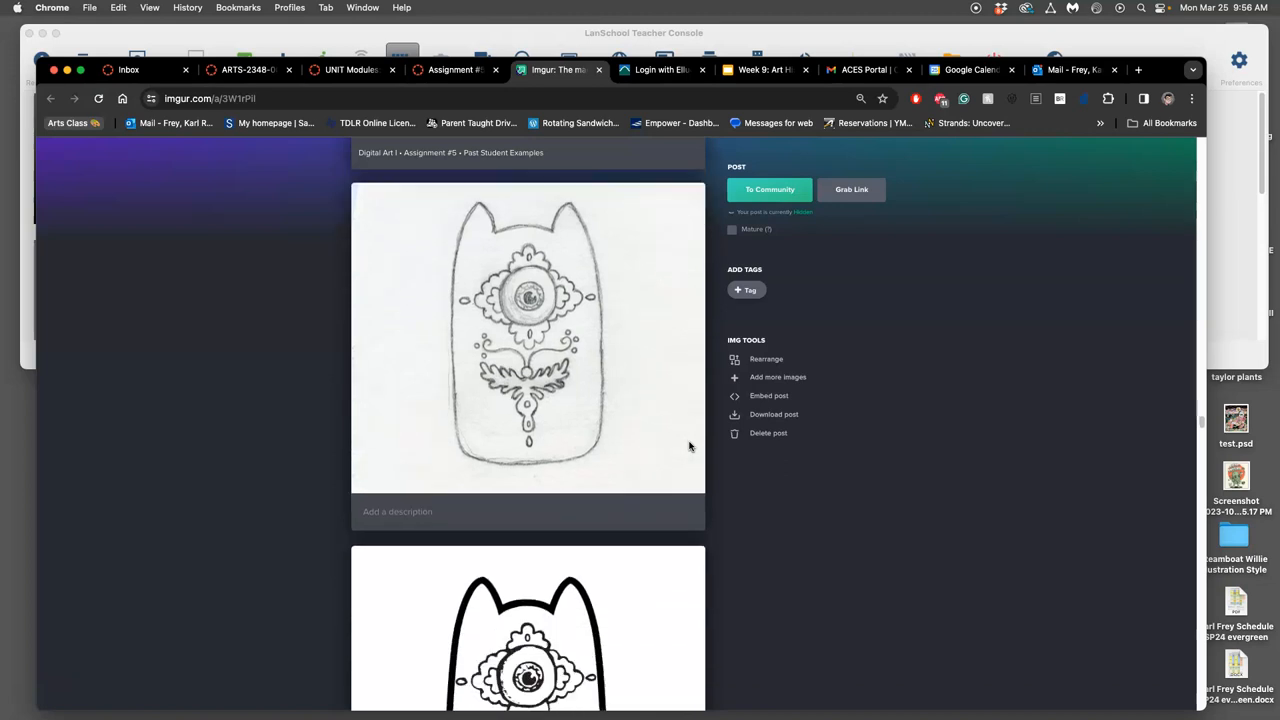
scroll("down", 3)
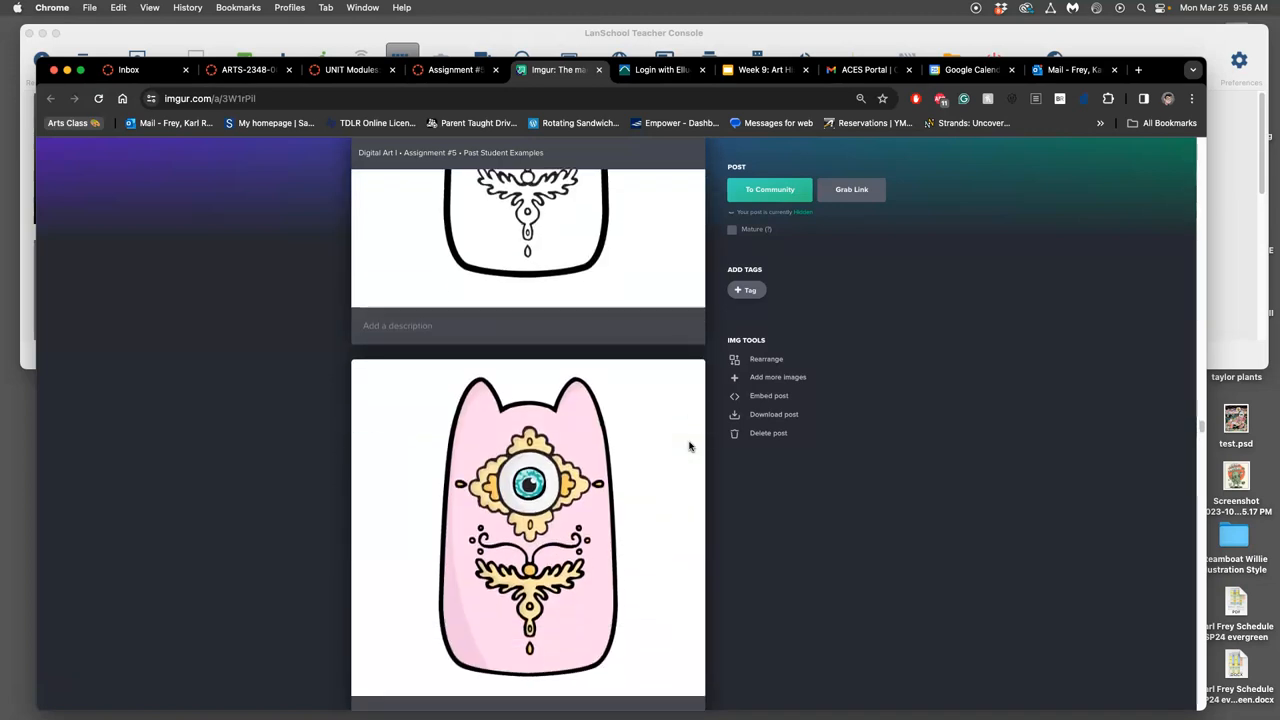
scroll("down", 3)
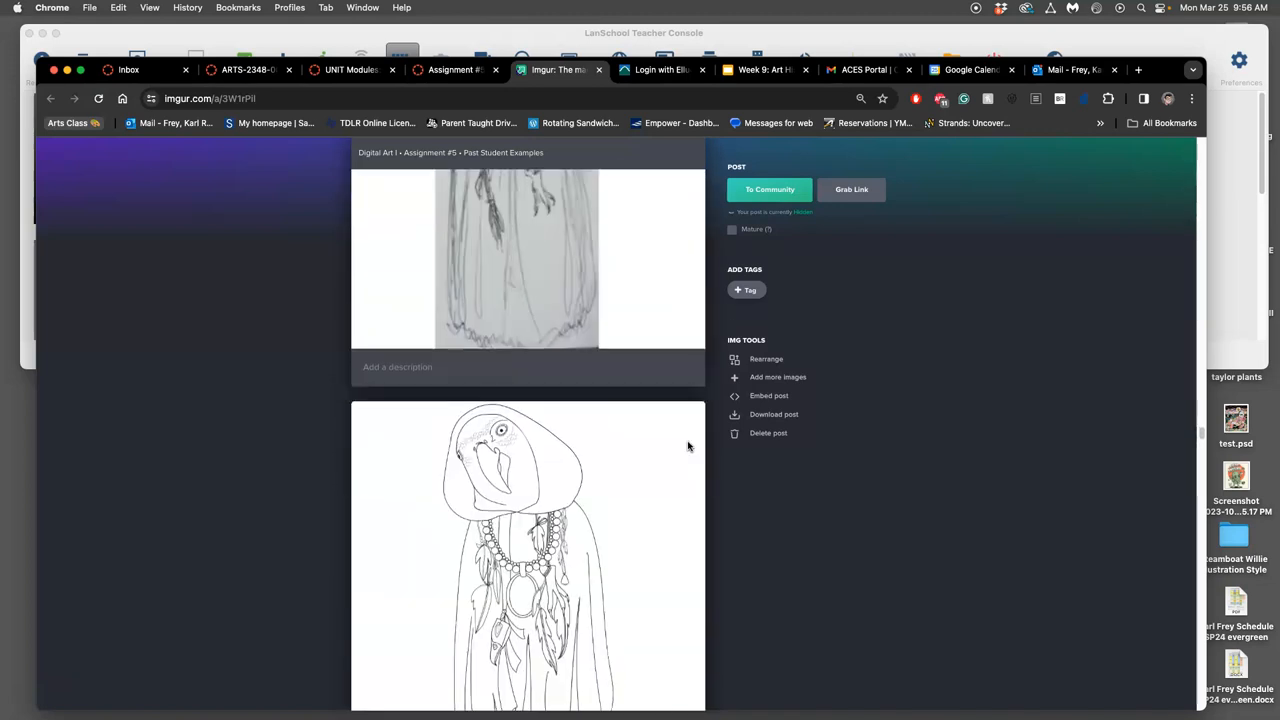
scroll("down", 3)
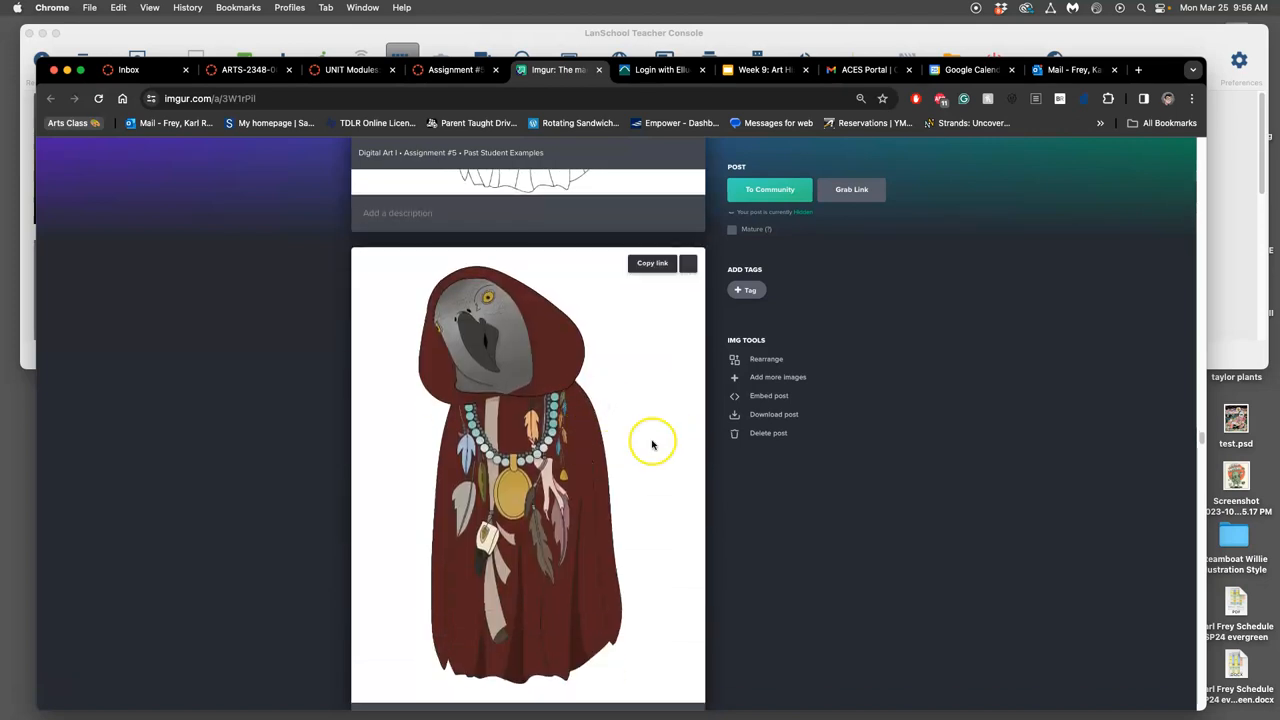
scroll("down", 3)
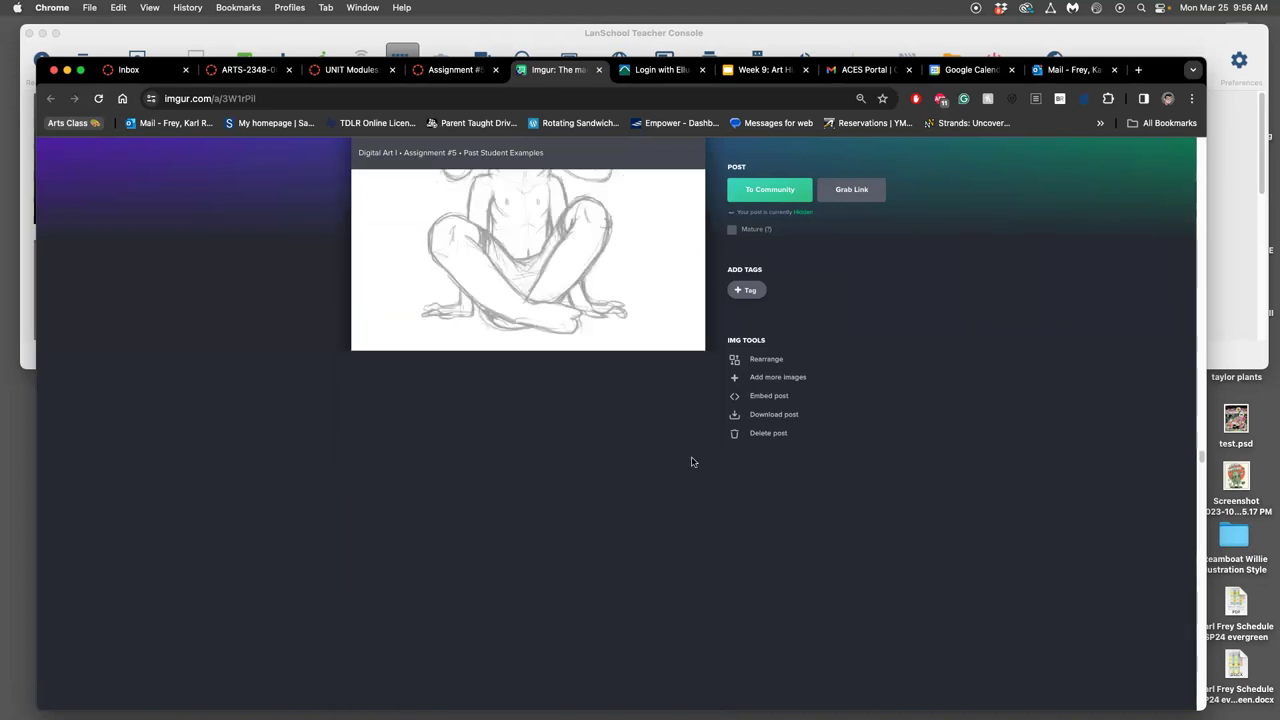
scroll("down", 3)
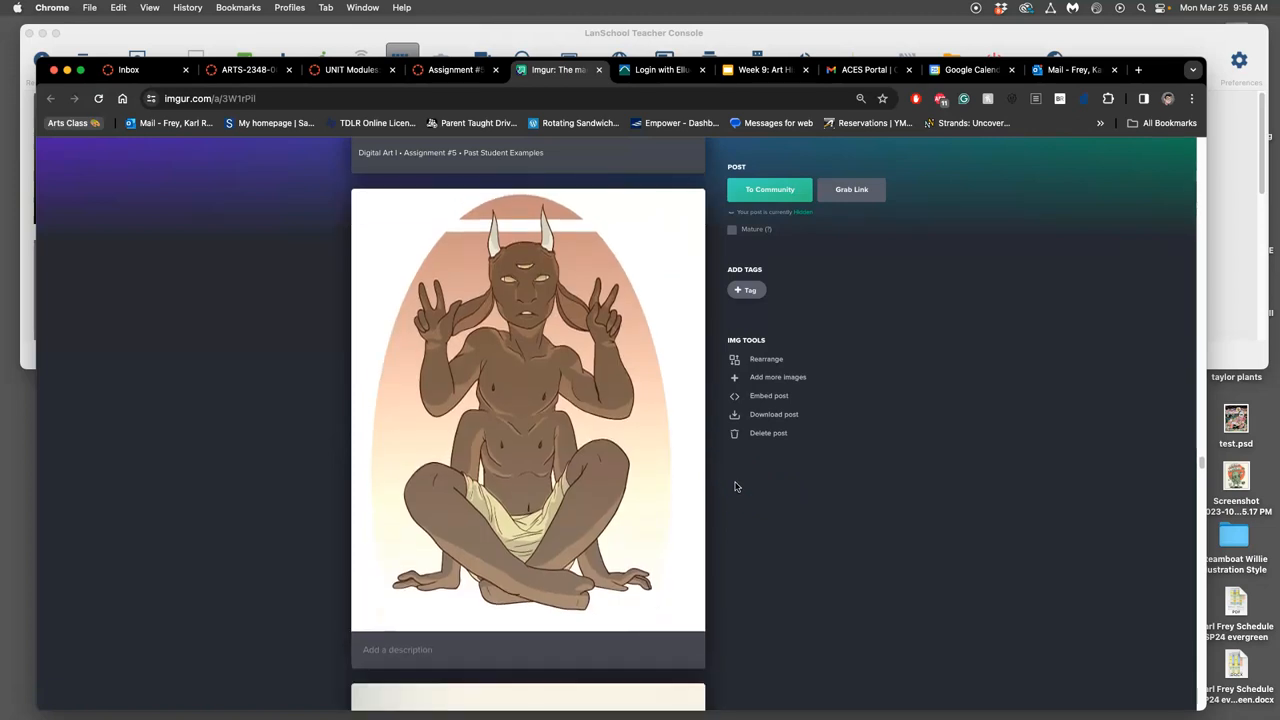
scroll("down", 3)
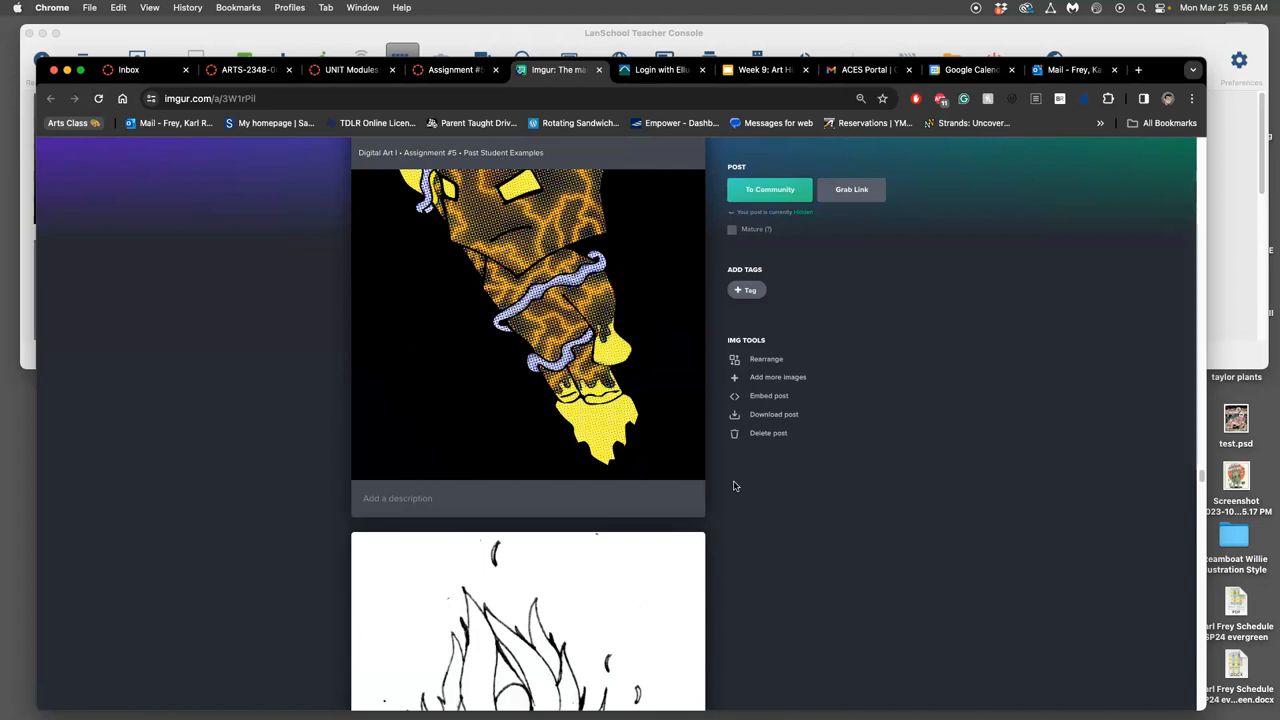
scroll("down", 3)
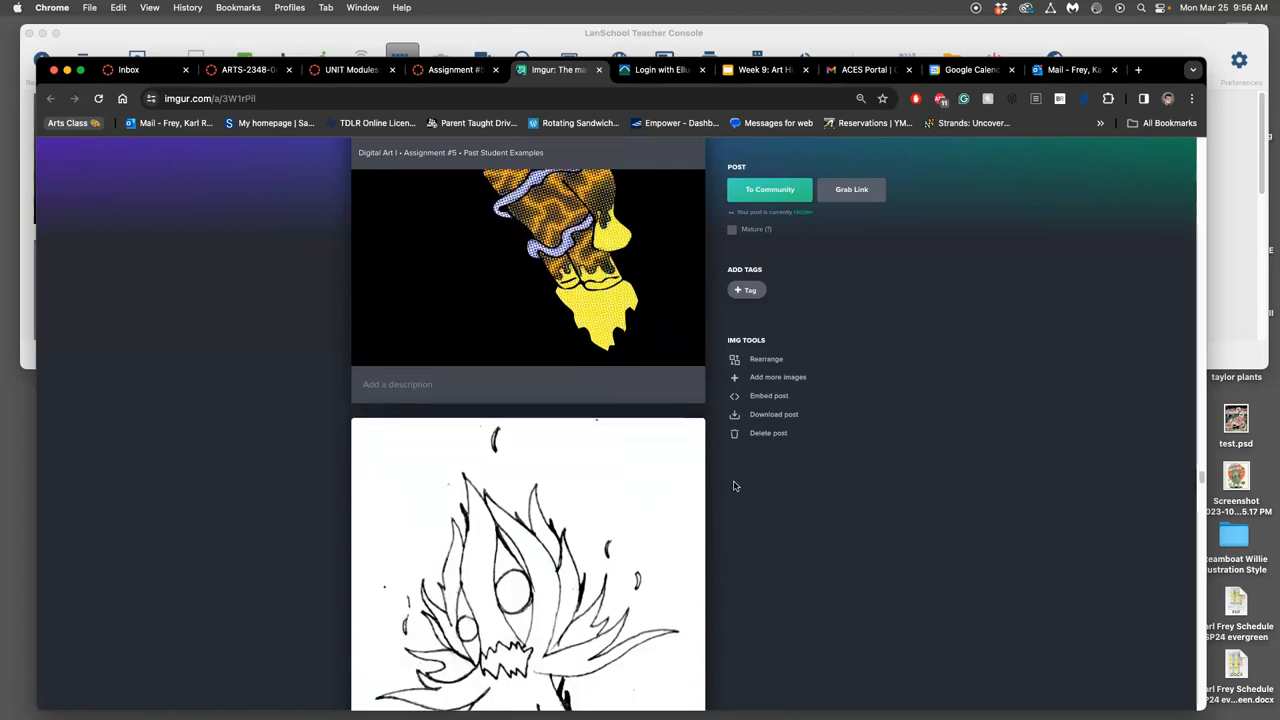
scroll("up", 3)
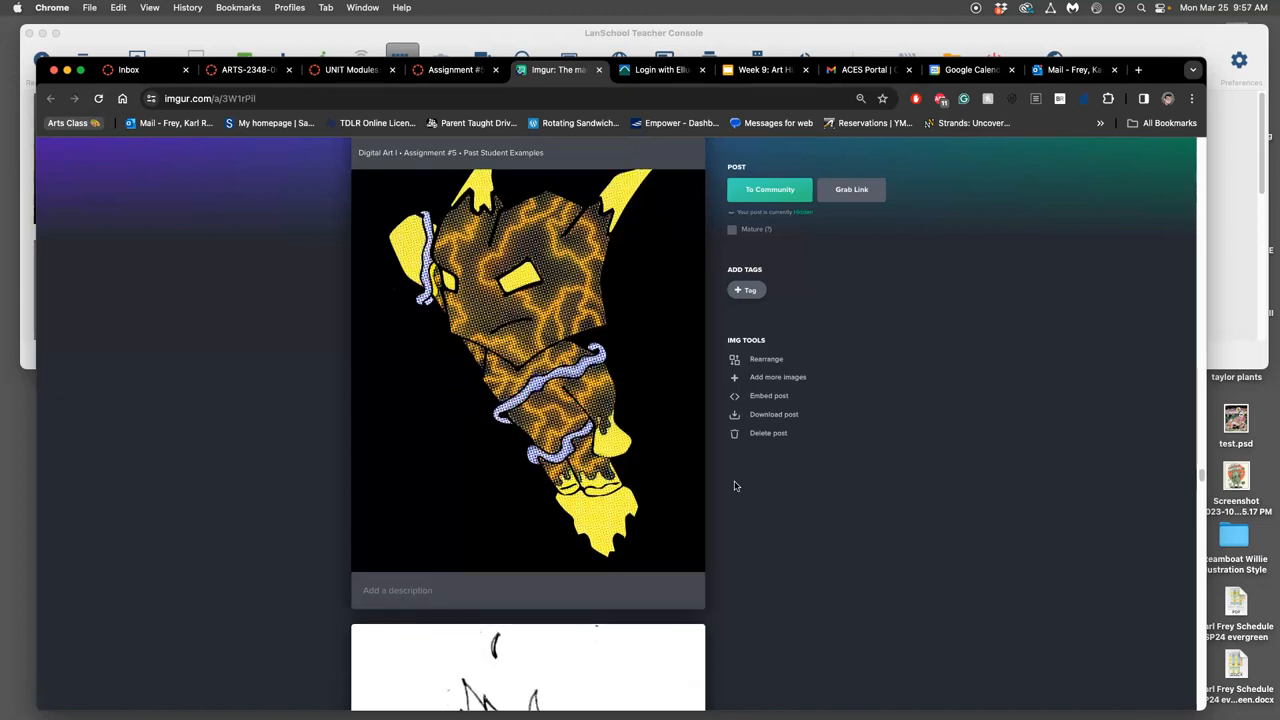
scroll("down", 3)
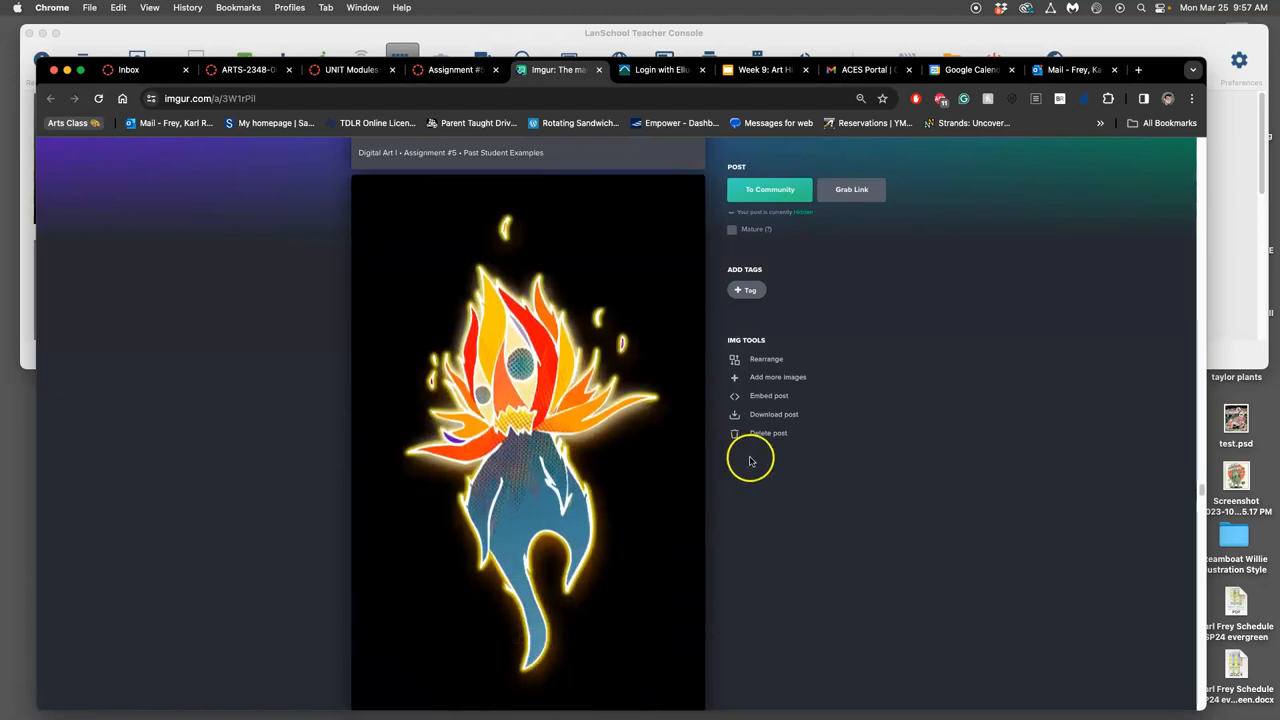
scroll("down", 3)
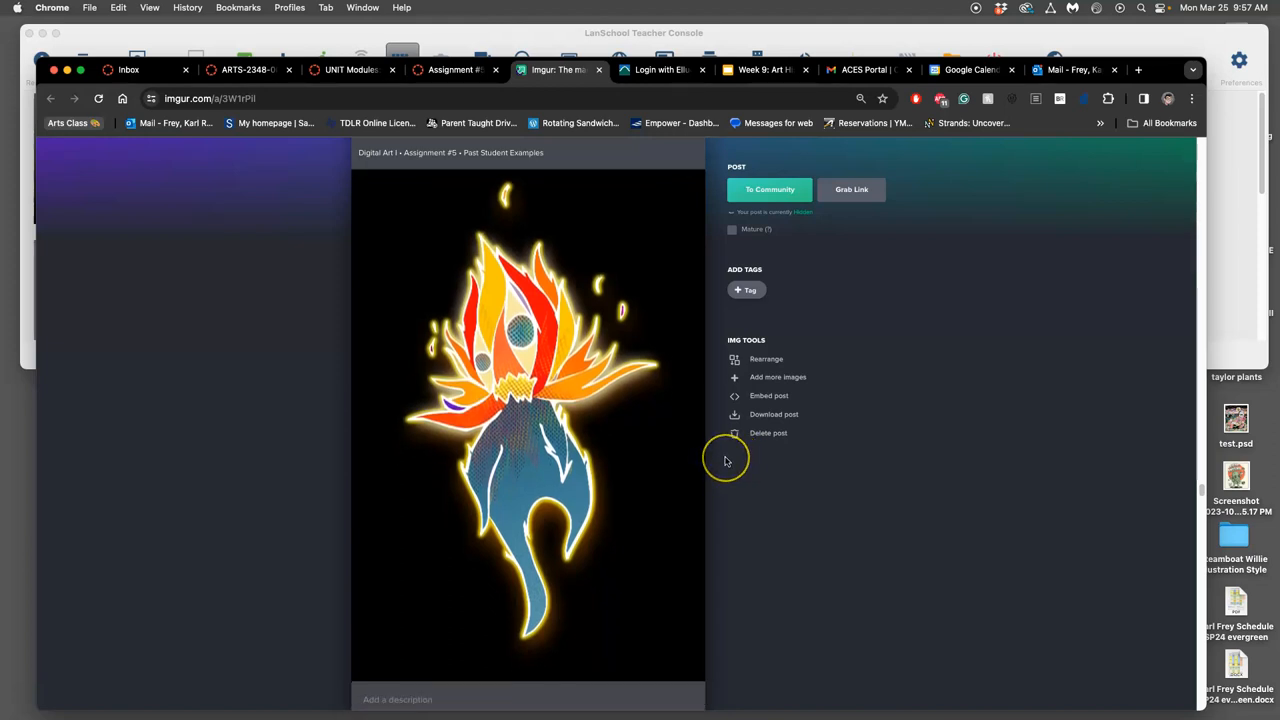
scroll("down", 3)
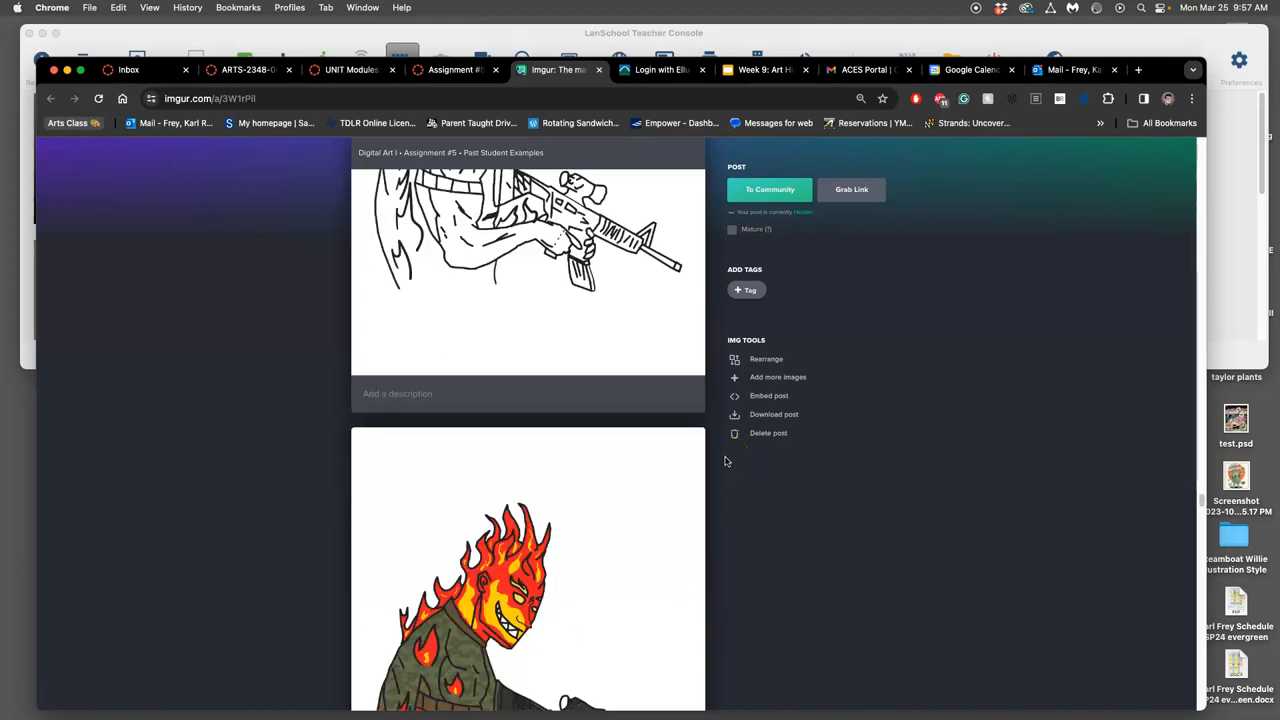
scroll("down", 3)
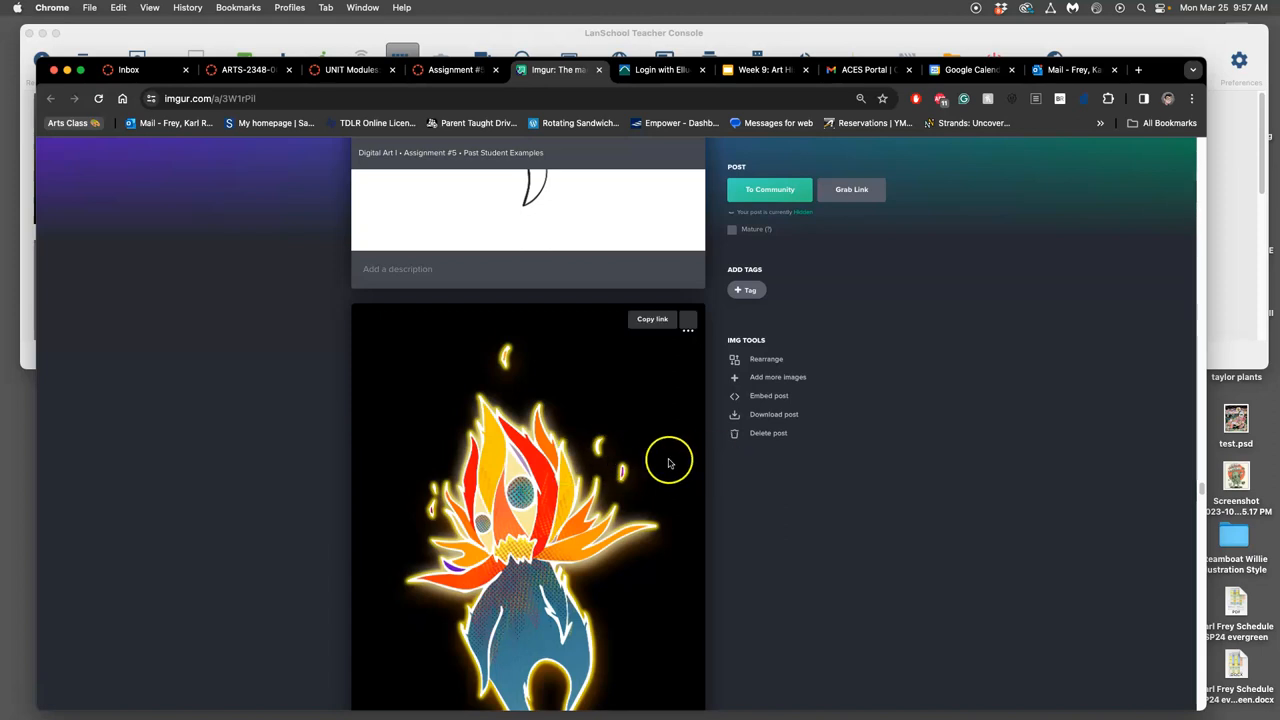
scroll("down", 3)
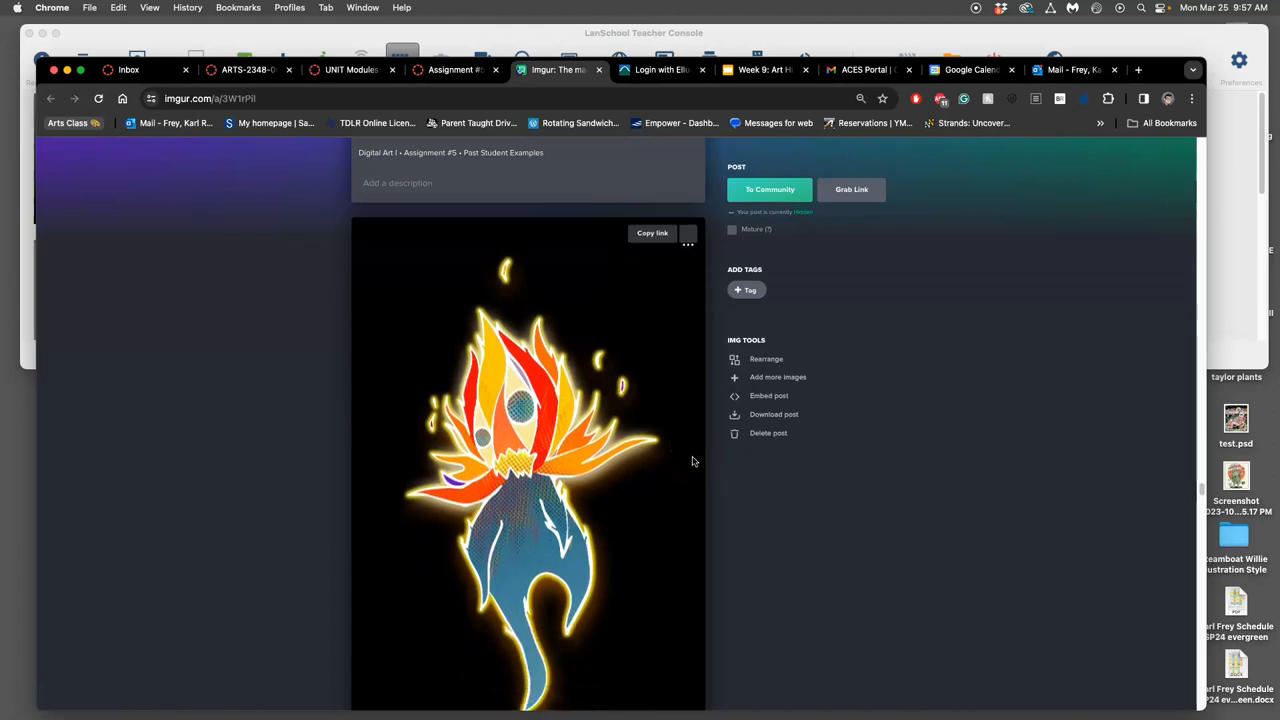
scroll("down", 3)
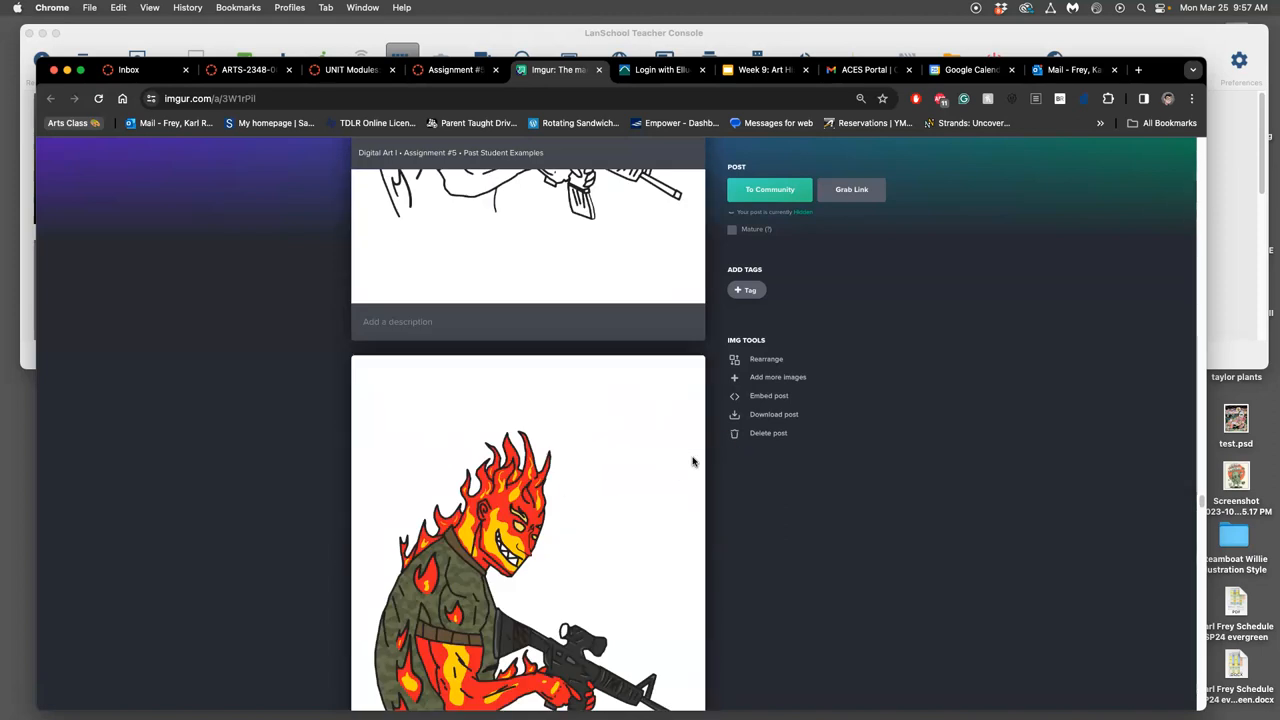
scroll("down", 3)
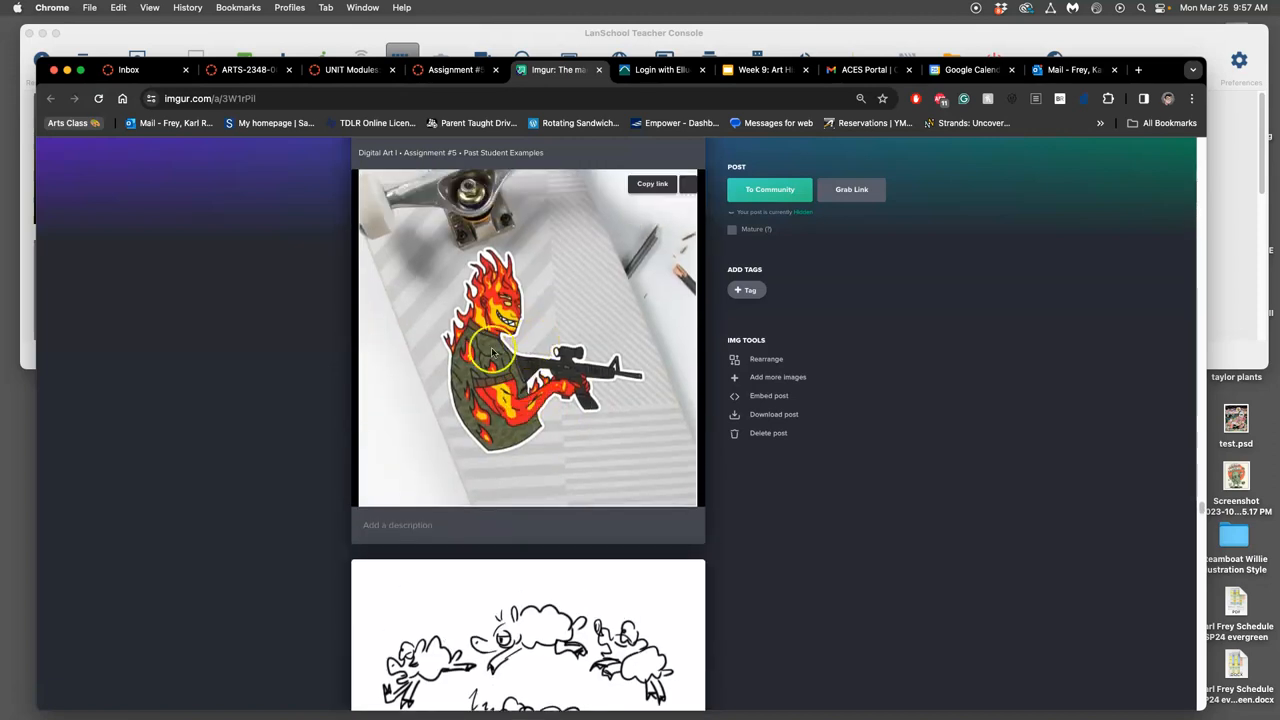
Step: Scroll the Imgur album past the sheep illustrations to the colored space-pillow drawing and antler design
scroll("down", 3)
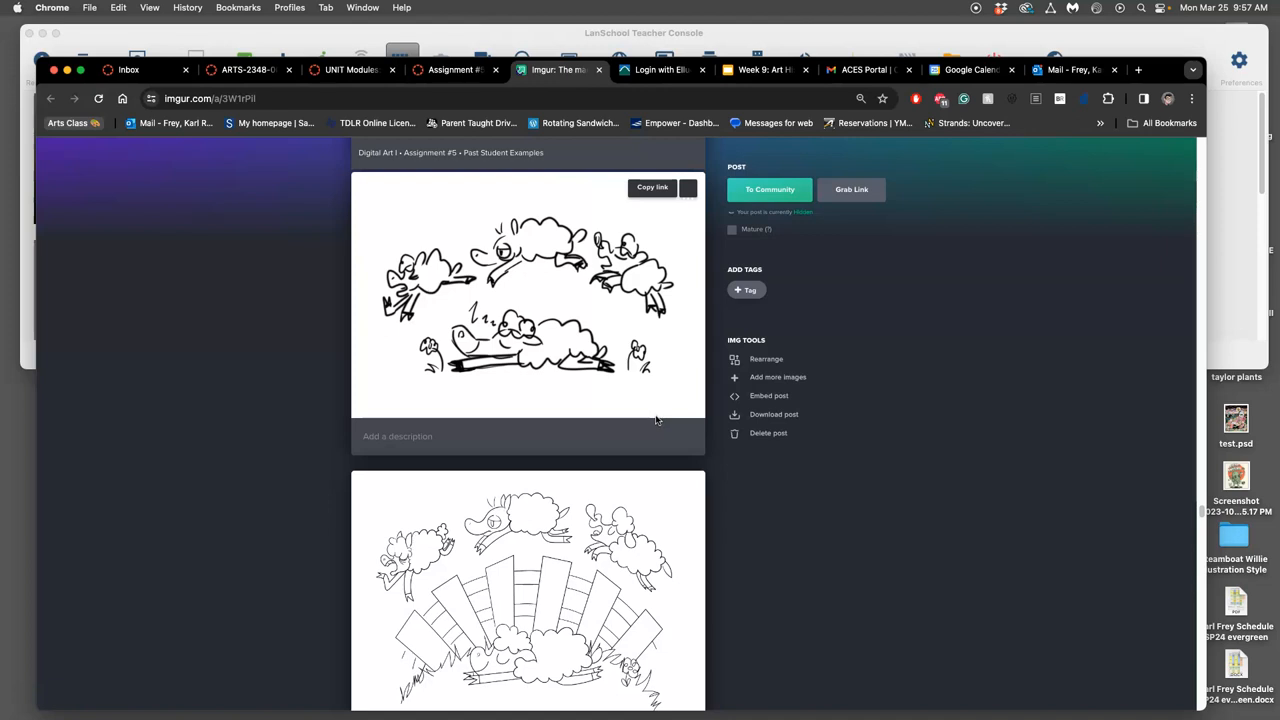
scroll("down", 3)
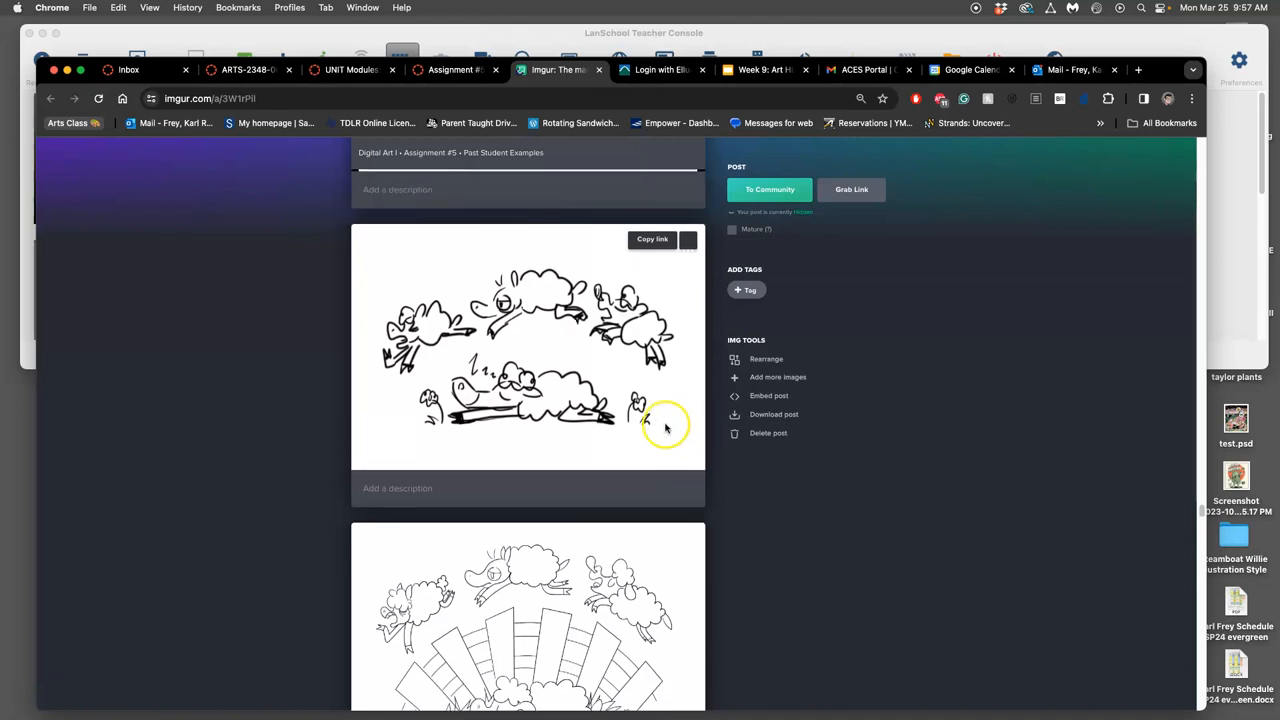
scroll("down", 3)
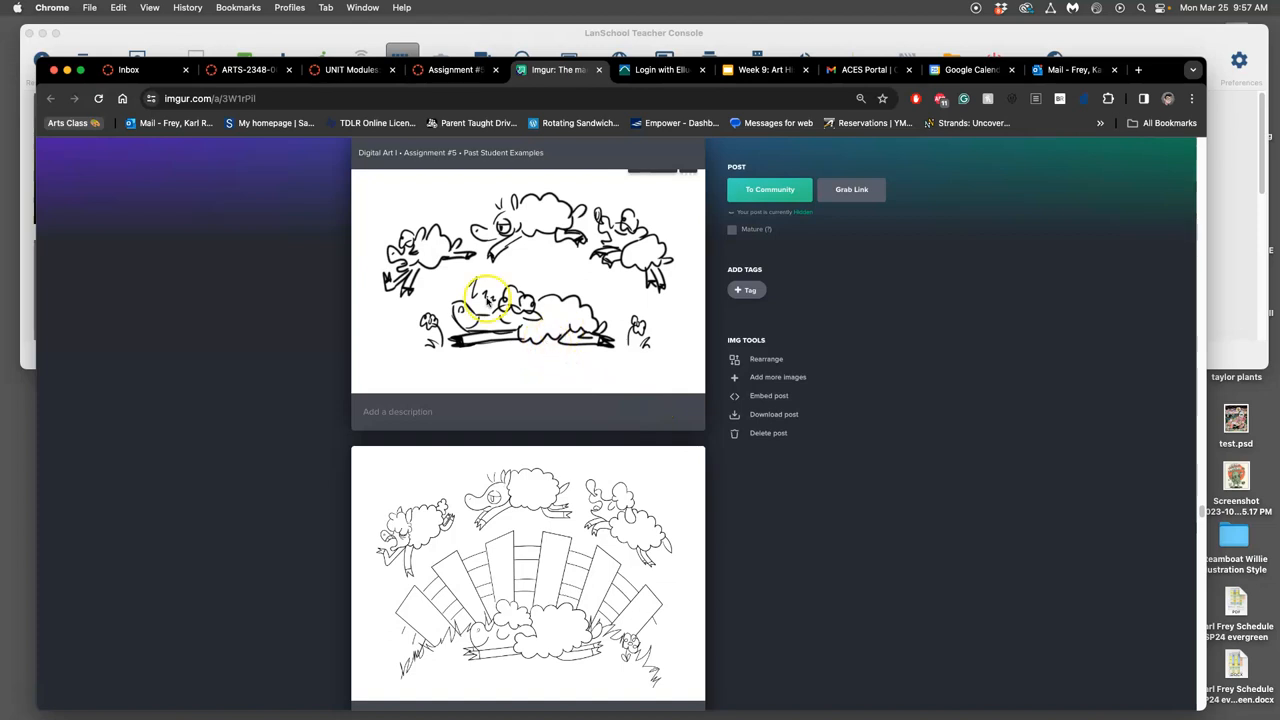
mouse_move(530, 210)
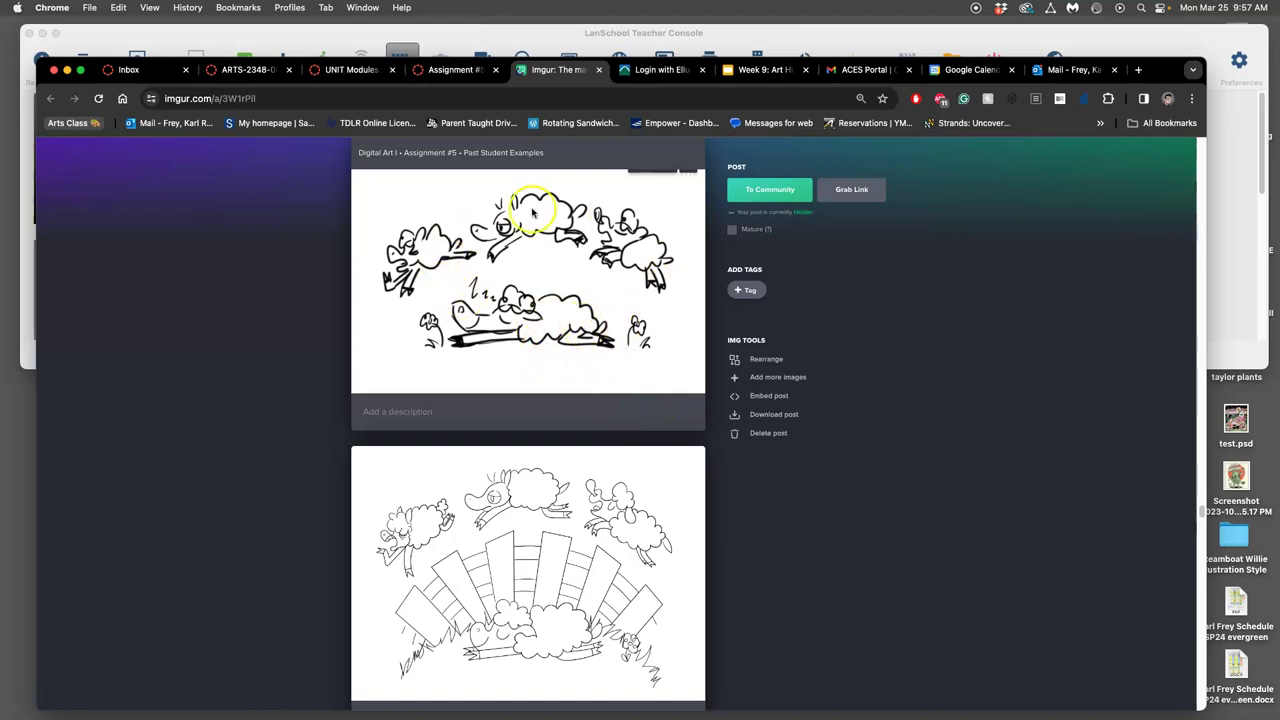
scroll("down", 3)
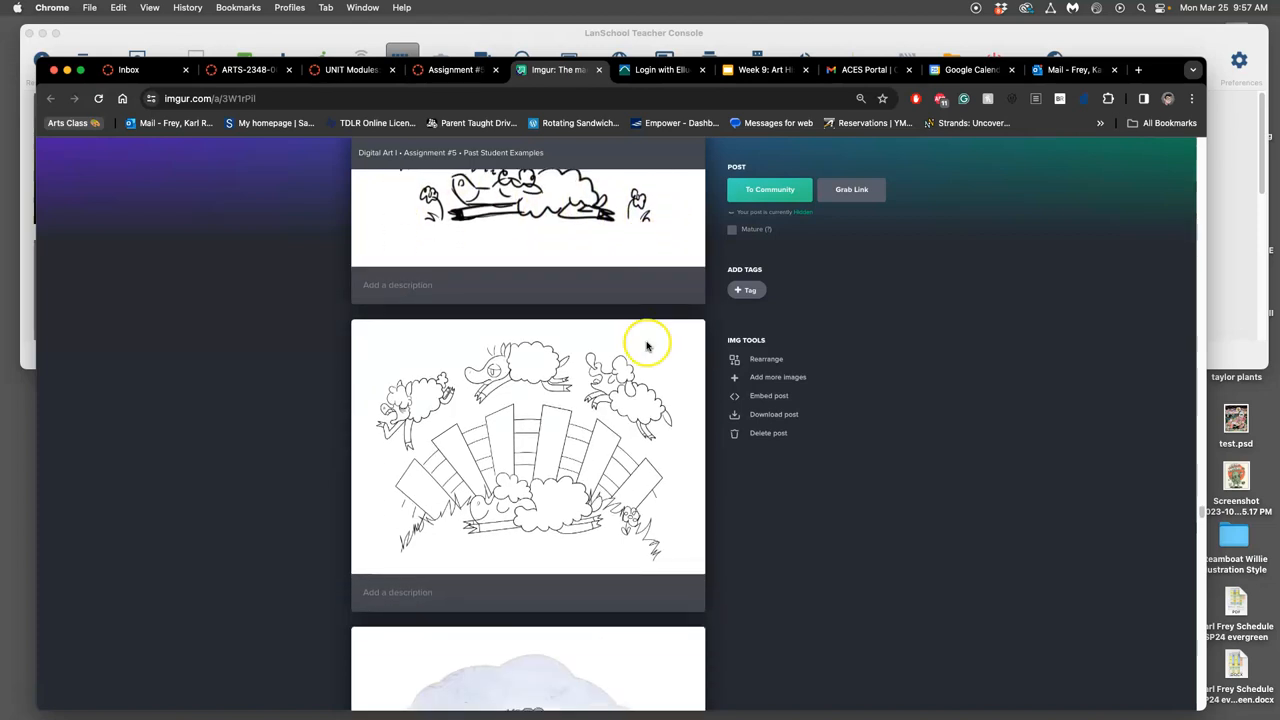
mouse_move(686, 515)
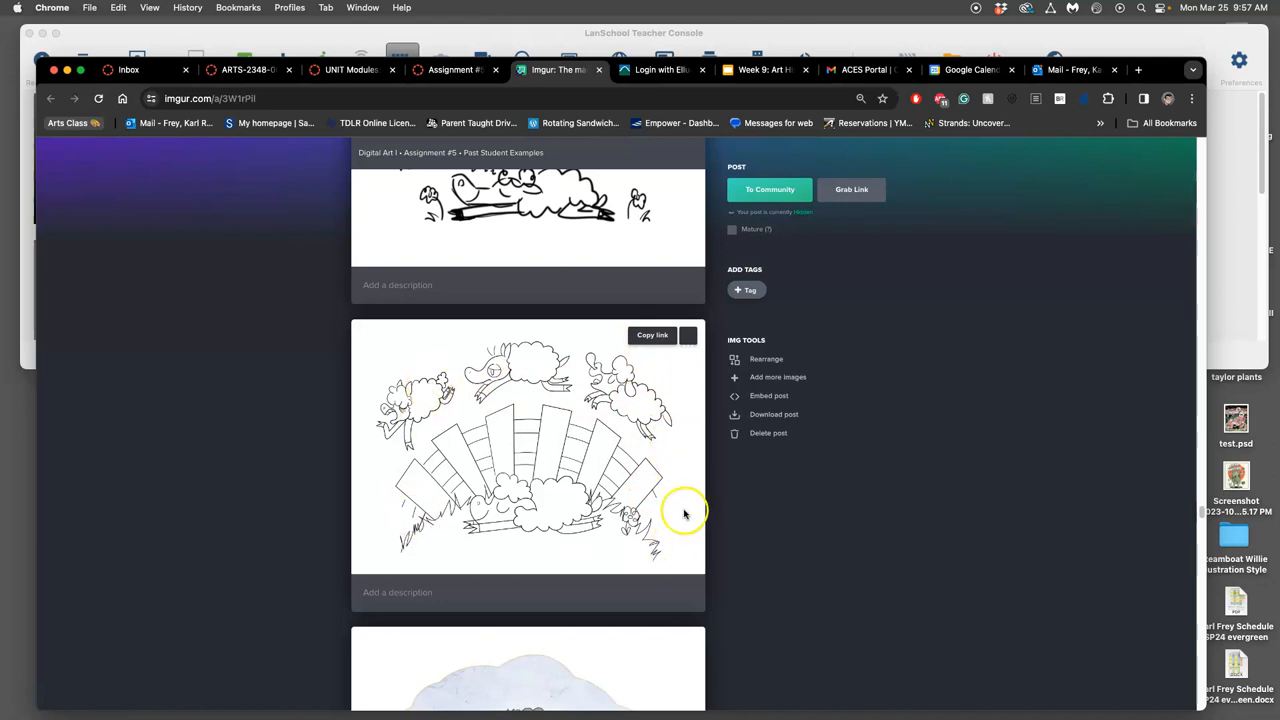
mouse_move(645, 473)
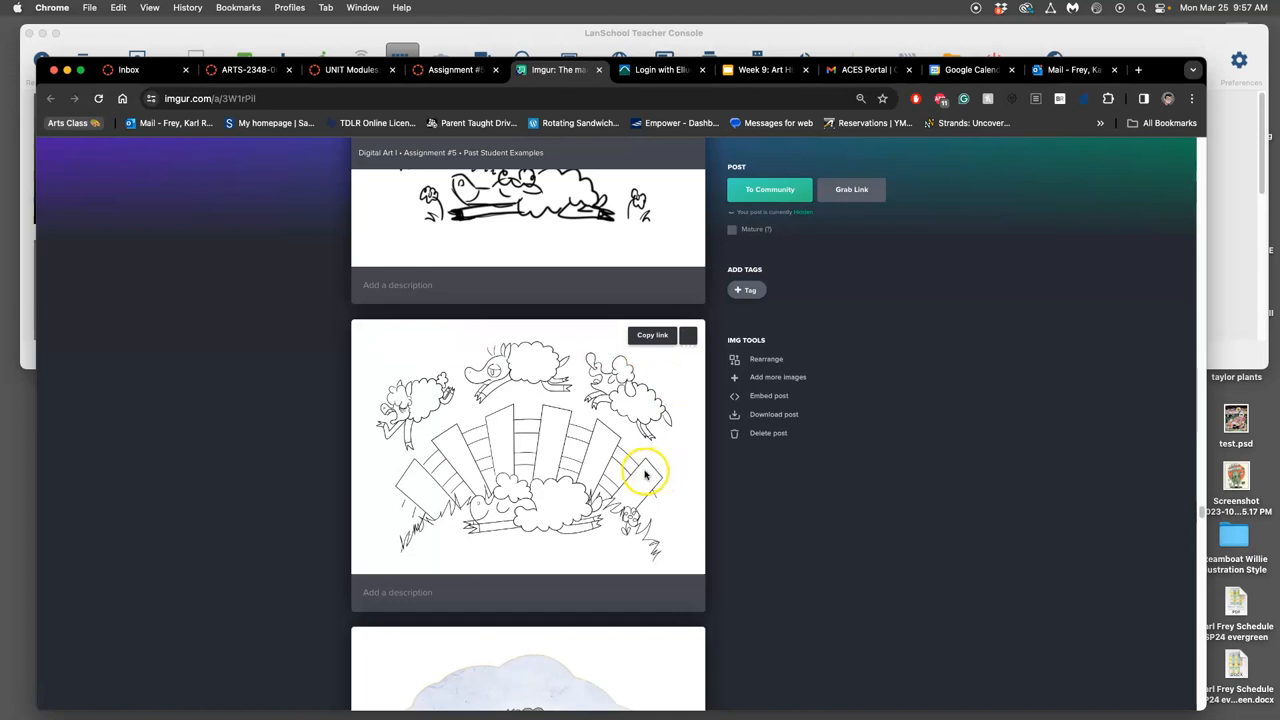
scroll("down", 3)
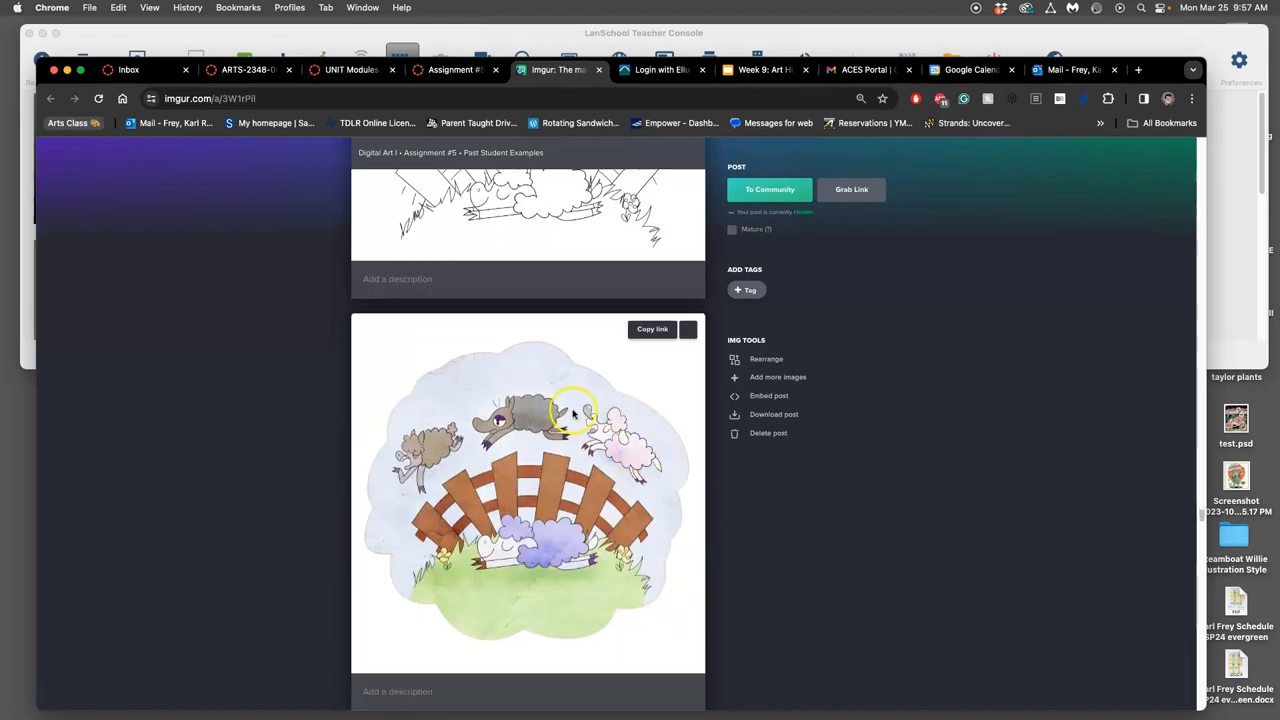
mouse_move(411, 350)
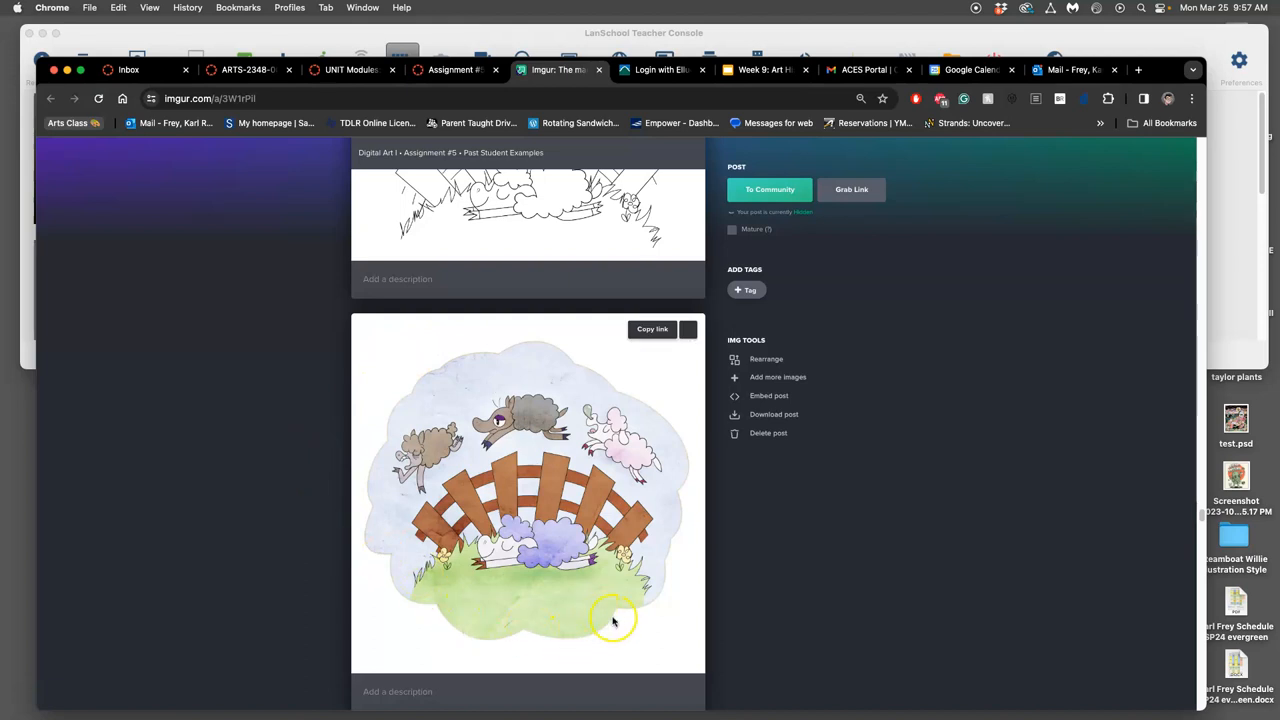
mouse_move(545, 350)
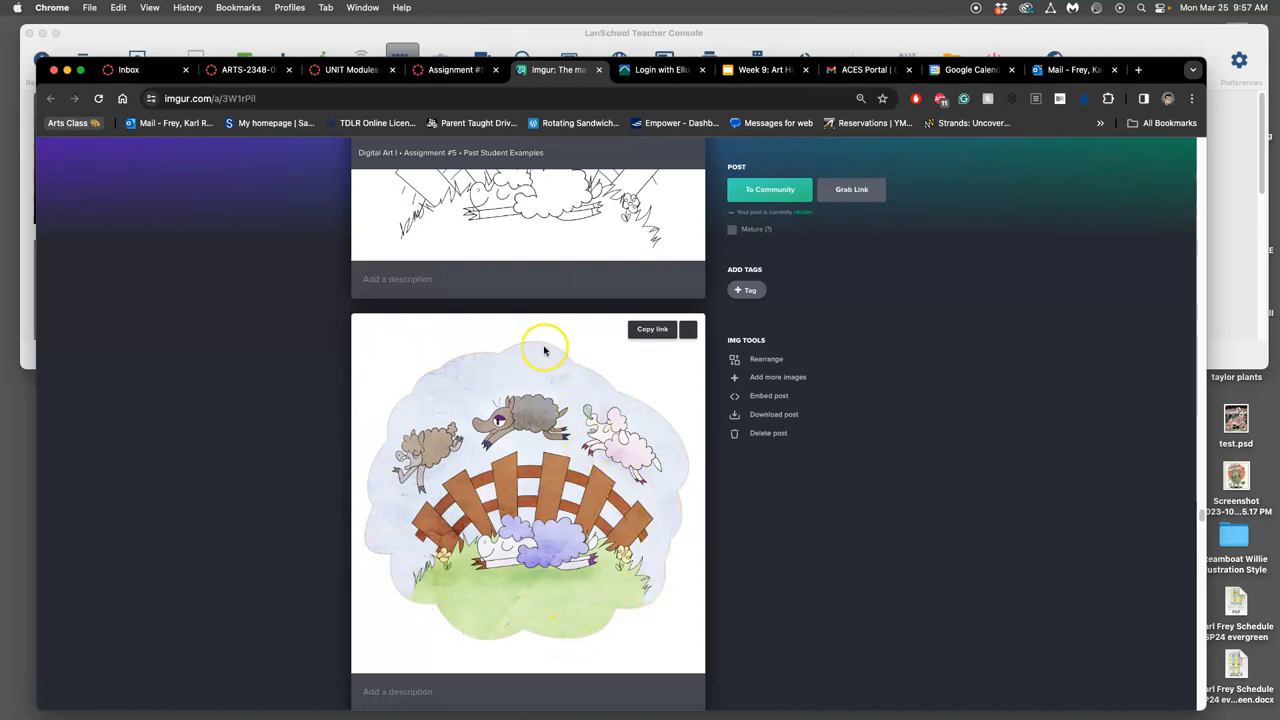
scroll("down", 3)
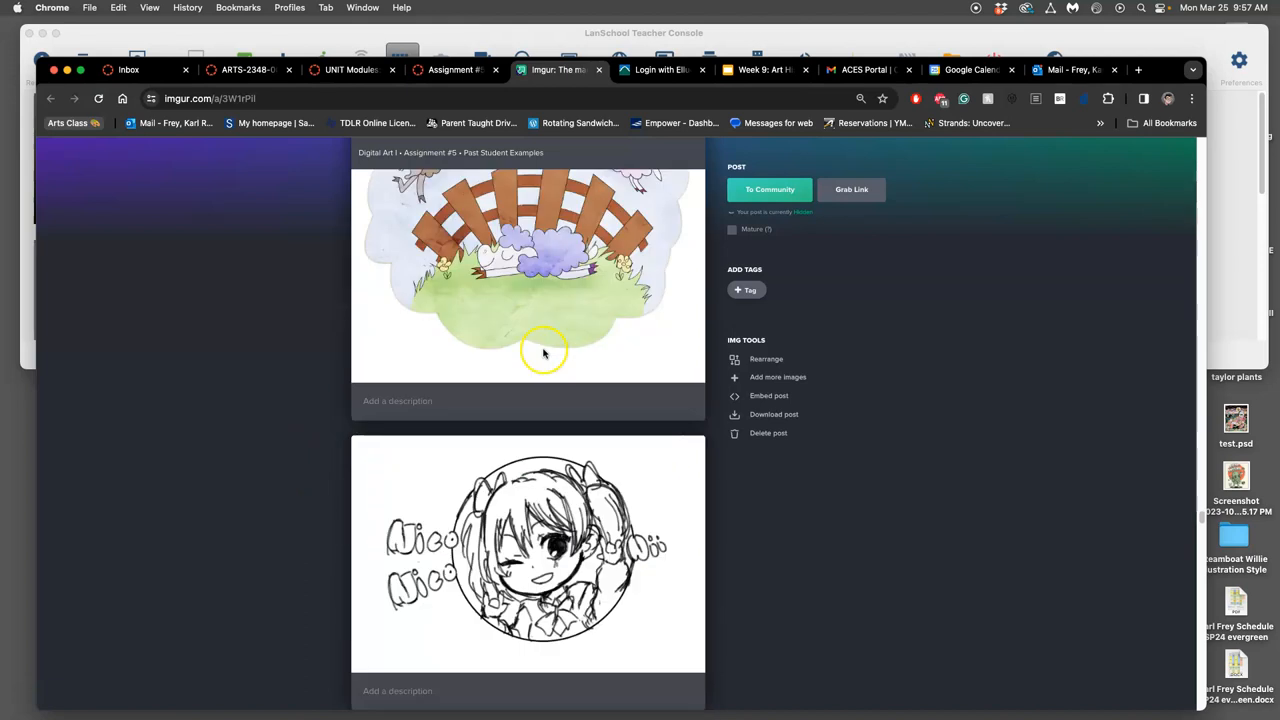
scroll("down", 3)
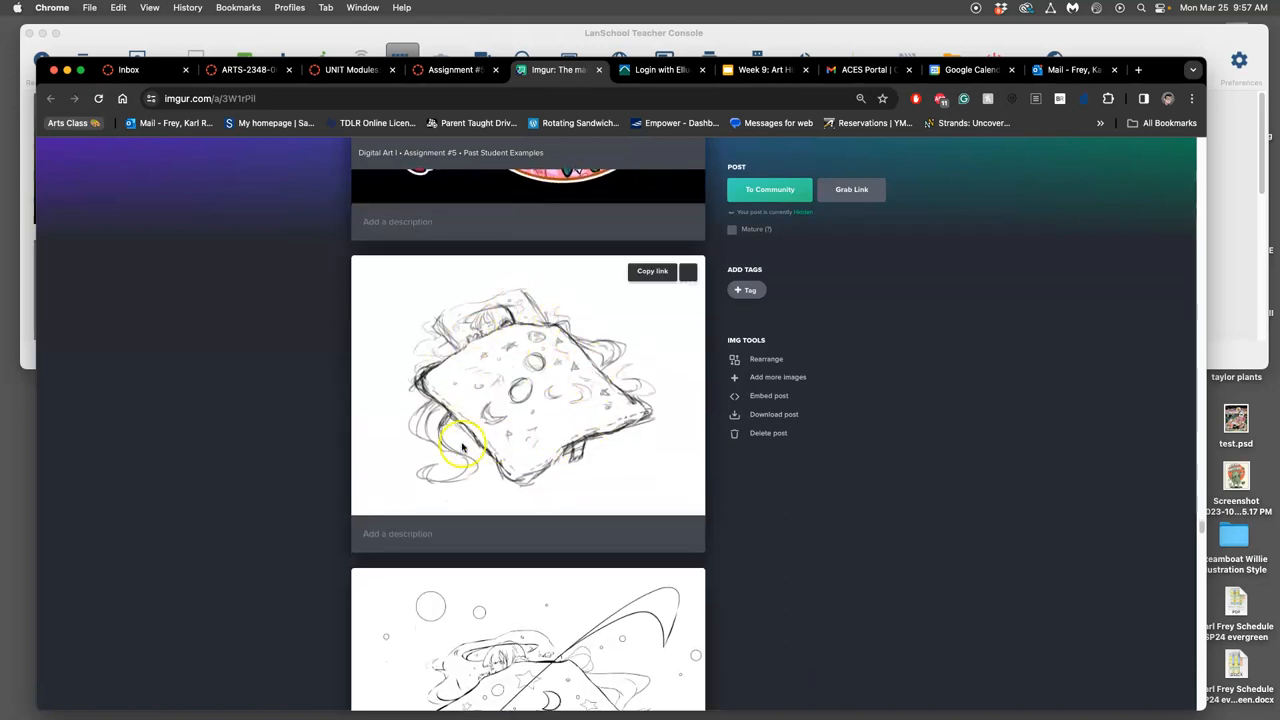
scroll("down", 3)
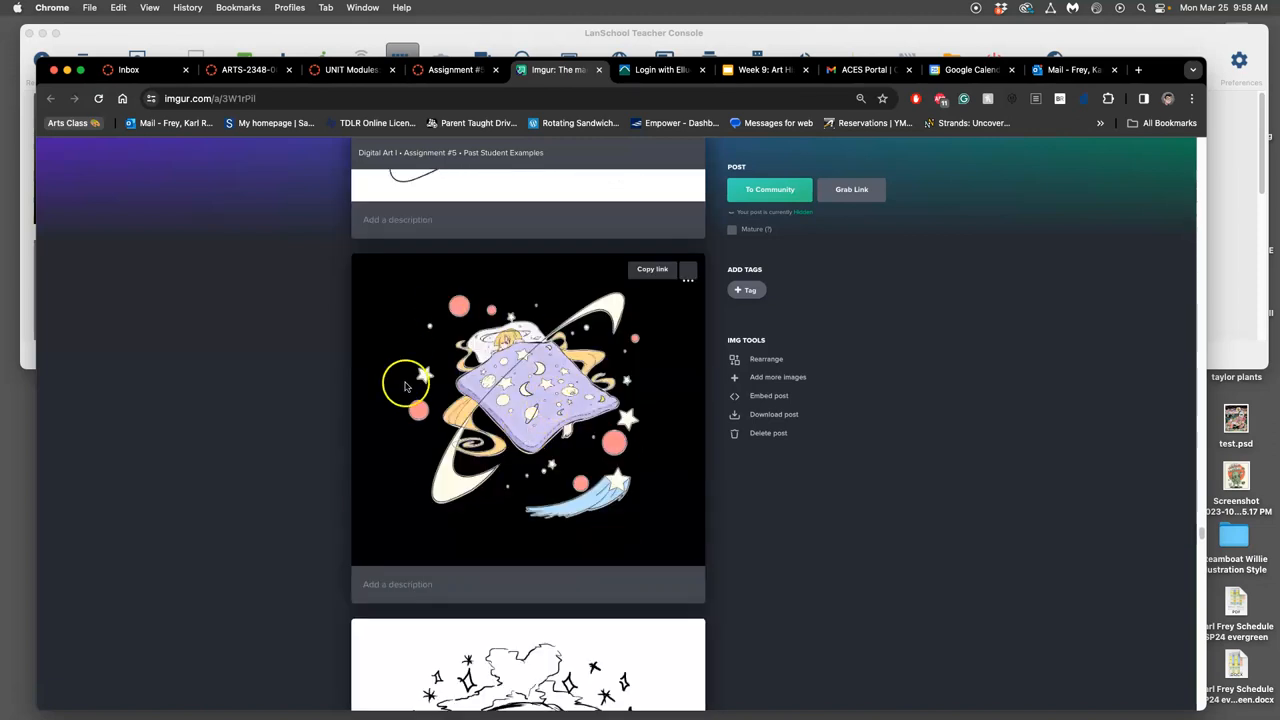
mouse_move(490, 432)
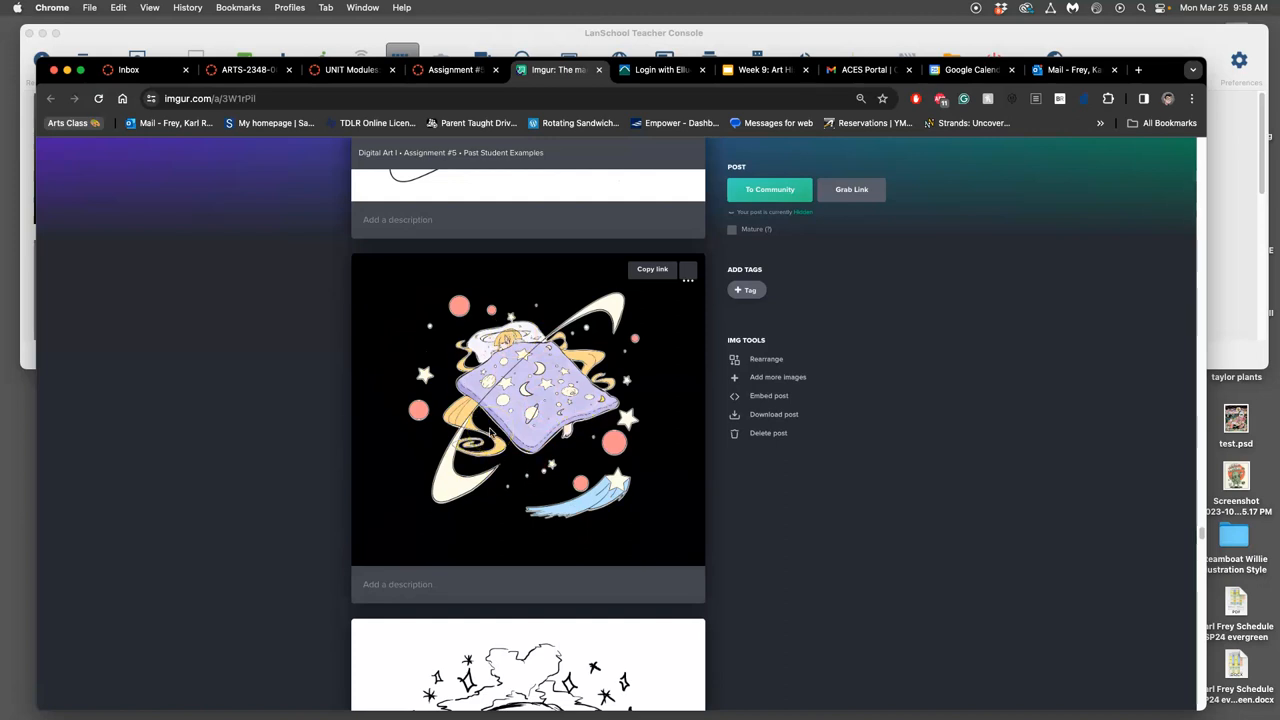
scroll("down", 3)
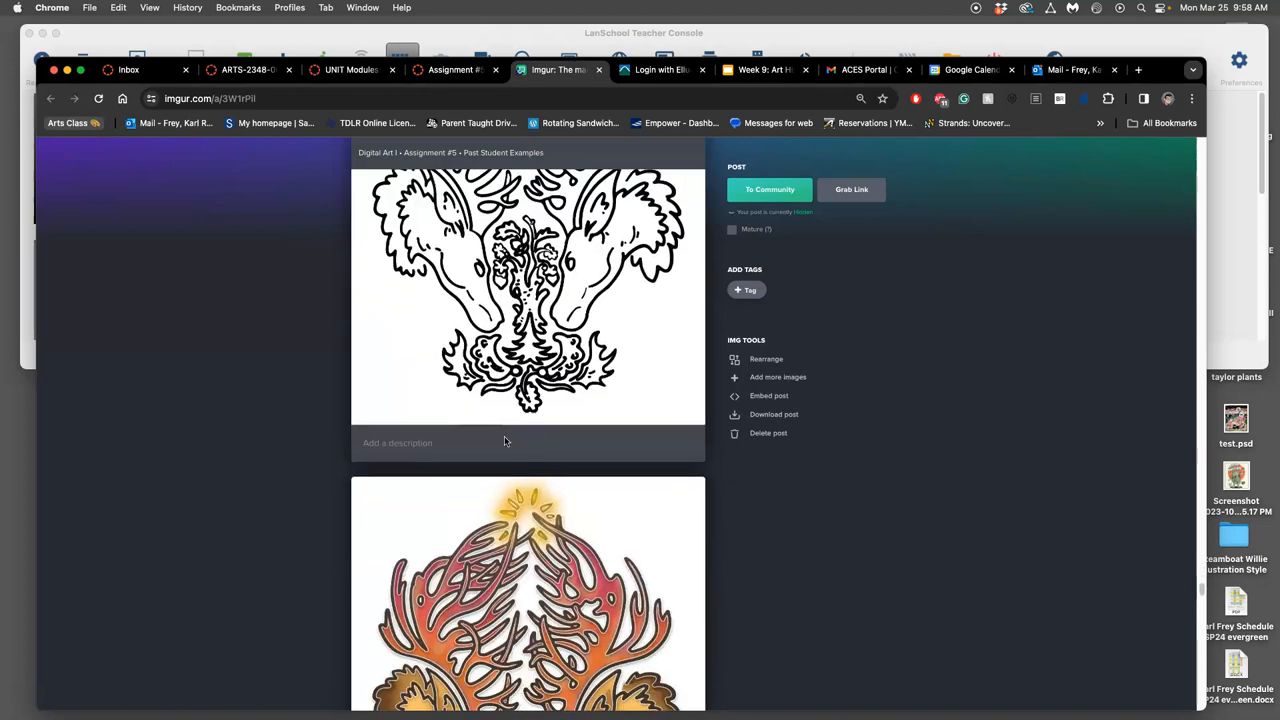
Step: Scroll past the cowboy-hat deer, zombie pony and rabbit-bird sketches to the skull-dagger pouch mockup
scroll("down", 3)
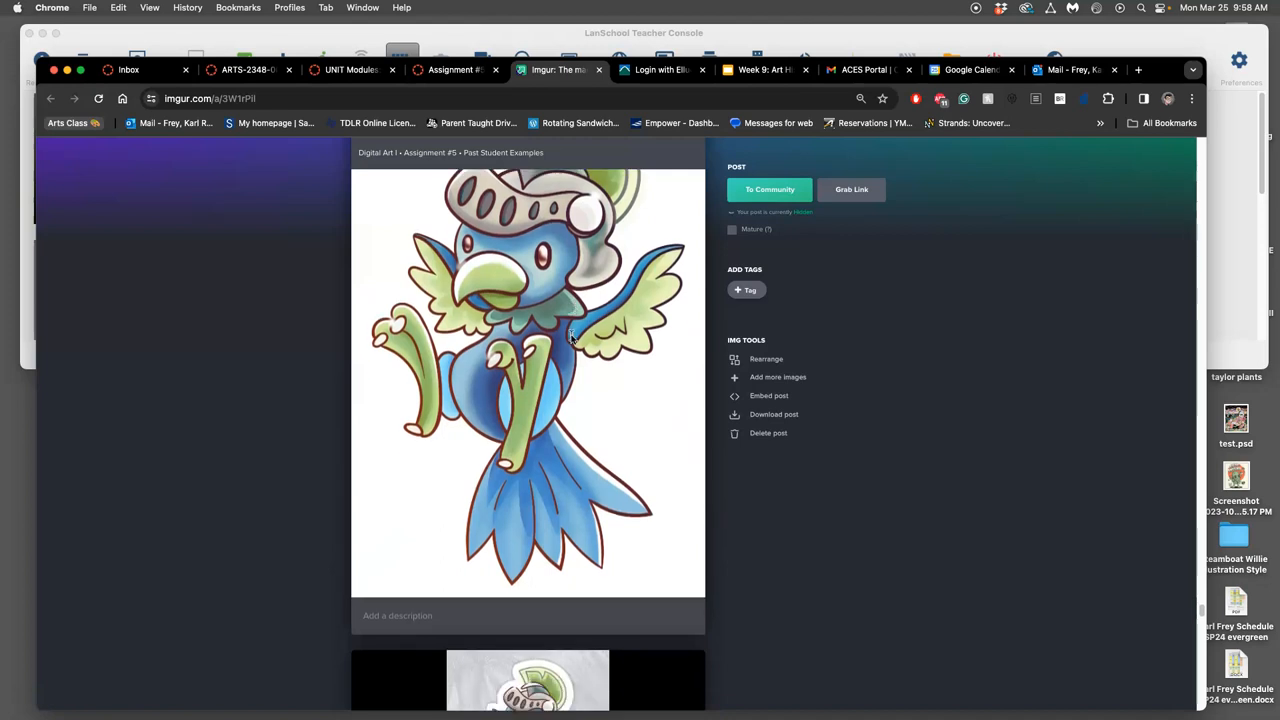
scroll("down", 3)
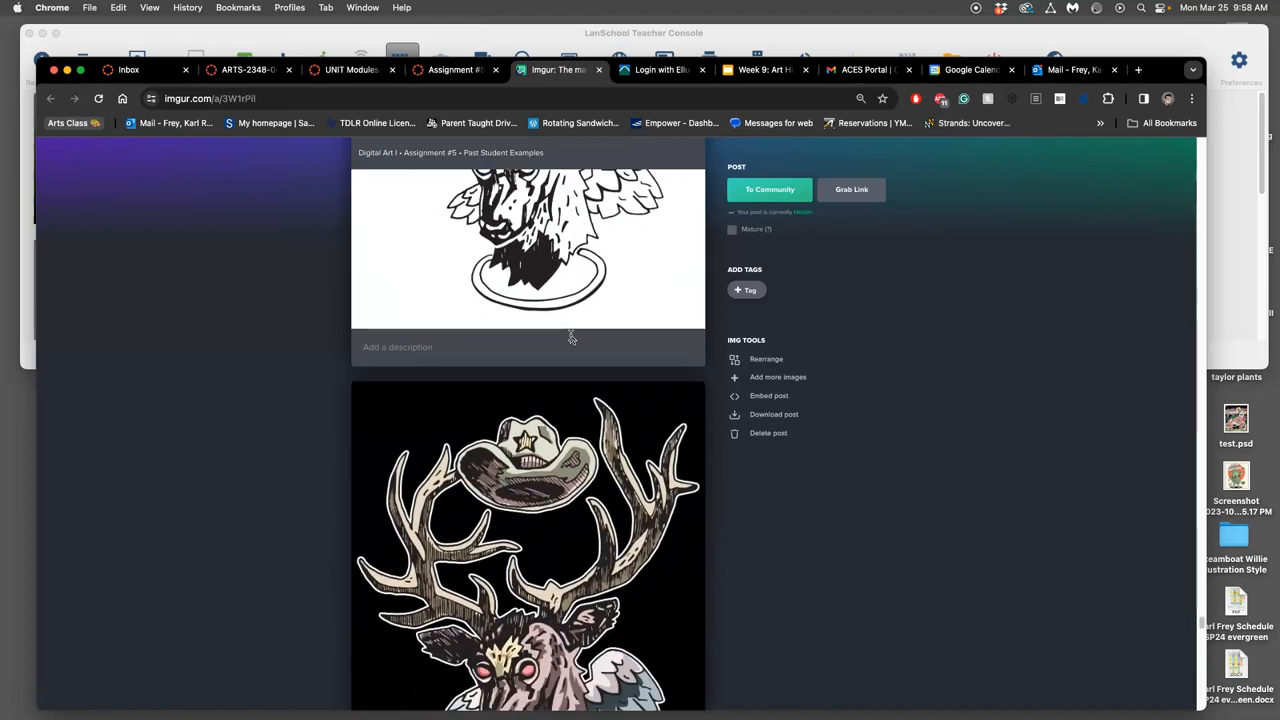
scroll("down", 3)
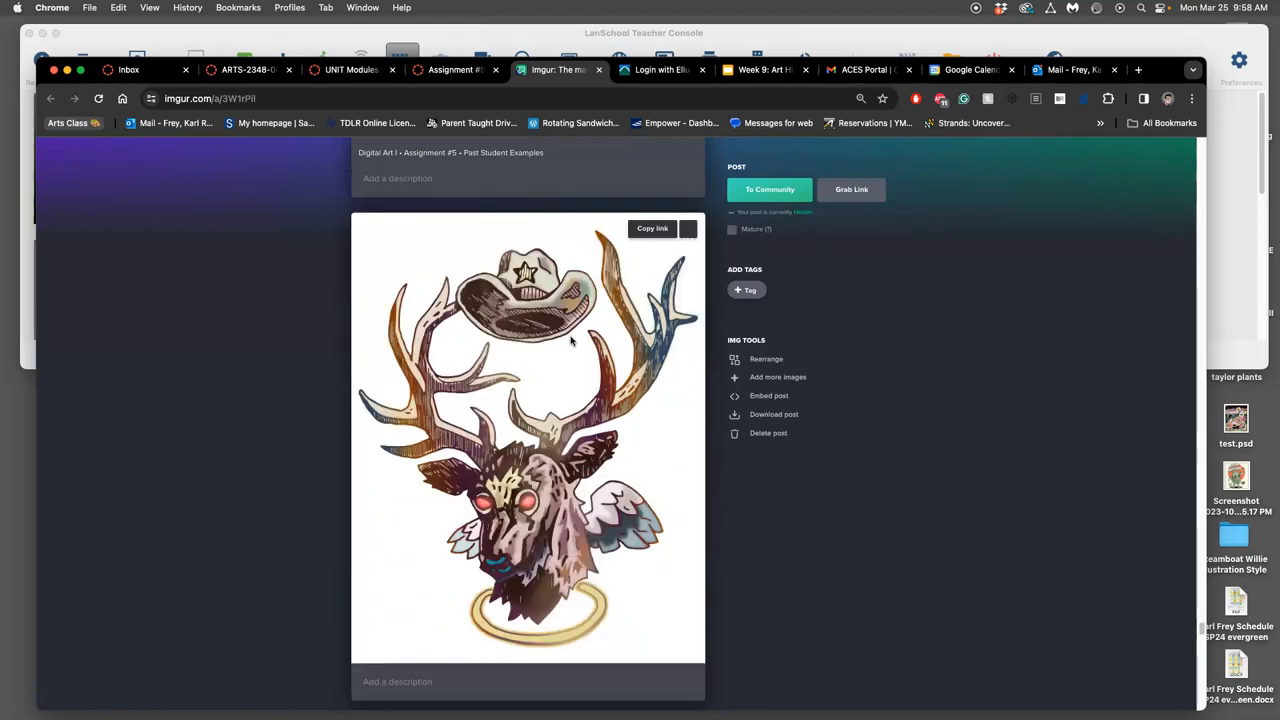
scroll("down", 3)
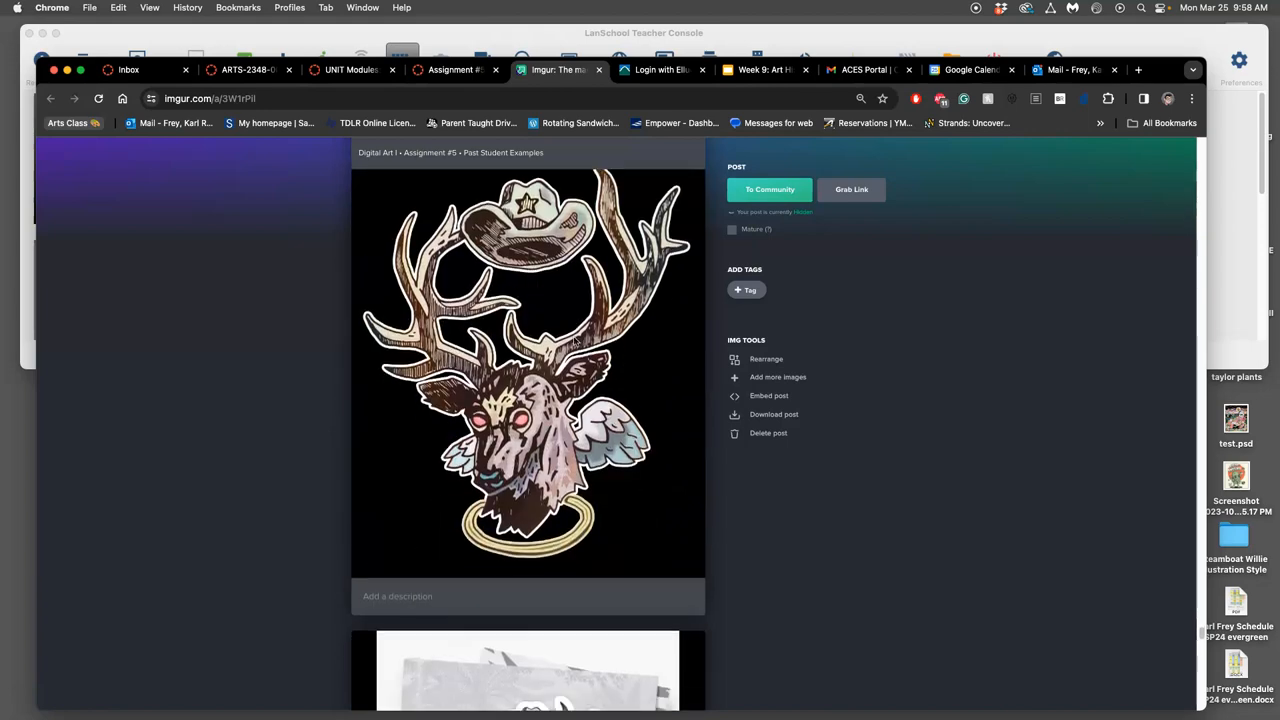
scroll("down", 3)
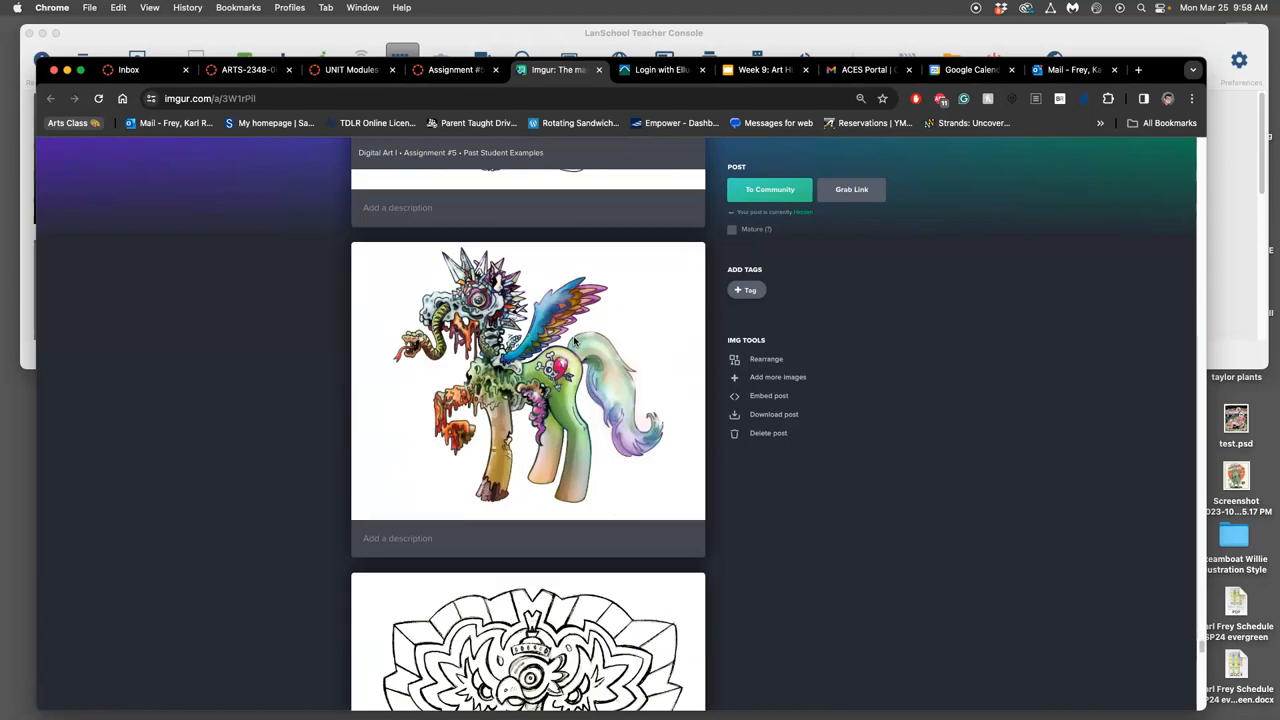
scroll("down", 3)
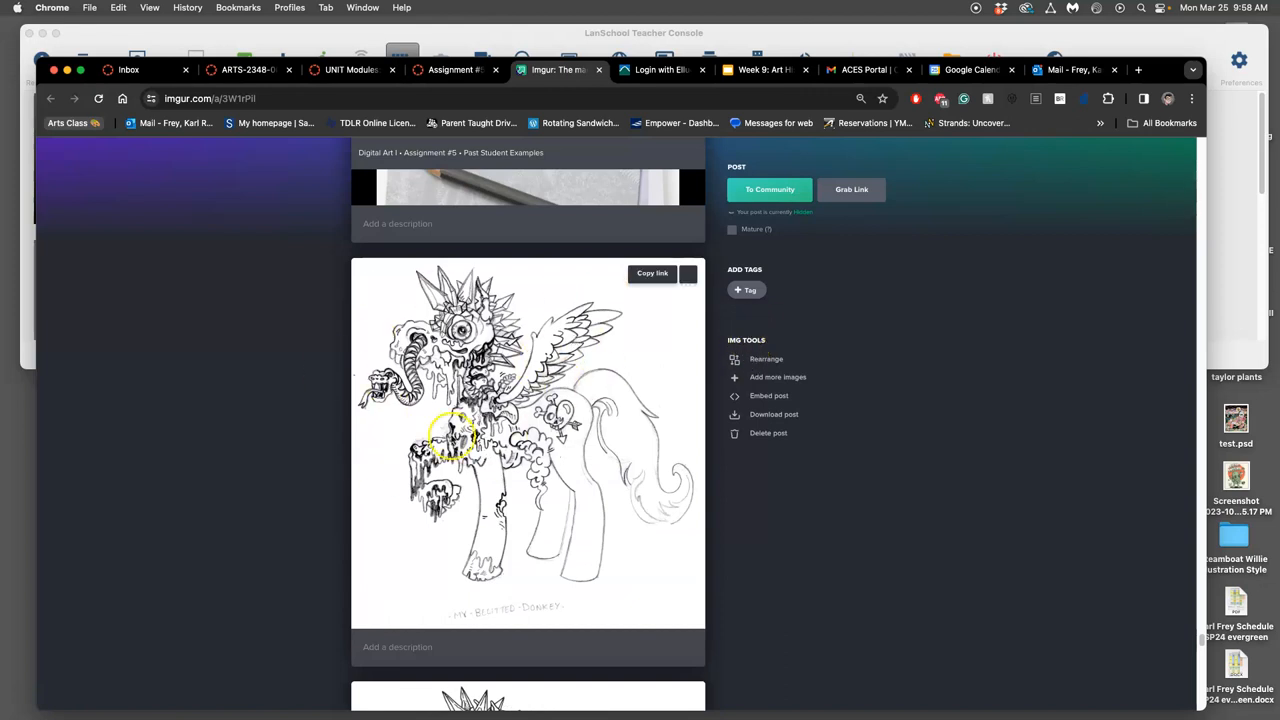
mouse_move(620, 455)
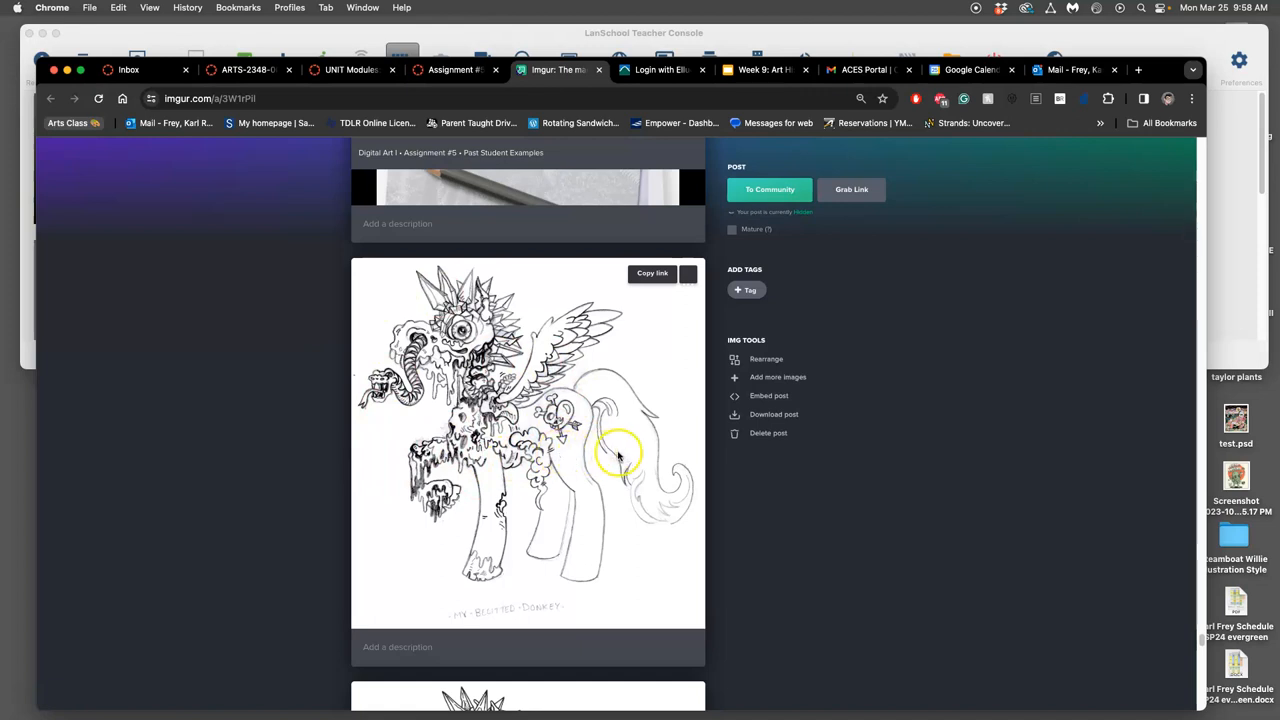
mouse_move(632, 472)
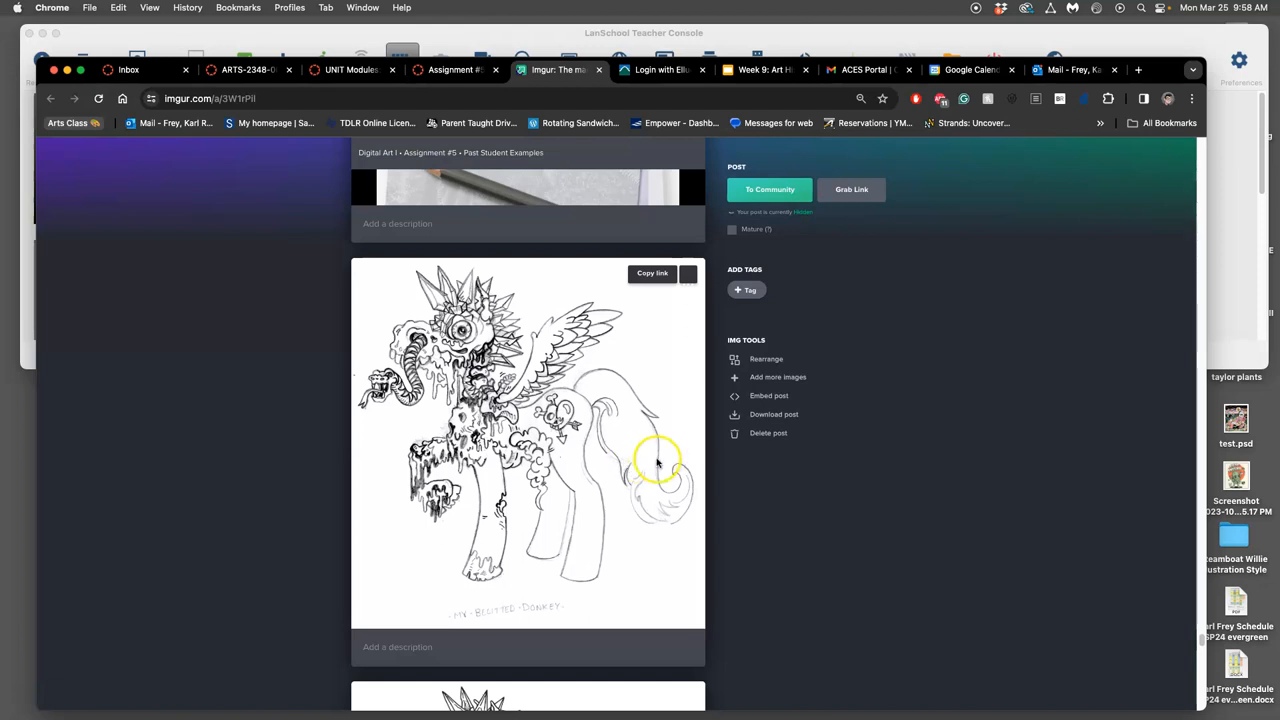
mouse_move(555, 462)
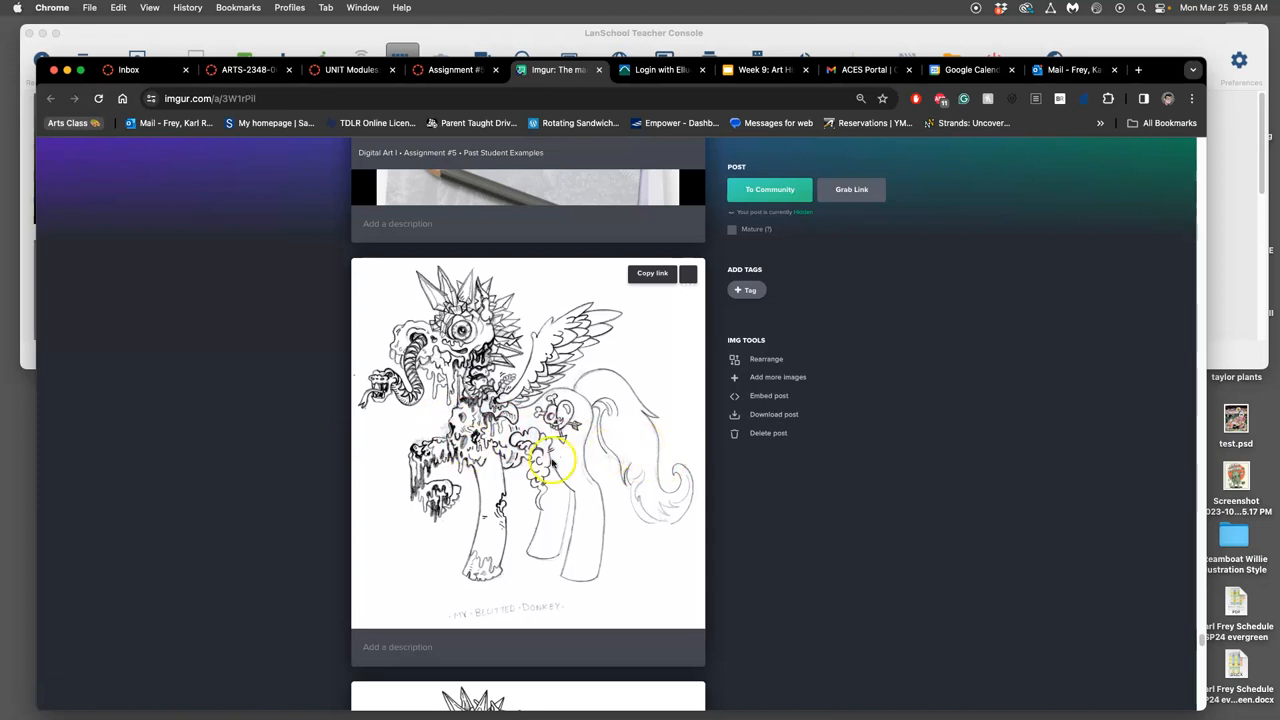
scroll("down", 3)
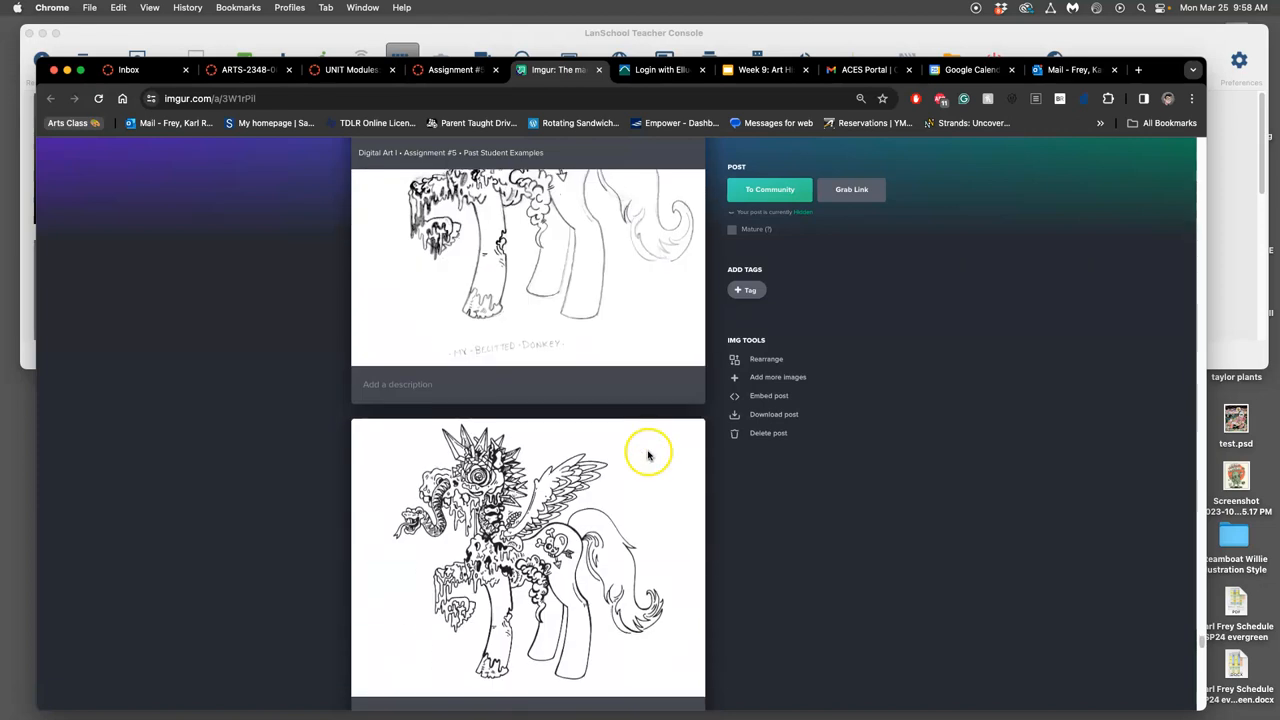
scroll("down", 3)
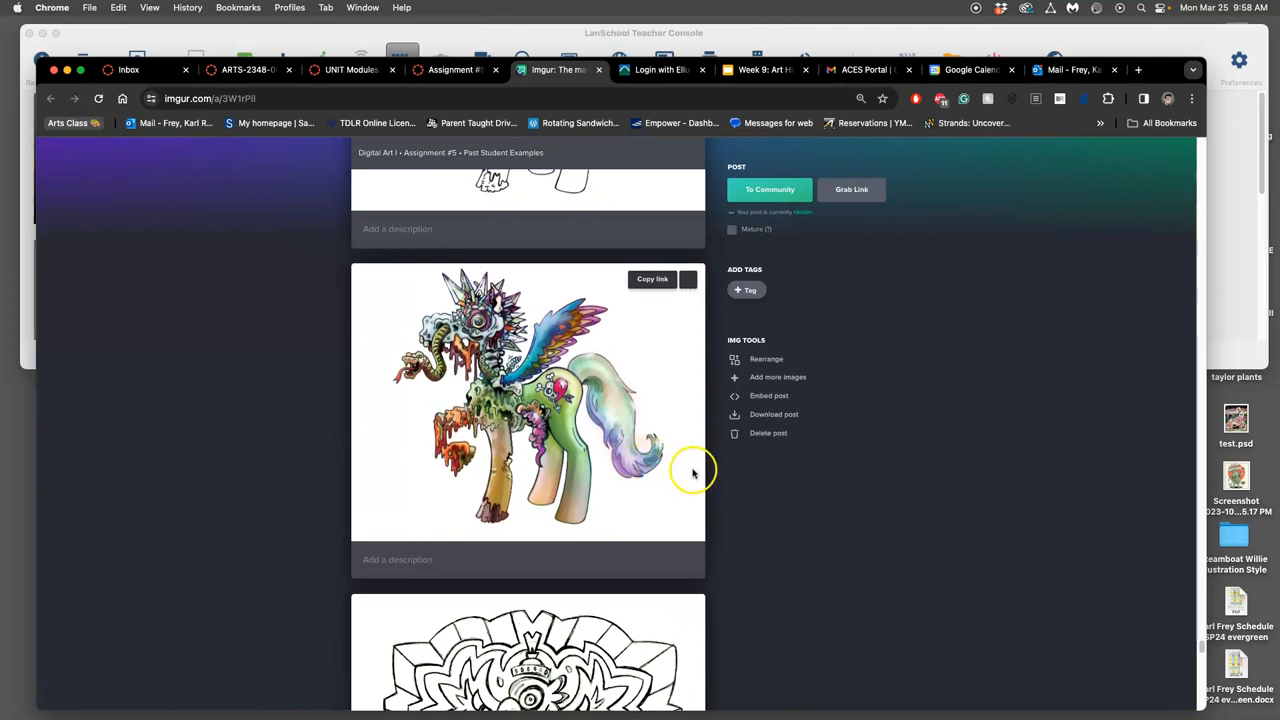
mouse_move(650, 472)
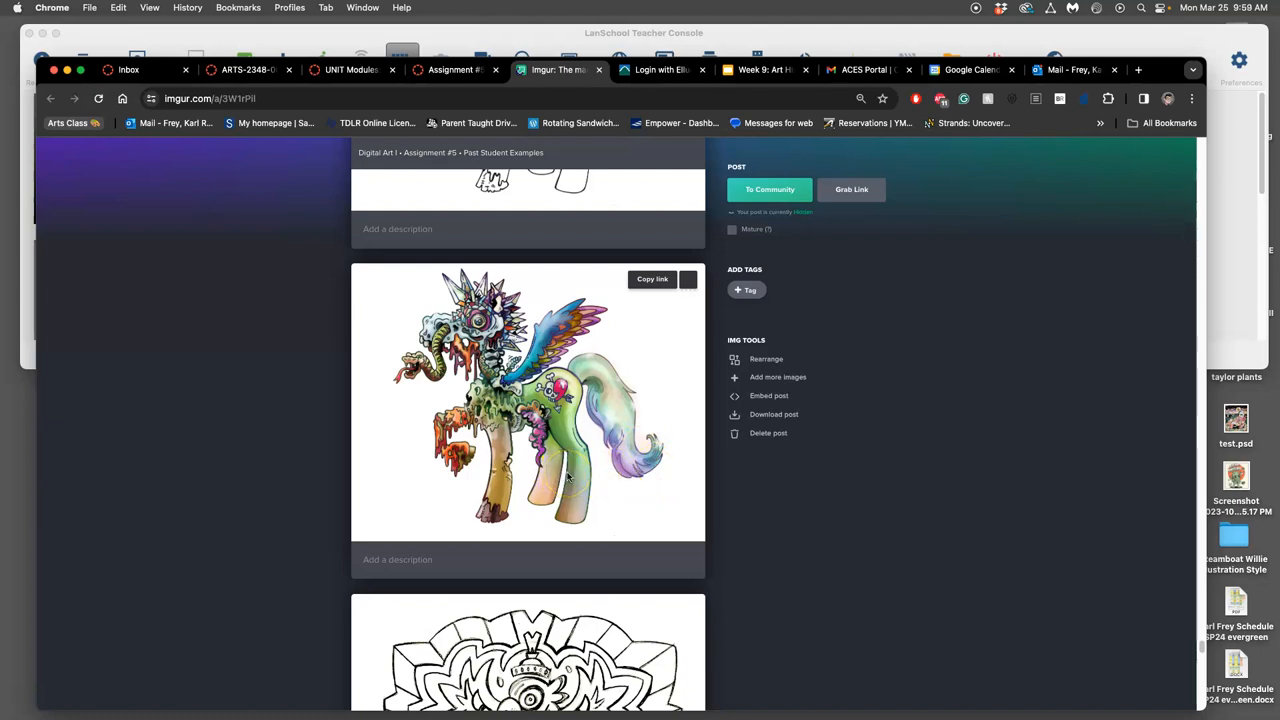
scroll("down", 3)
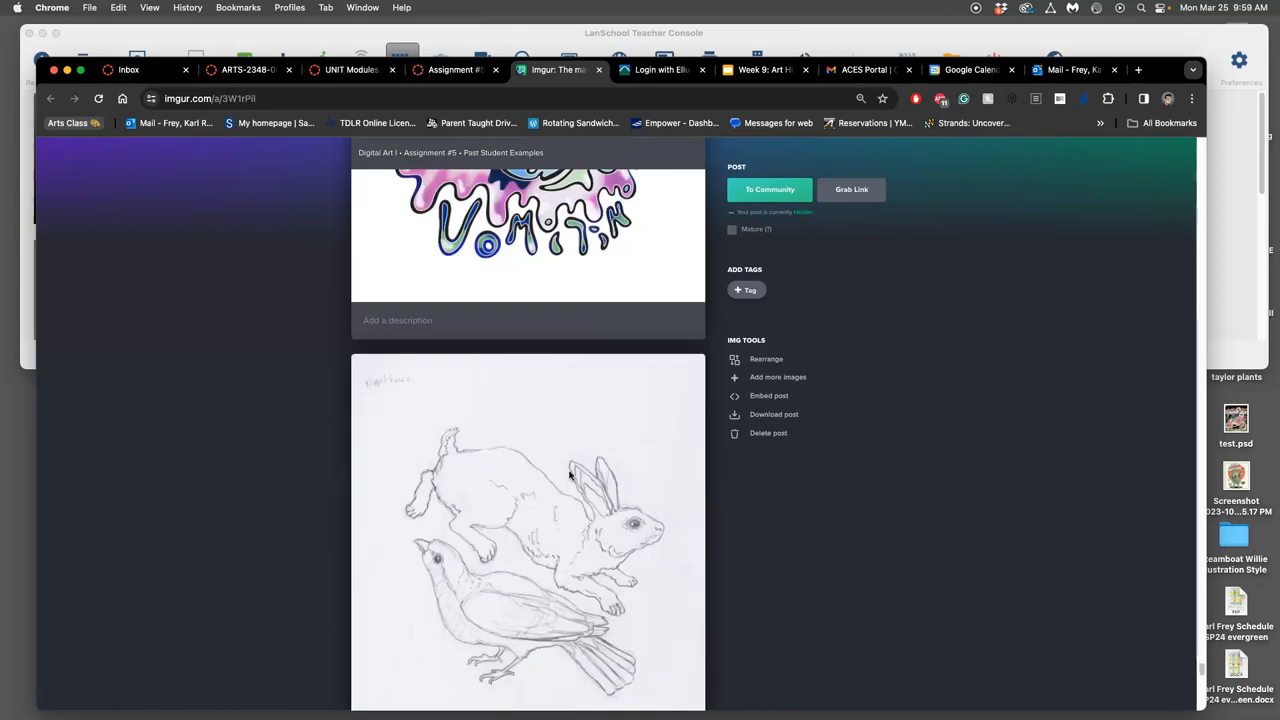
scroll("down", 3)
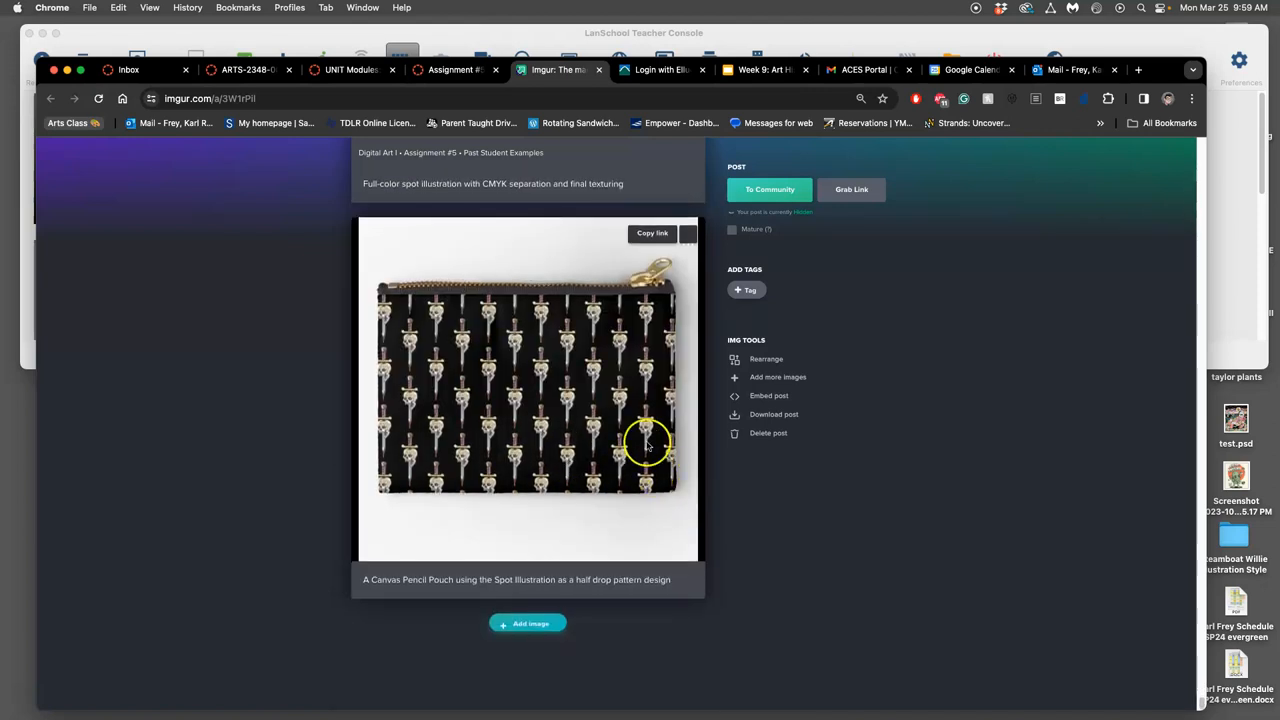
mouse_move(540, 405)
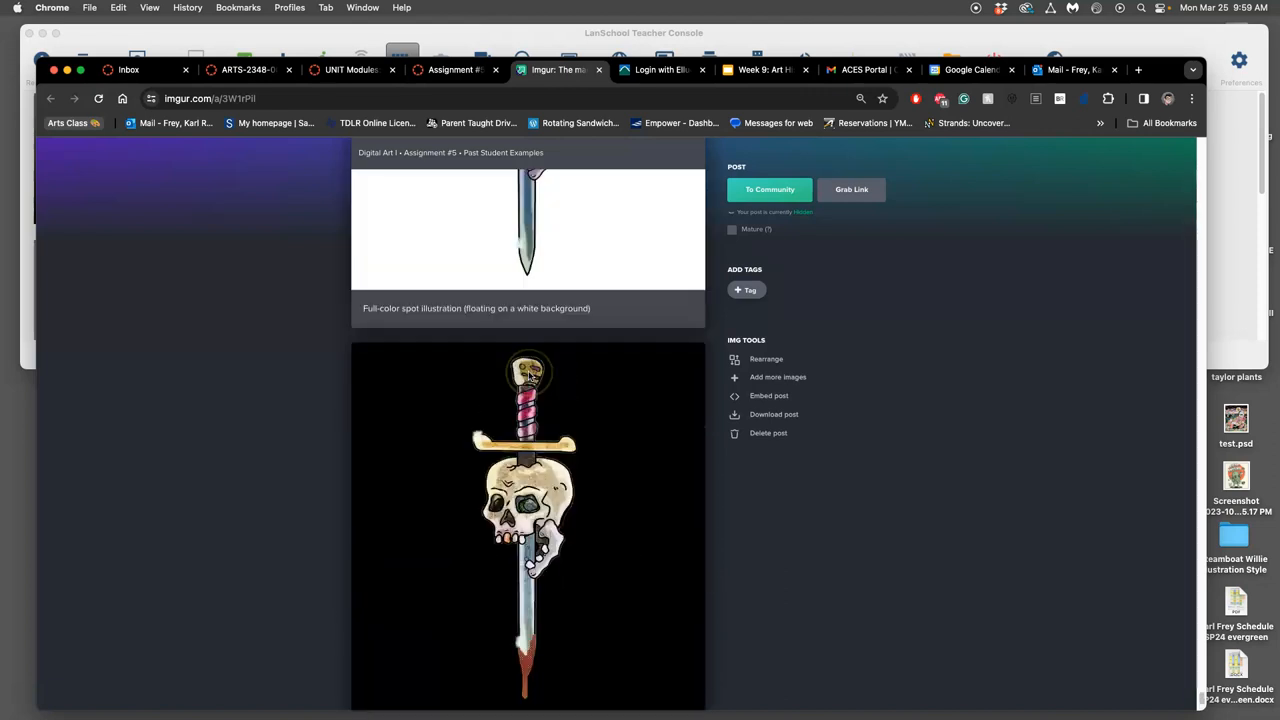
Step: Scroll to the album's end to view the skull-dagger pouch and 'Water' lettering pieces
scroll("down", 3)
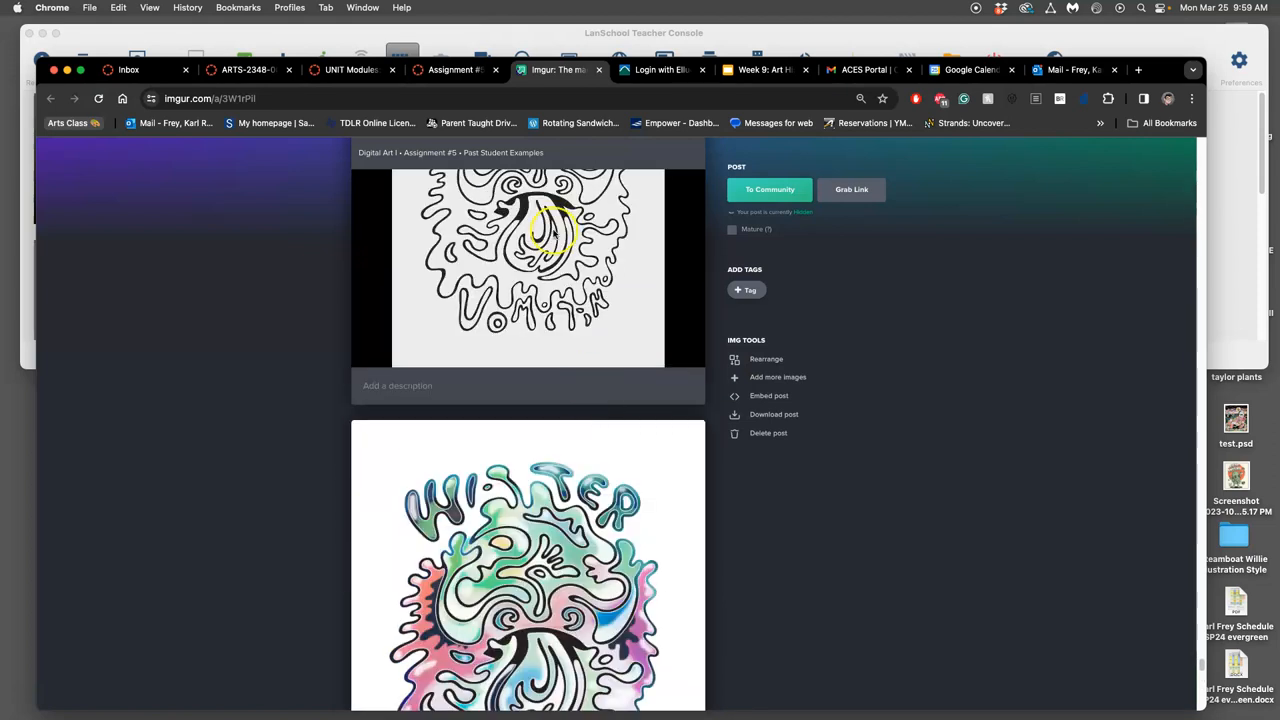
Step: Return to Canvas and preview the Assignment #5 discussion page
left_click(450, 69)
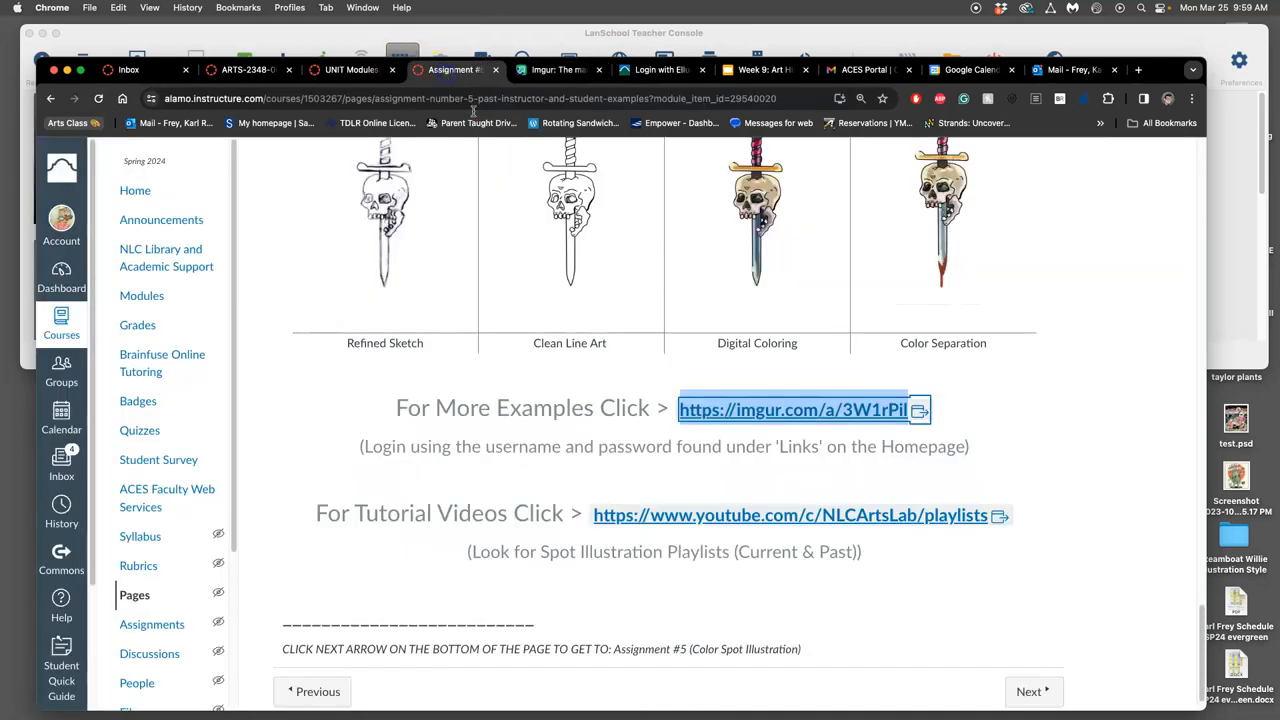
left_click(1033, 691)
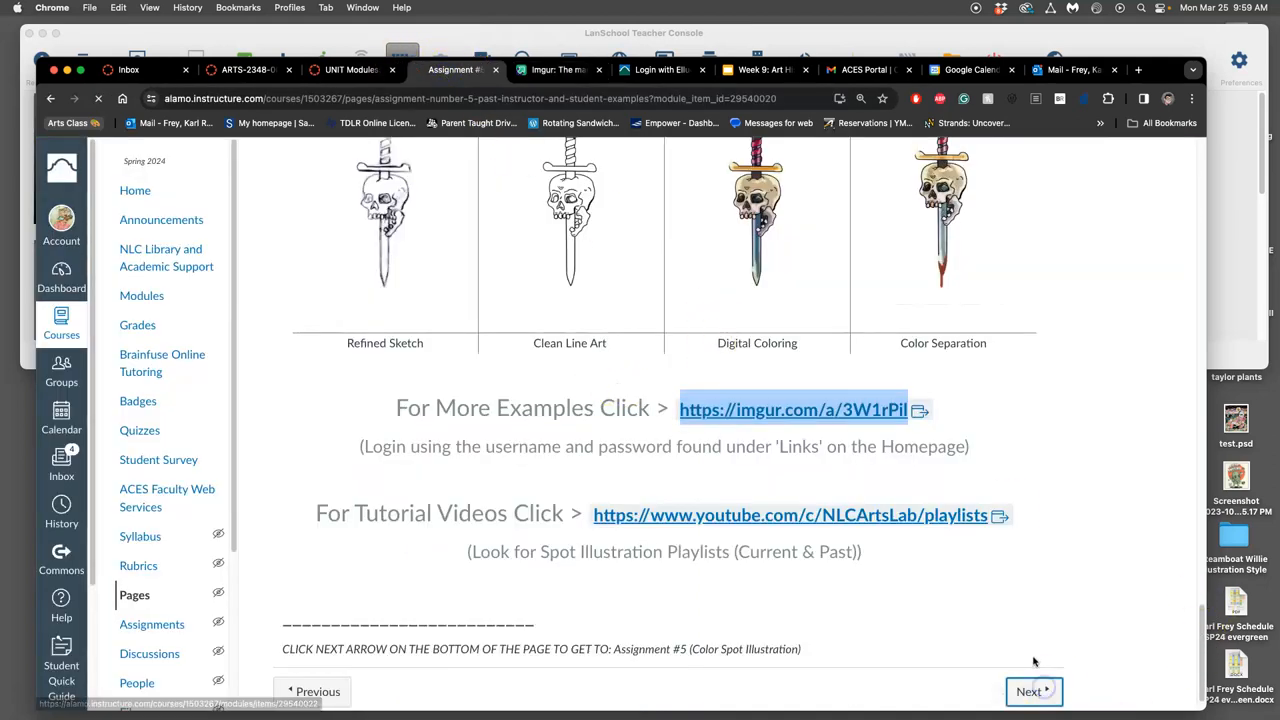
left_click(1033, 691)
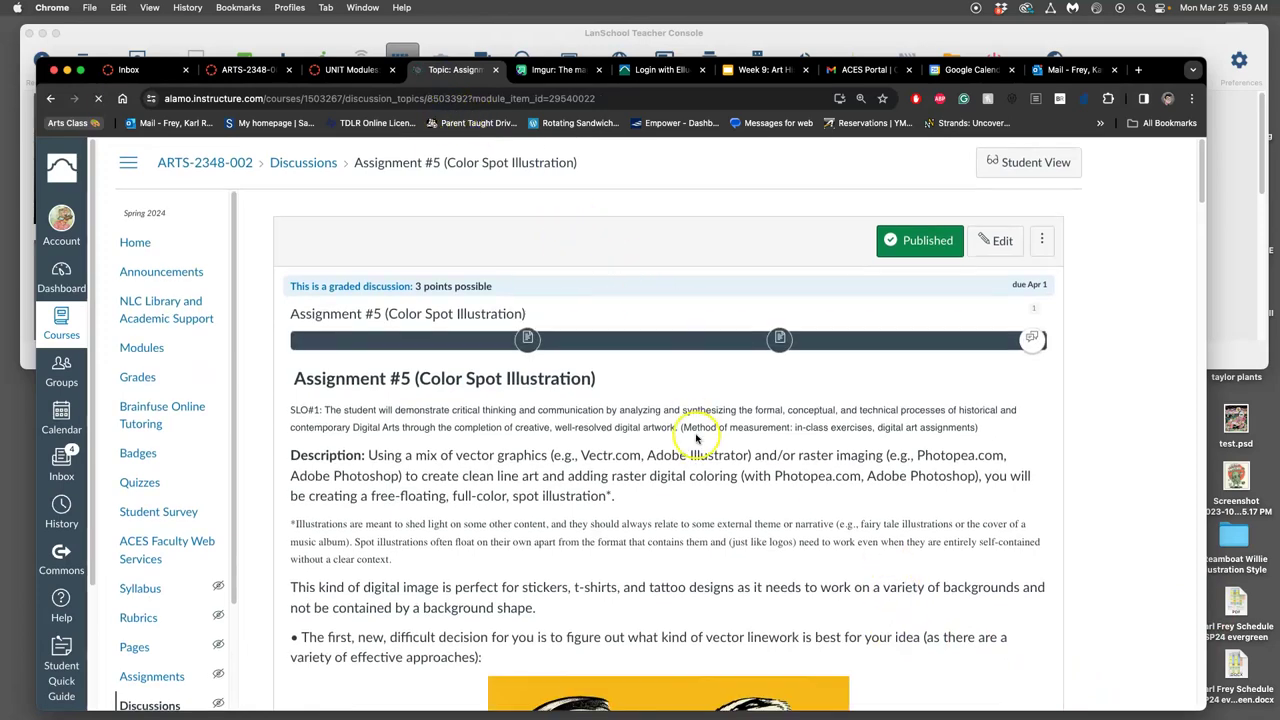
scroll("down", 3)
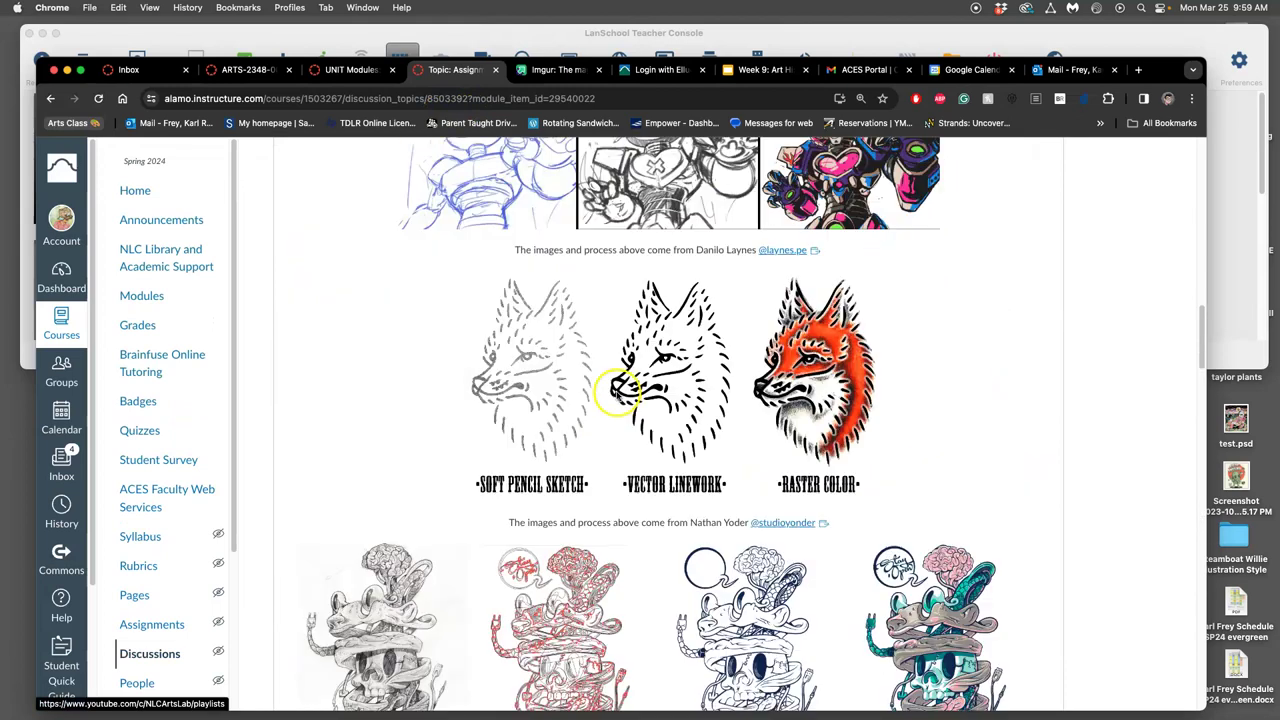
scroll("down", 3)
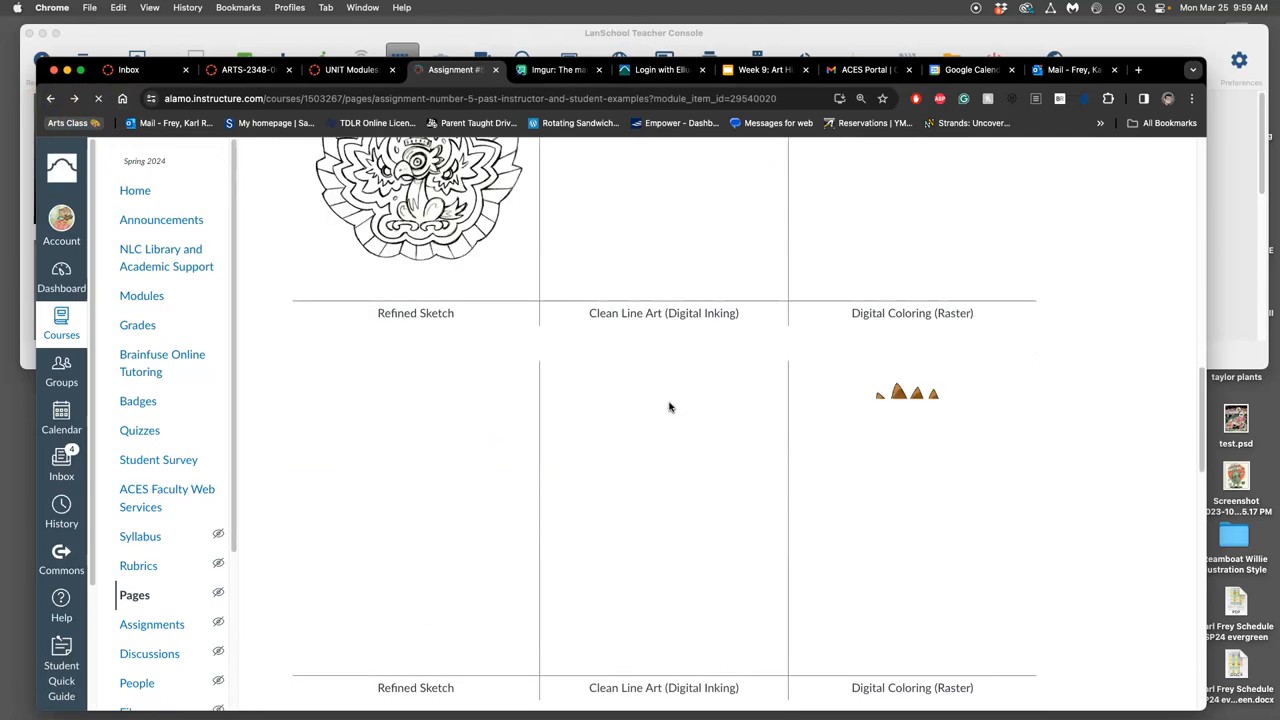
Step: Open the YouTube tutorial playlists link from the examples page in a new tab
right_click(750, 605)
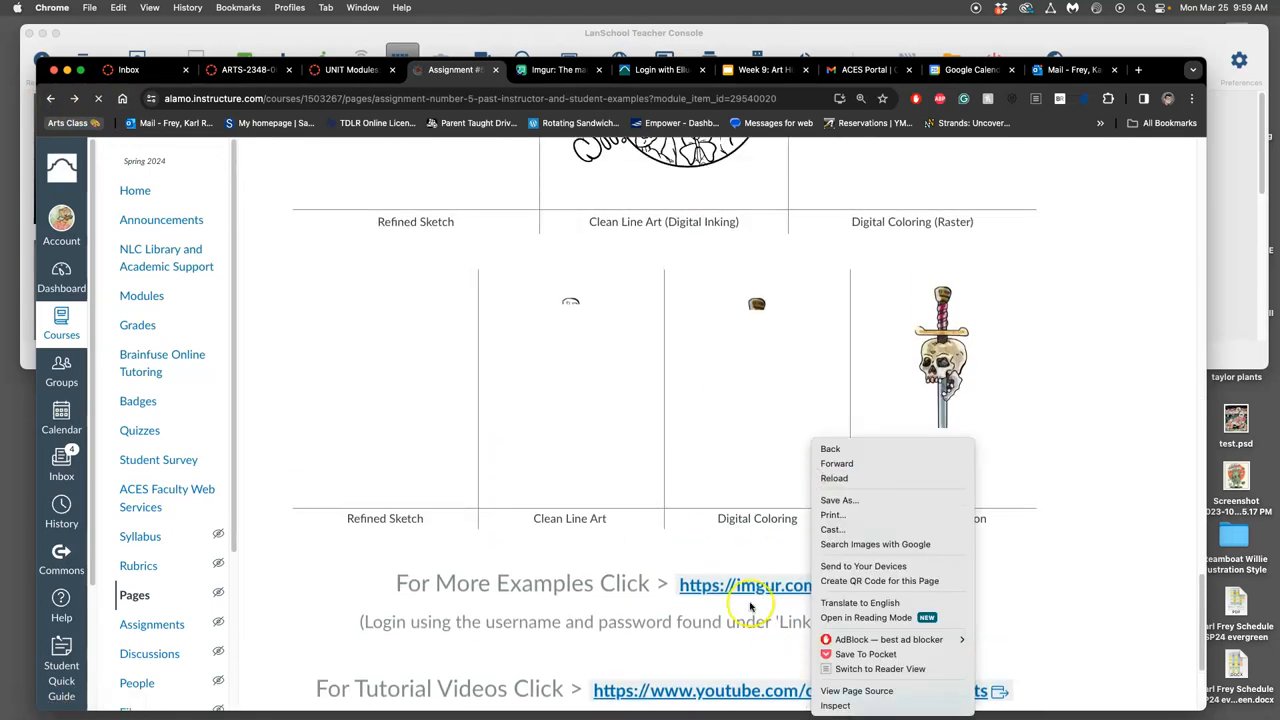
right_click(755, 690)
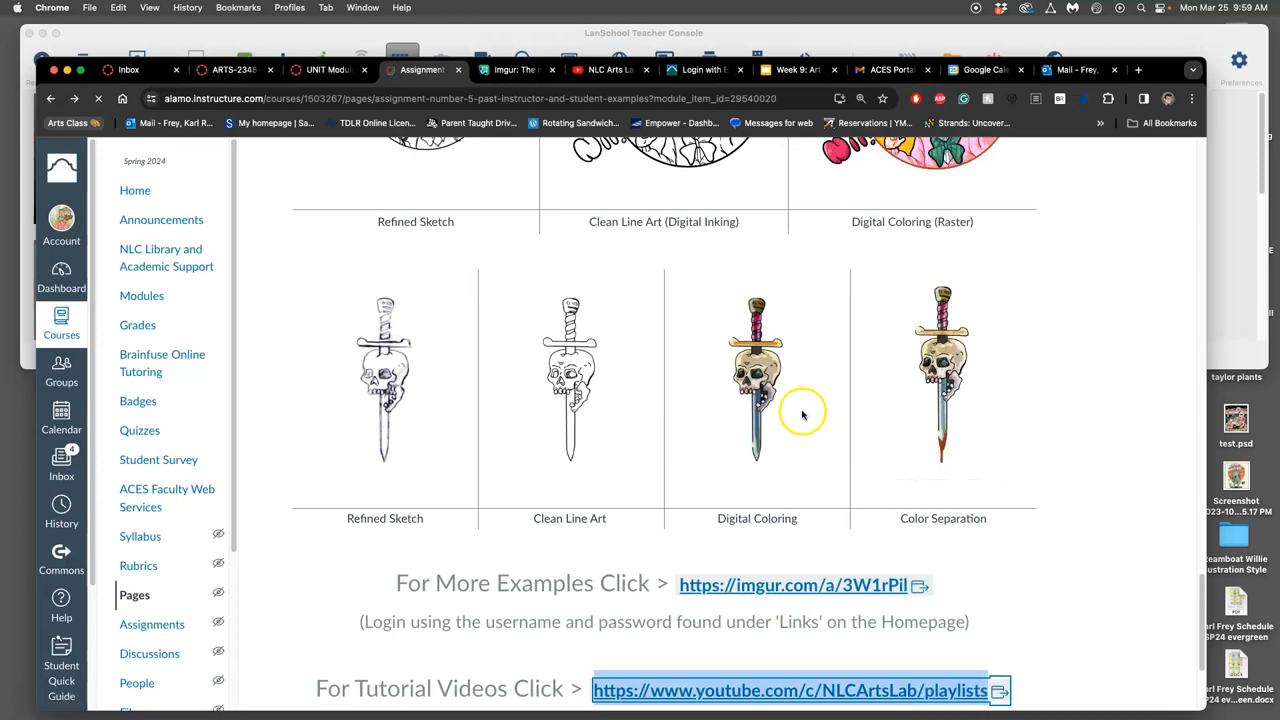
mouse_move(1018, 103)
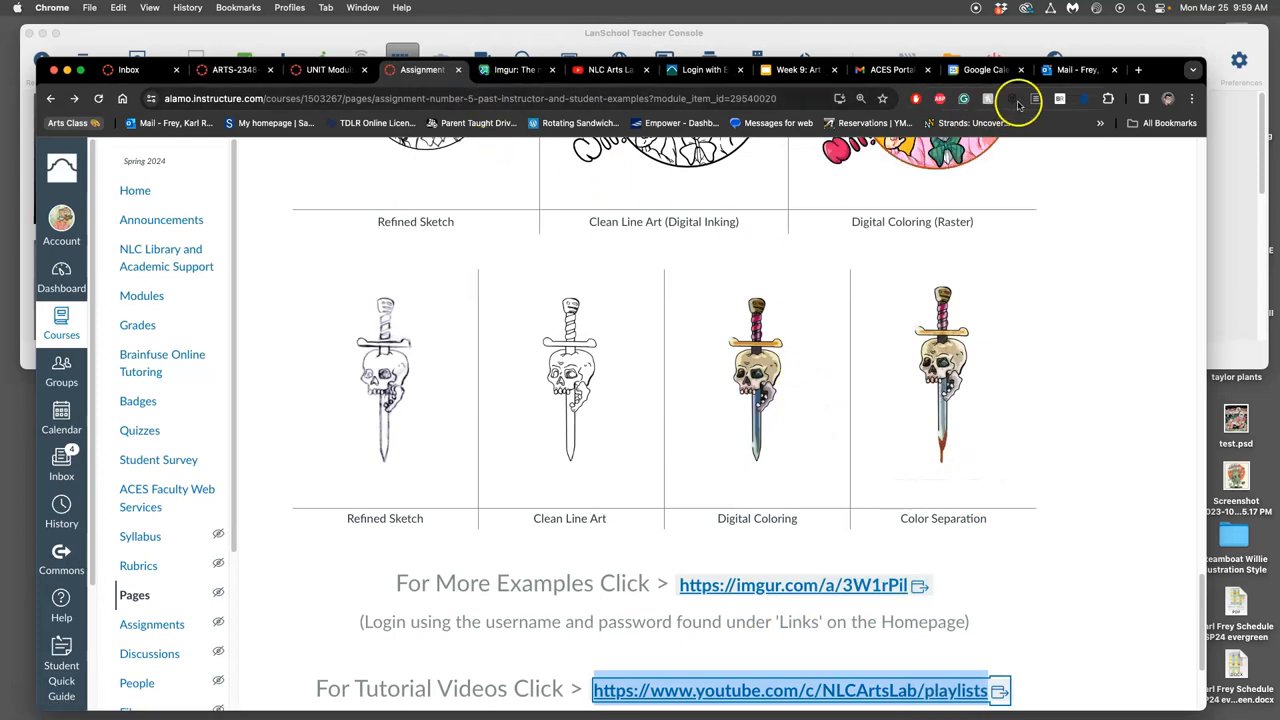
scroll("down", 3)
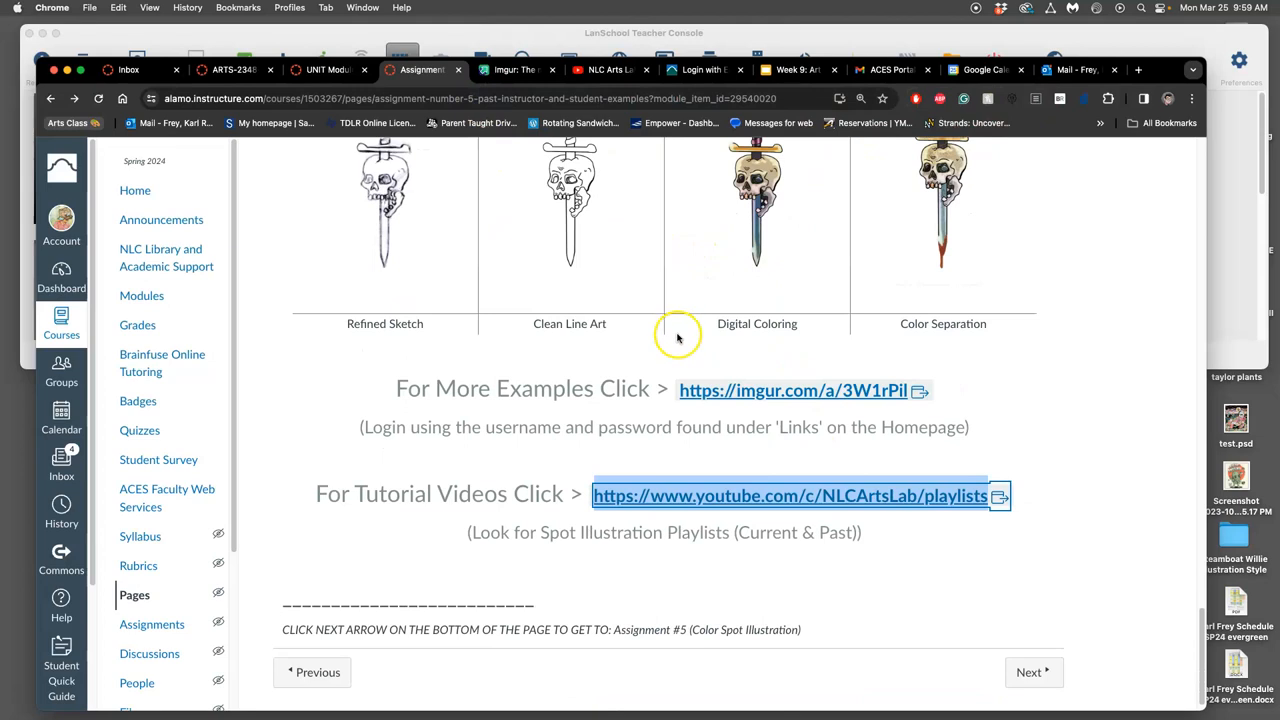
right_click(790, 495)
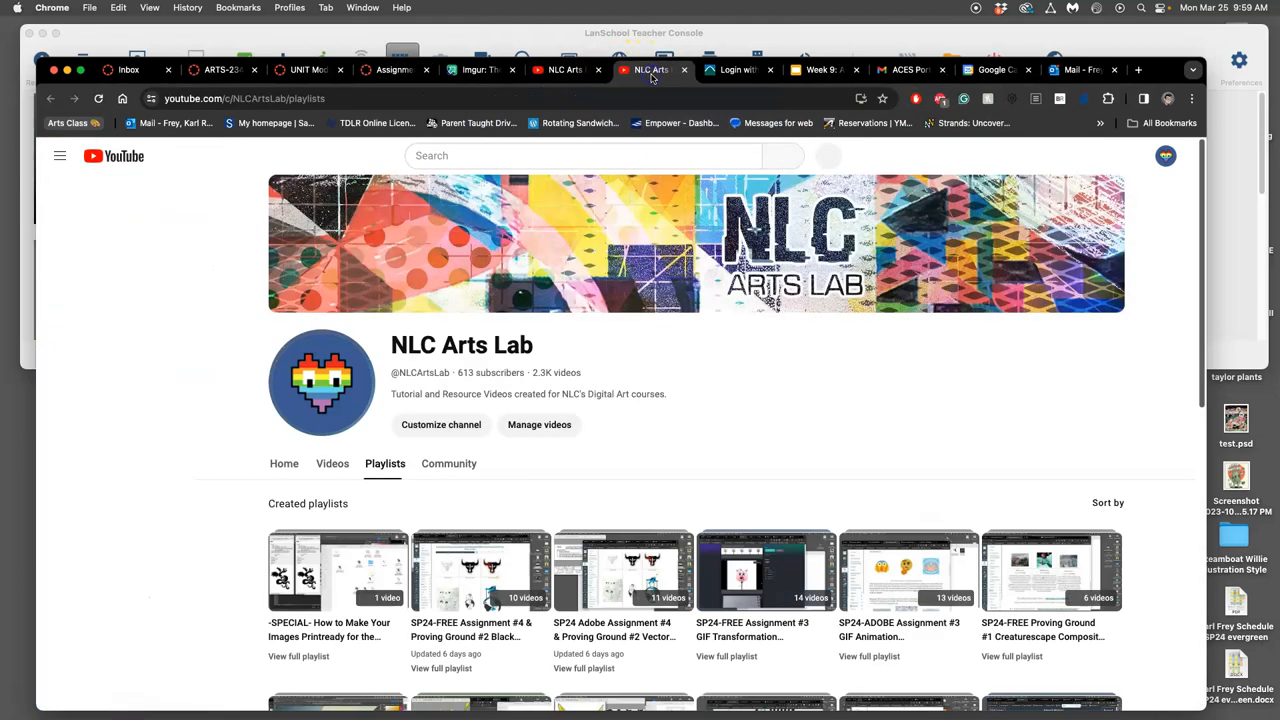
left_click(59, 155)
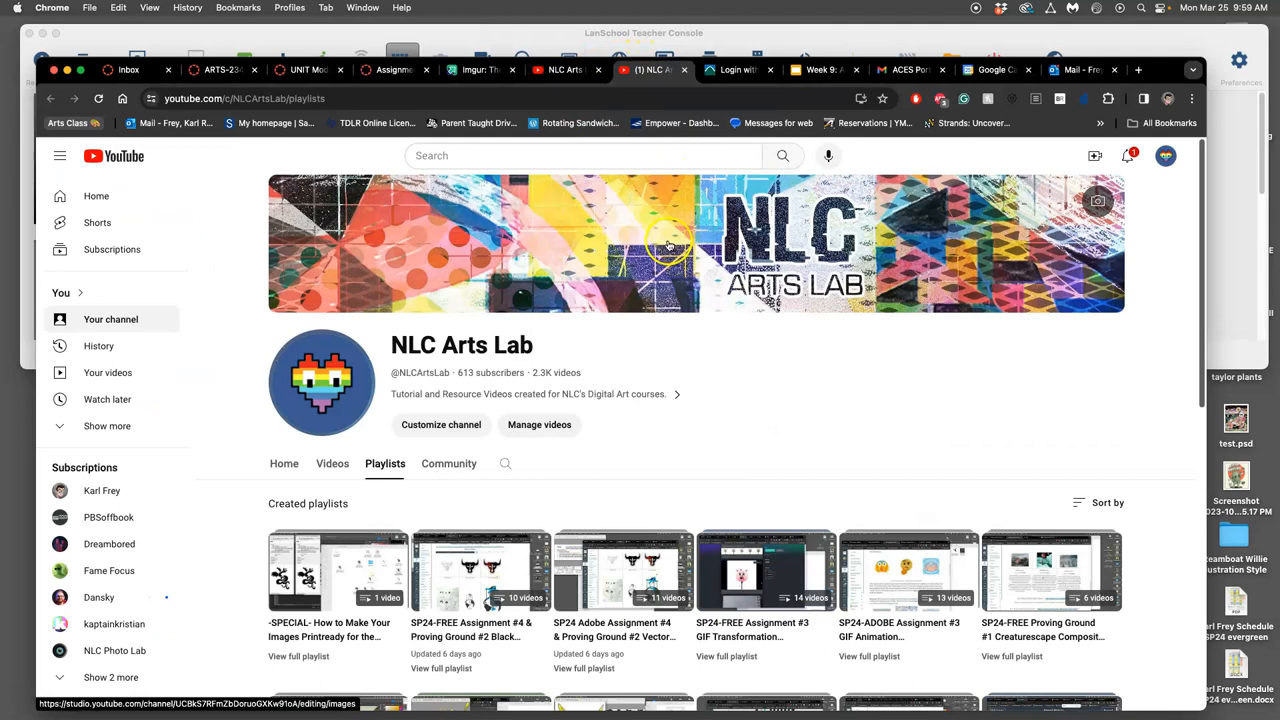
scroll("down", 3)
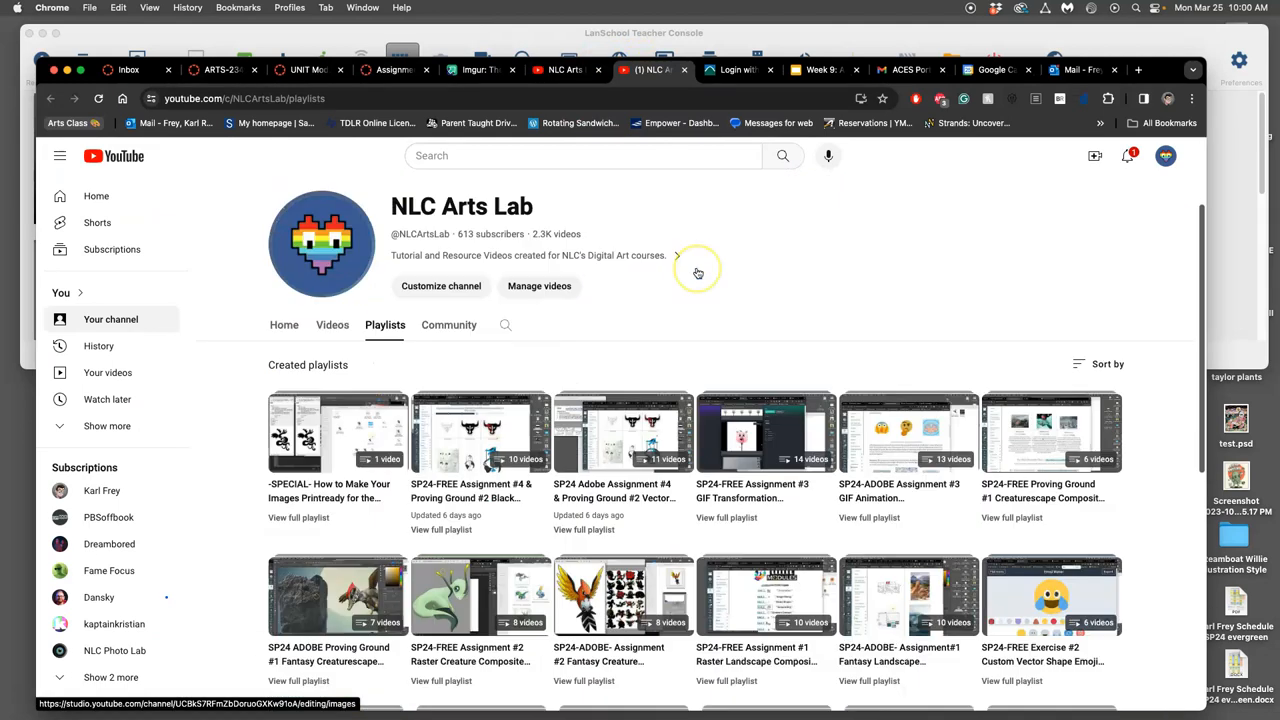
scroll("down", 3)
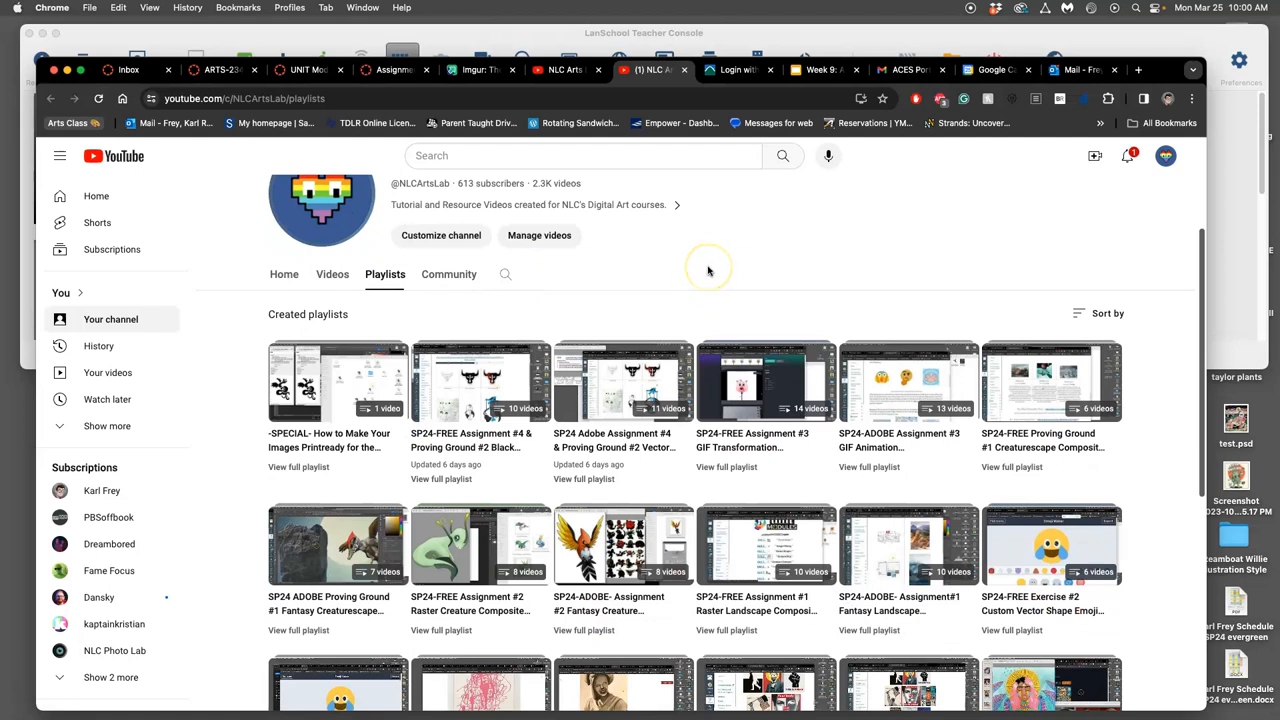
mouse_move(766, 467)
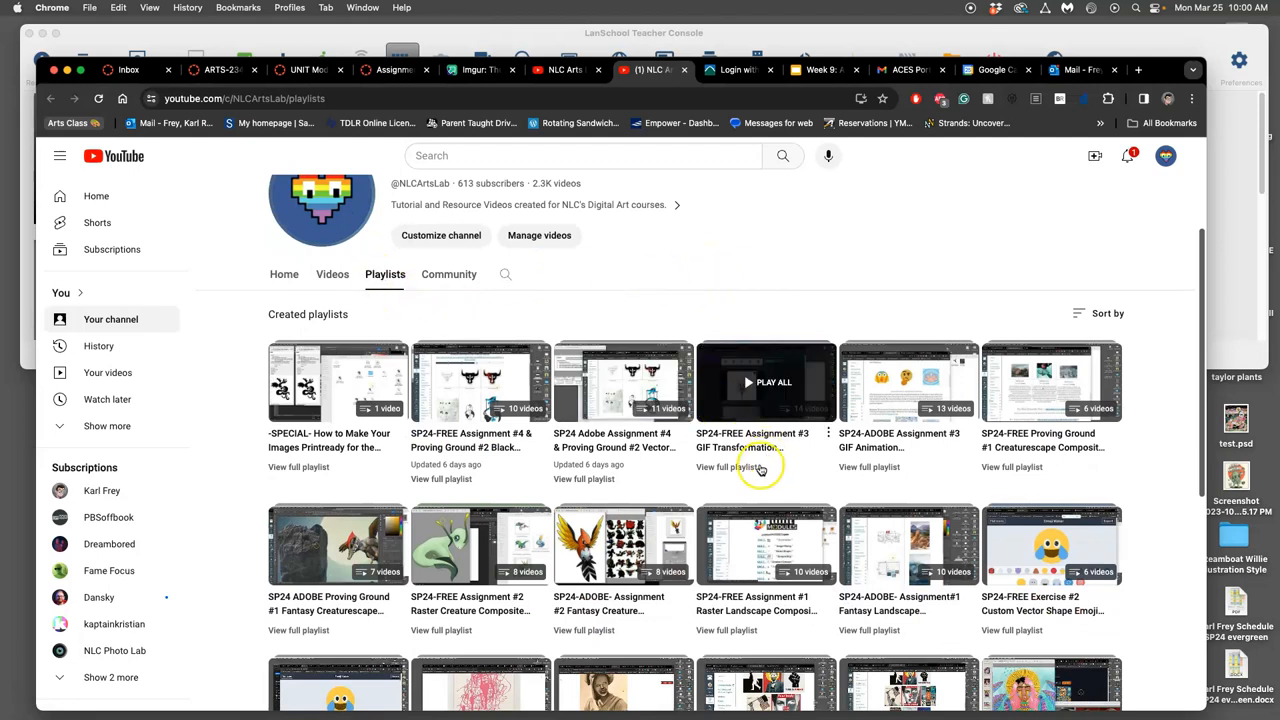
scroll("down", 3)
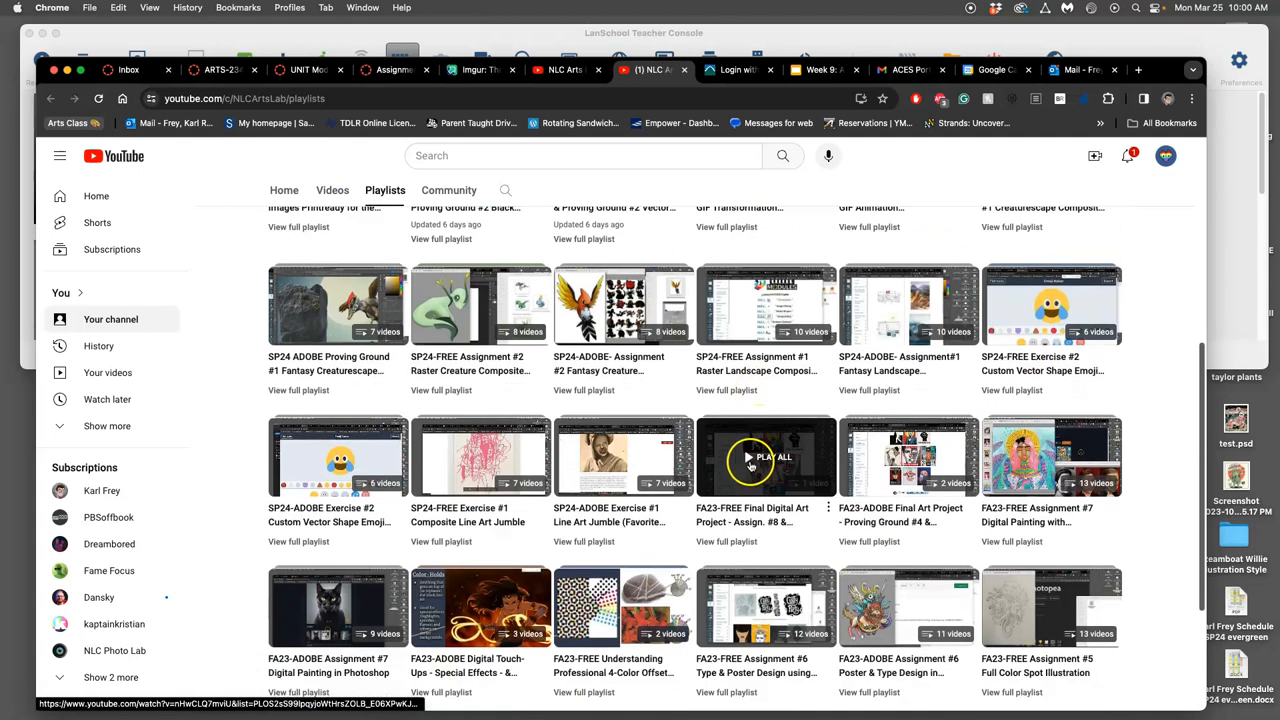
scroll("down", 3)
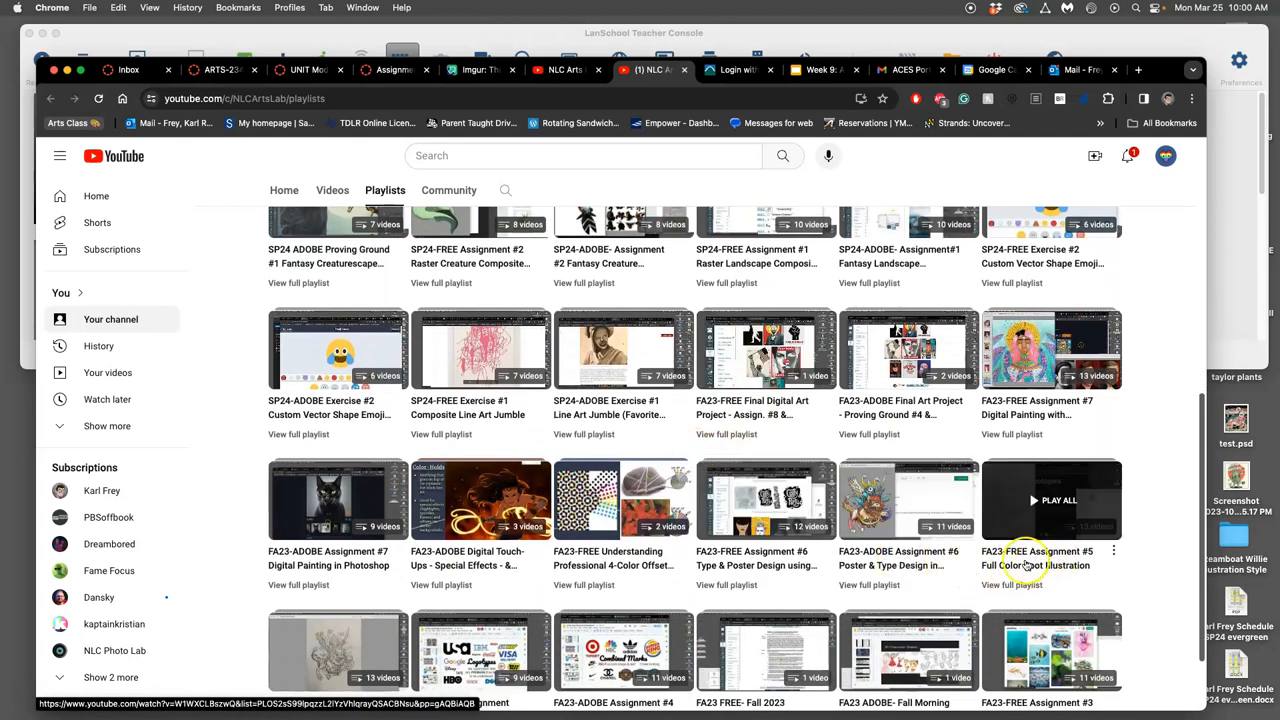
left_click(1050, 500)
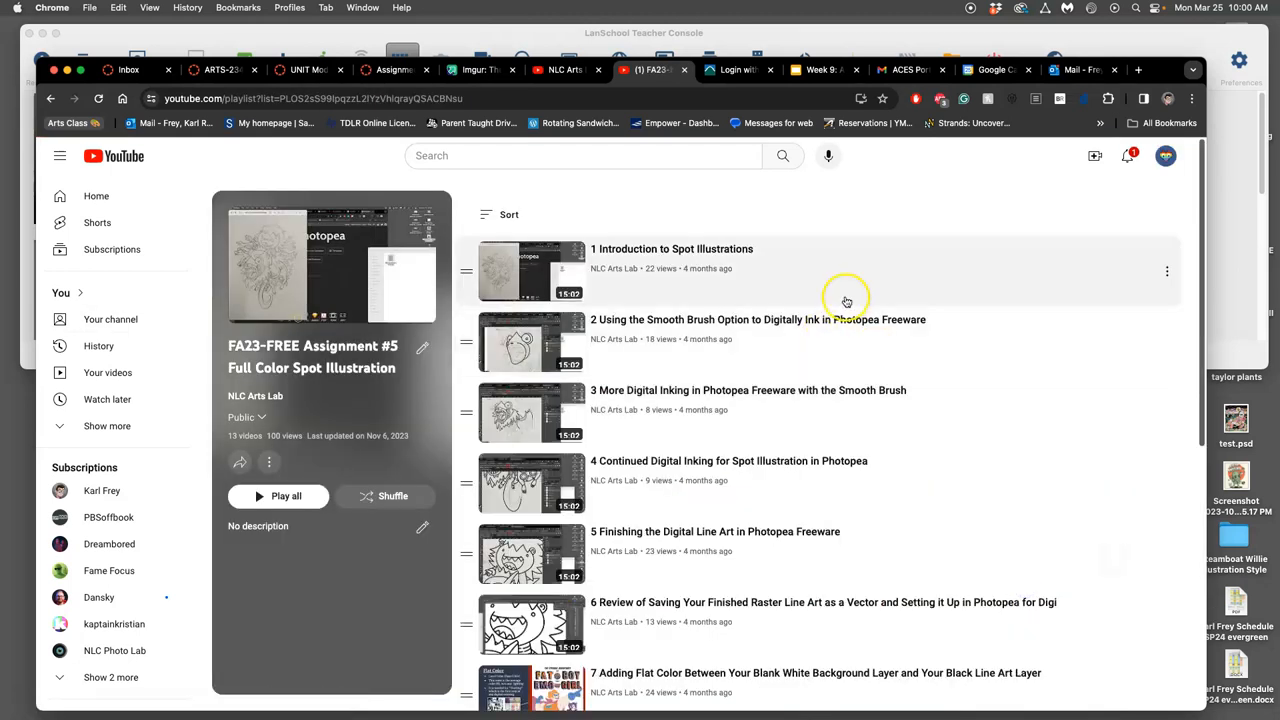
scroll("down", 3)
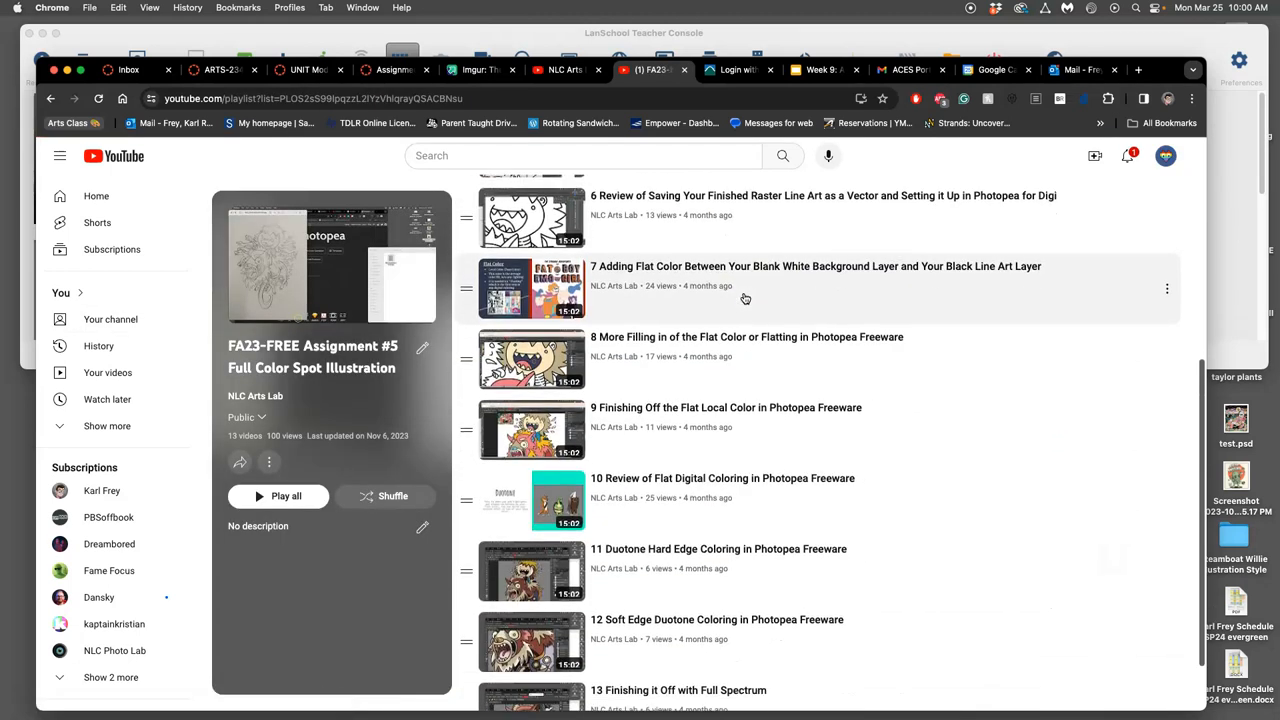
scroll("down", 3)
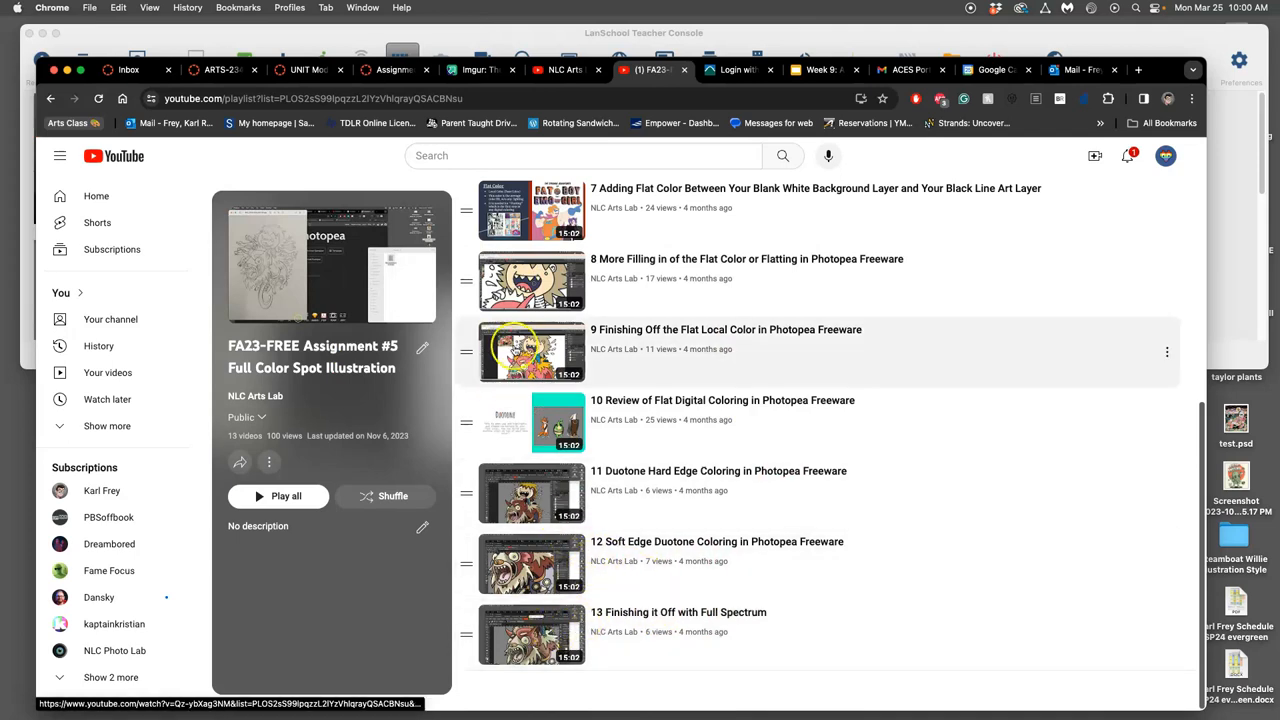
scroll("up", 3)
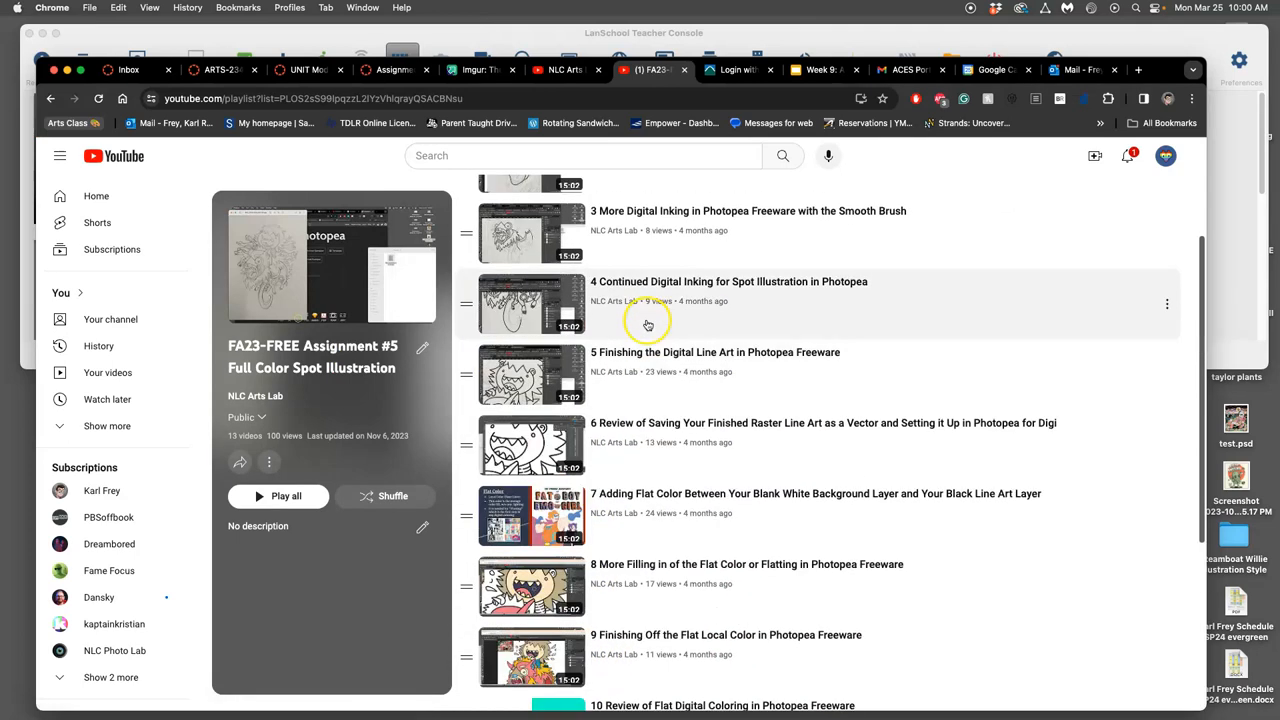
scroll("up", 3)
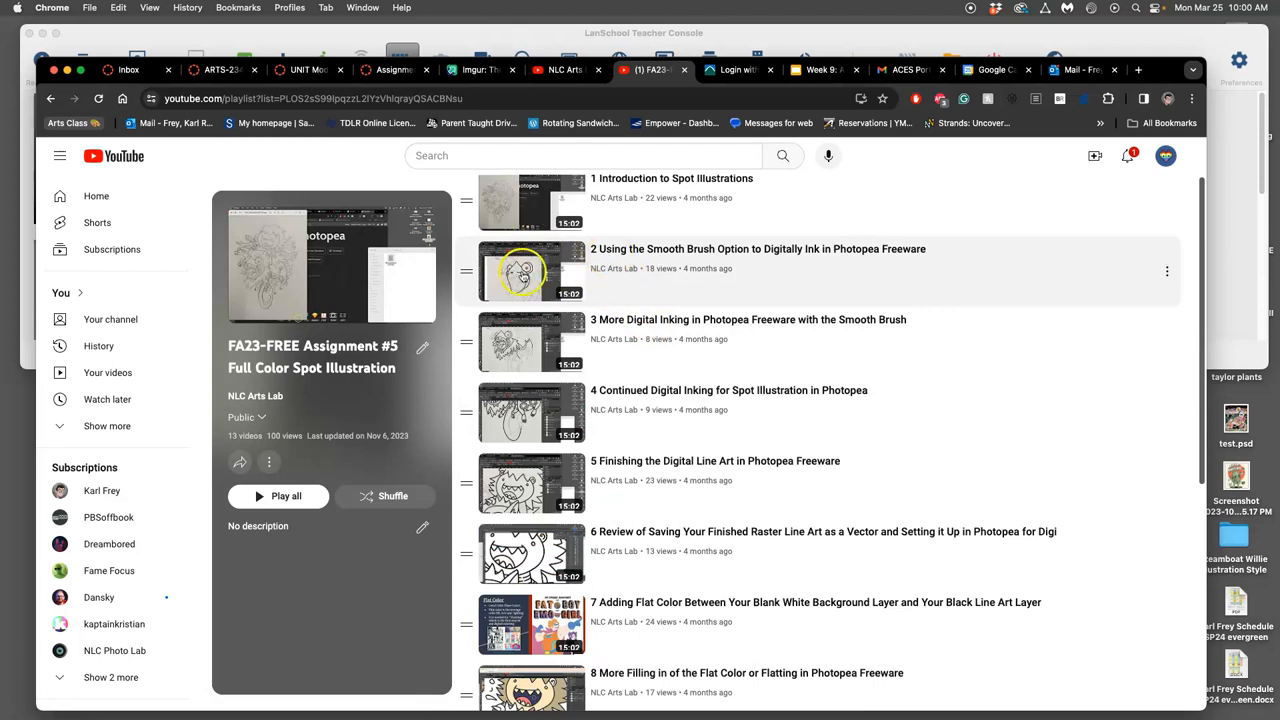
mouse_move(575, 418)
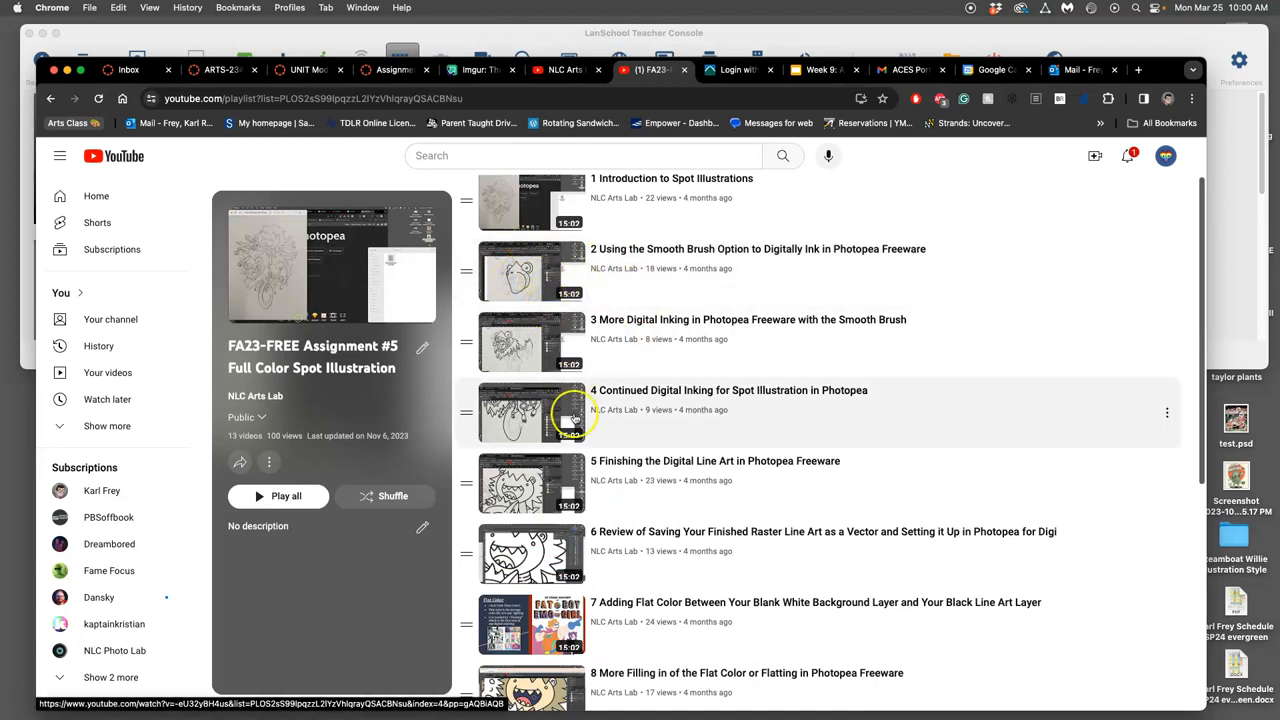
scroll("down", 3)
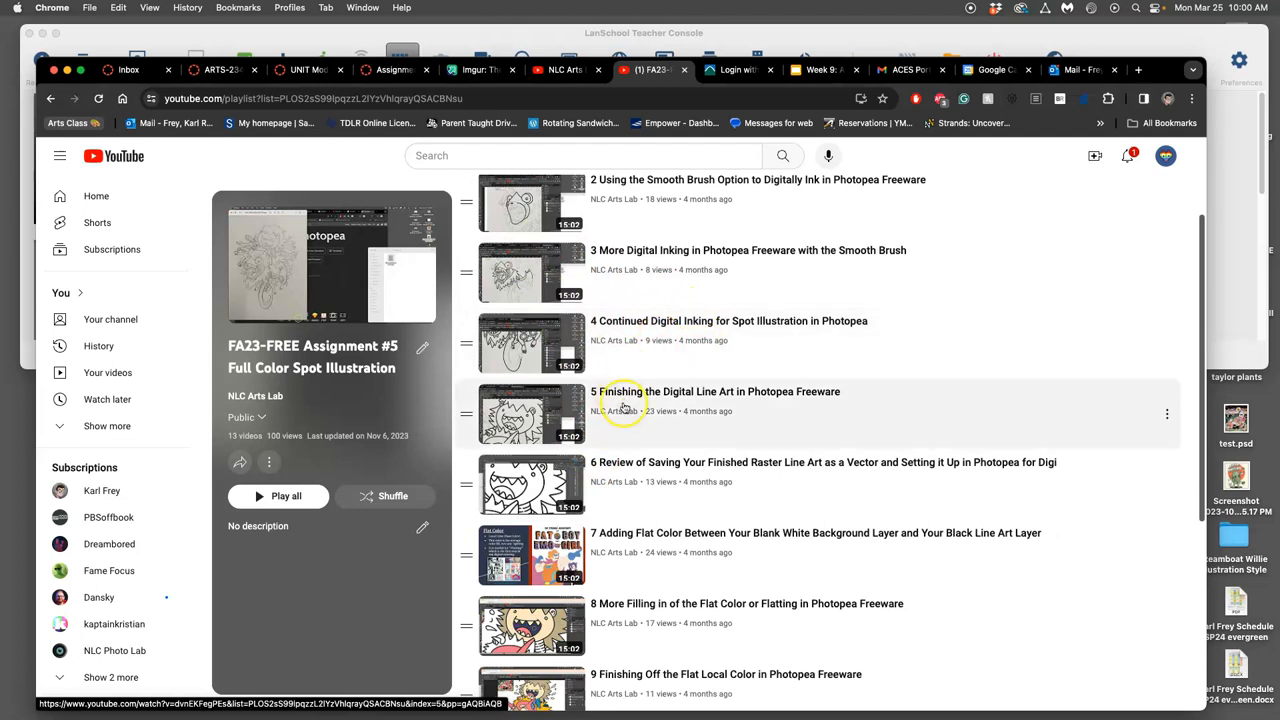
scroll("down", 3)
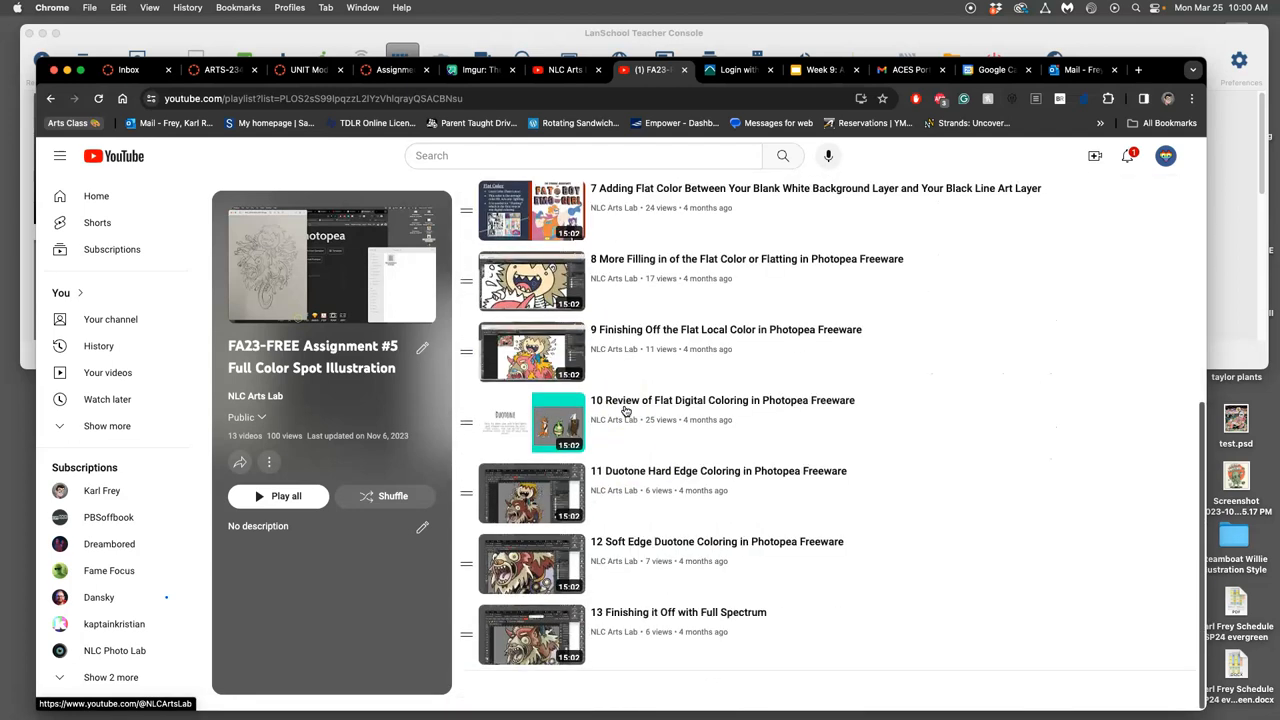
mouse_move(558, 490)
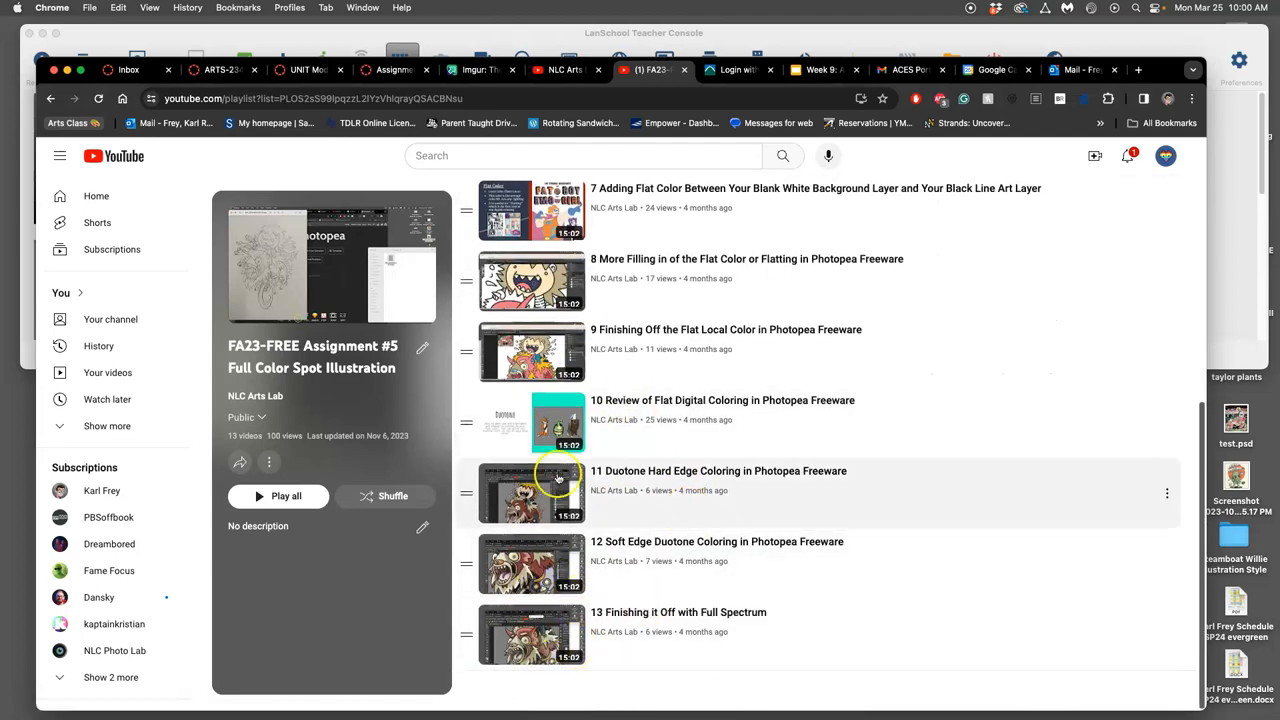
mouse_move(523, 540)
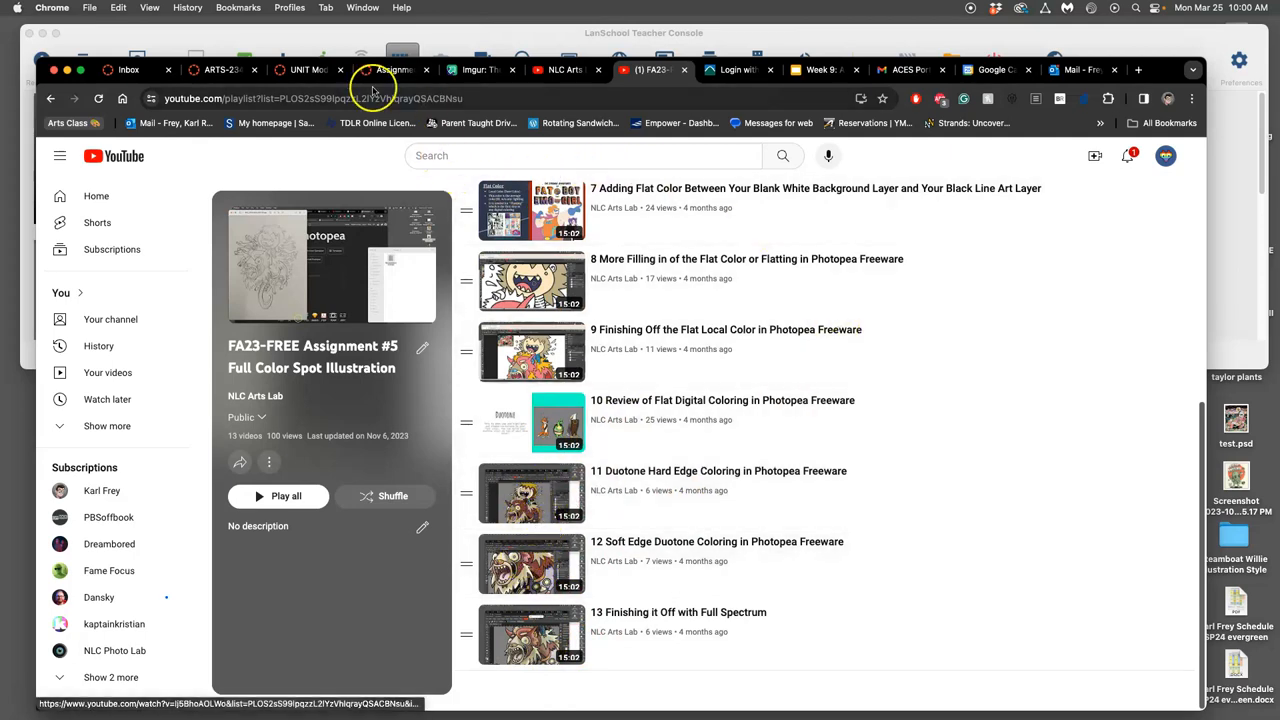
Step: Go from the course Home page through Assignments to Assignment #5 (Color Spot Illustration)
left_click(390, 69)
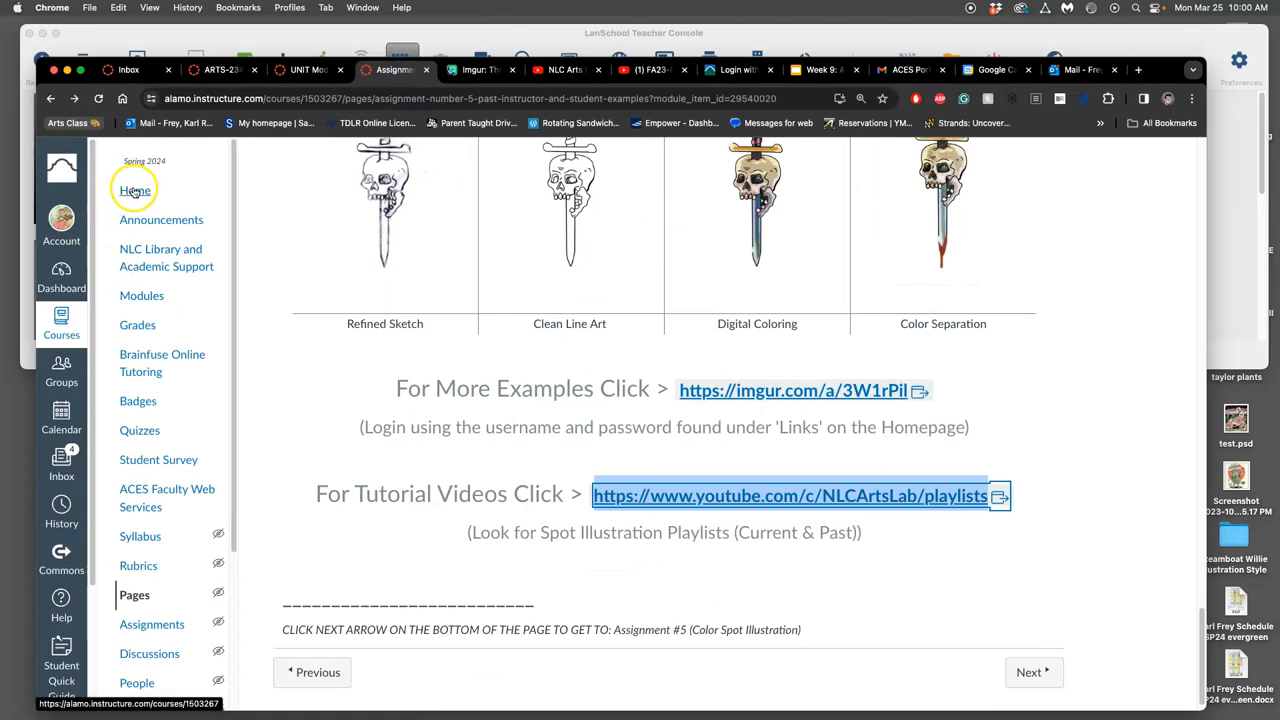
left_click(135, 190)
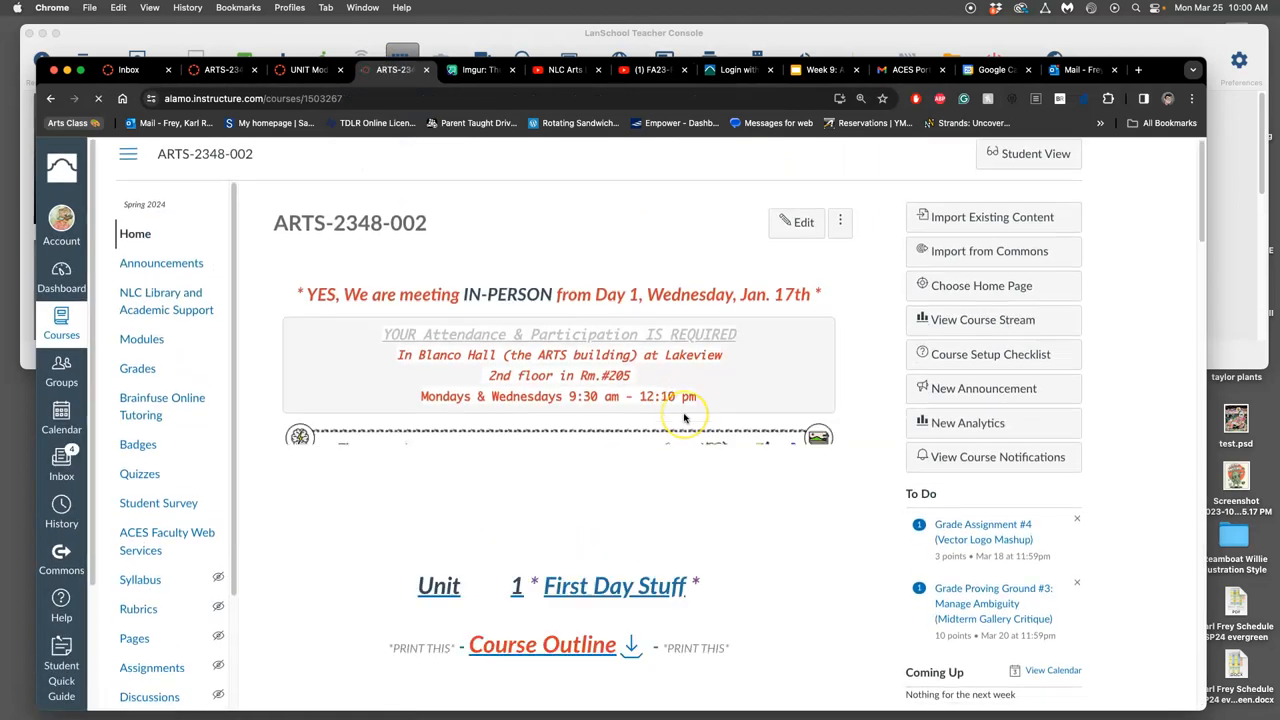
scroll("down", 3)
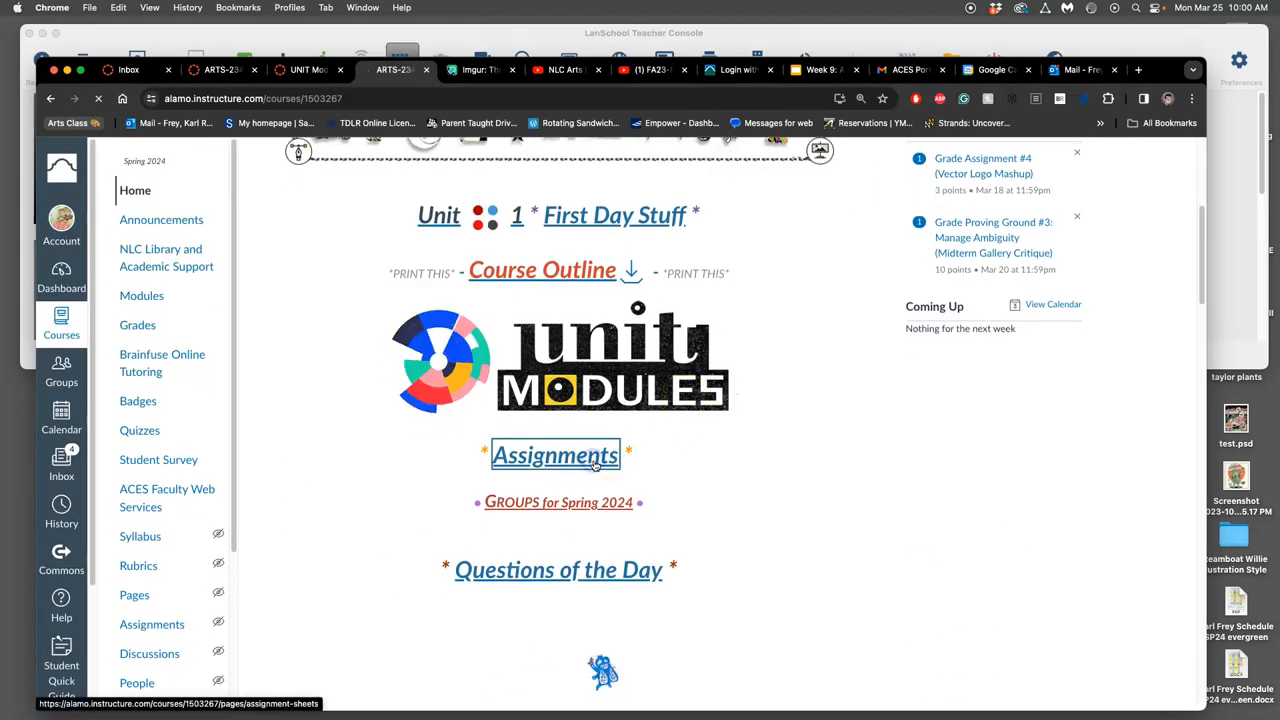
left_click(556, 455)
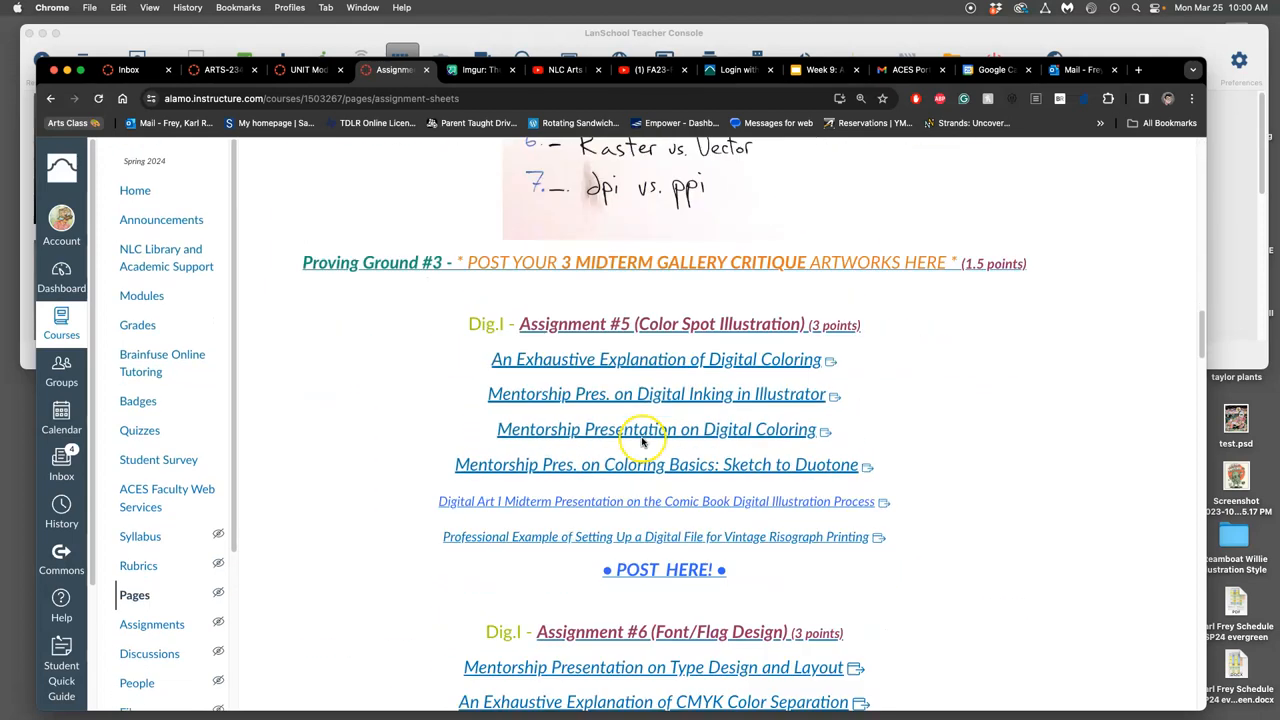
mouse_move(674, 408)
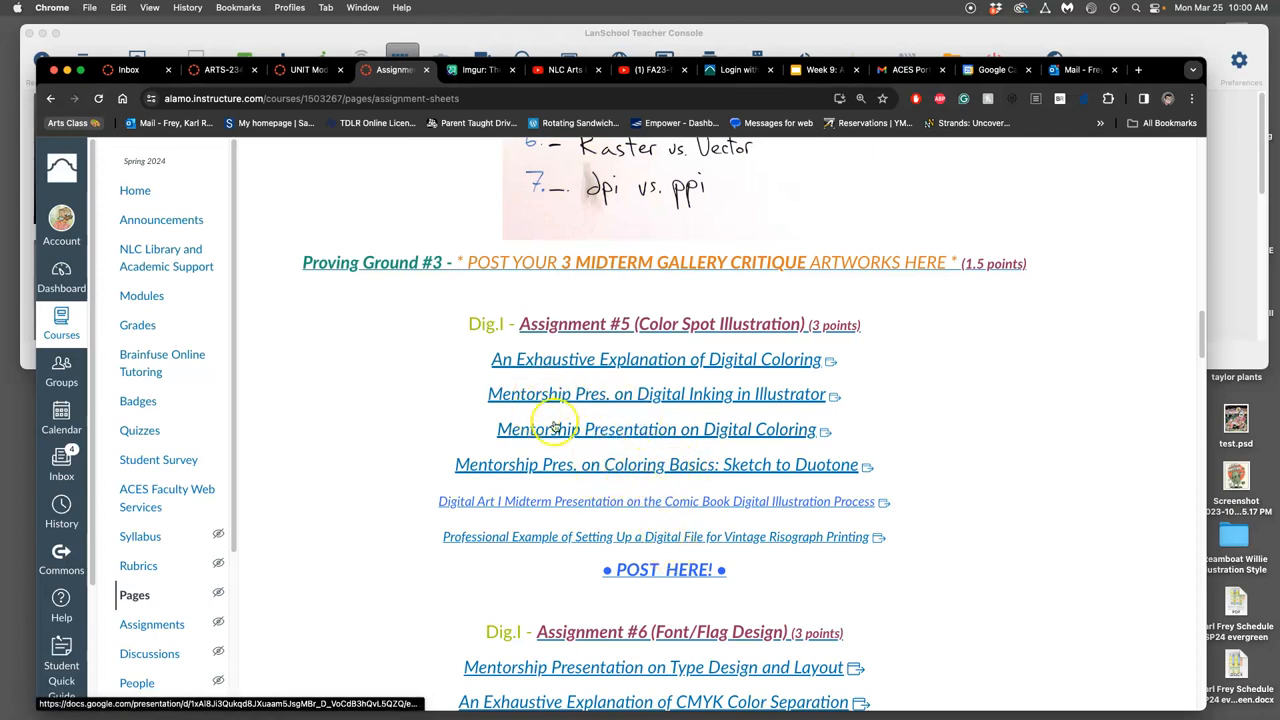
mouse_move(535, 390)
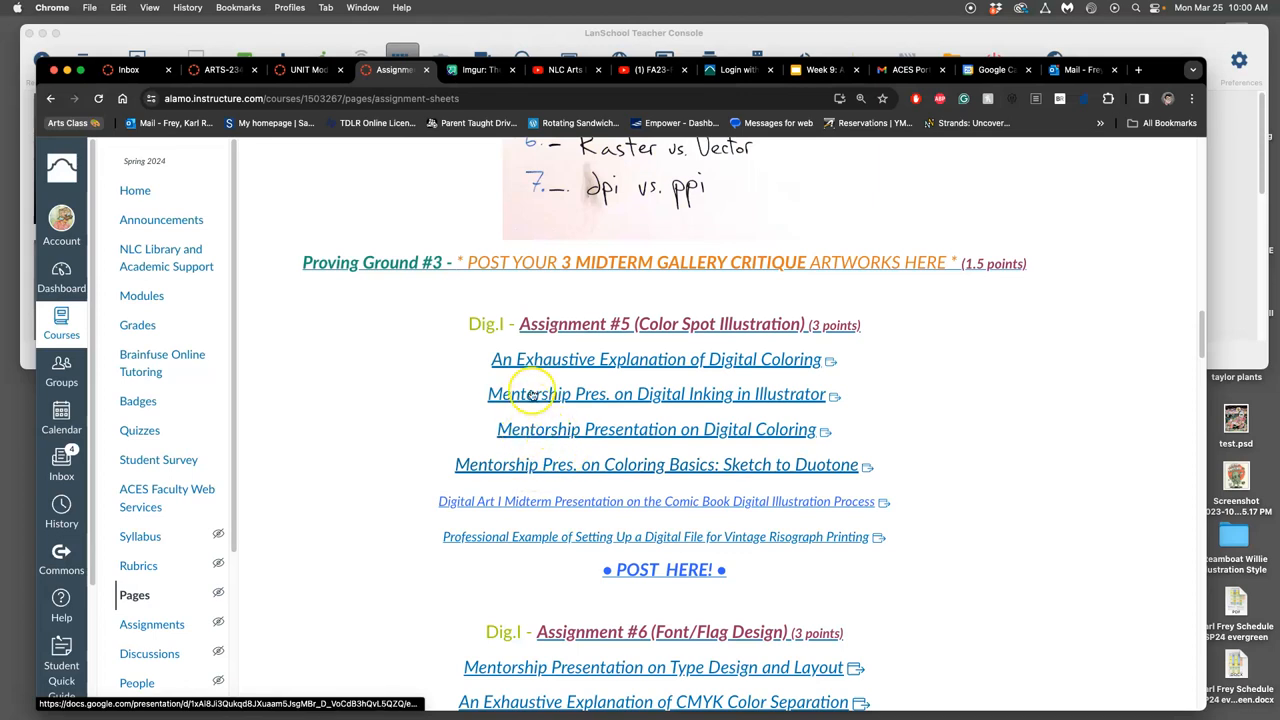
mouse_move(722, 477)
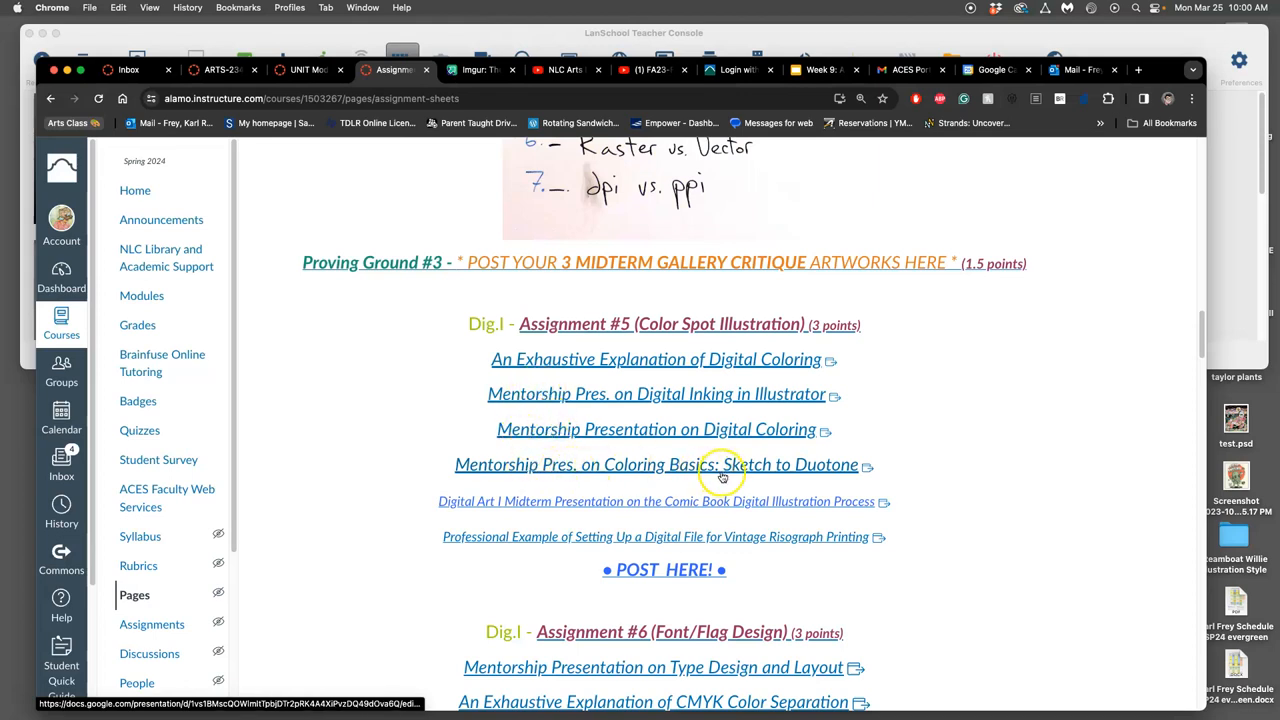
left_click(664, 570)
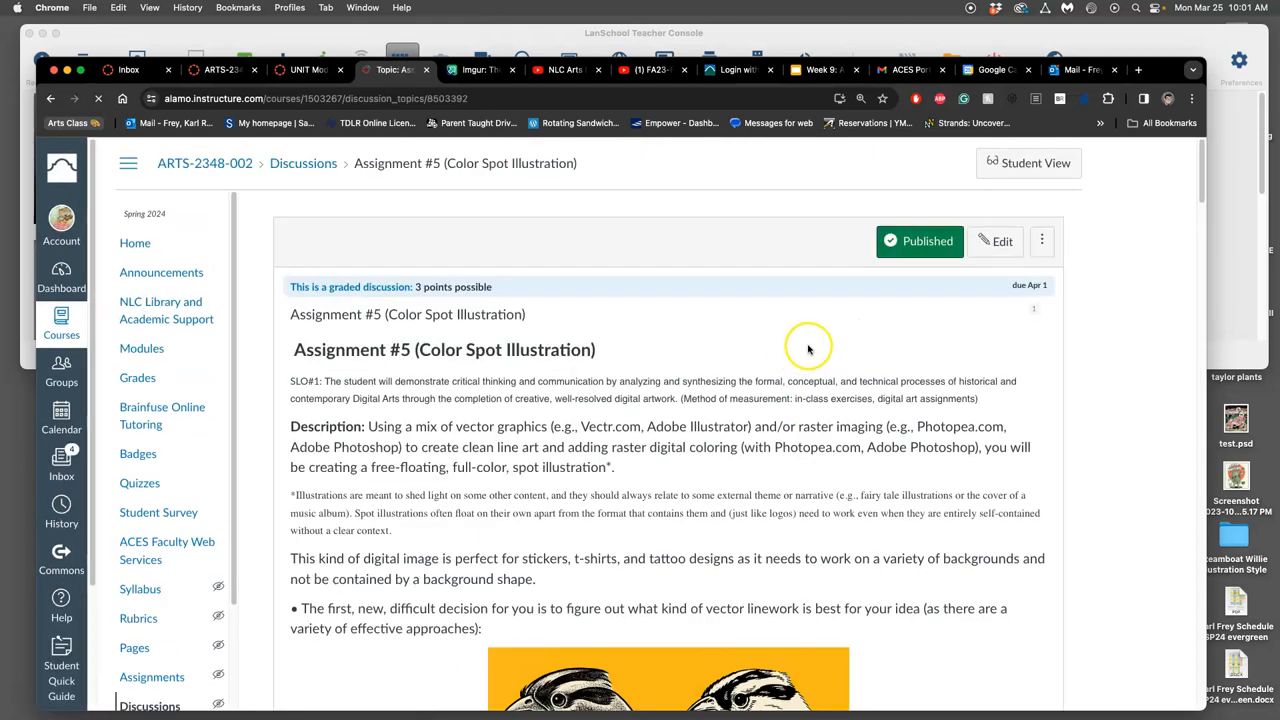
scroll("down", 3)
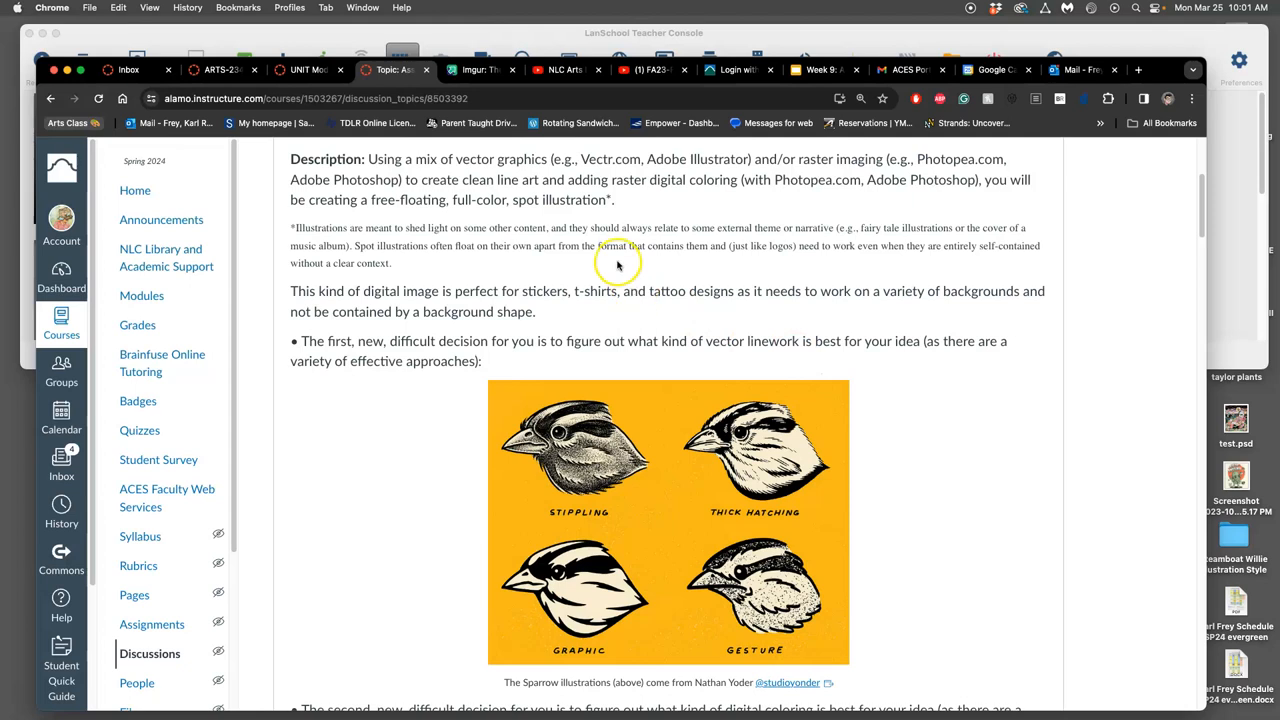
mouse_move(662, 187)
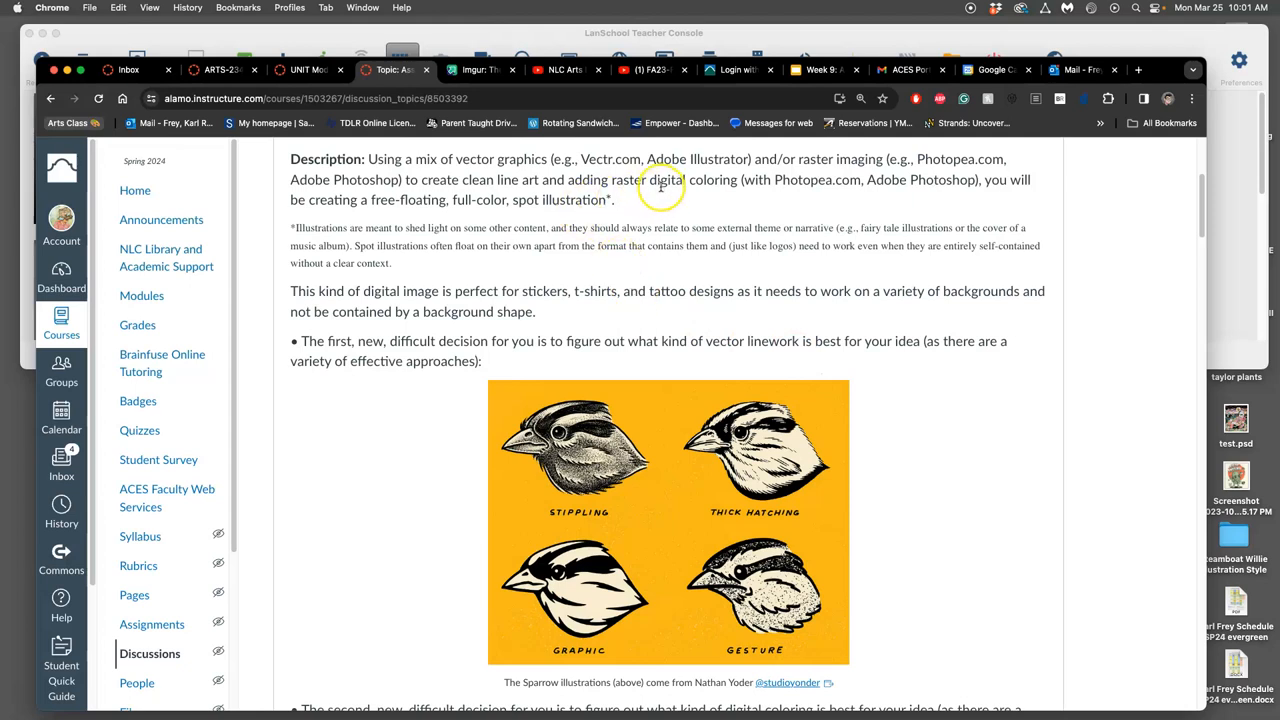
scroll("down", 3)
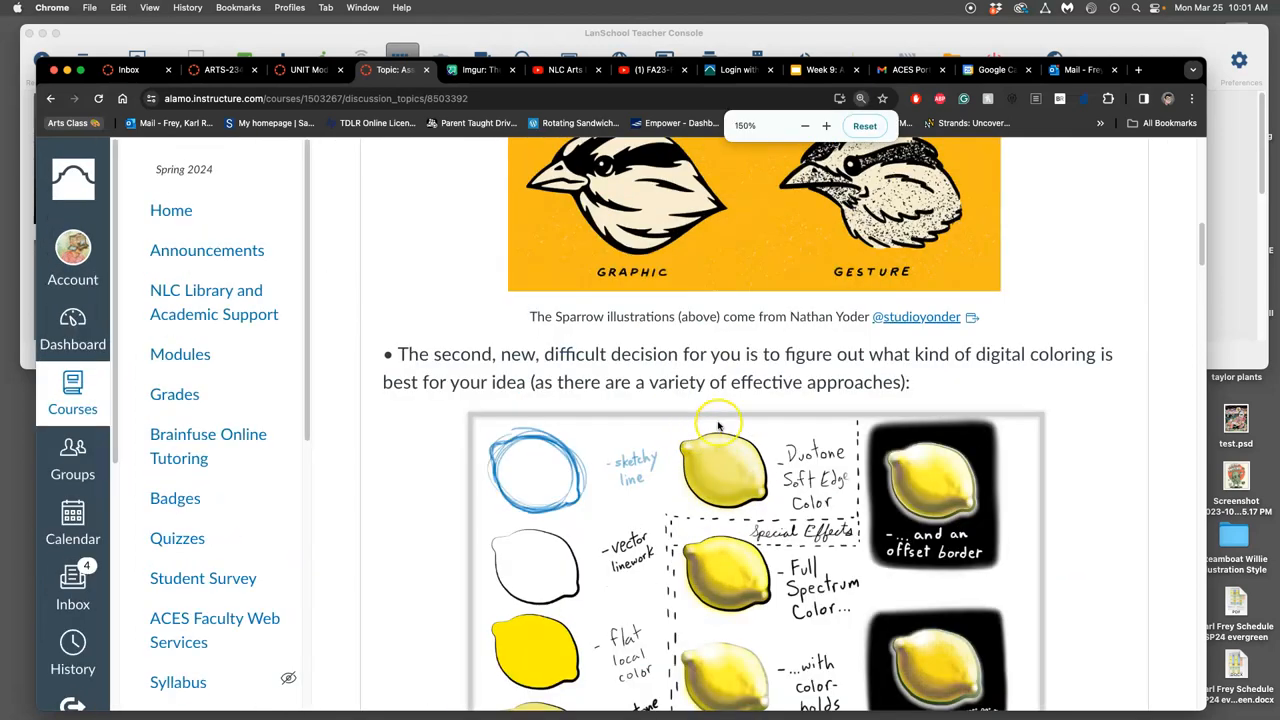
scroll("down", 3)
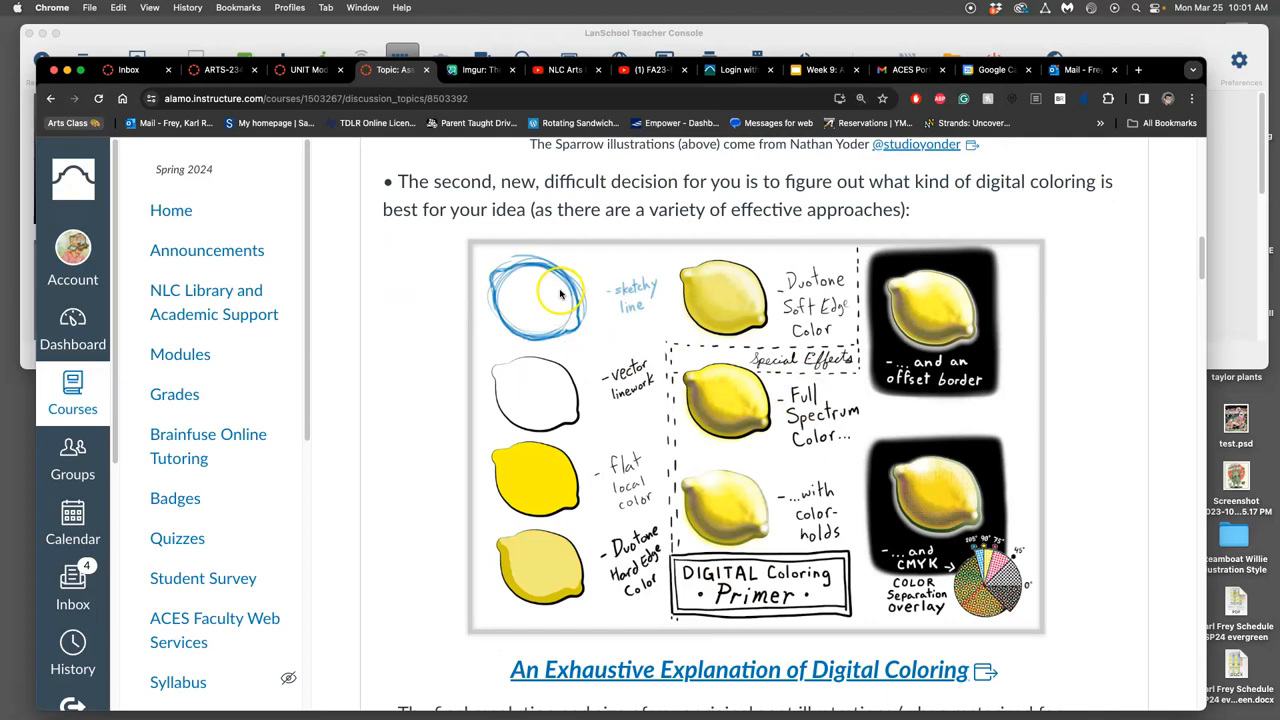
mouse_move(958, 487)
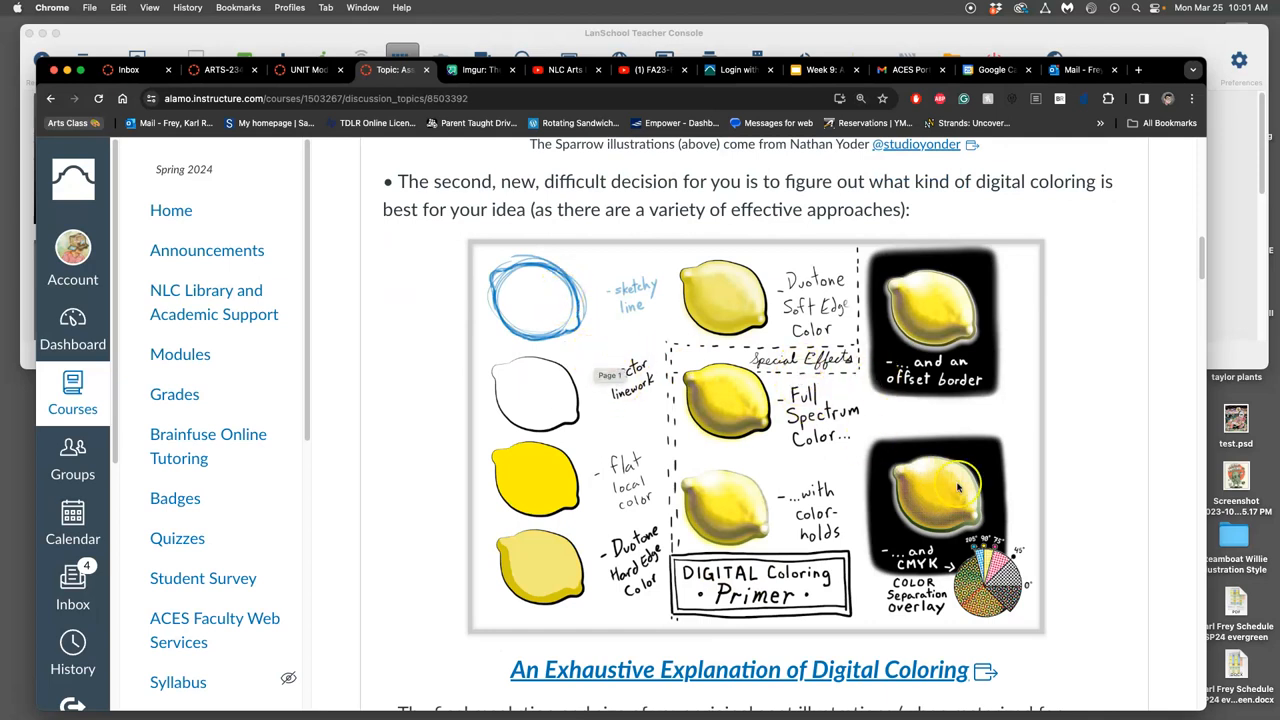
mouse_move(485, 313)
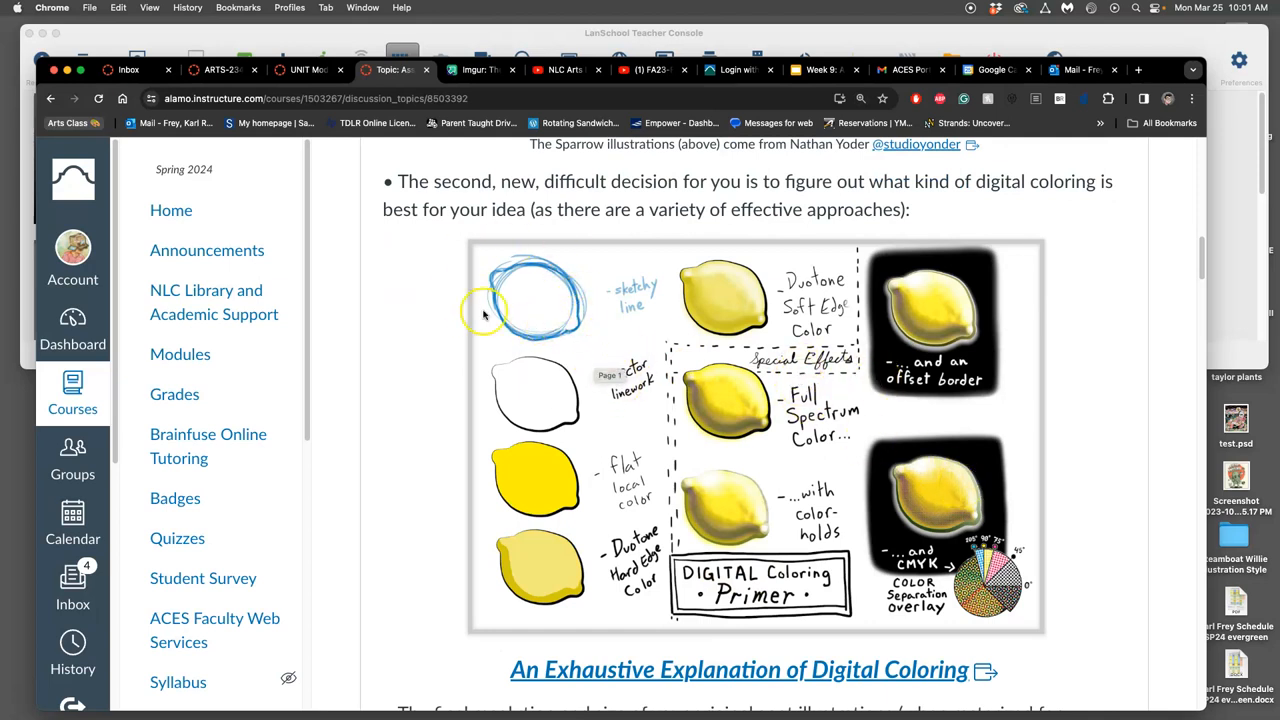
mouse_move(425, 327)
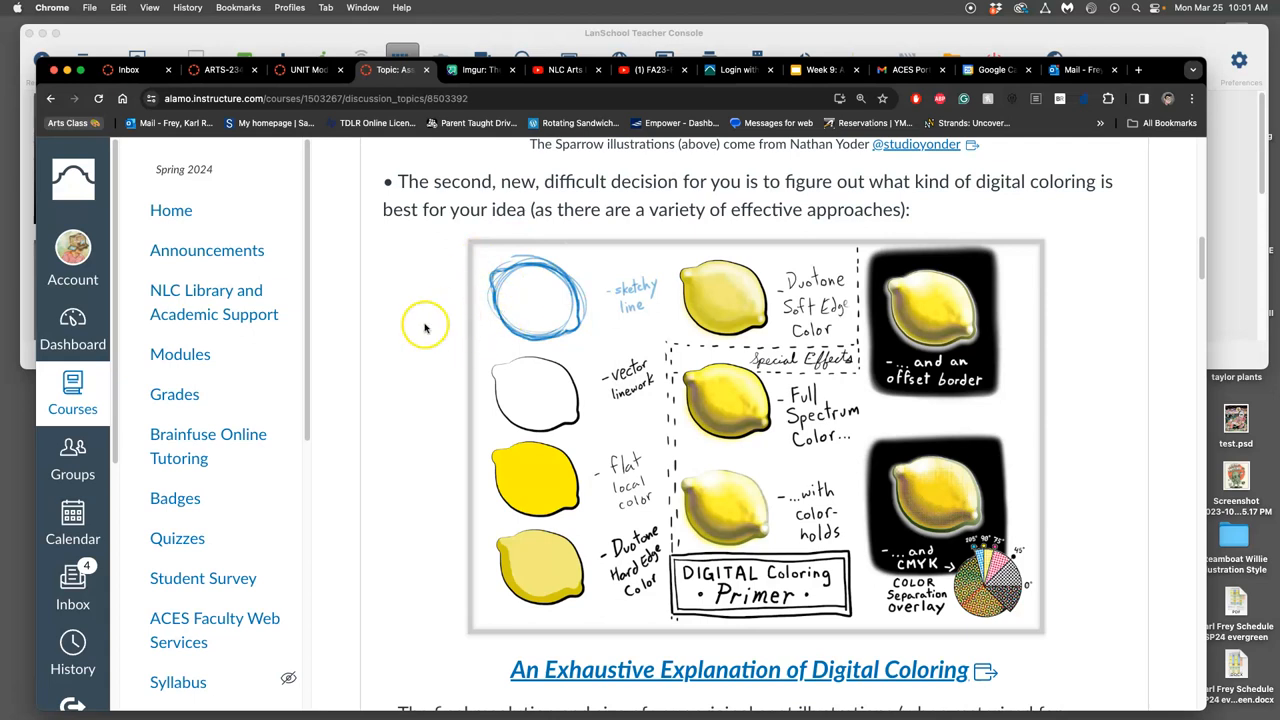
mouse_move(558, 305)
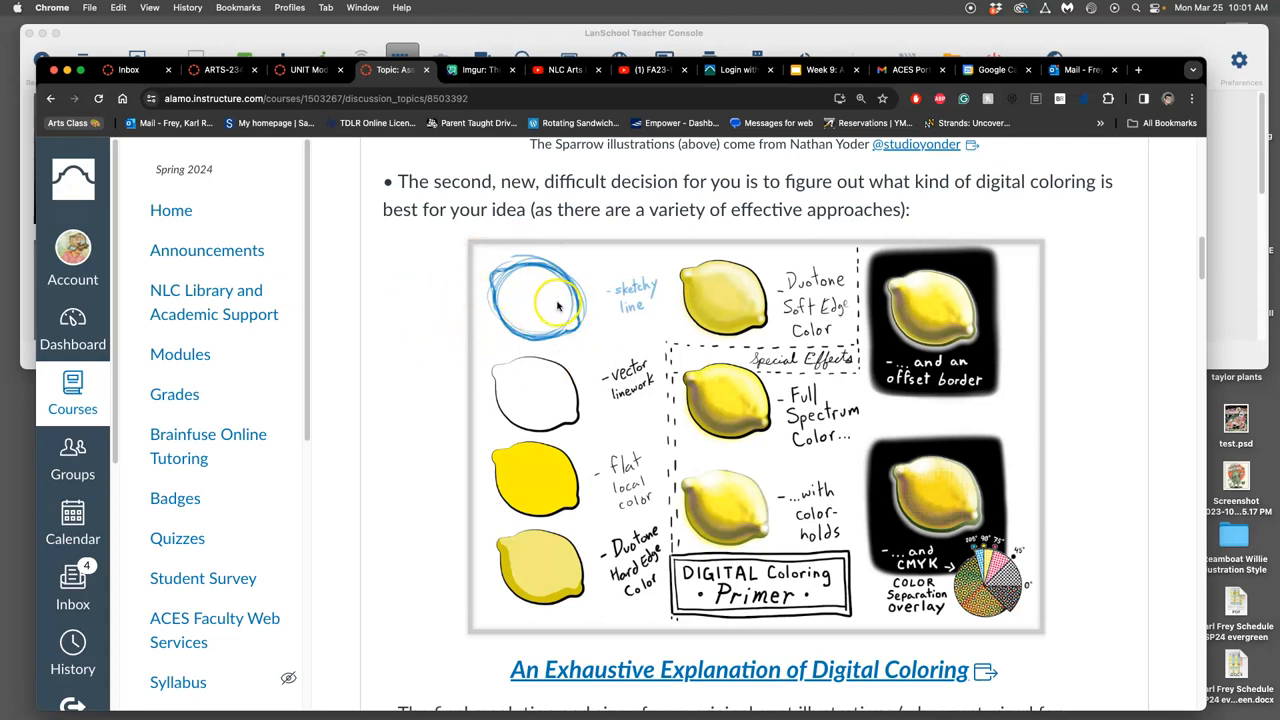
mouse_move(565, 375)
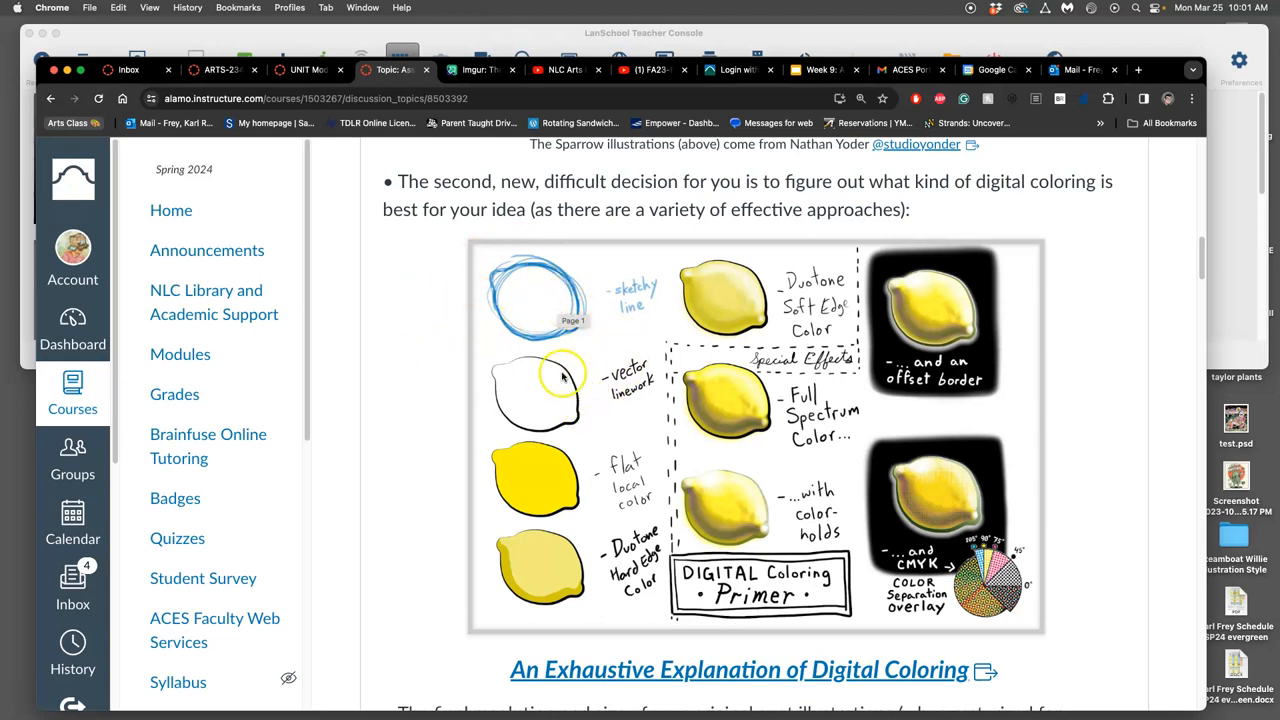
mouse_move(558, 418)
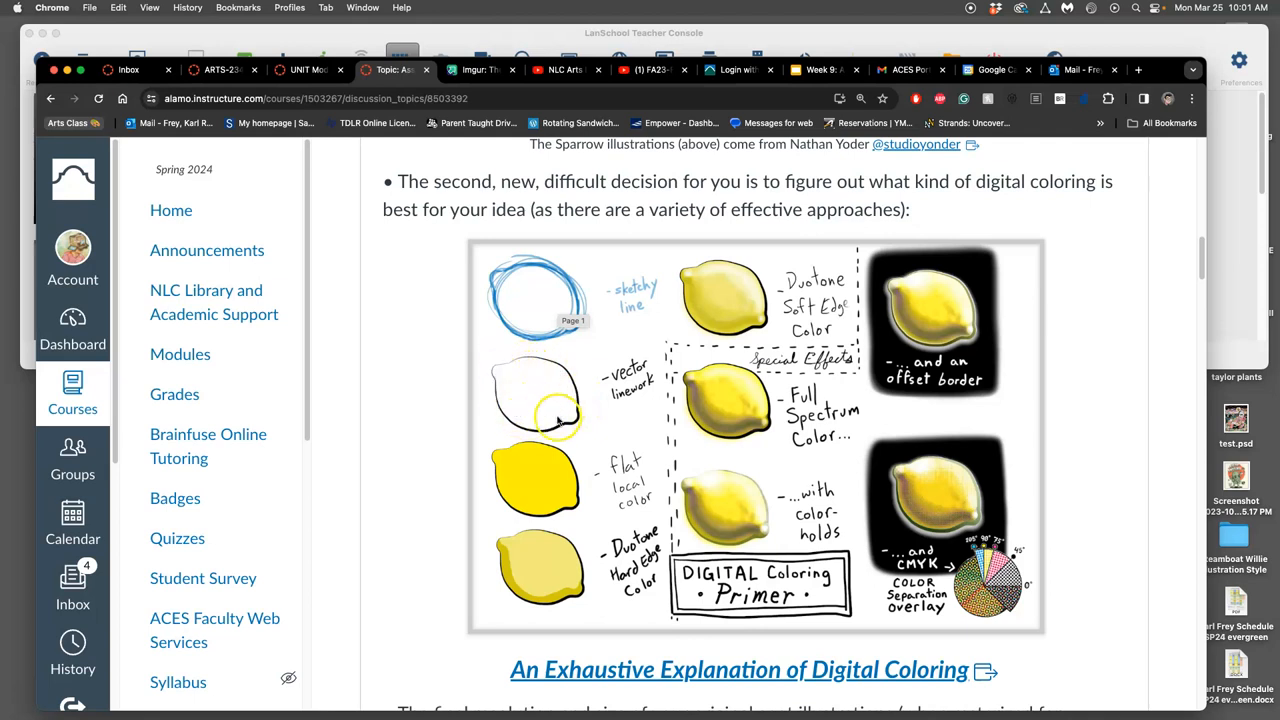